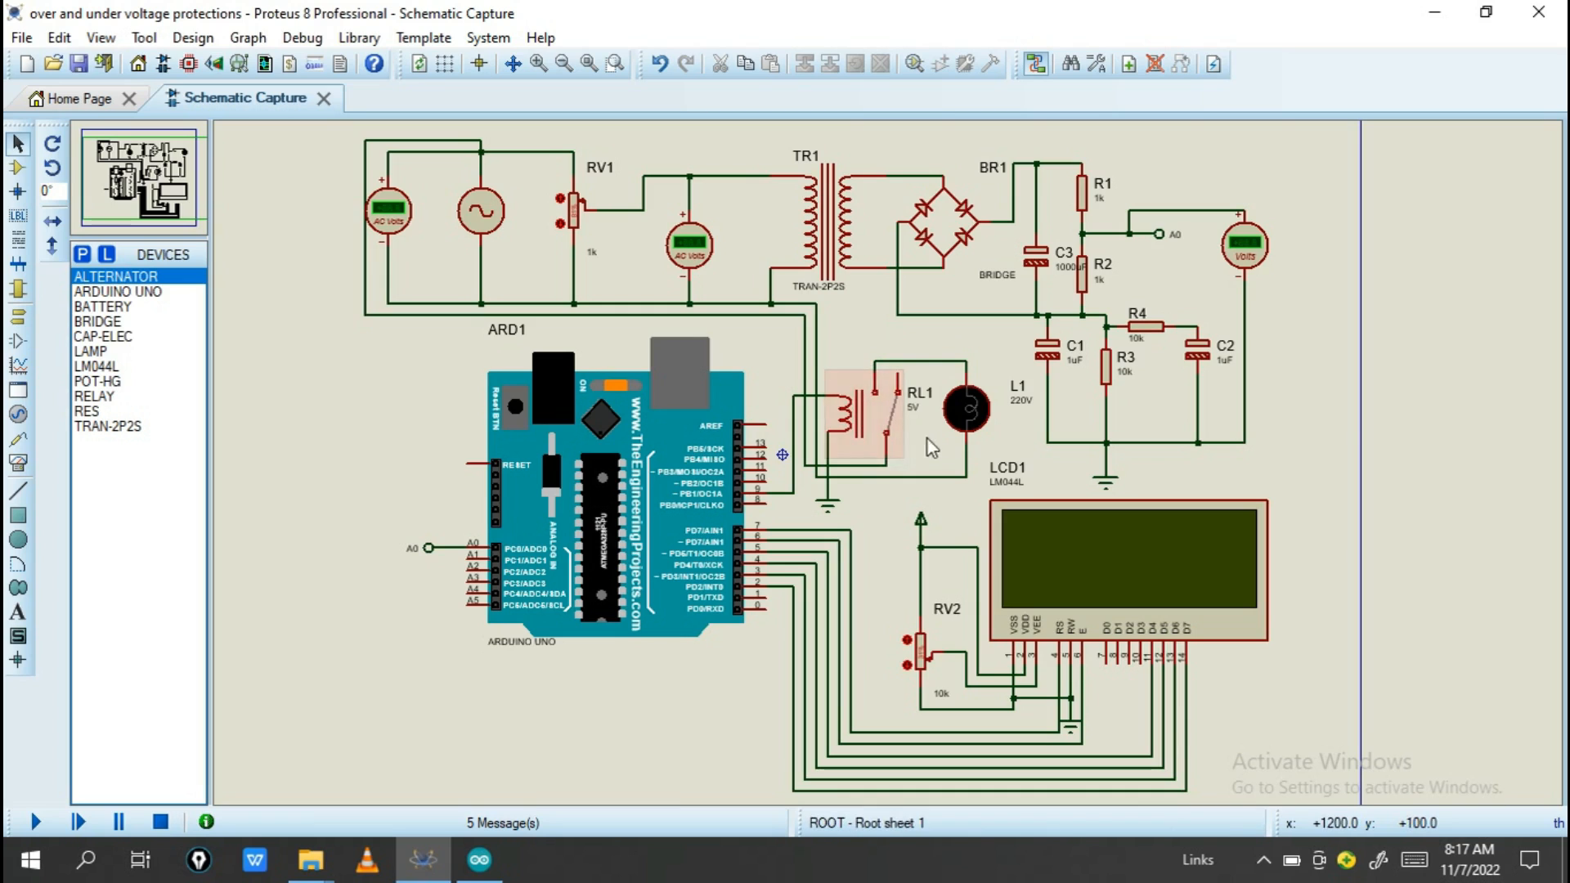
mouse_move(883, 425)
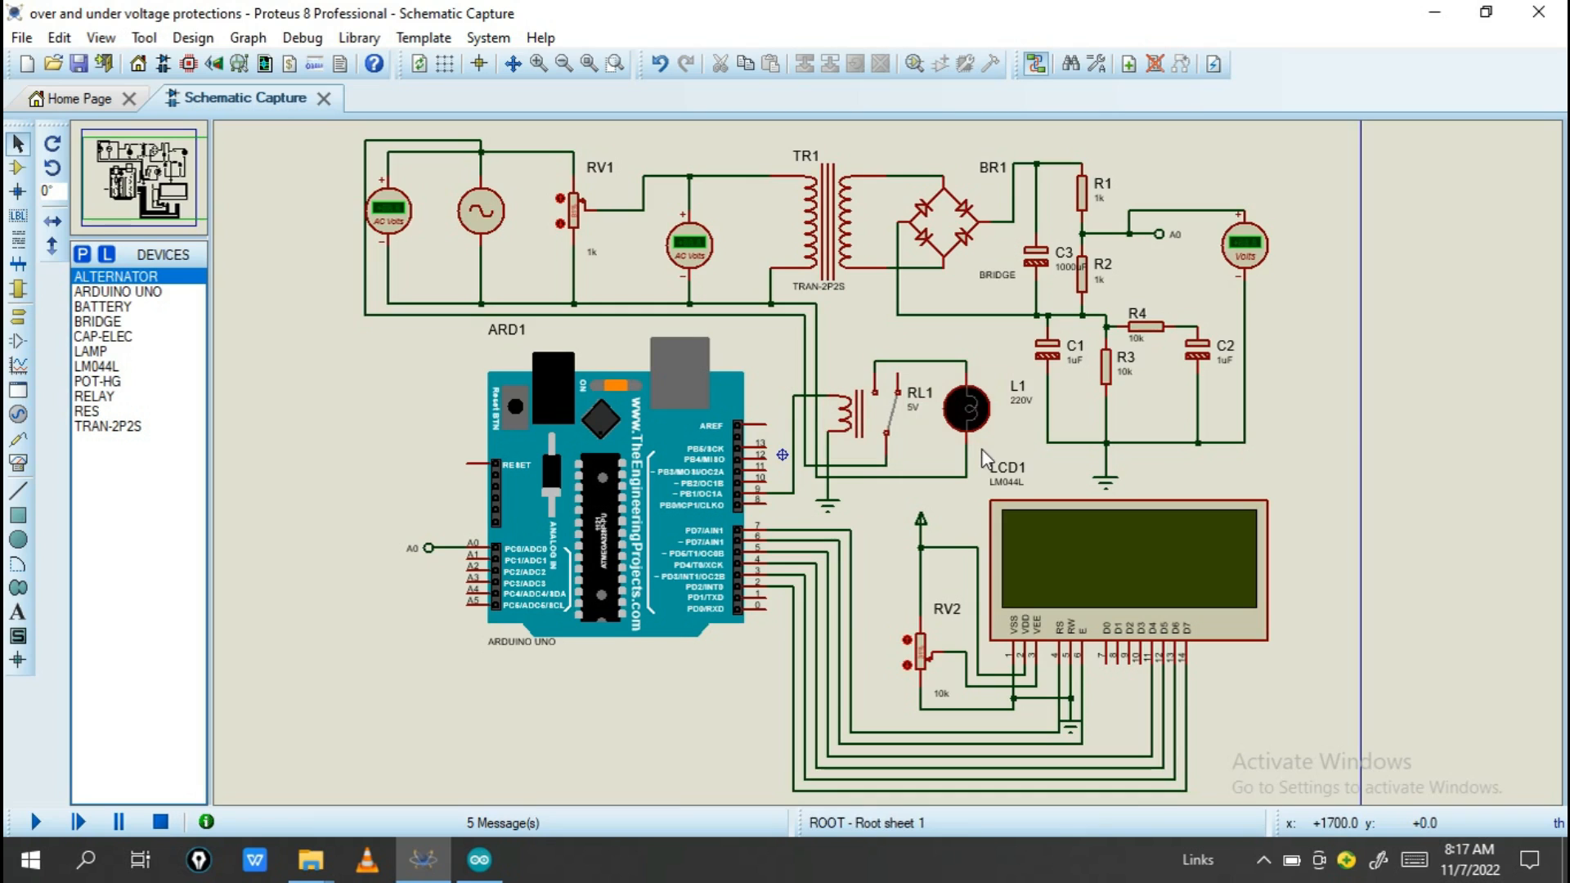
mouse_move(879, 348)
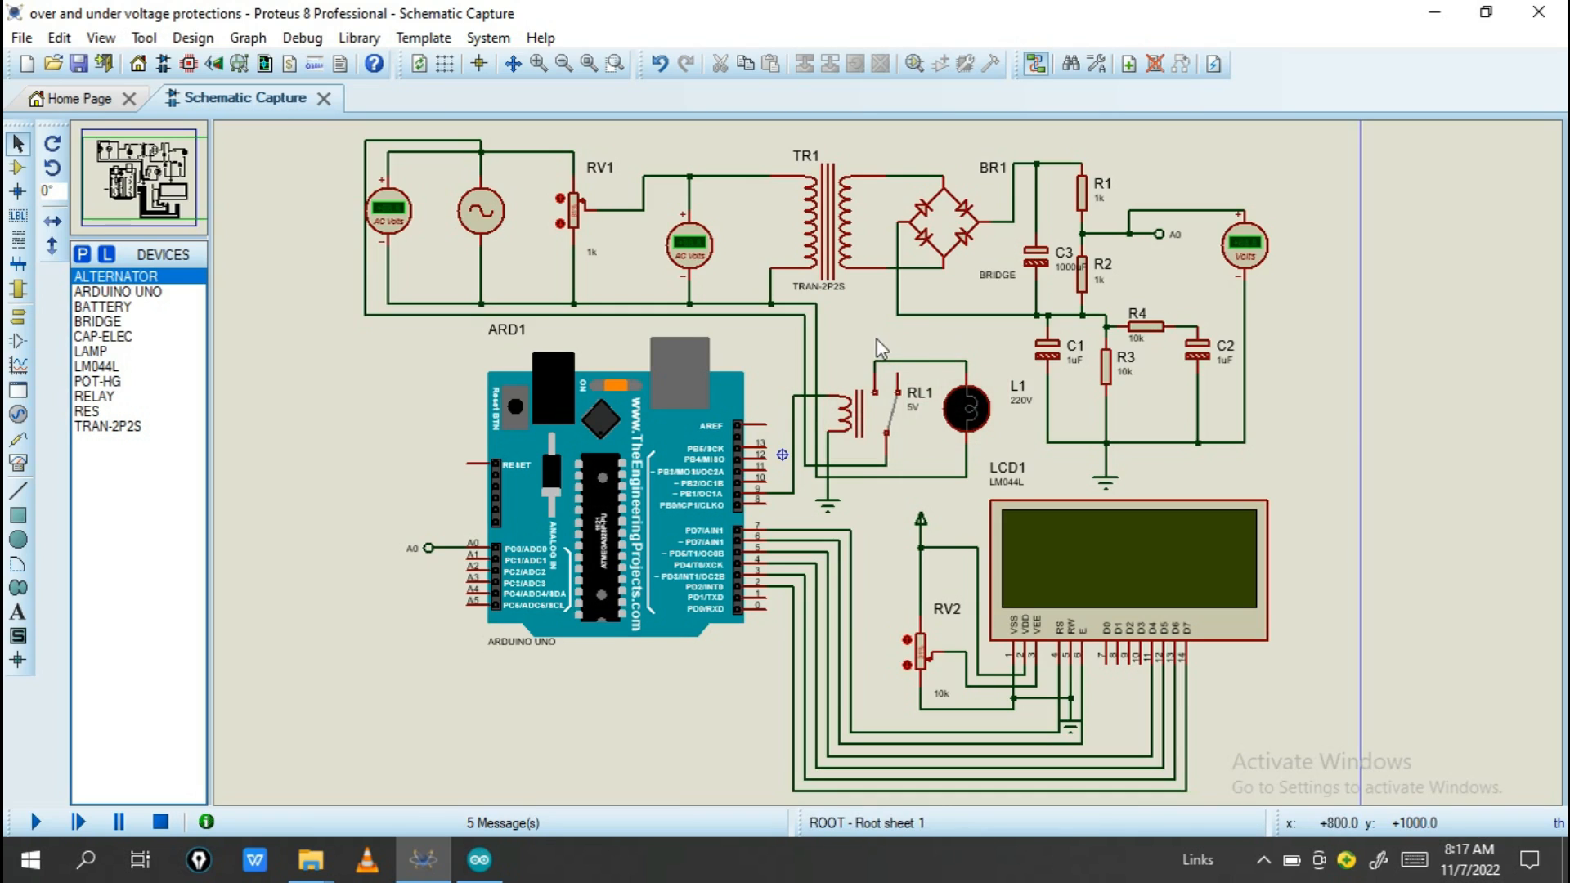
mouse_move(961, 462)
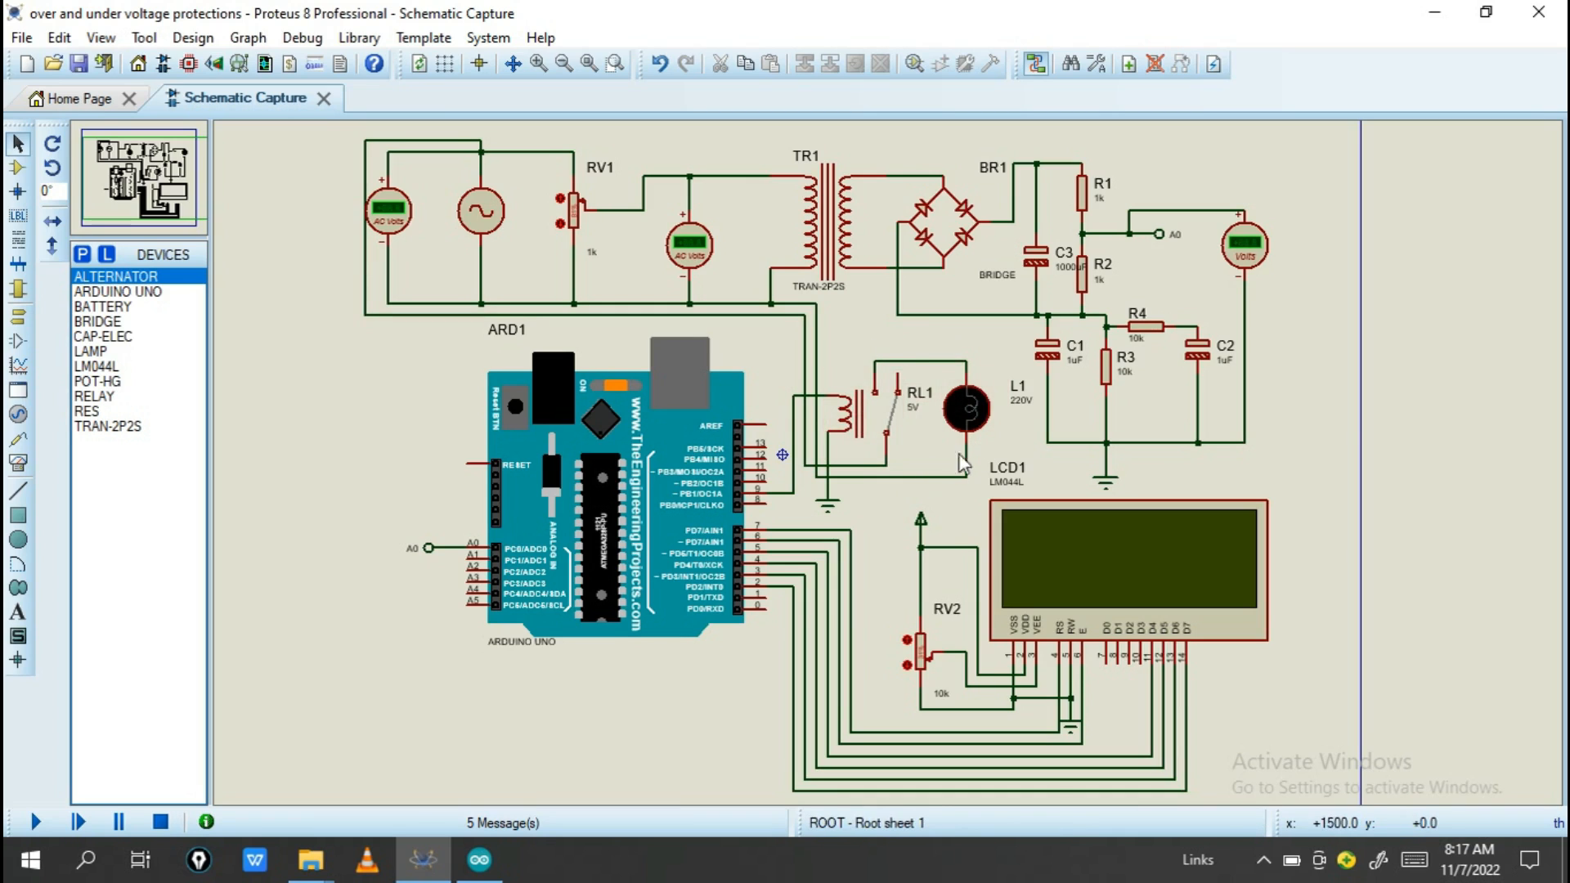
mouse_move(1012, 445)
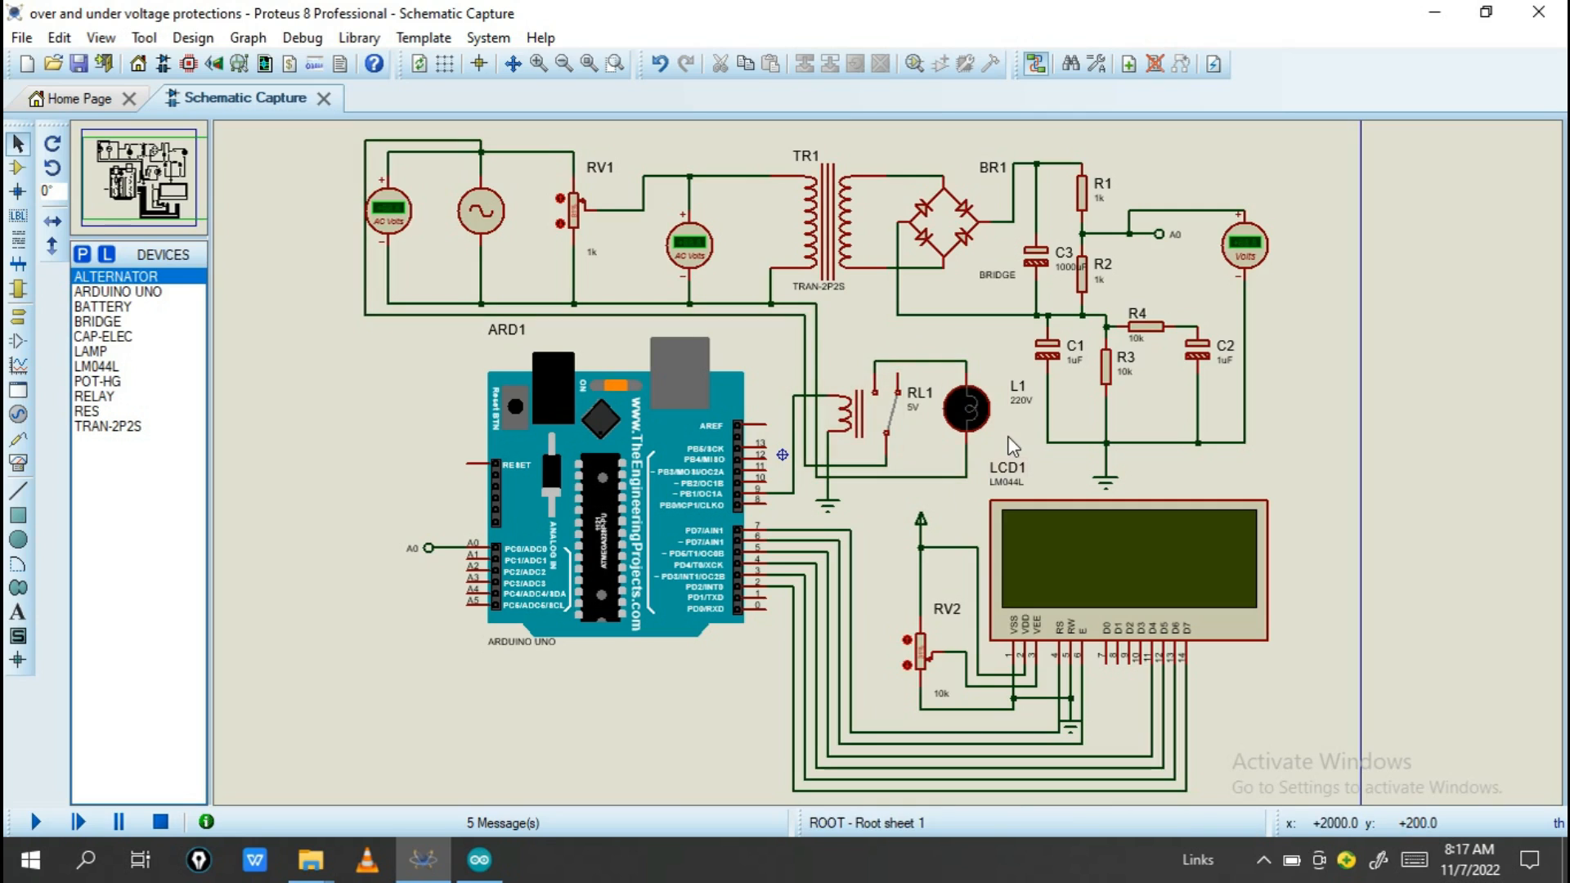
mouse_move(938, 322)
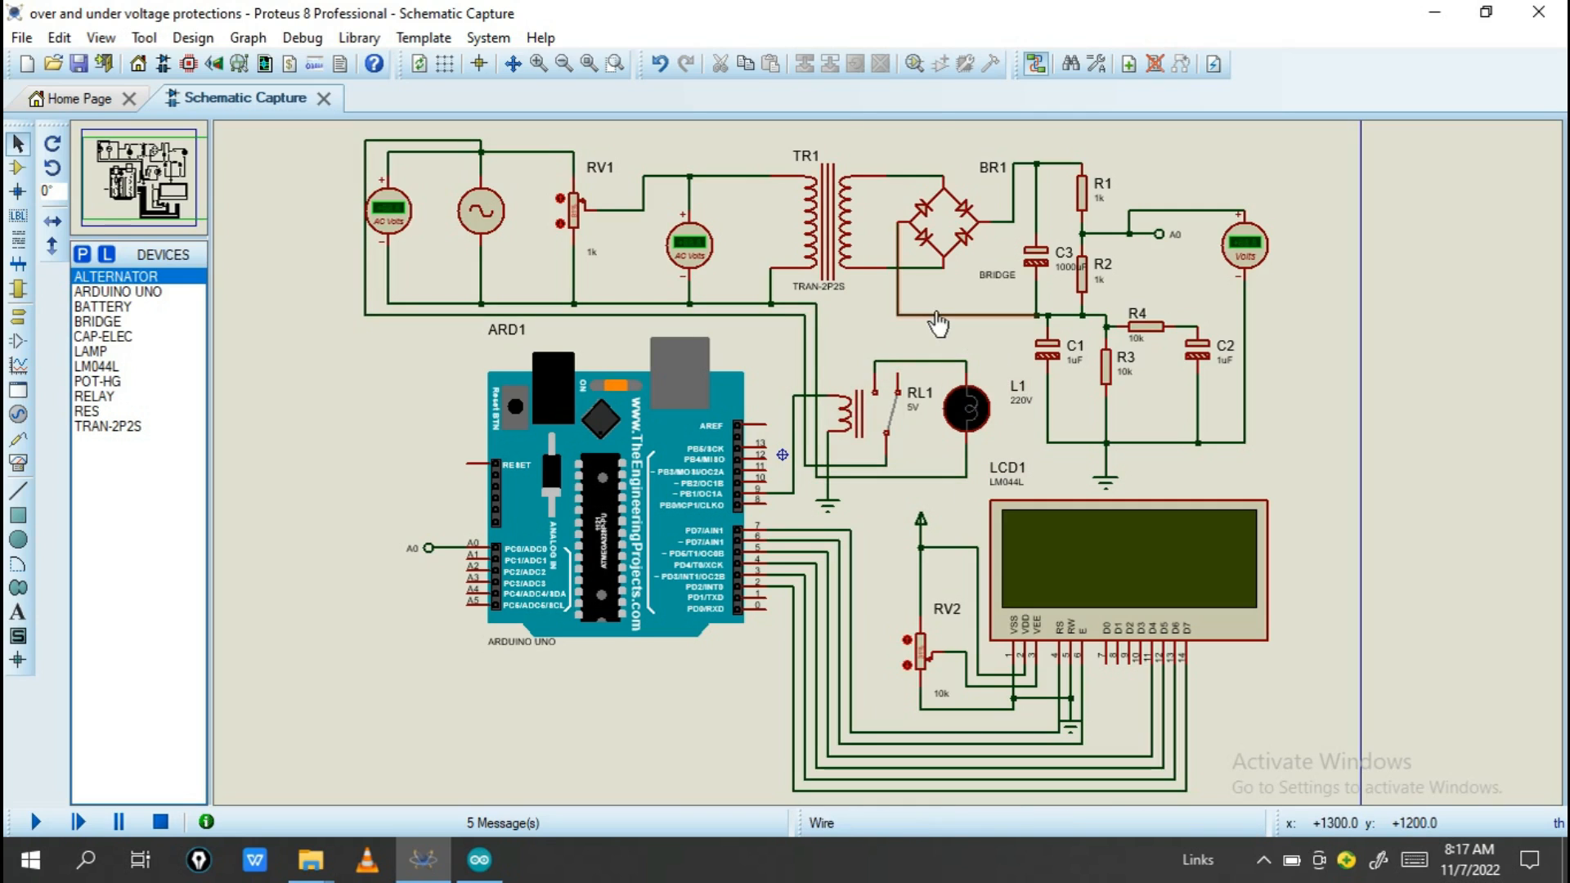
Select the Arduino Uno, then scroll through the sketch's LCD, relay and sensor setup code
left_click(600, 500)
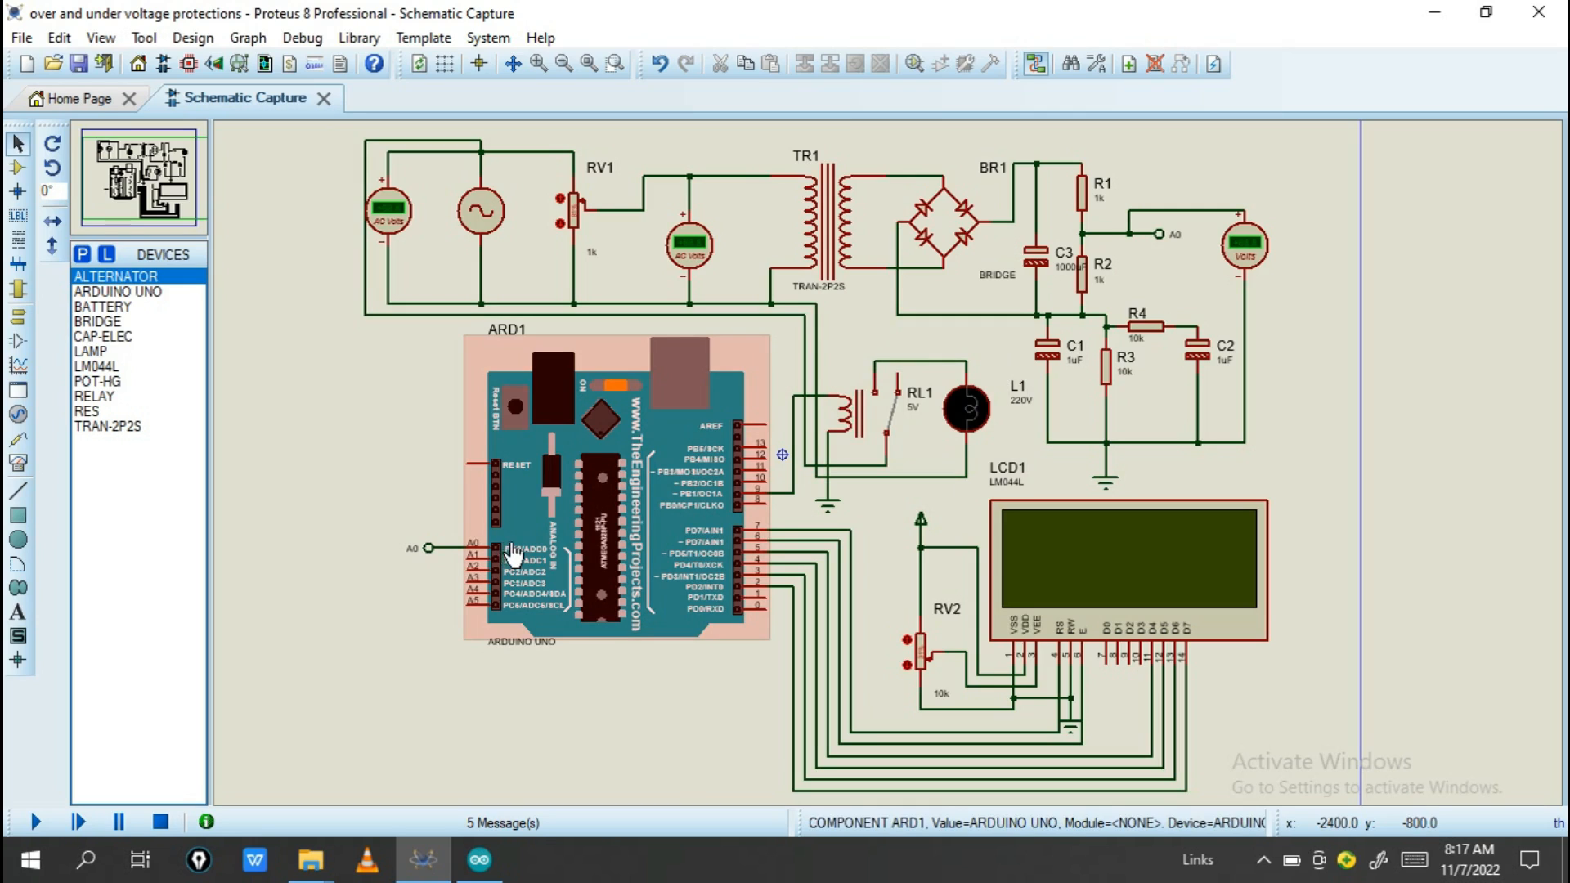
mouse_move(668, 475)
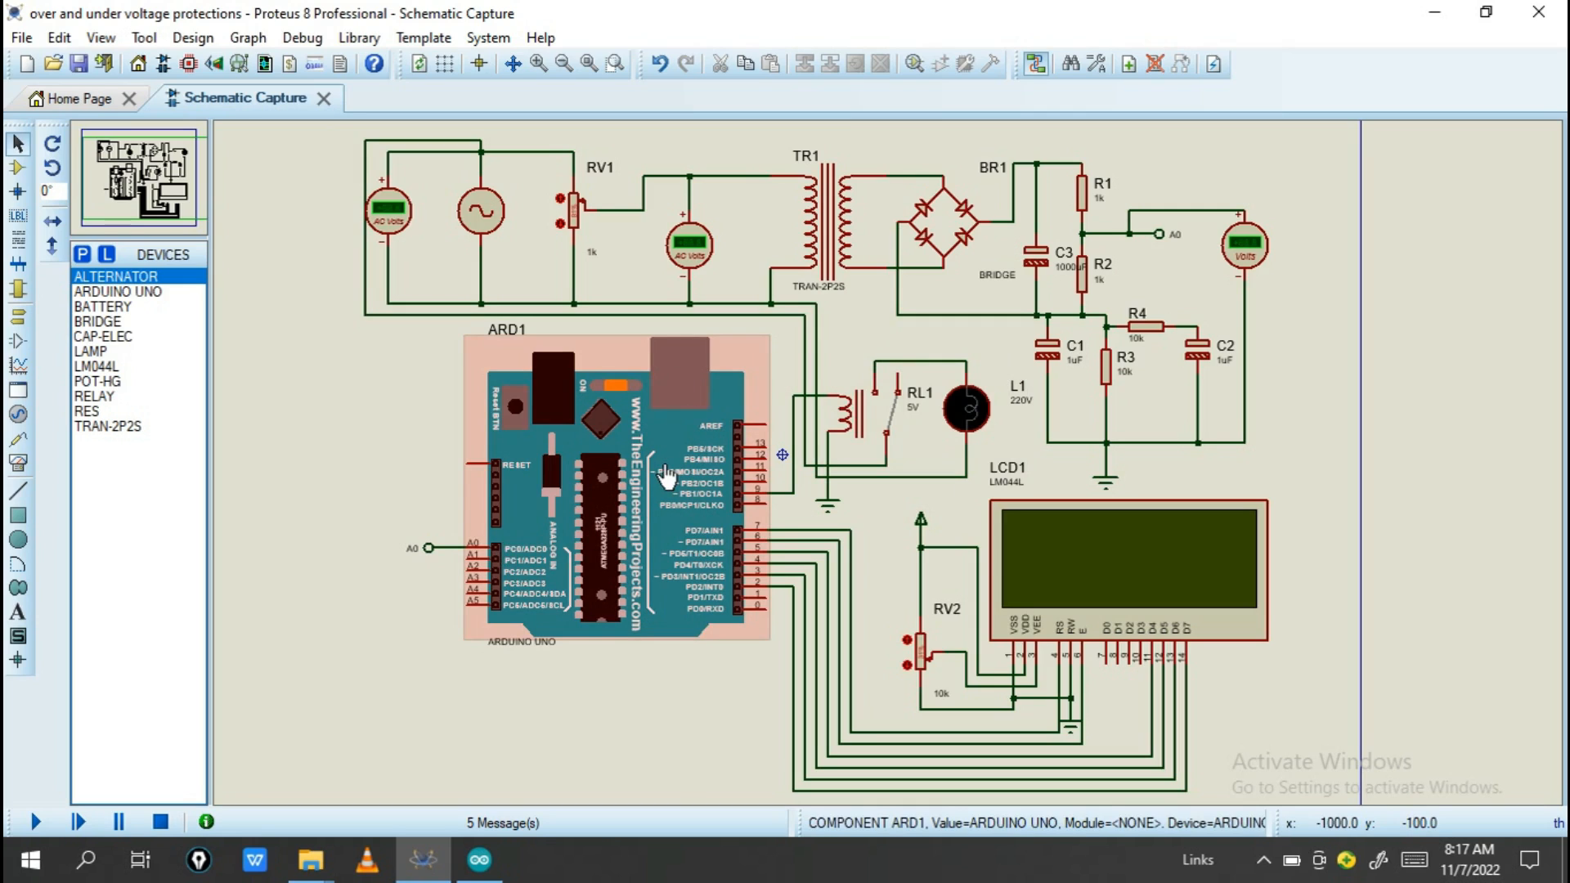
left_click(478, 859)
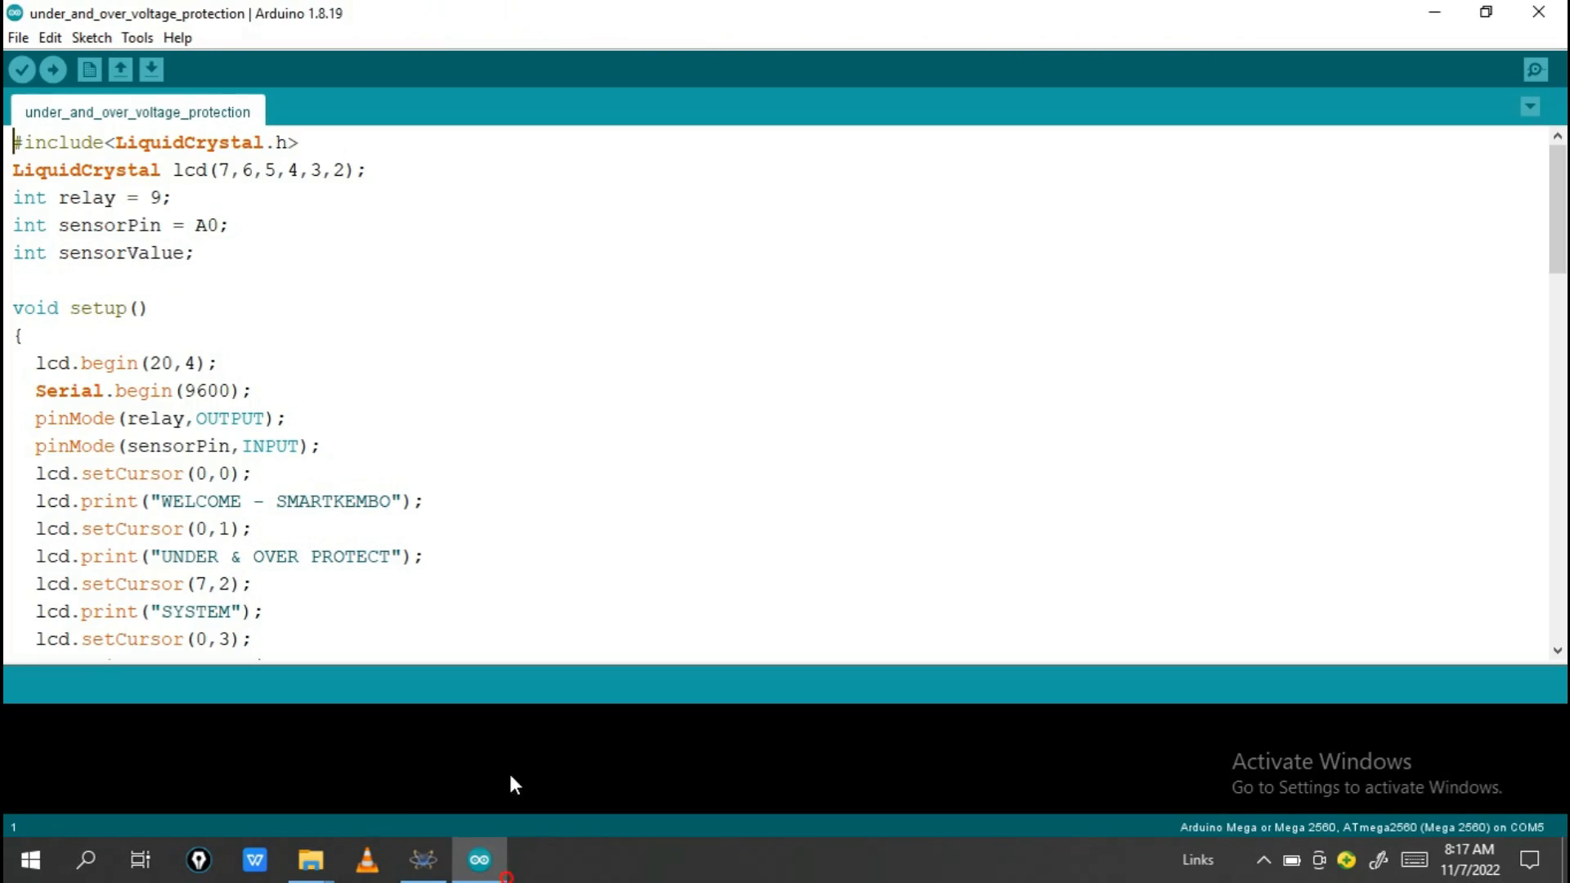
mouse_move(371, 420)
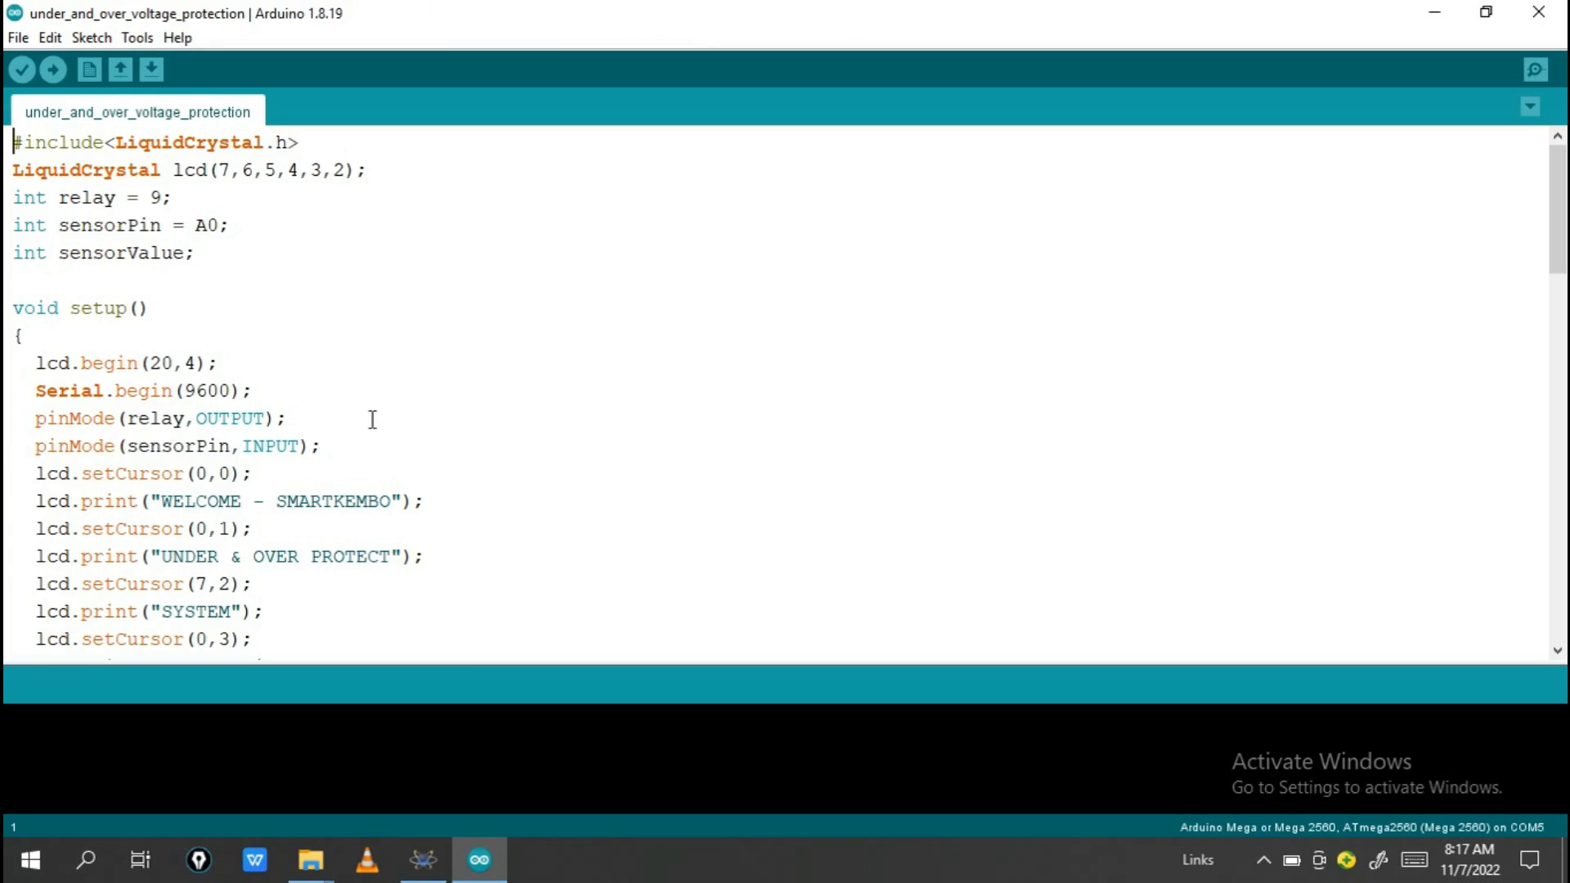
scroll("down", 3)
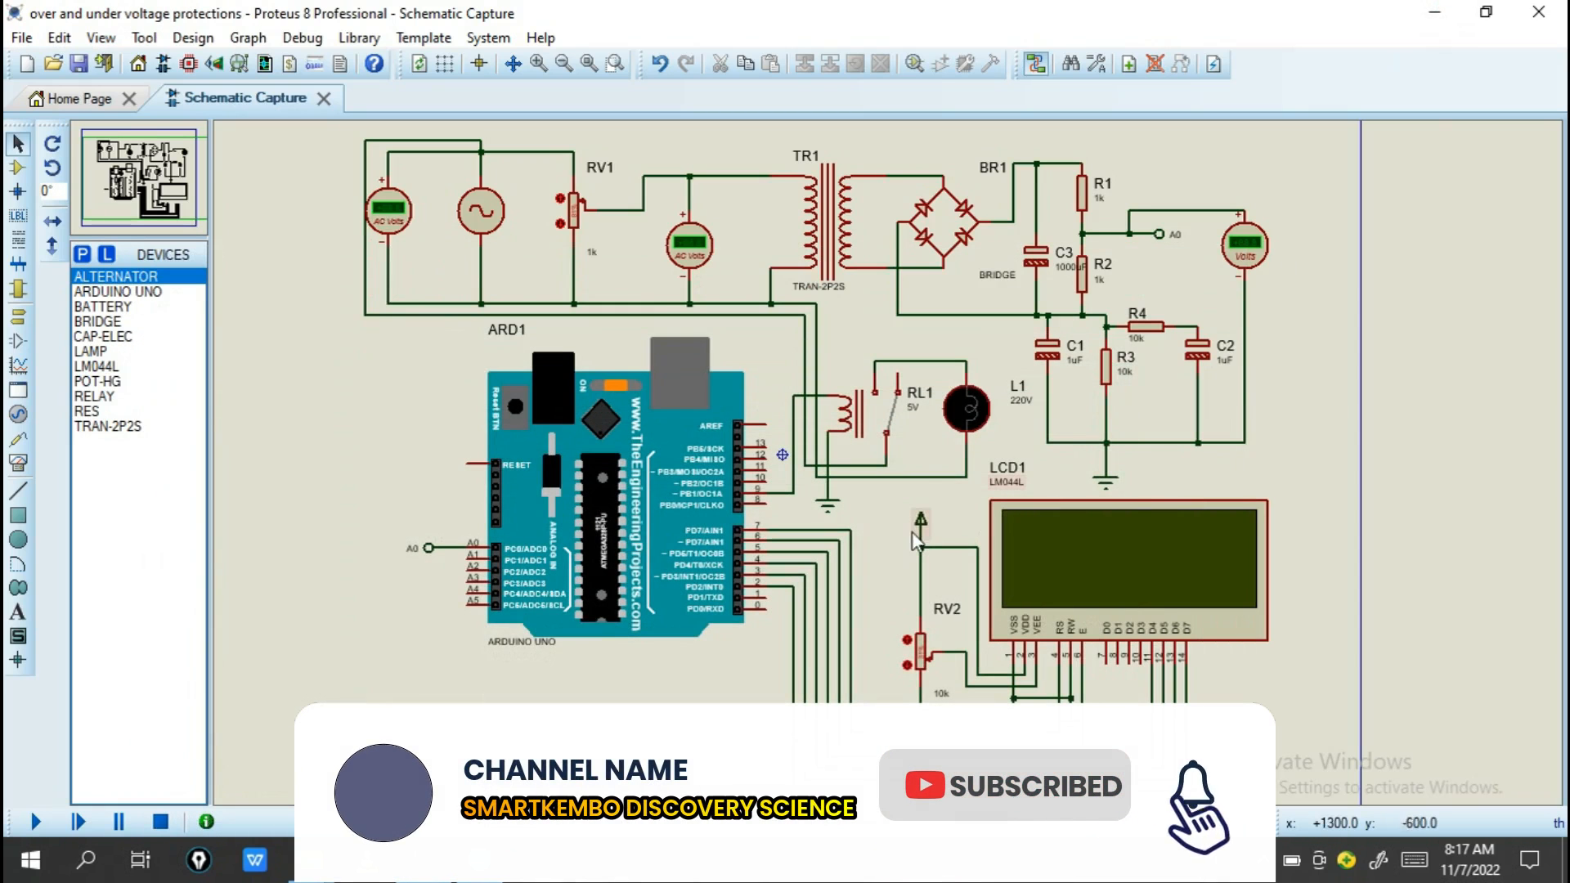
mouse_move(745, 305)
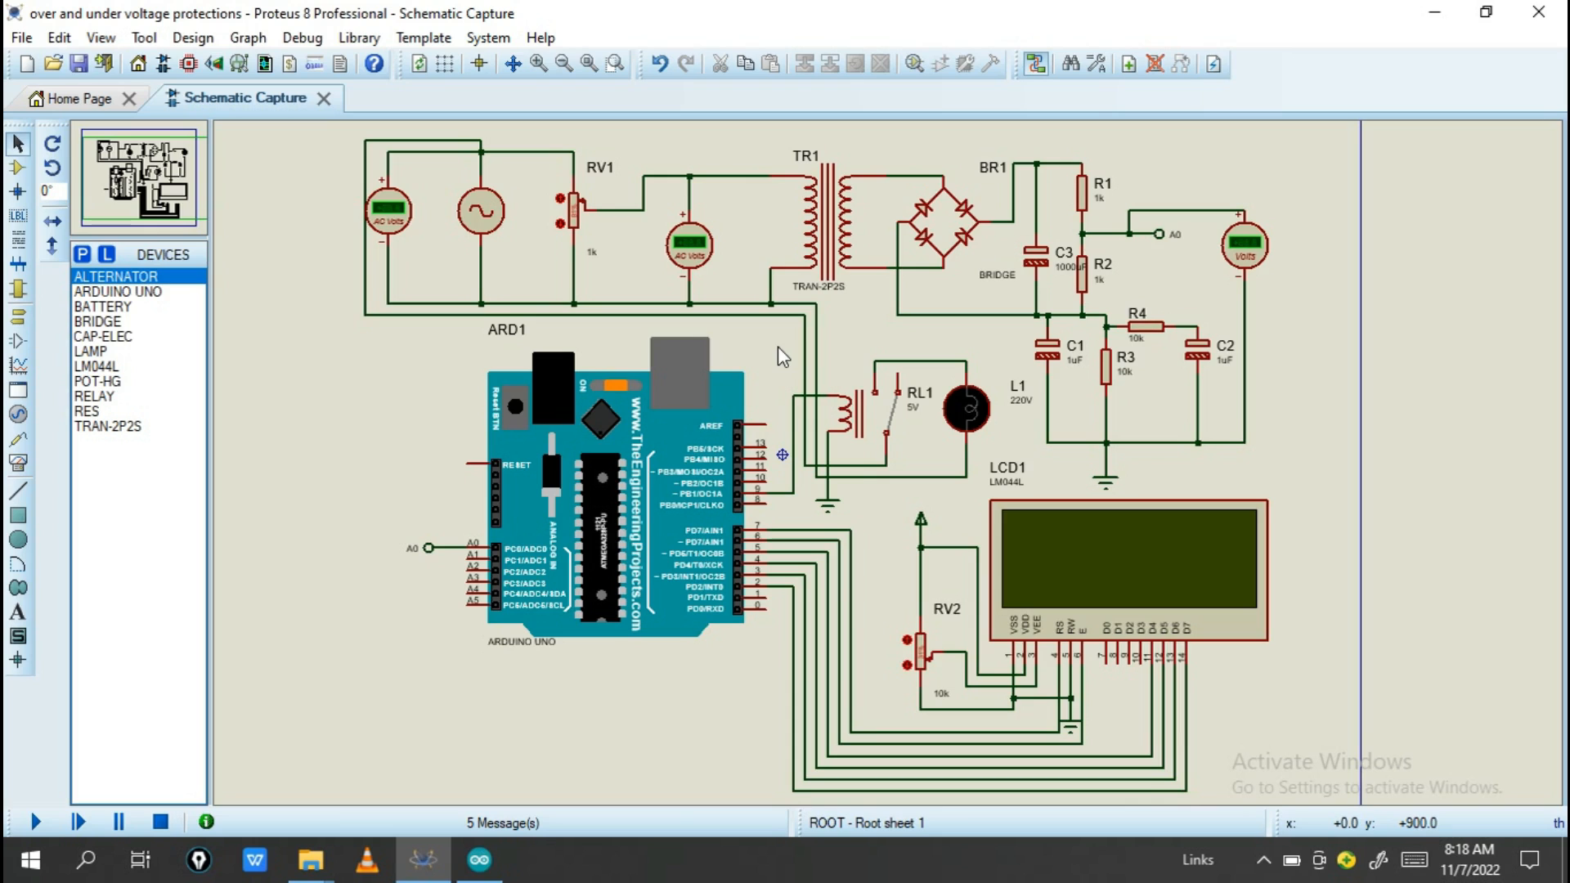
mouse_move(961, 275)
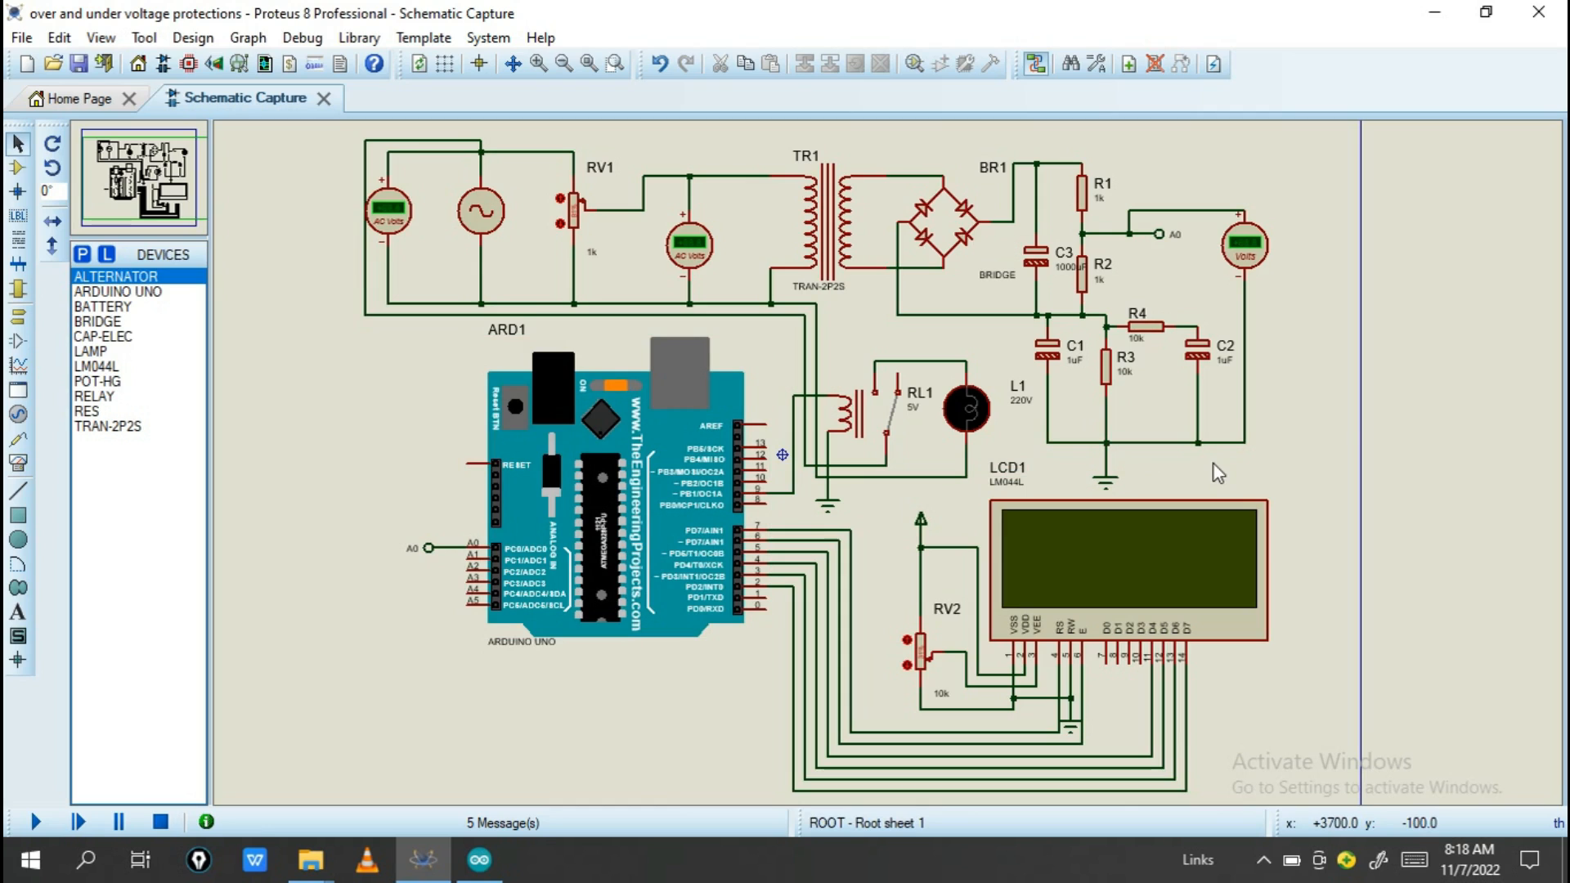
left_click(620, 490)
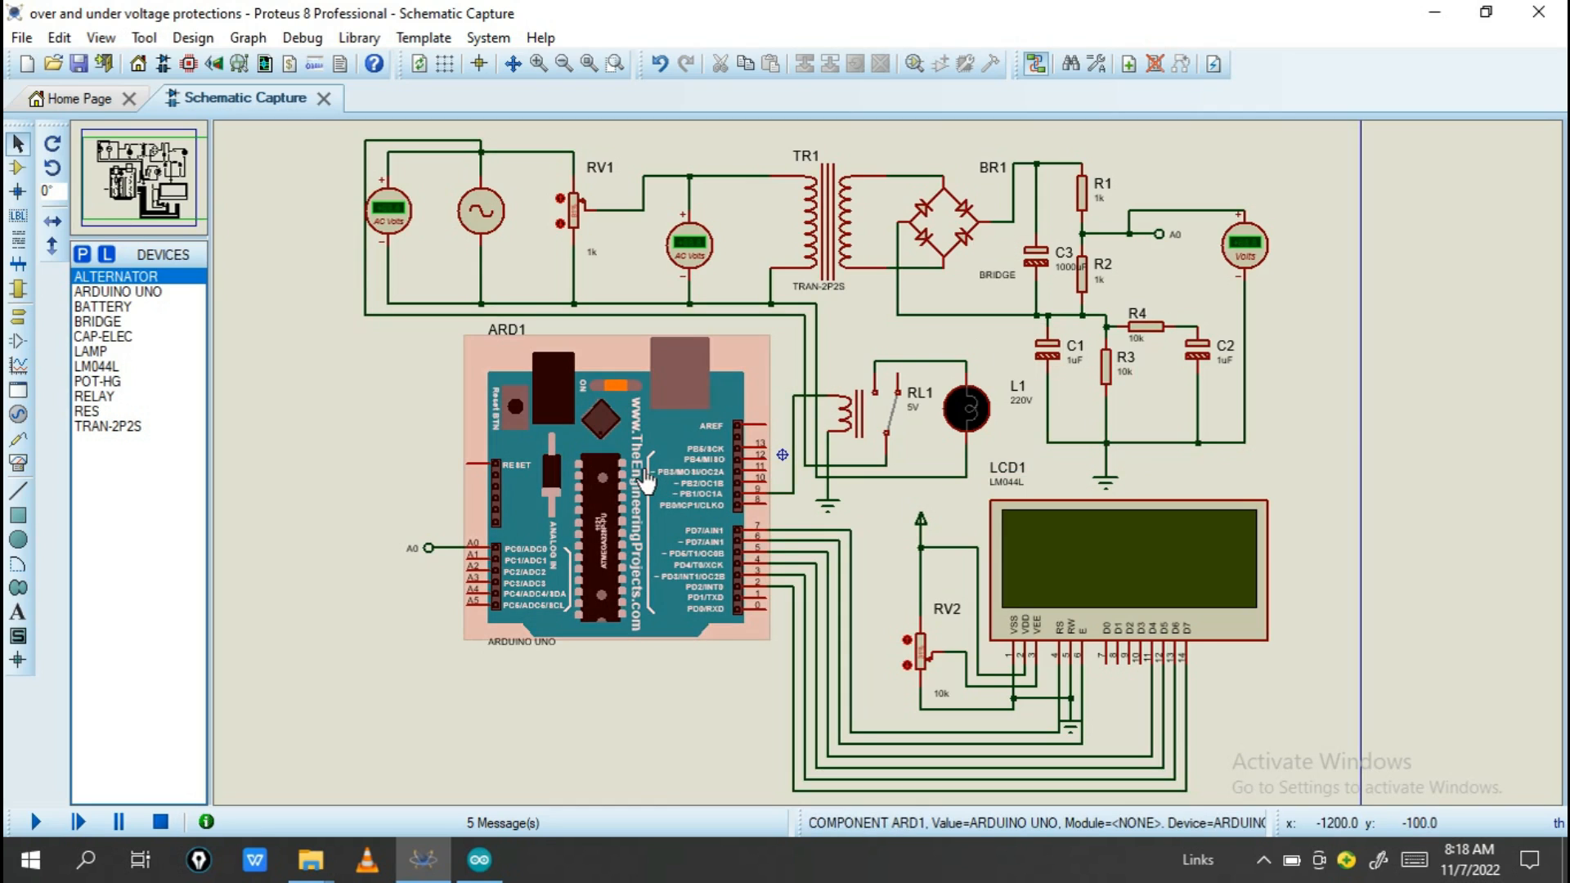
mouse_move(656, 512)
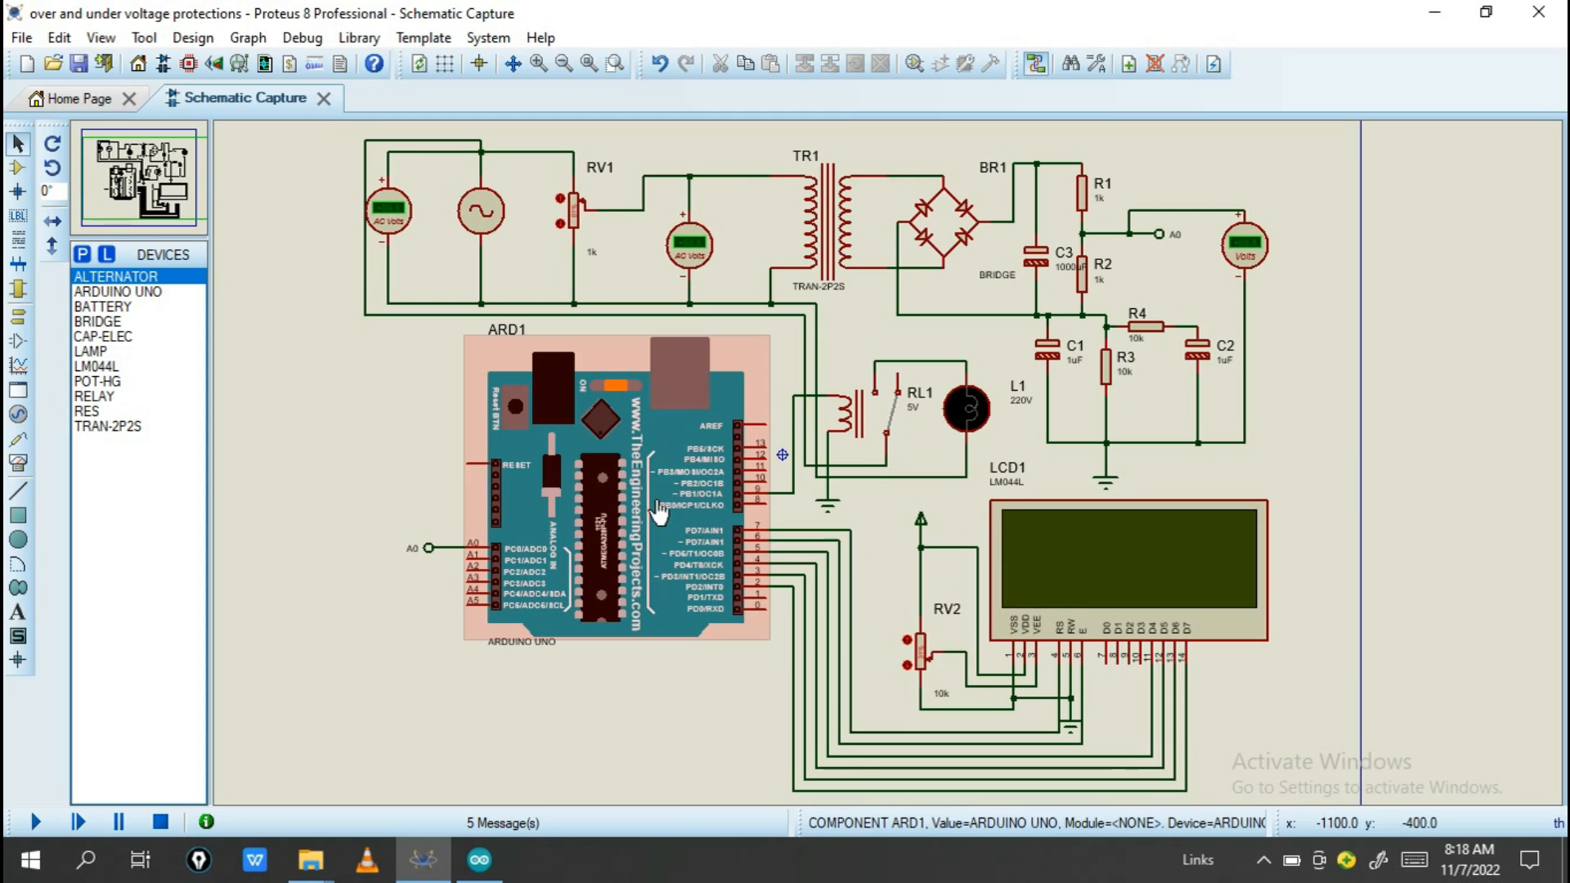
mouse_move(1043, 610)
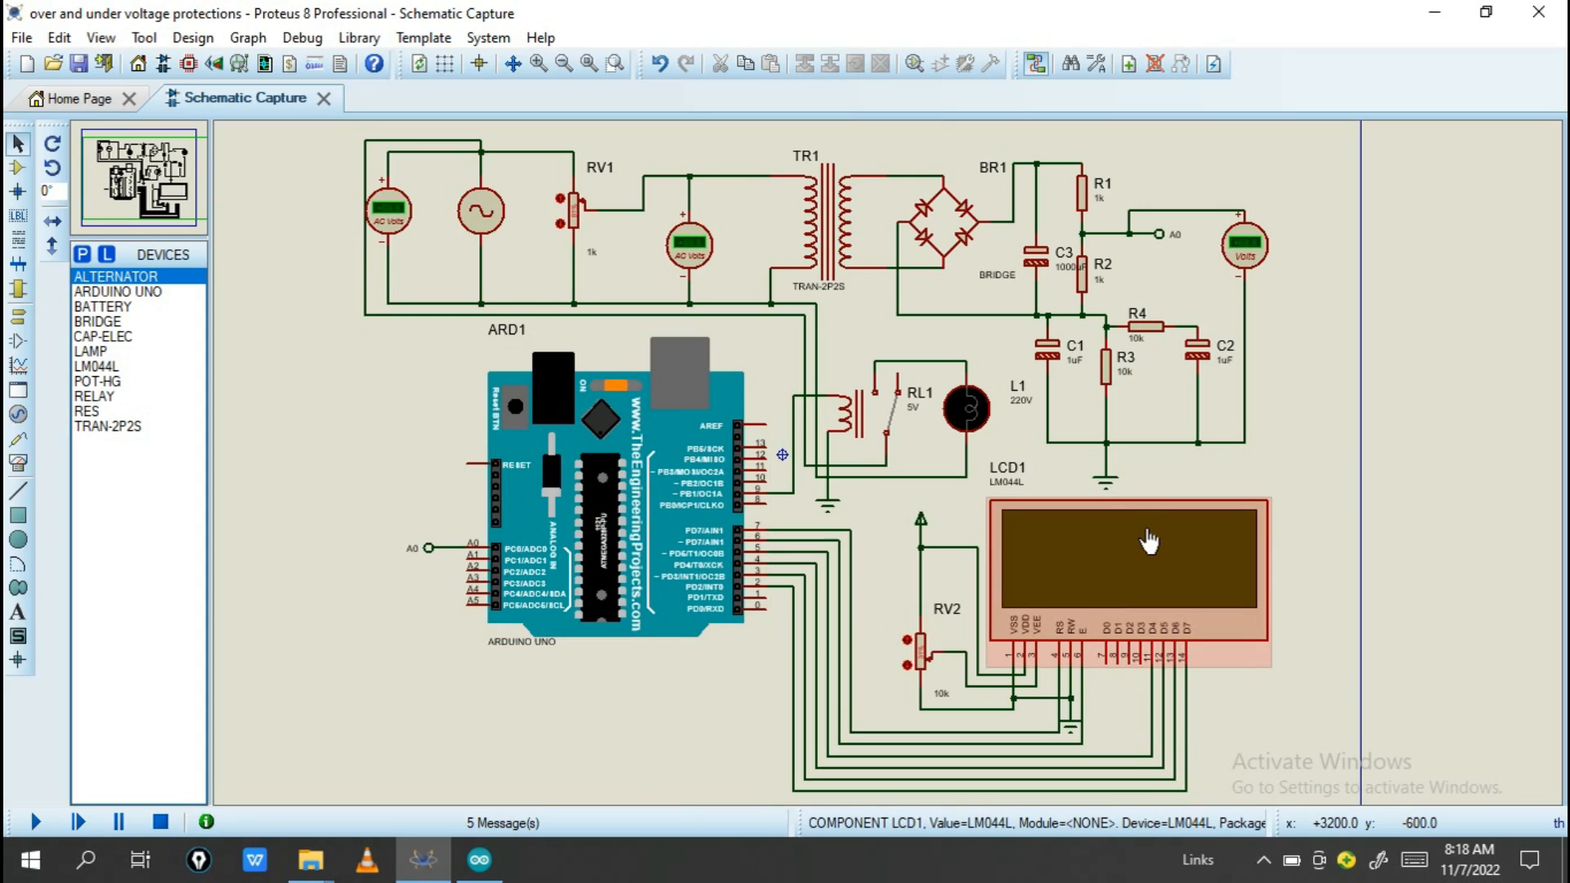
left_click(826, 220)
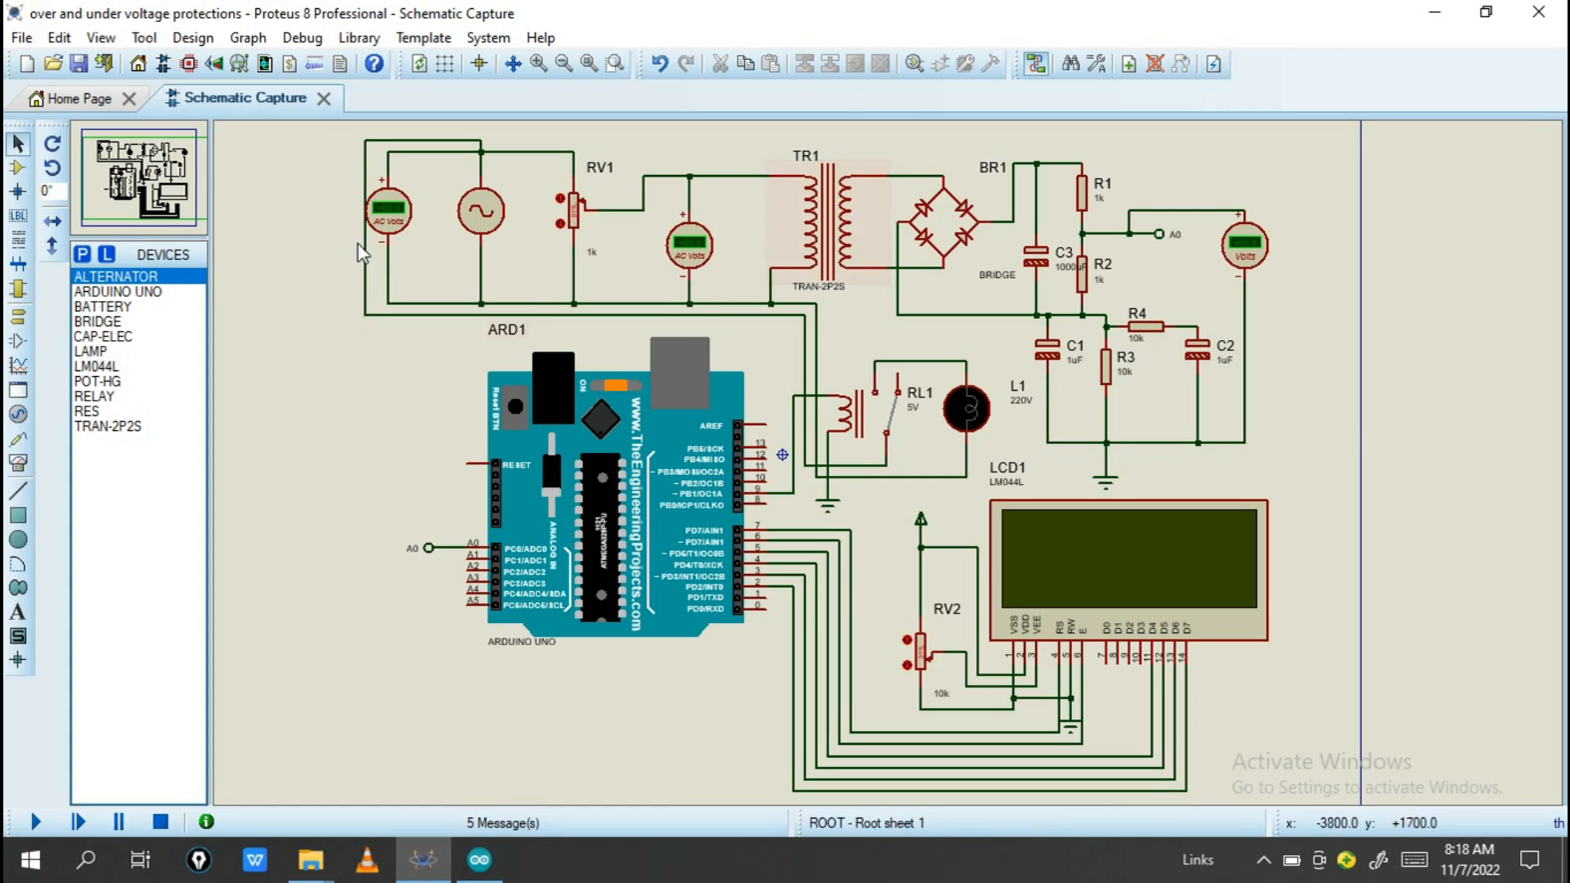
left_click(388, 210)
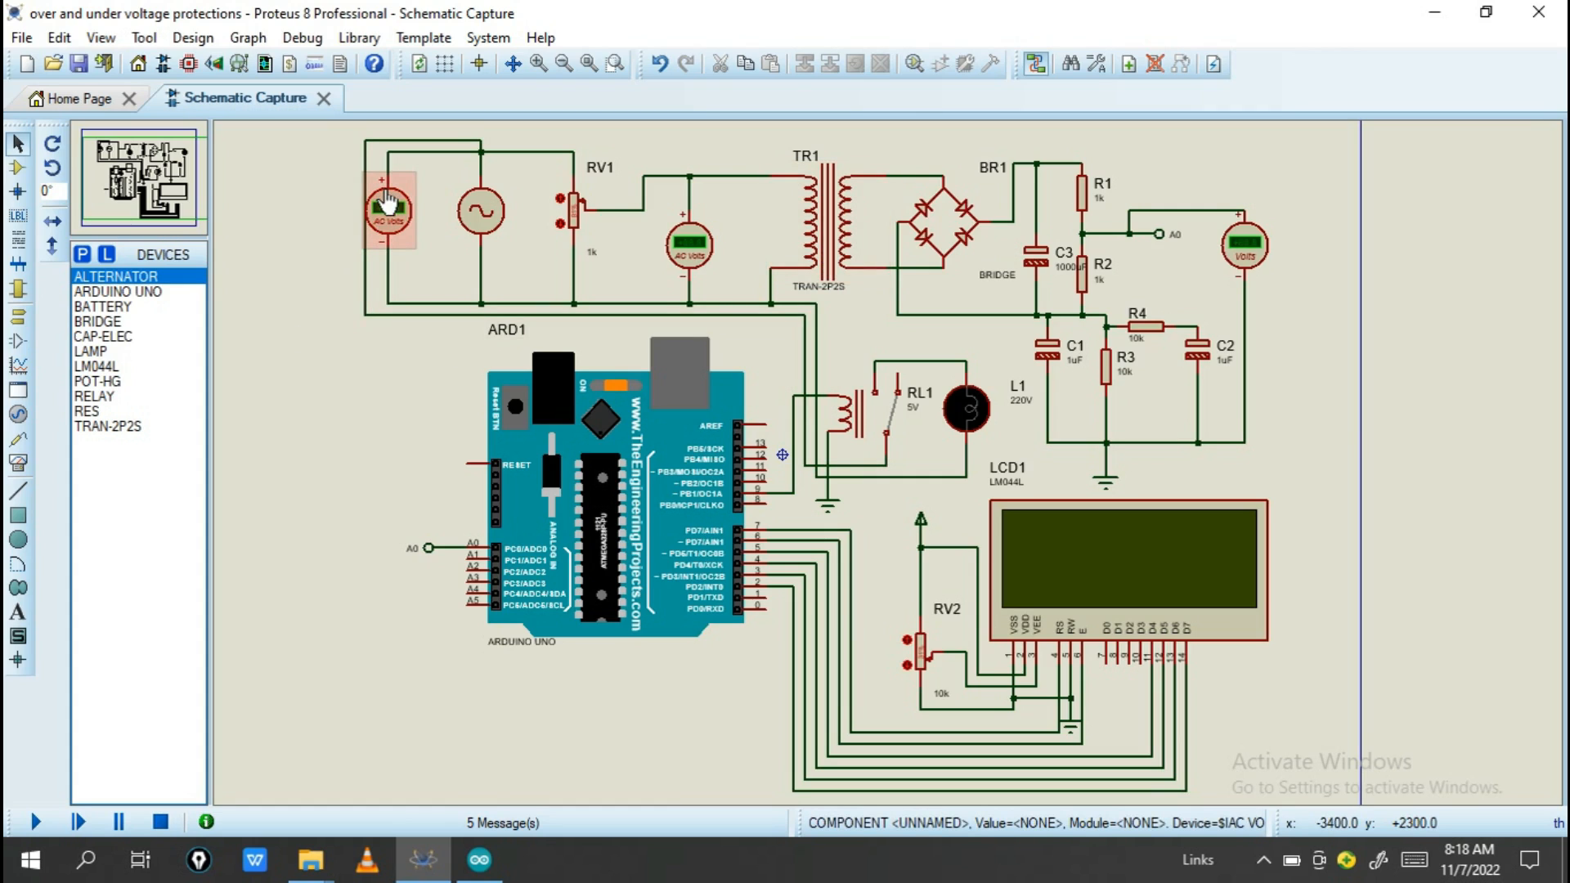
mouse_move(389, 210)
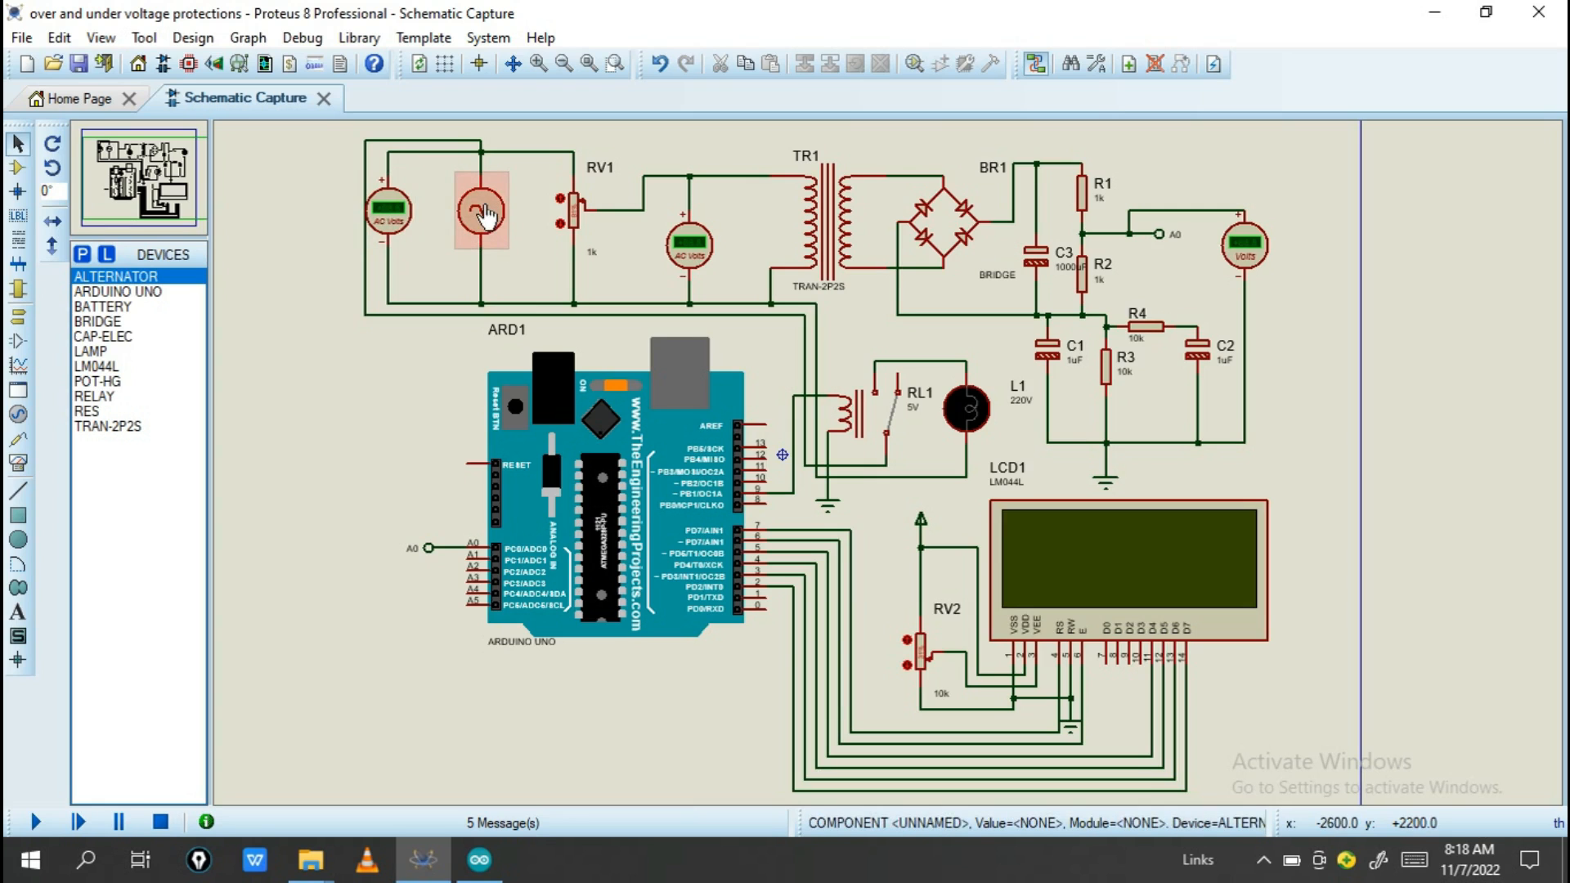
double_click(481, 210)
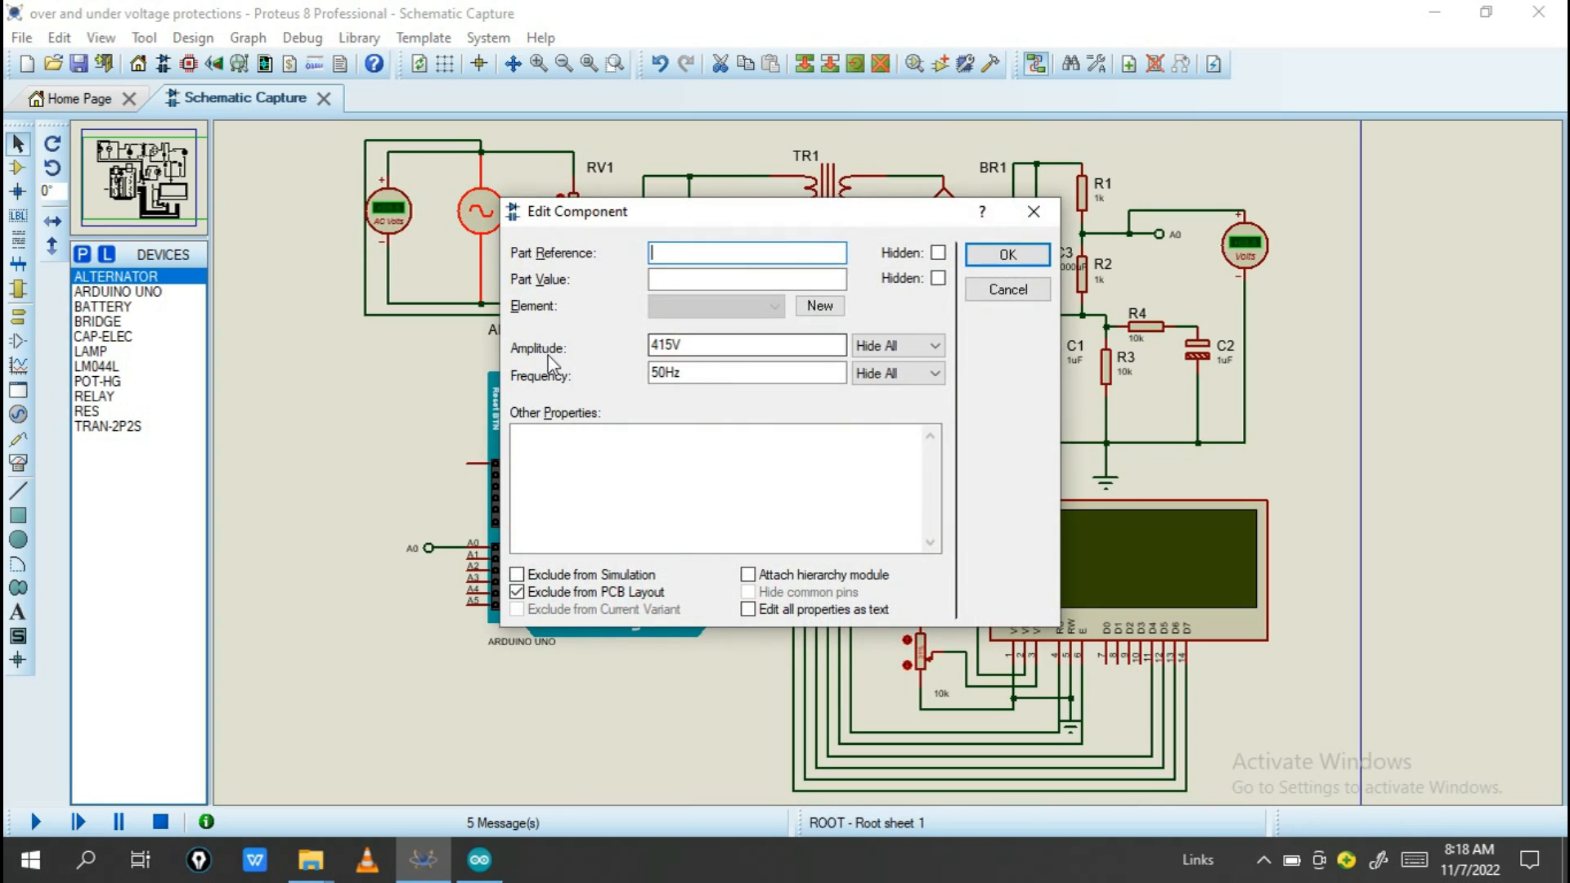
mouse_move(556, 390)
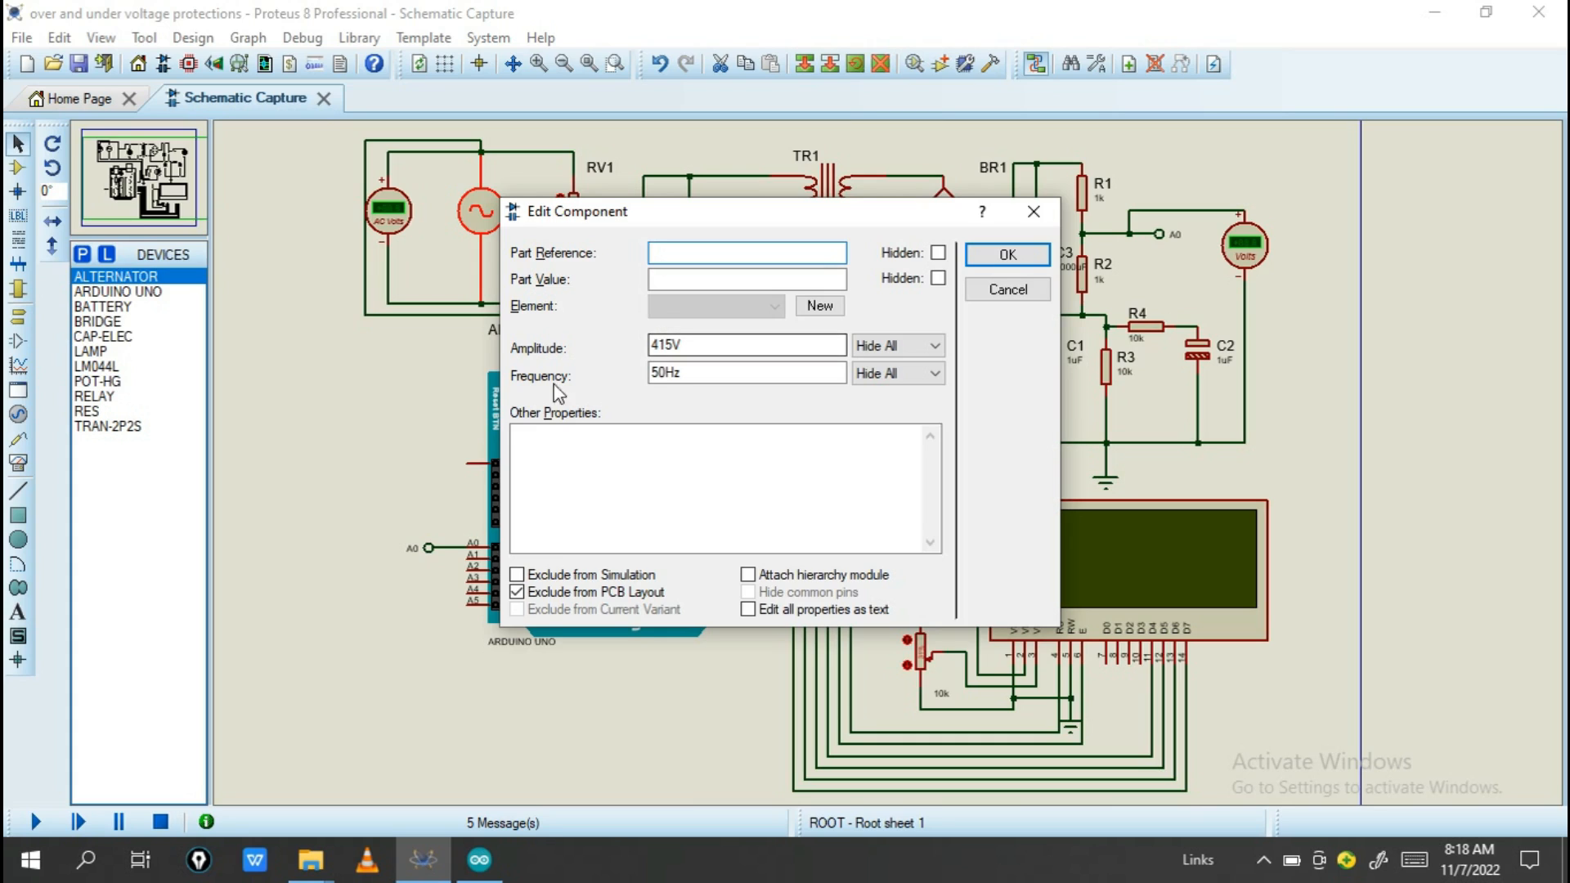
mouse_move(677, 393)
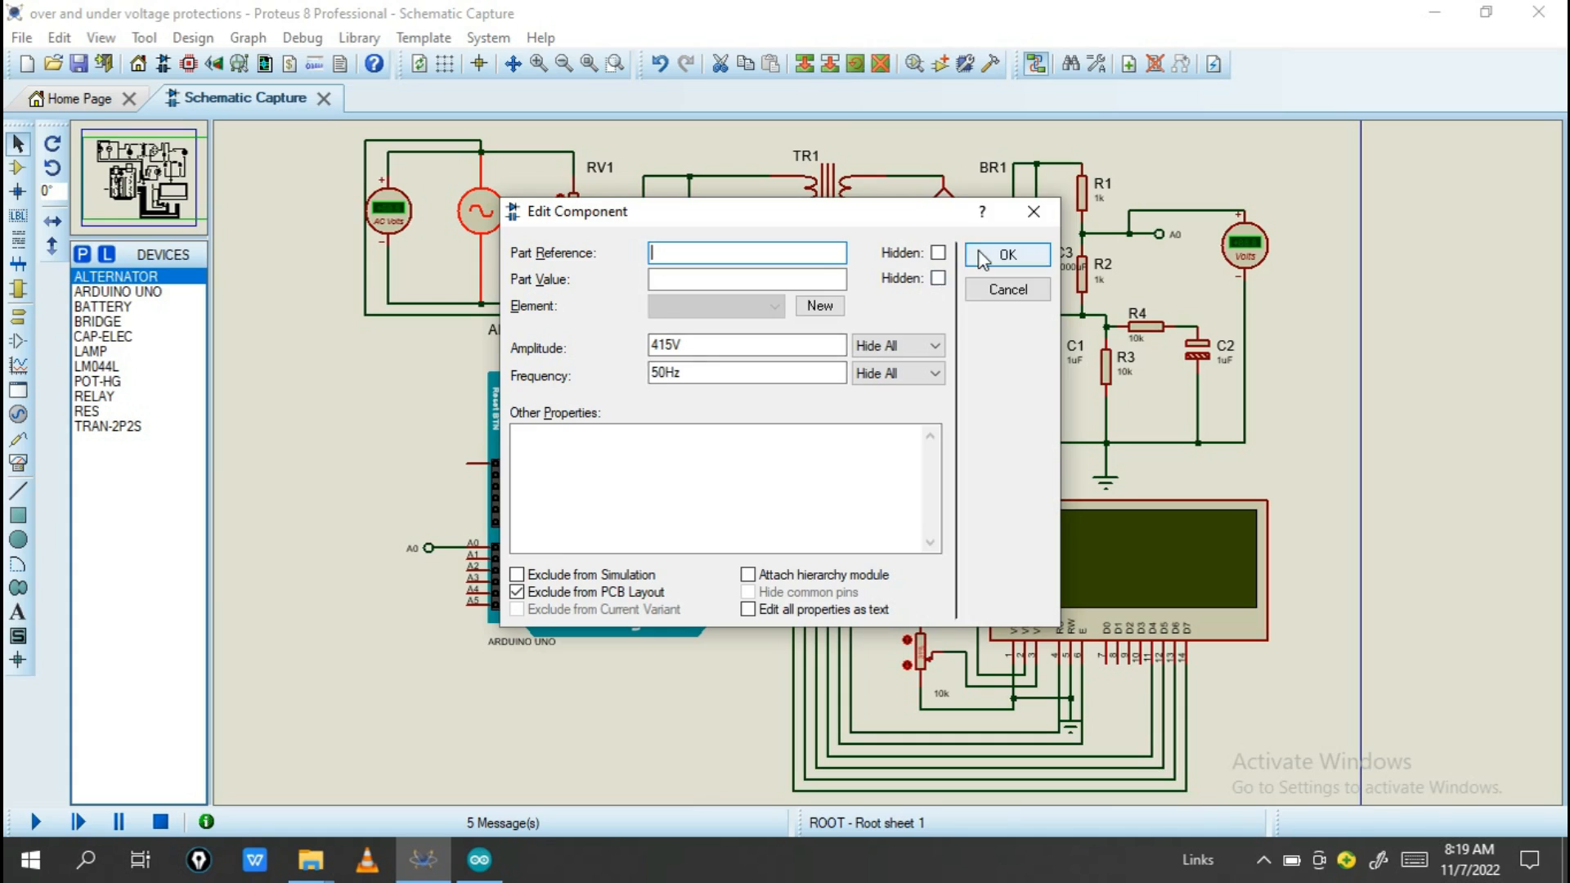
left_click(1005, 256)
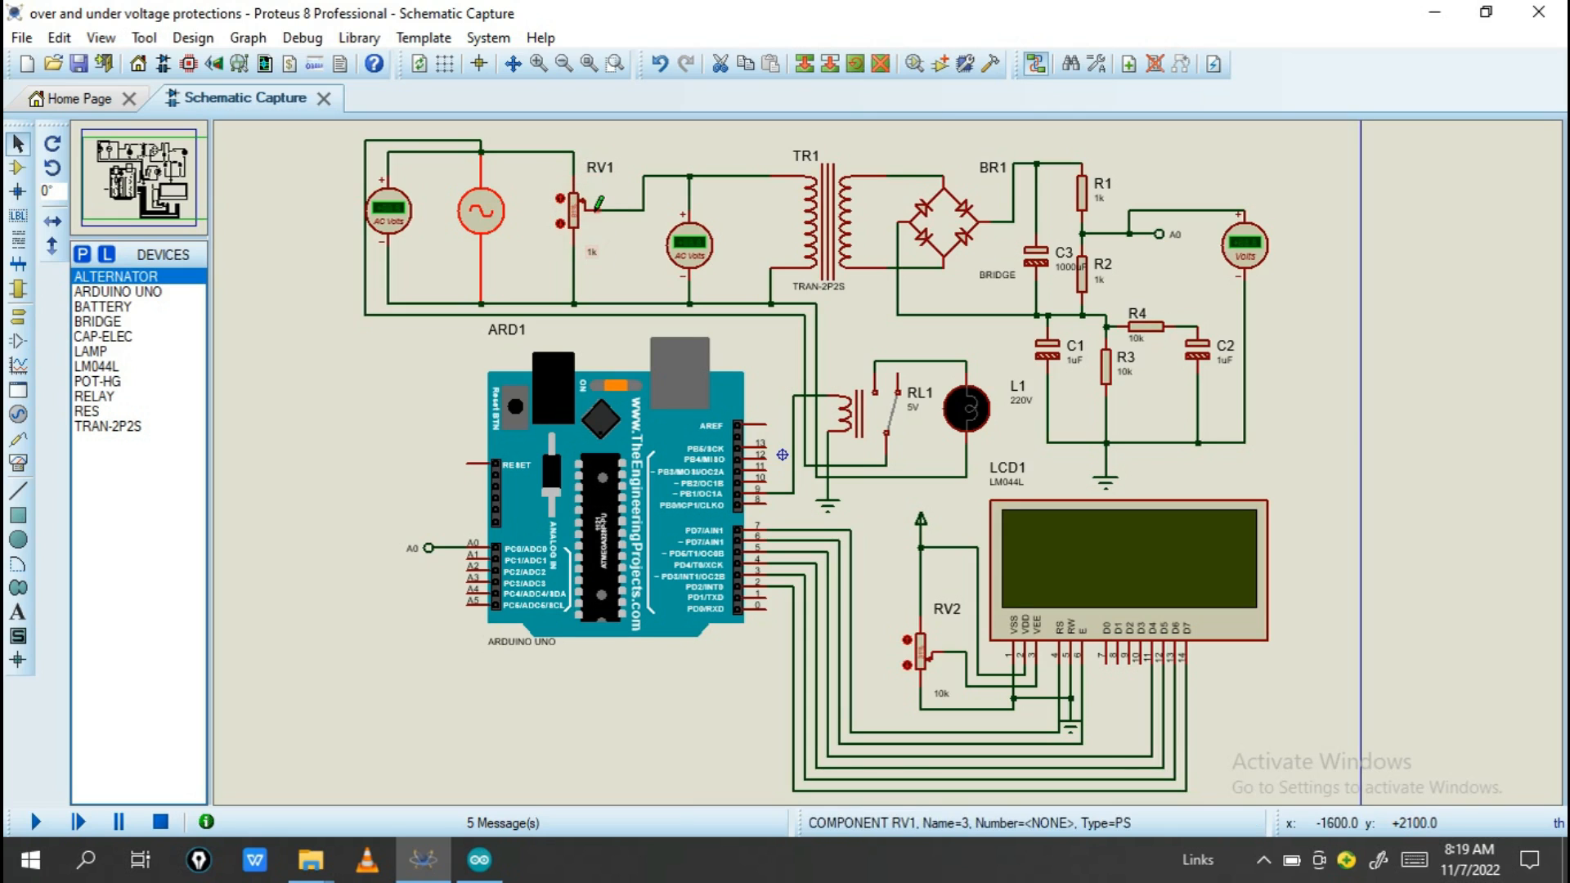
left_click(482, 208)
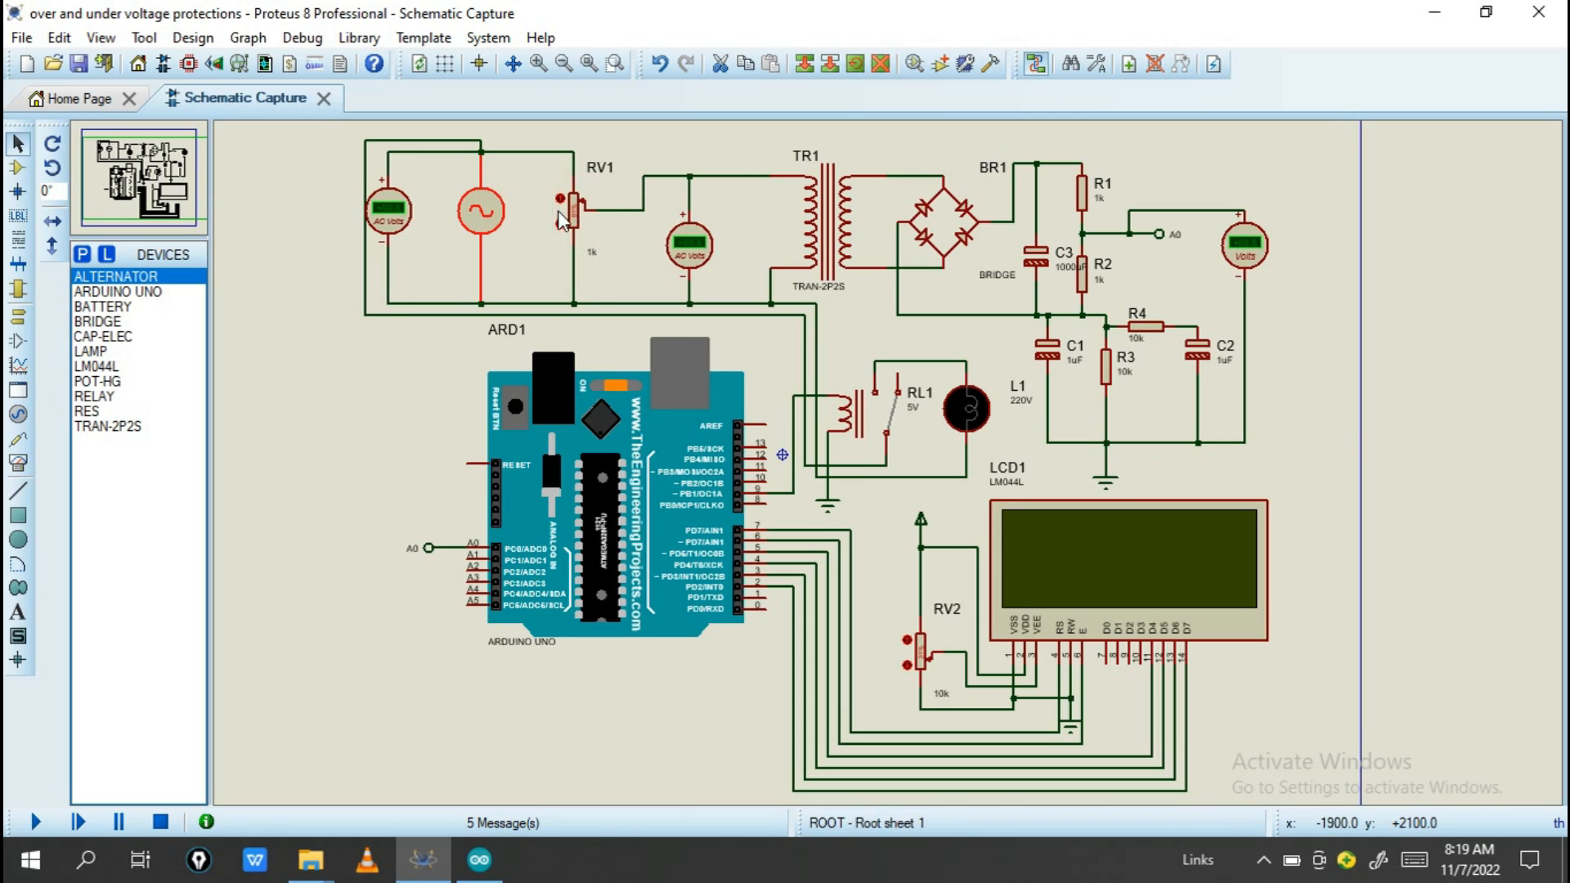
left_click(687, 245)
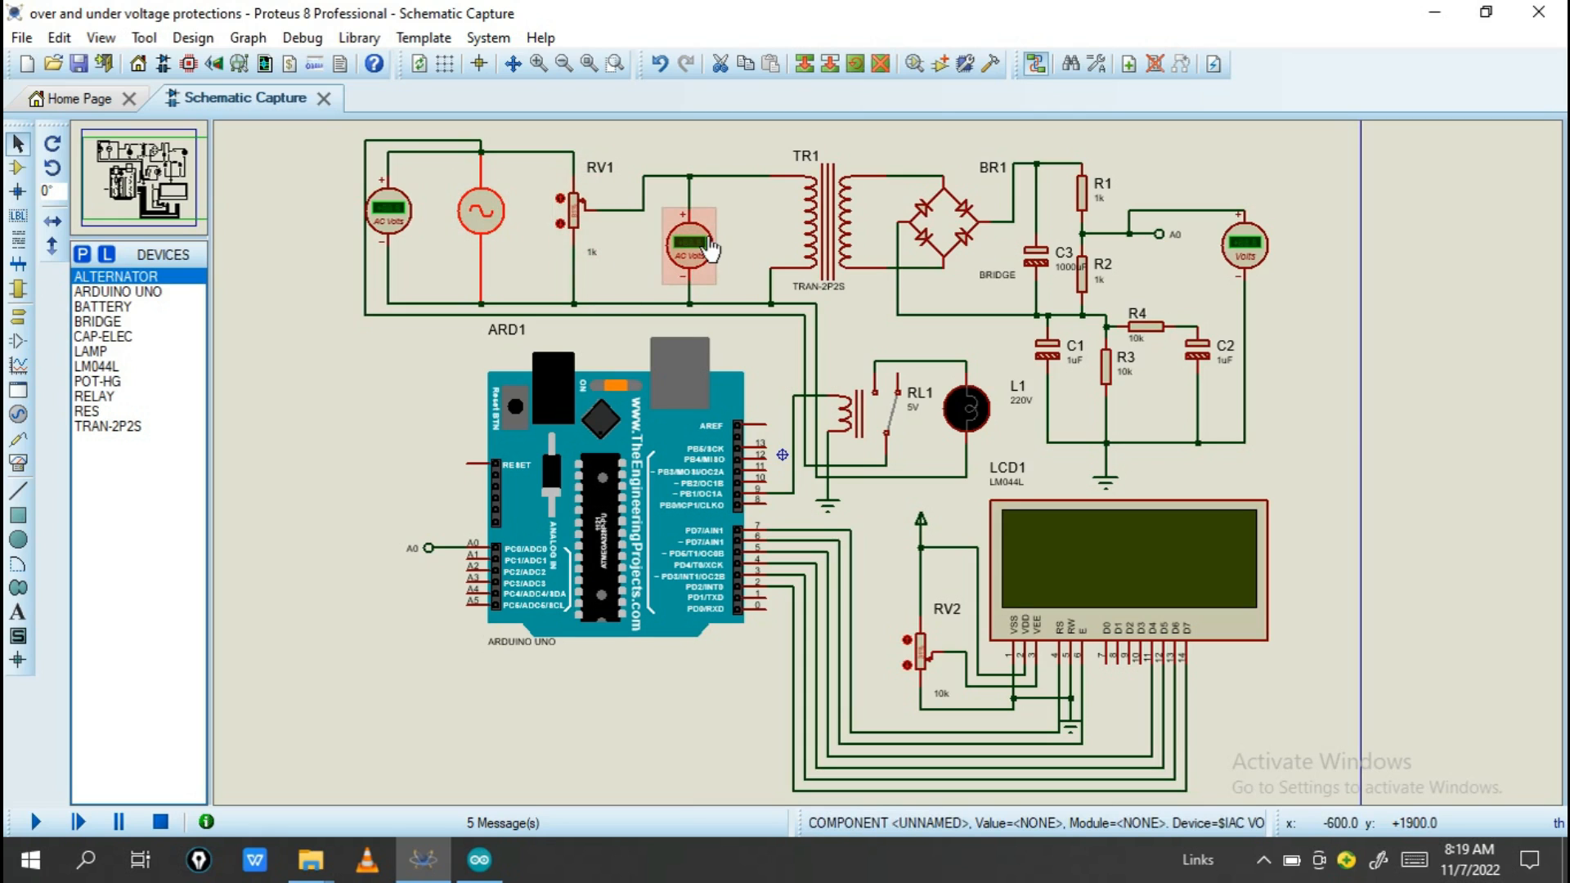
left_click(728, 263)
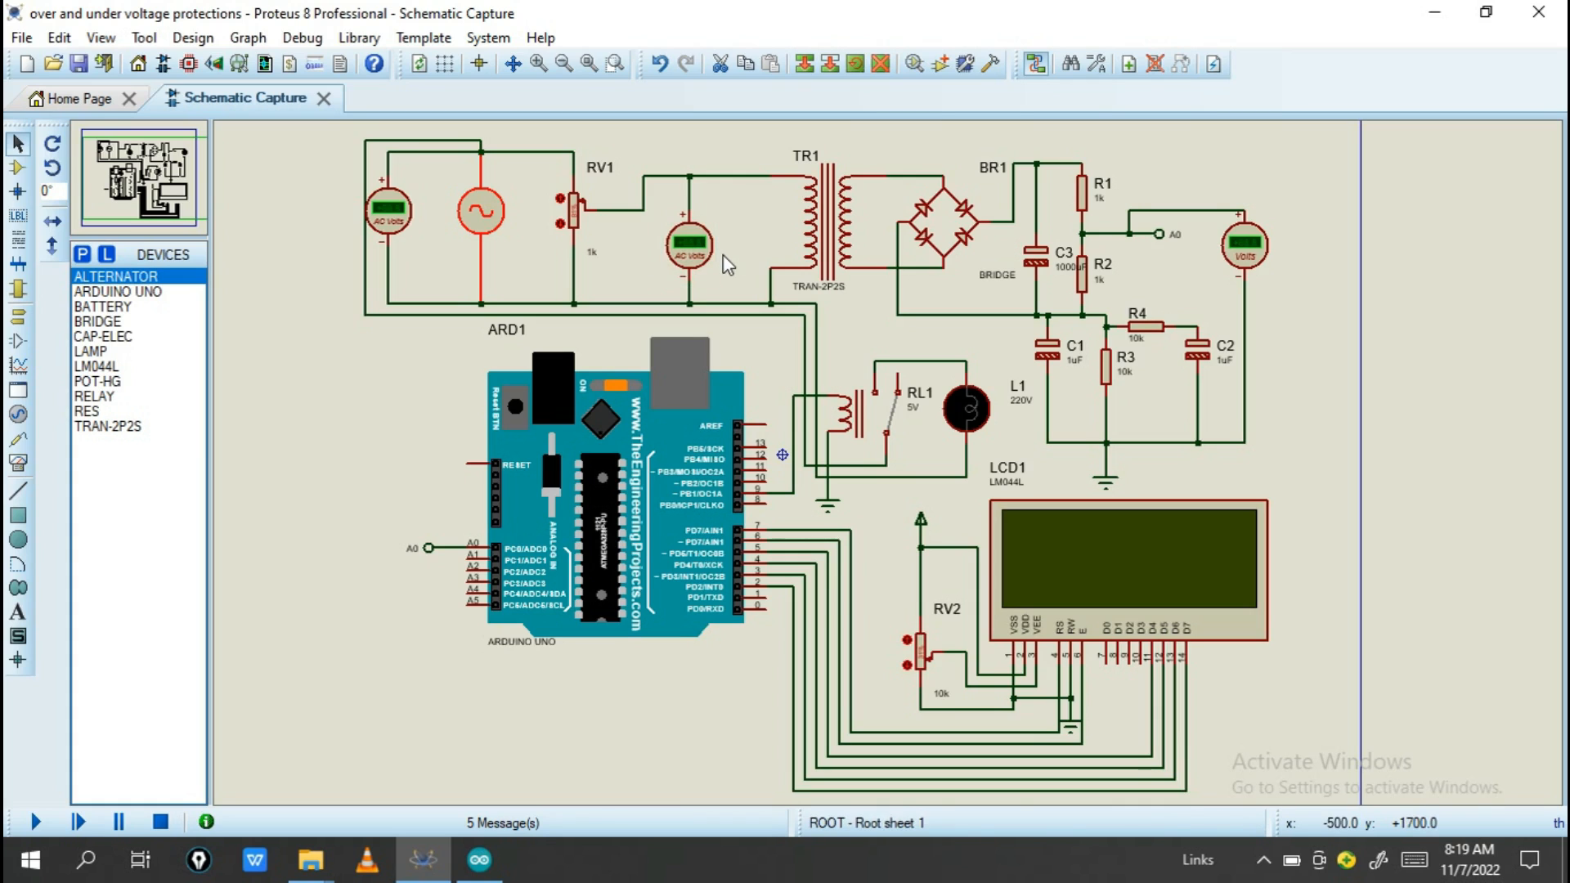
left_click(688, 245)
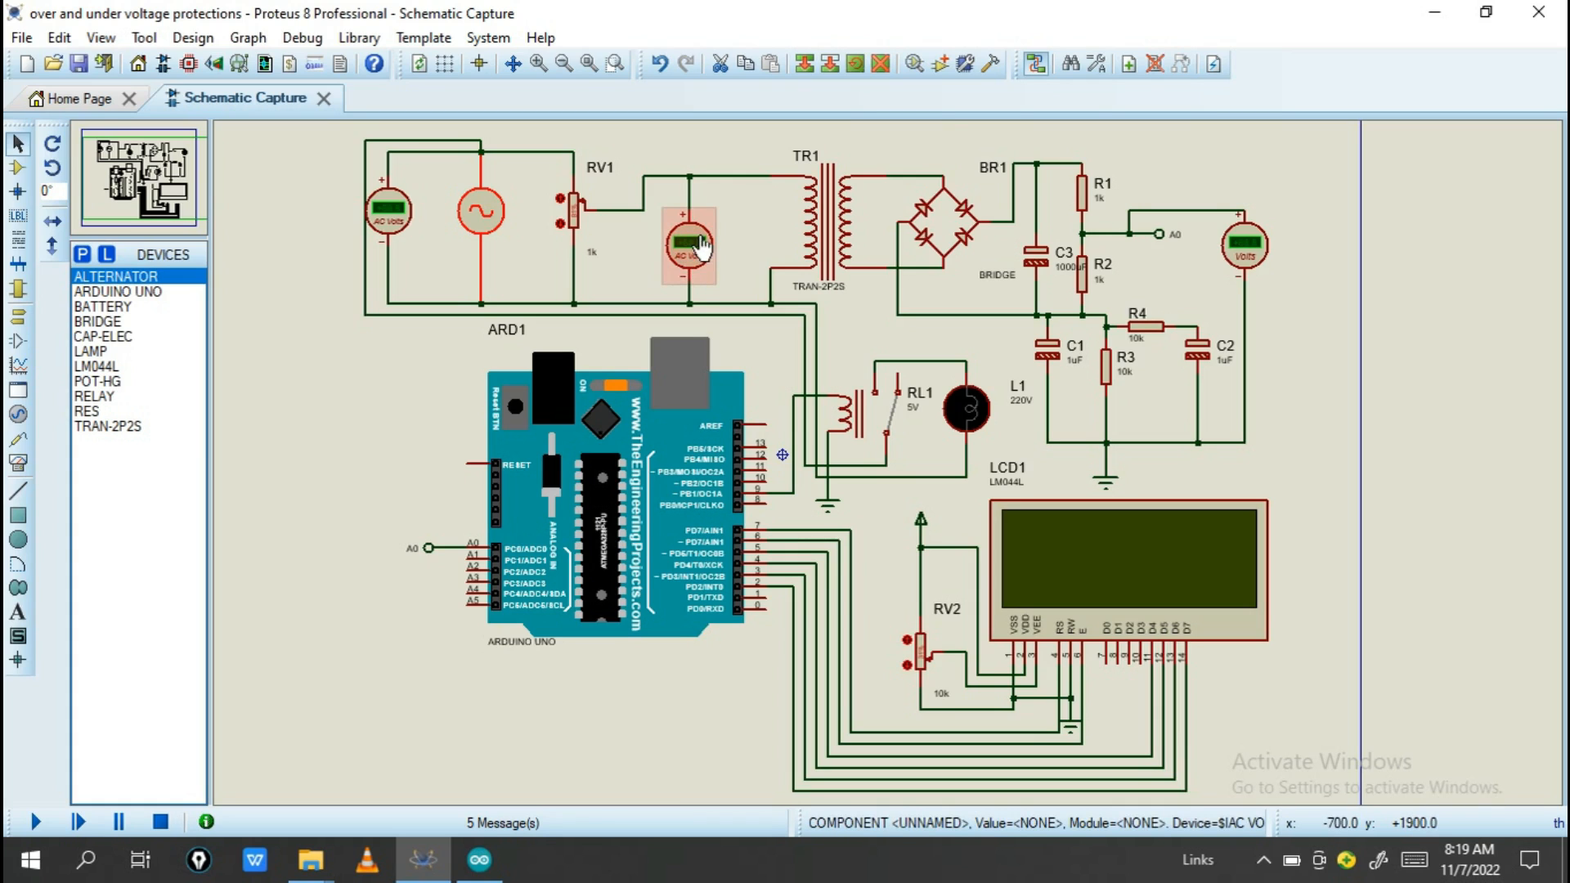
left_click(821, 219)
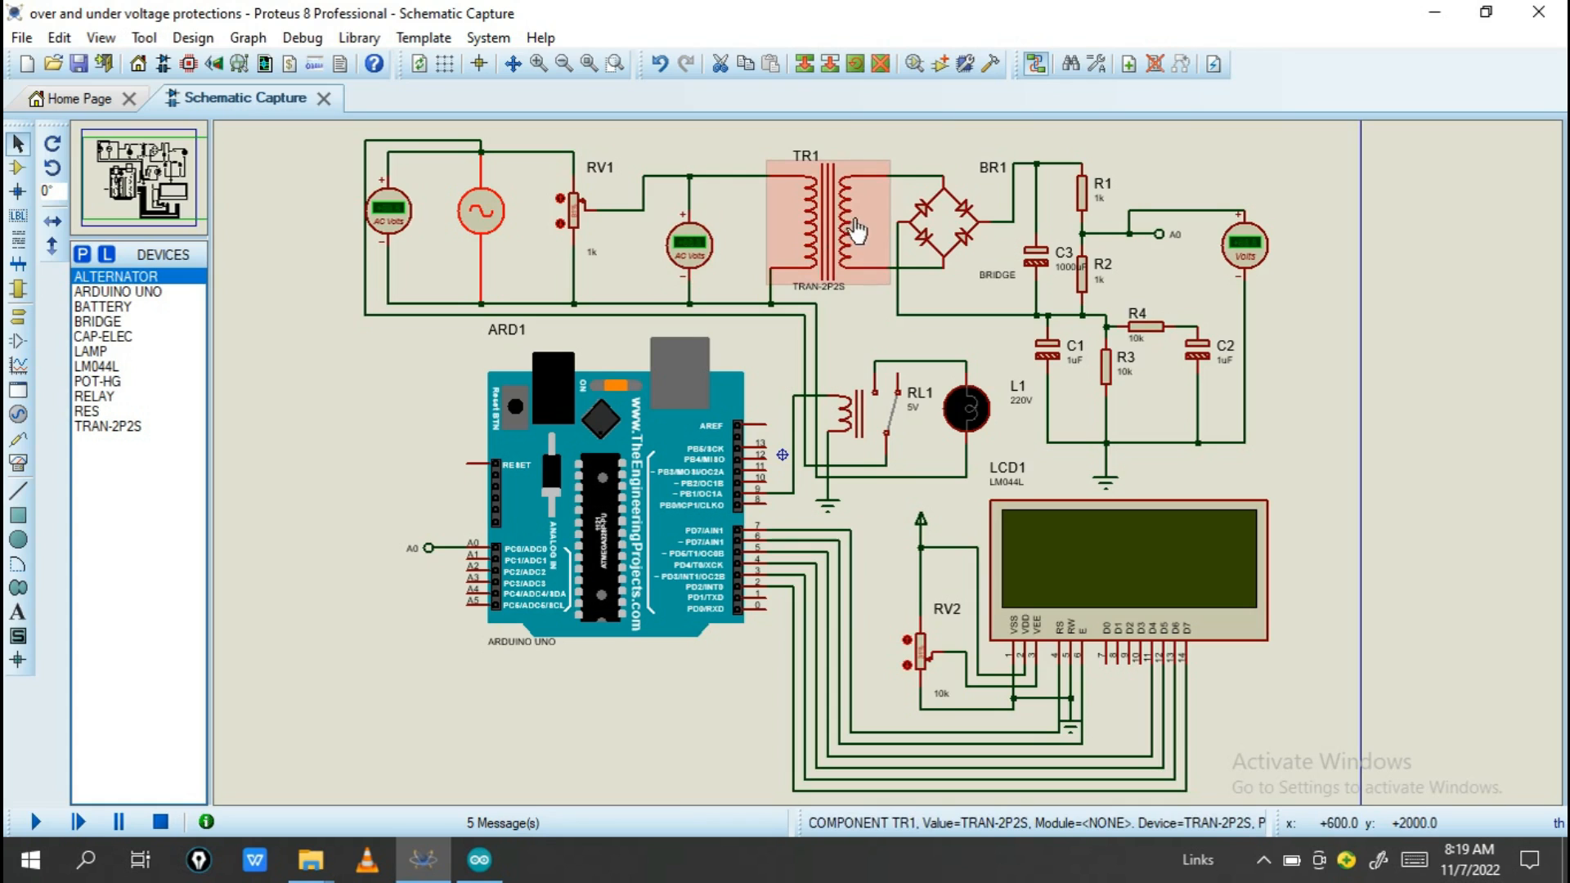
mouse_move(819, 240)
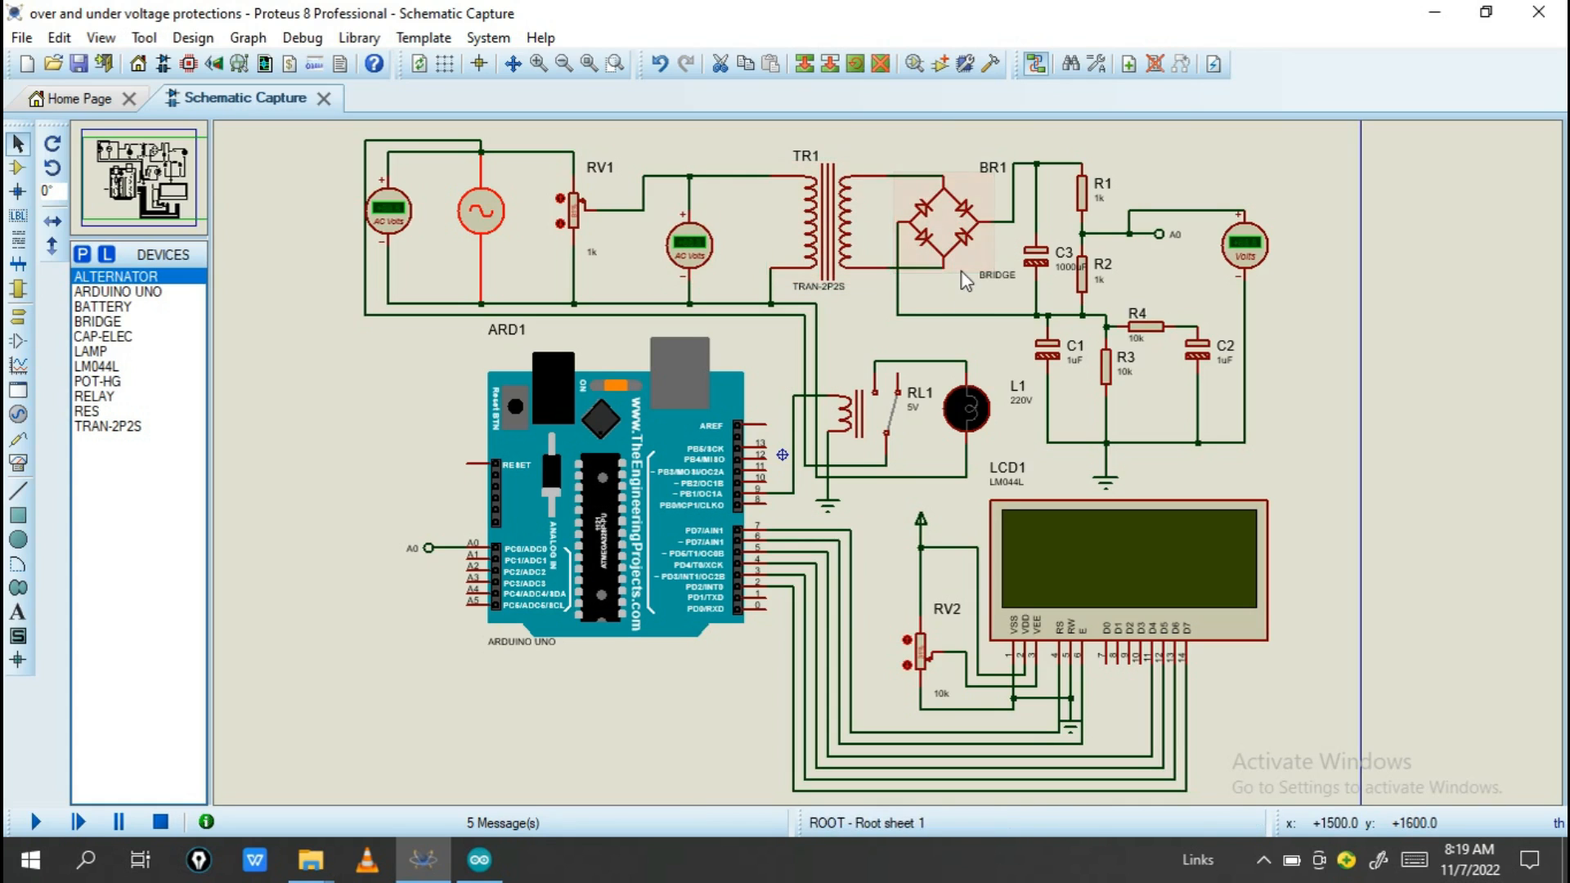
left_click(941, 223)
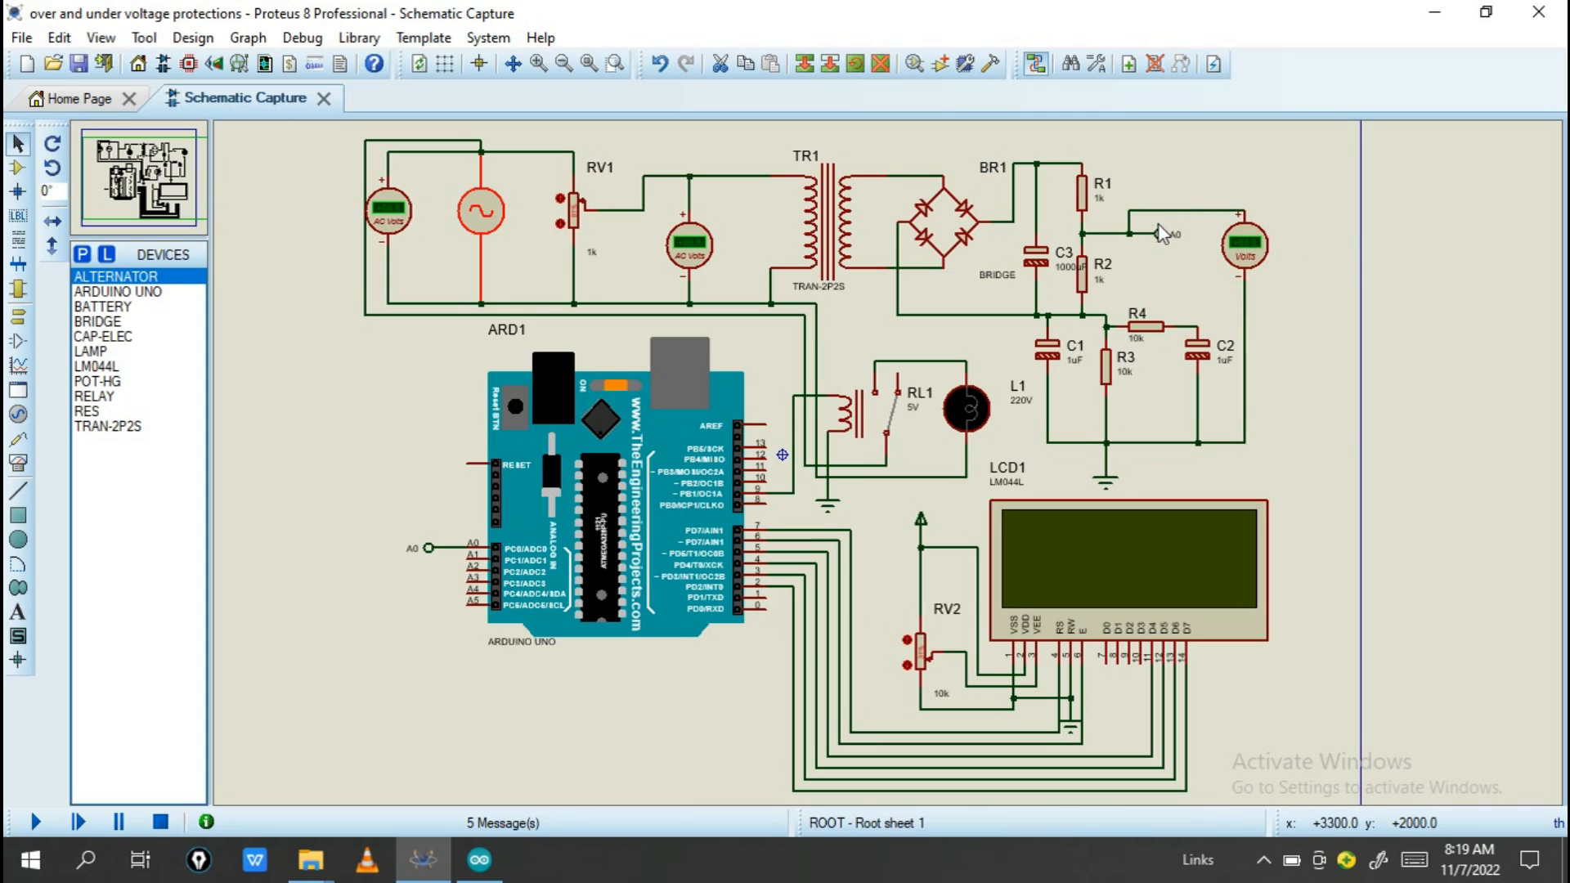
mouse_move(1164, 235)
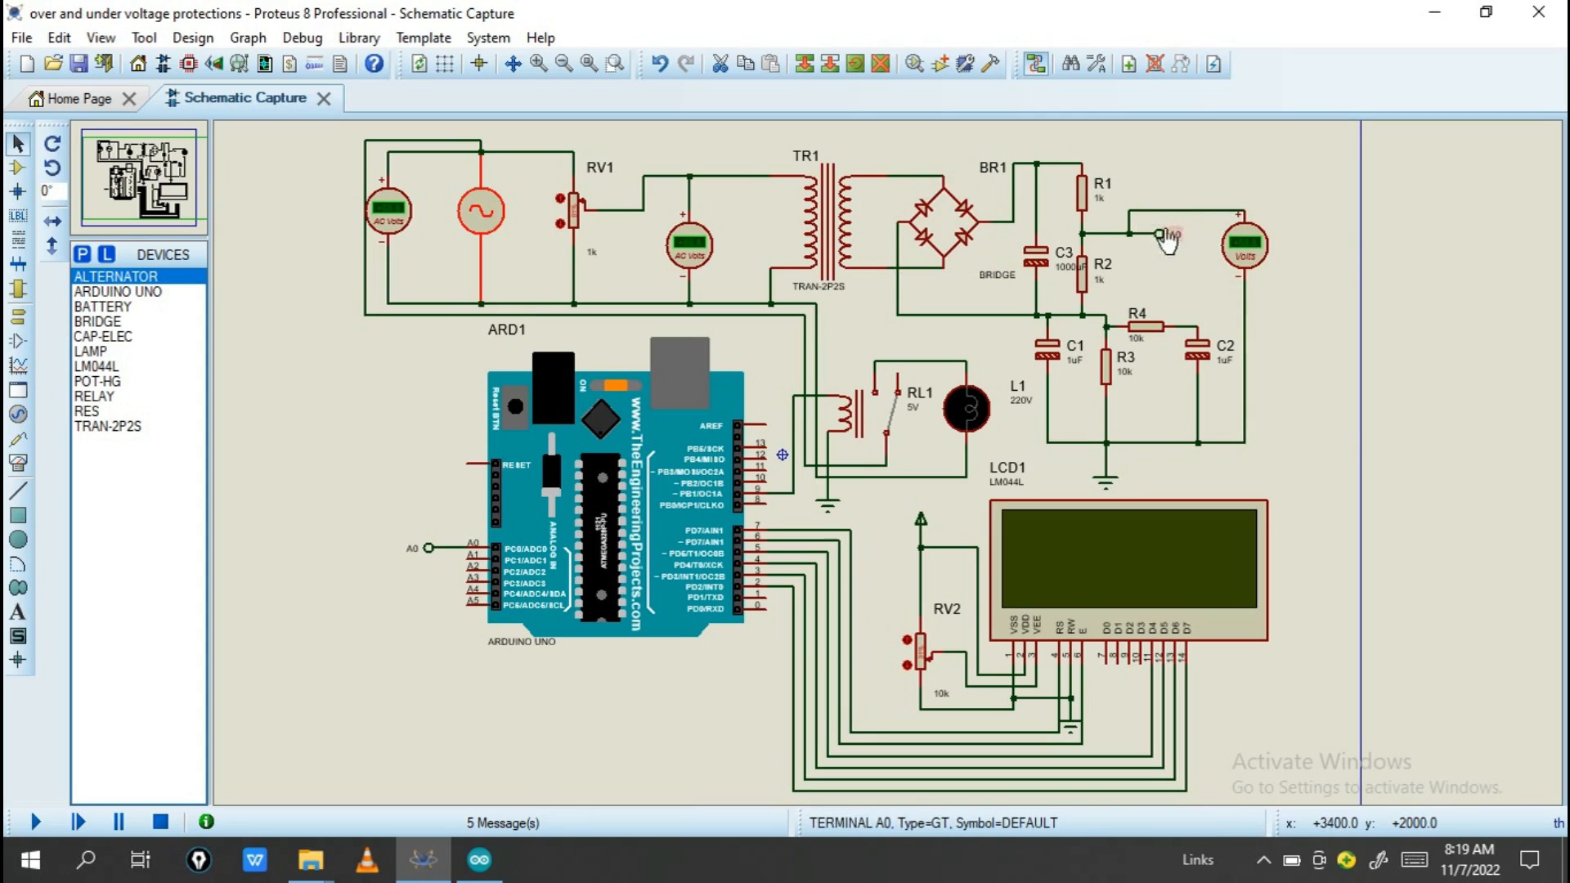
mouse_move(1161, 240)
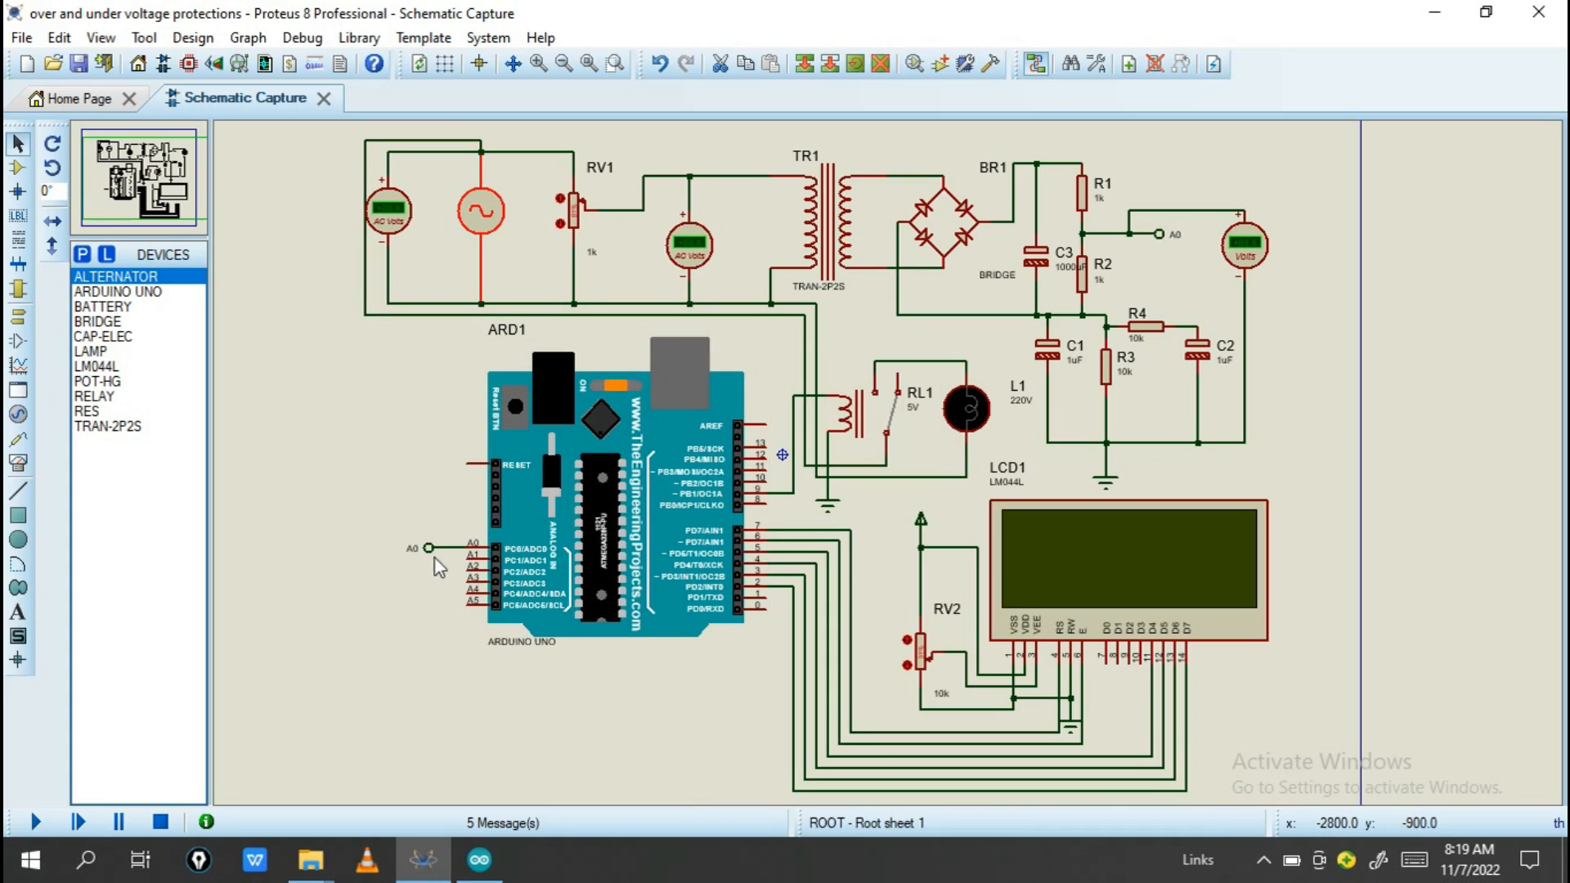
mouse_move(410, 548)
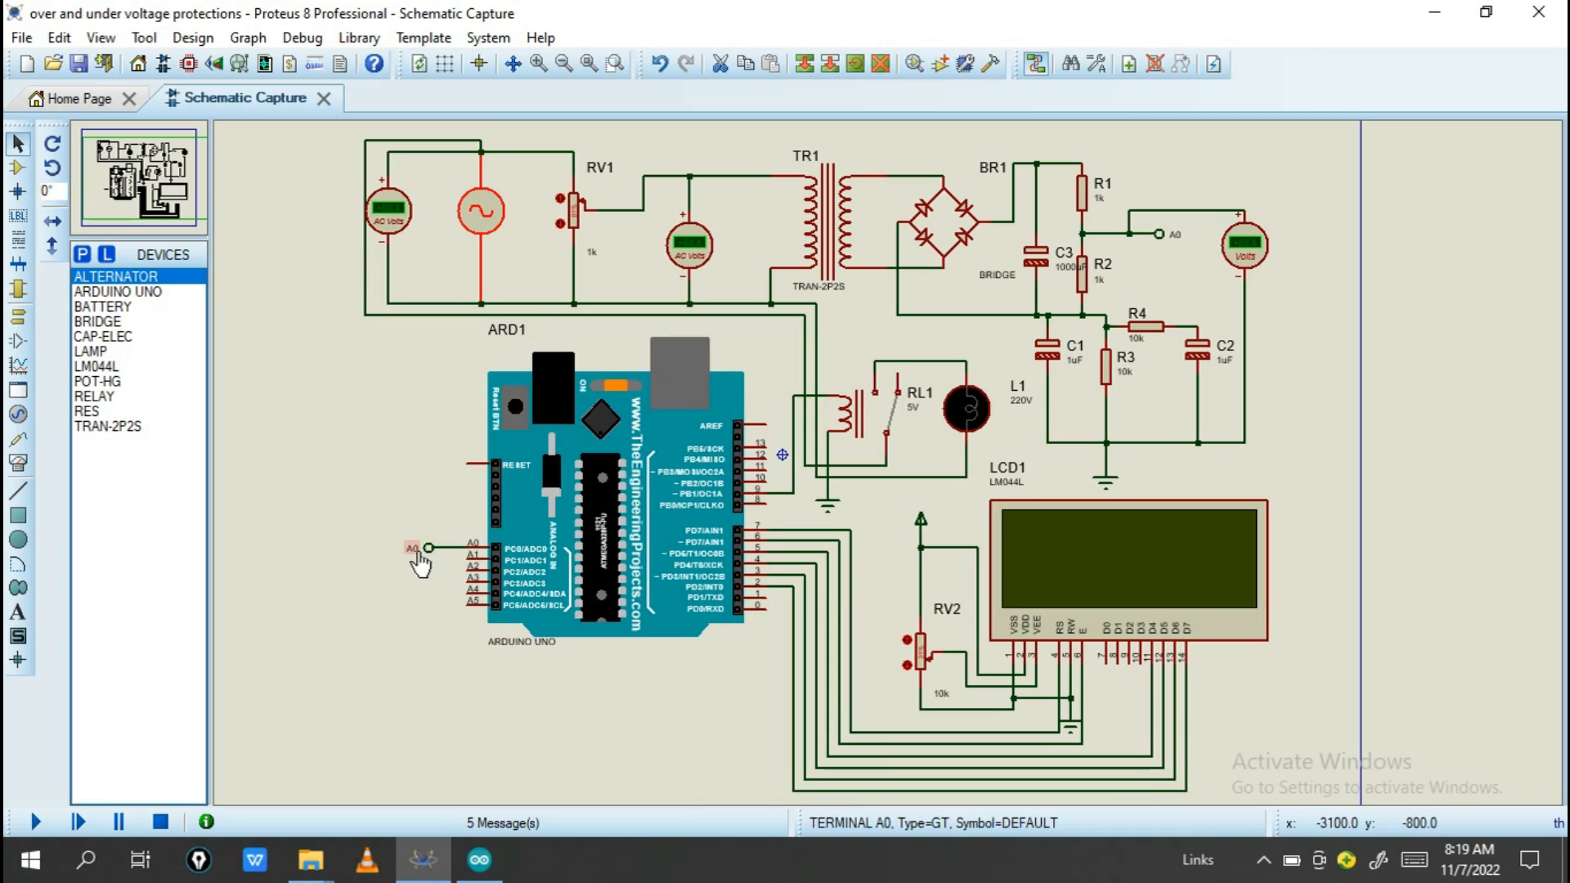
mouse_move(1155, 245)
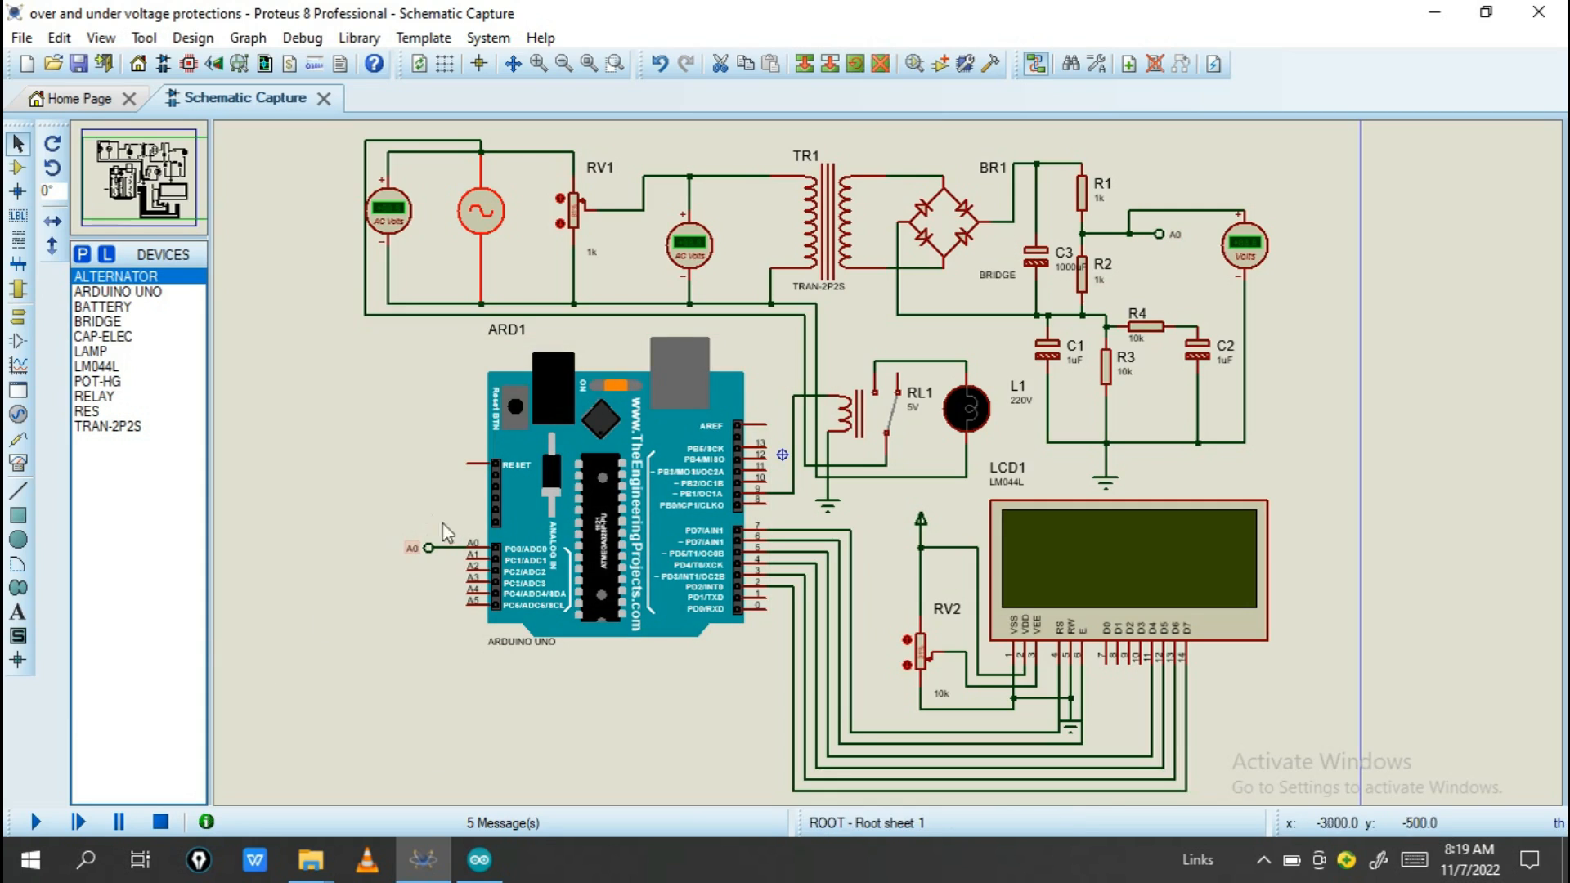
mouse_move(430, 549)
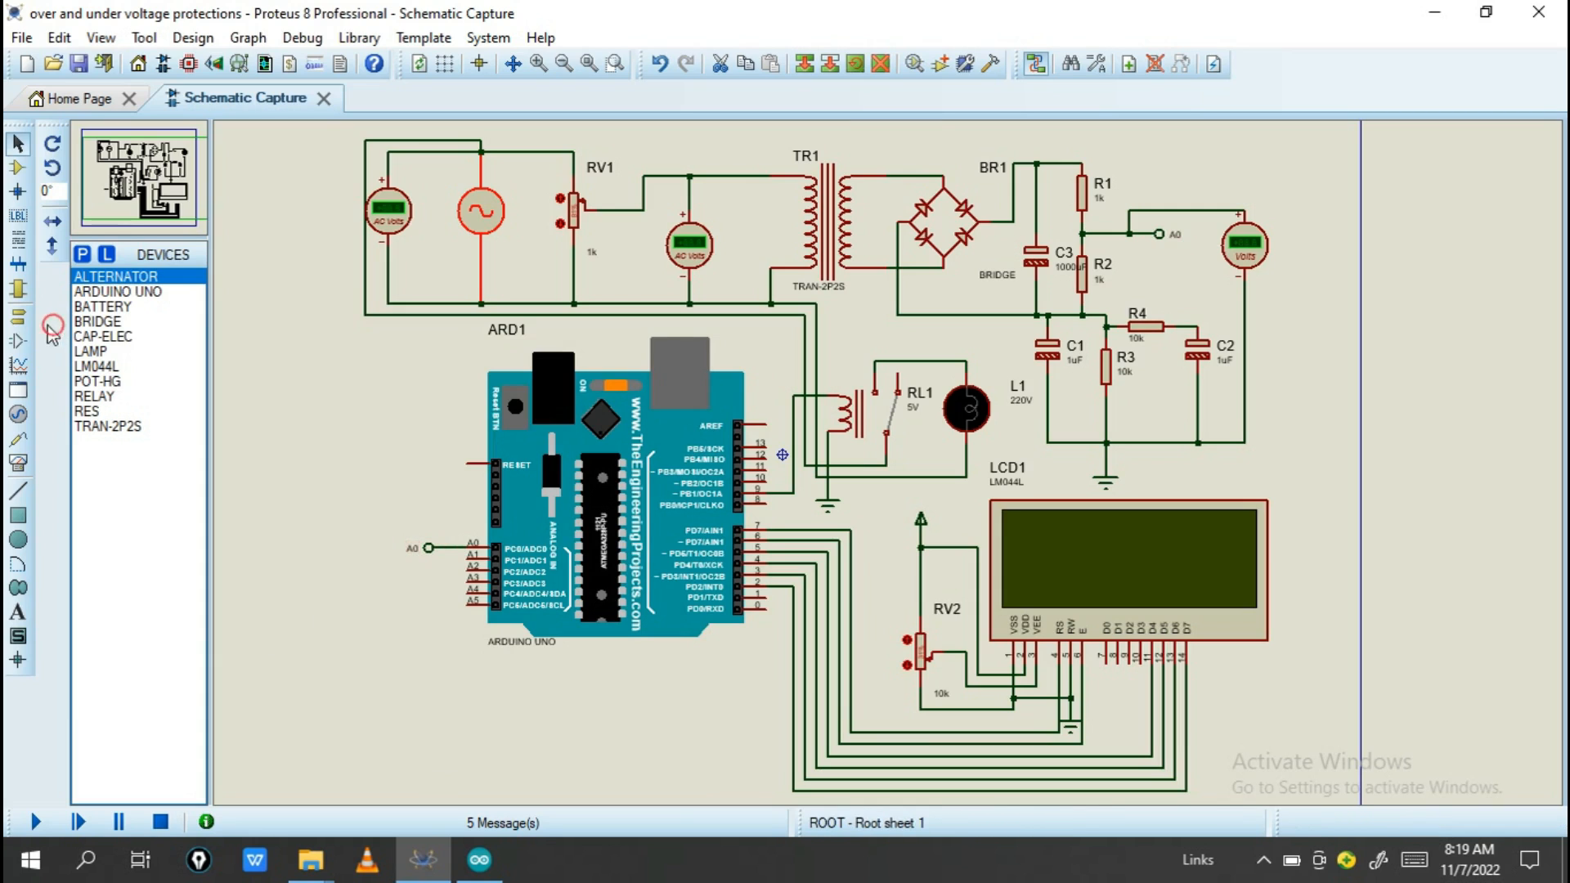
left_click(52, 343)
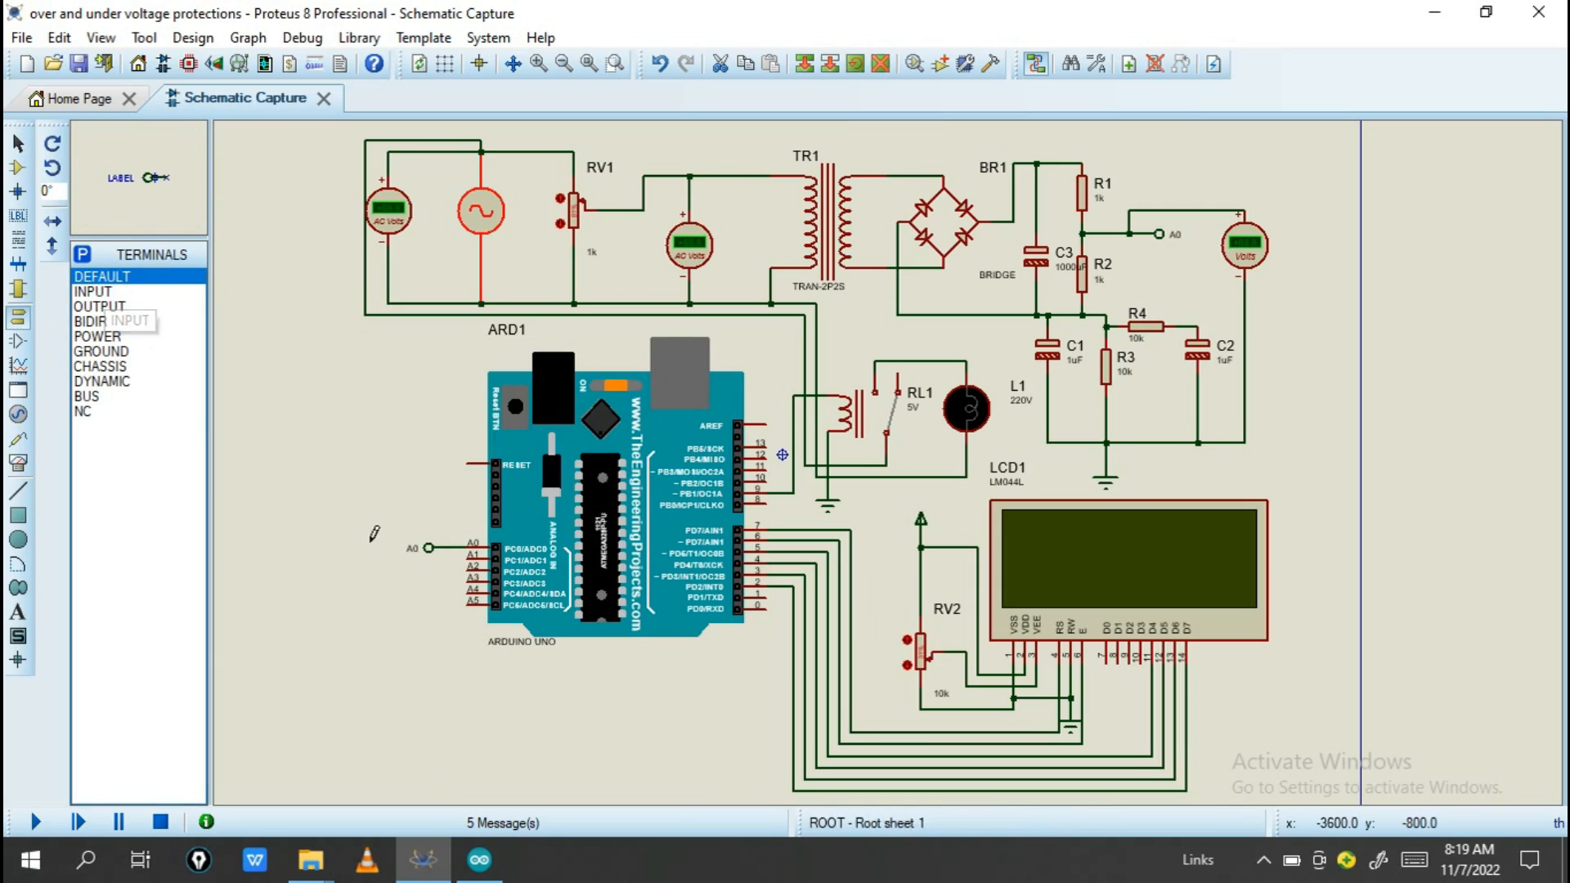
left_click(411, 548)
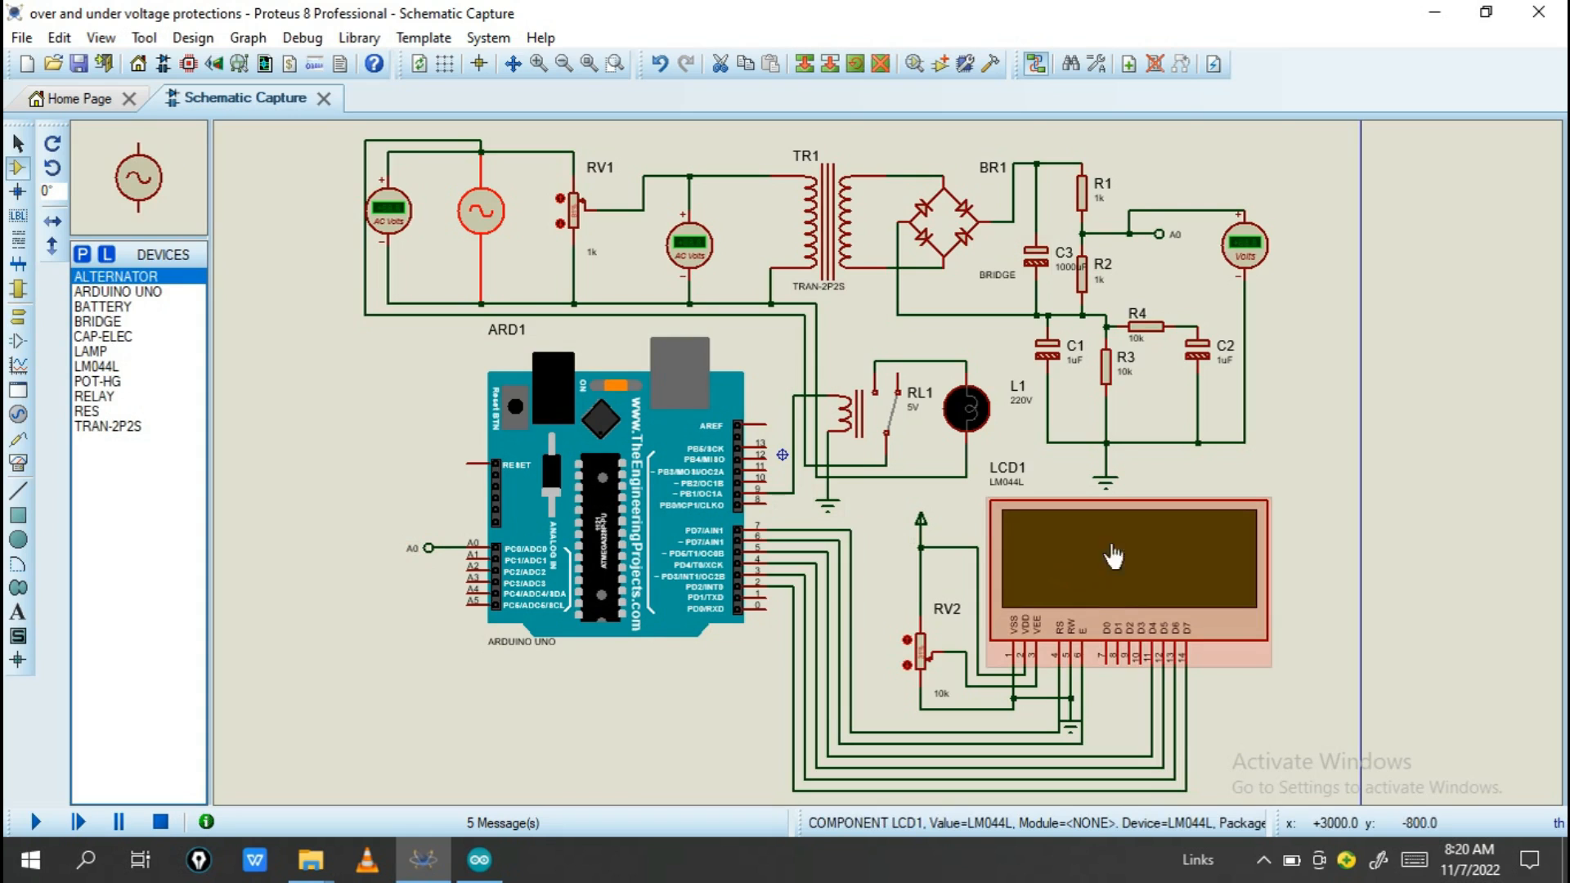
mouse_move(1061, 638)
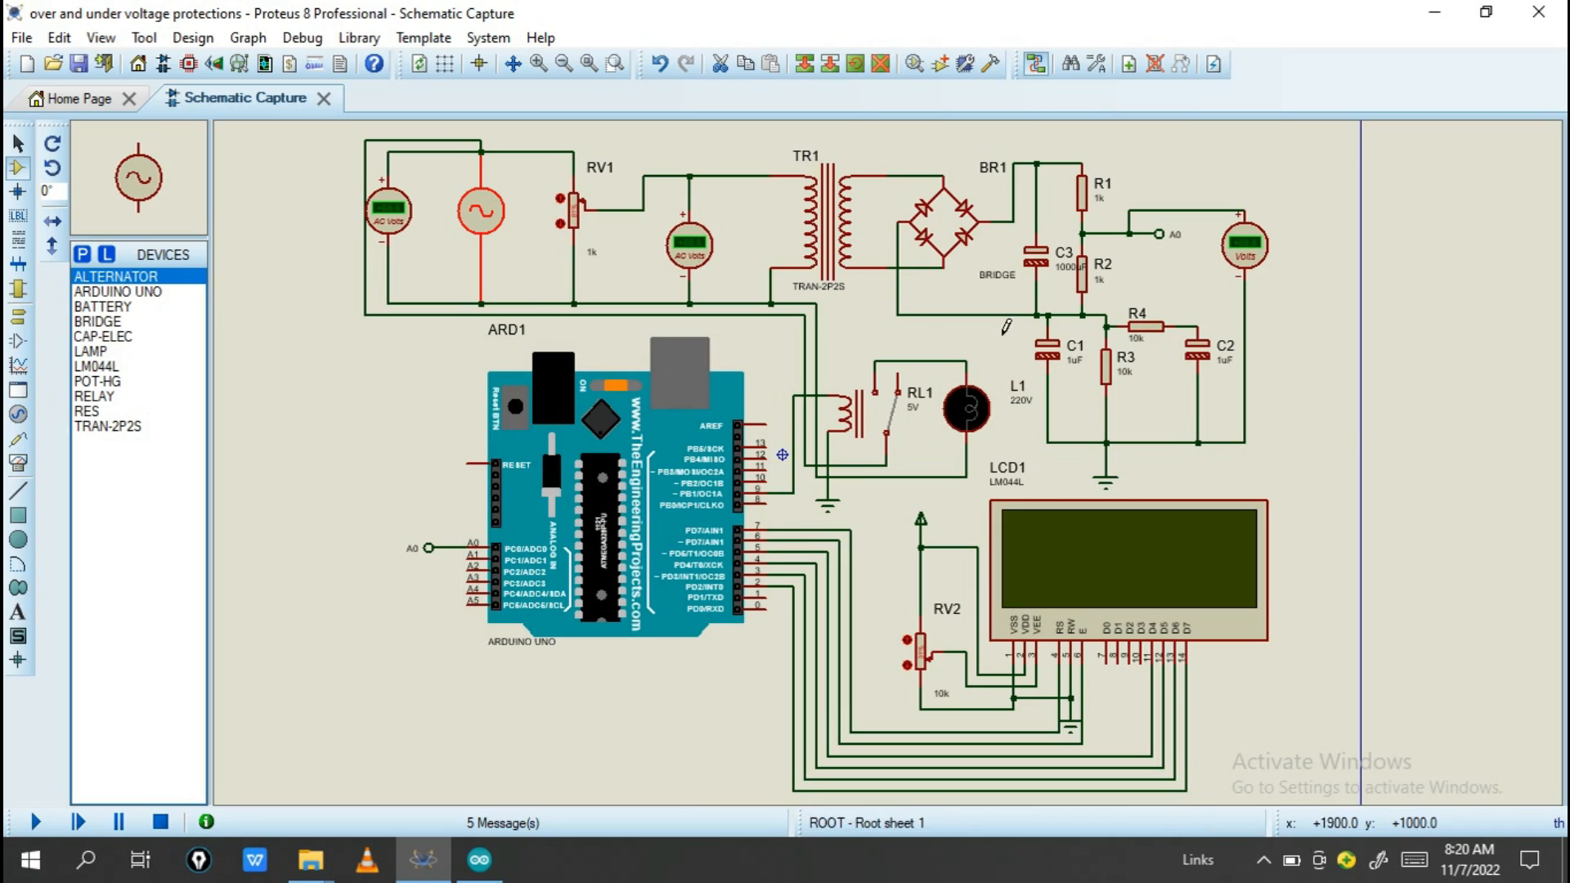
mouse_move(906, 410)
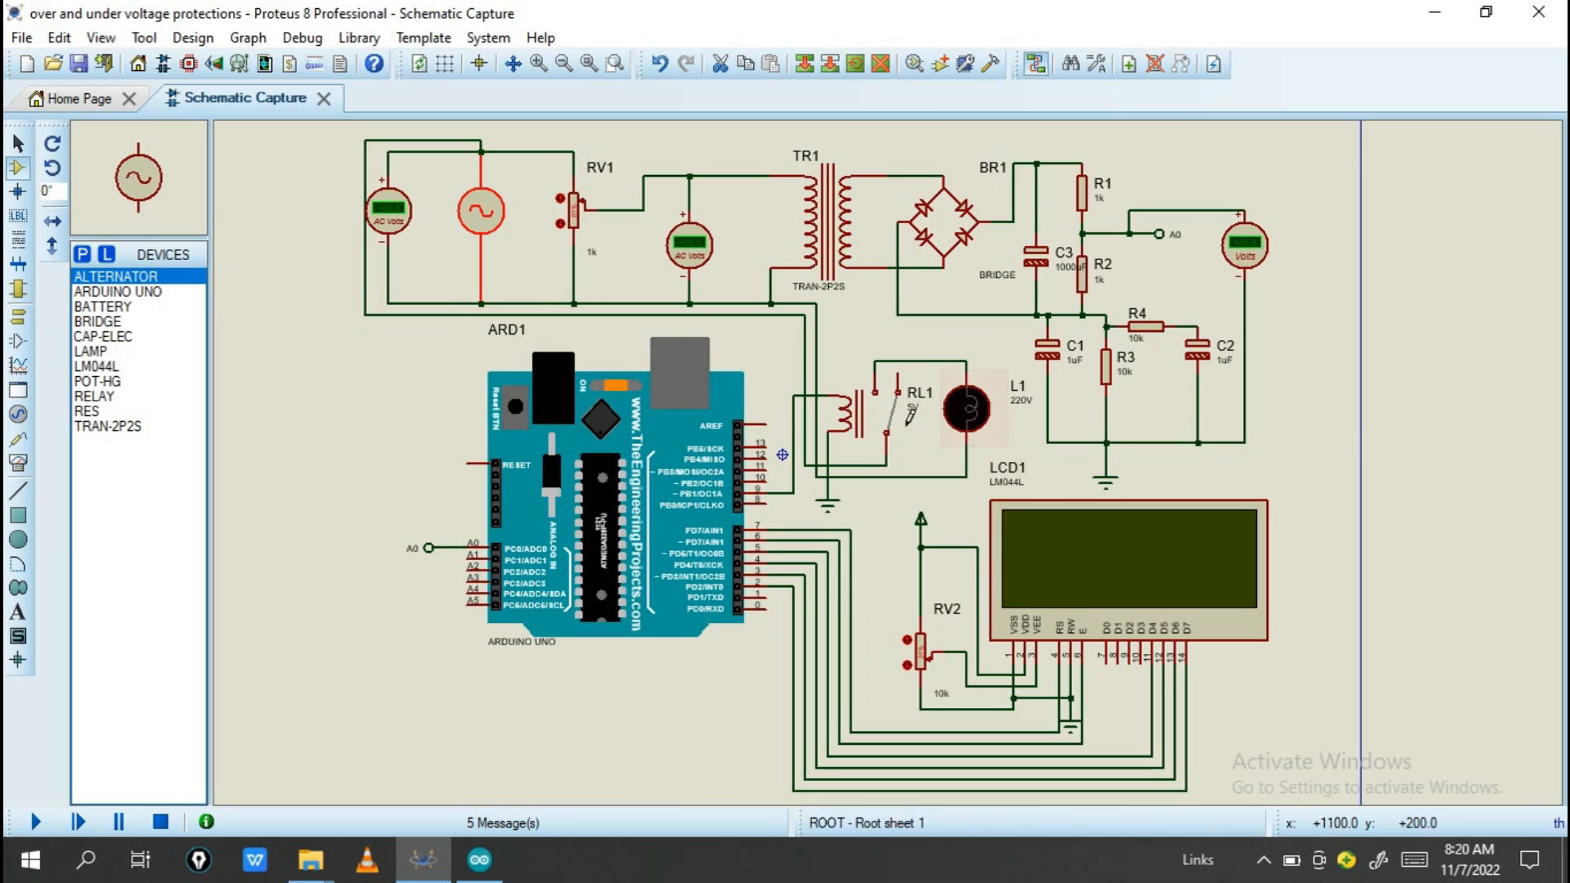
left_click(966, 407)
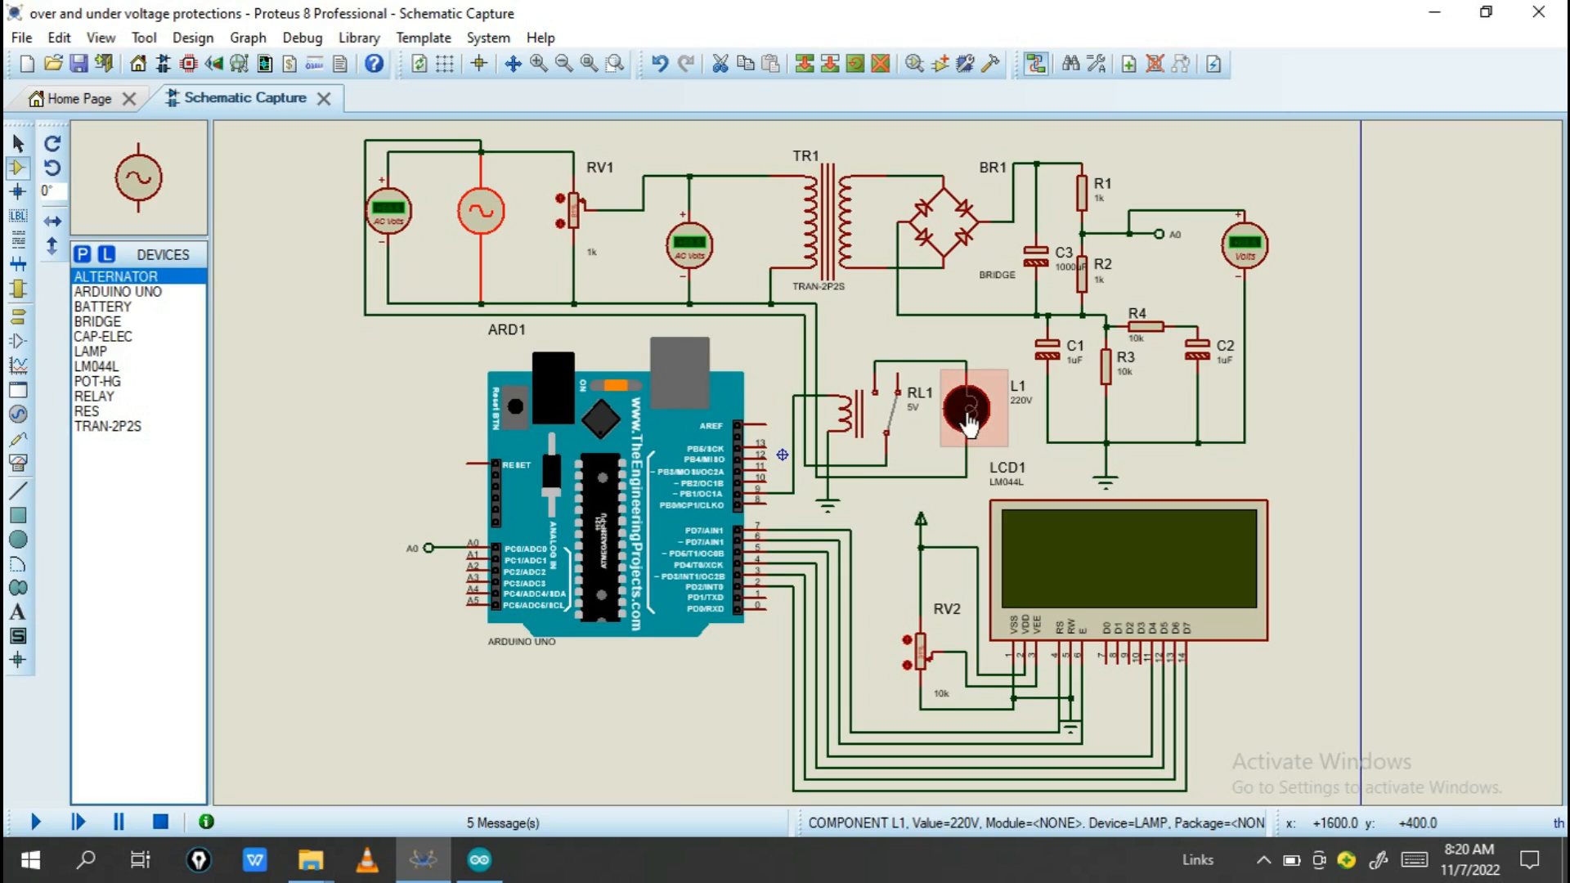
mouse_move(969, 419)
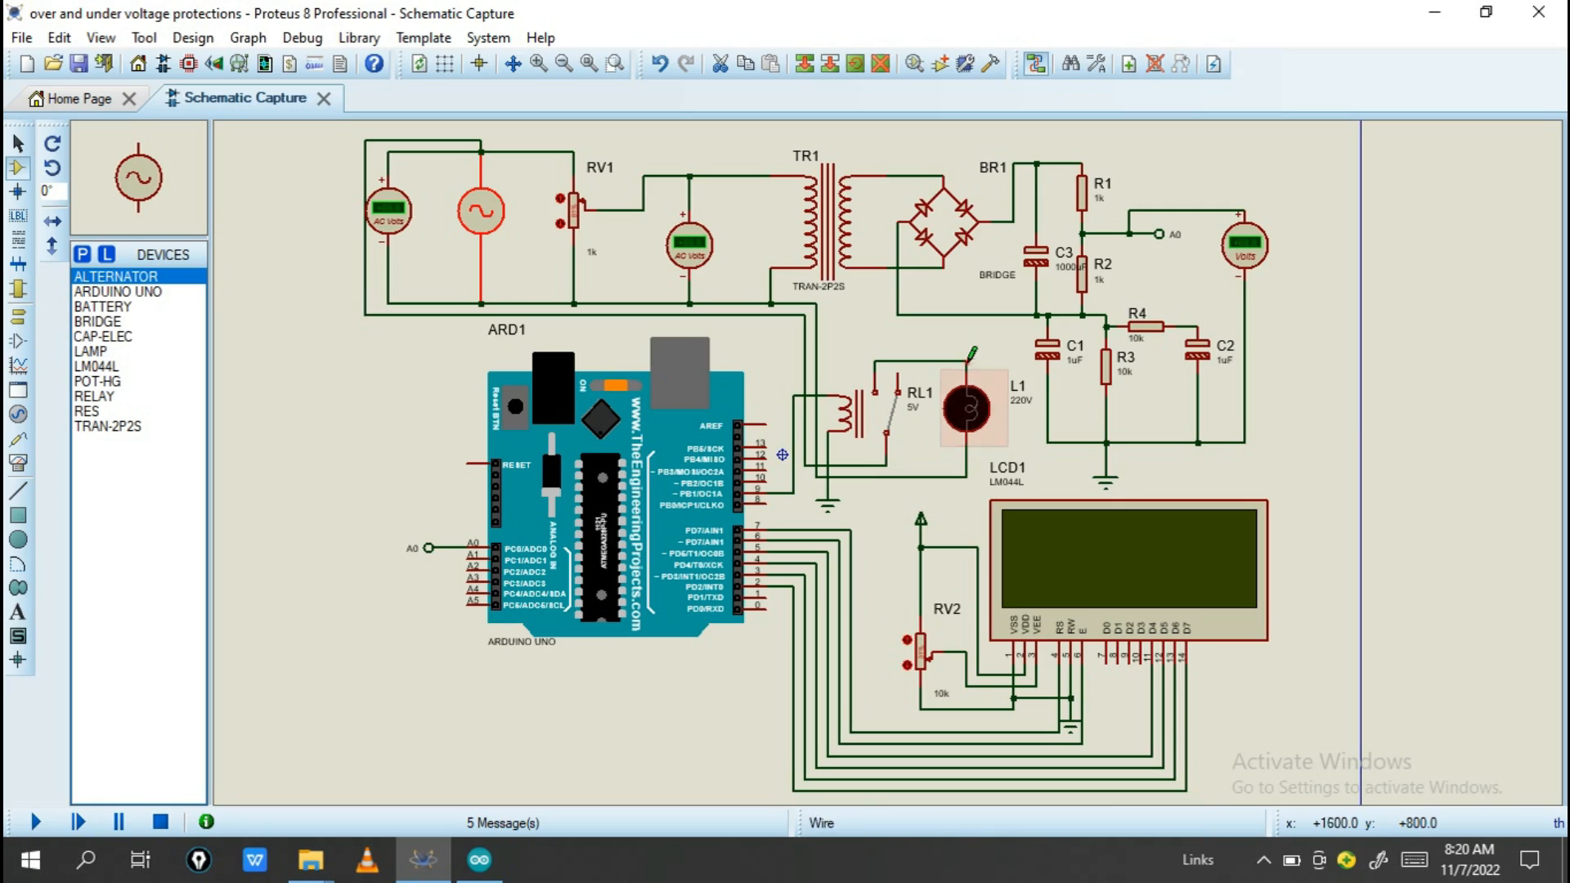
mouse_move(1021, 405)
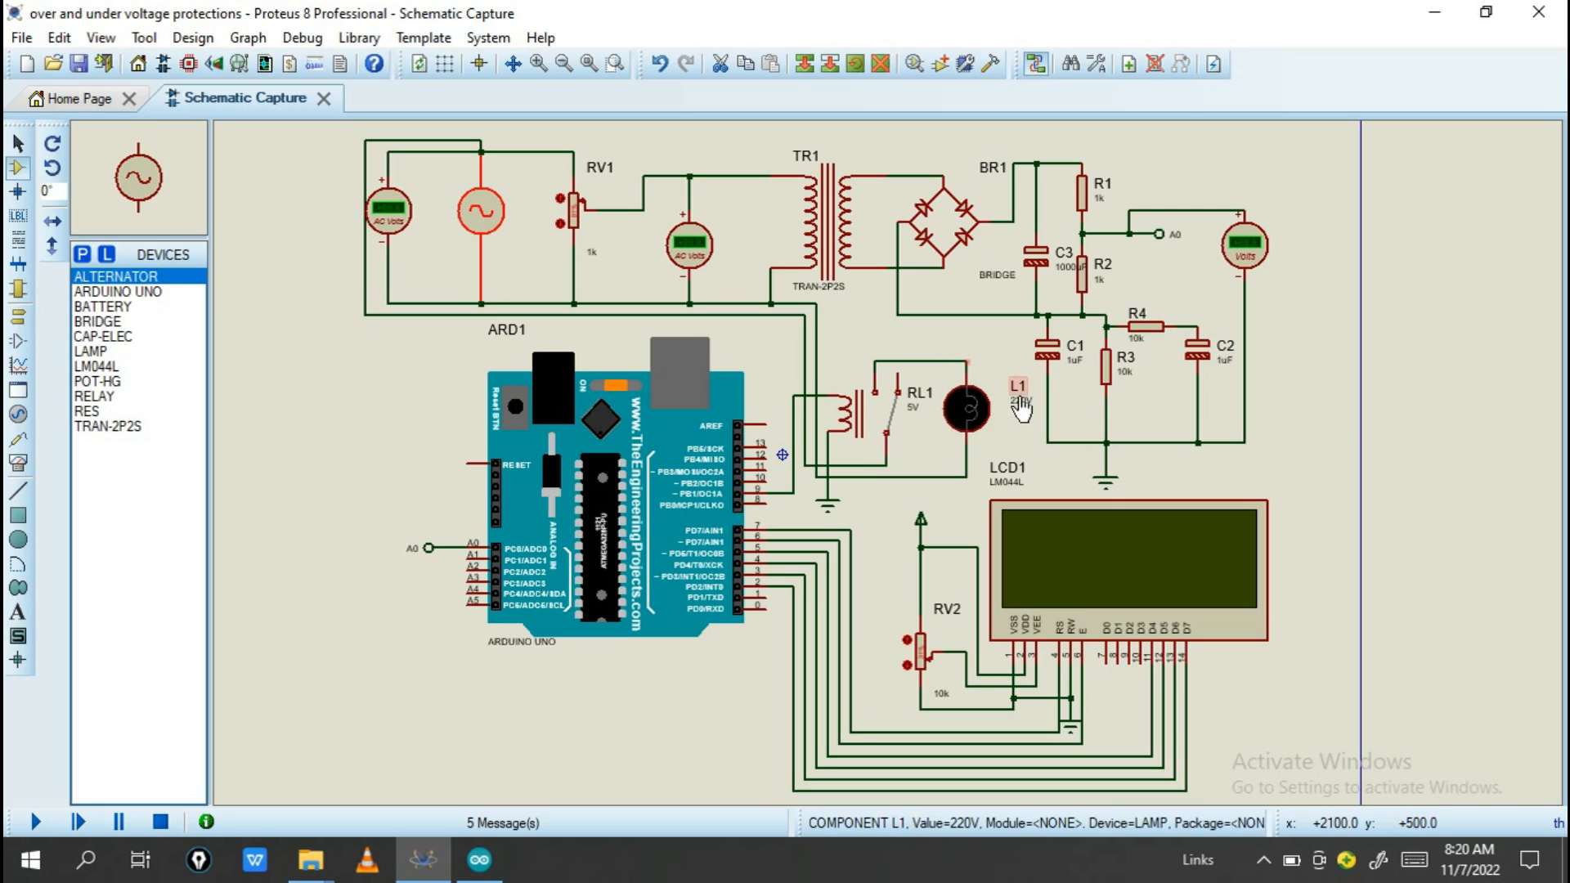
mouse_move(1019, 412)
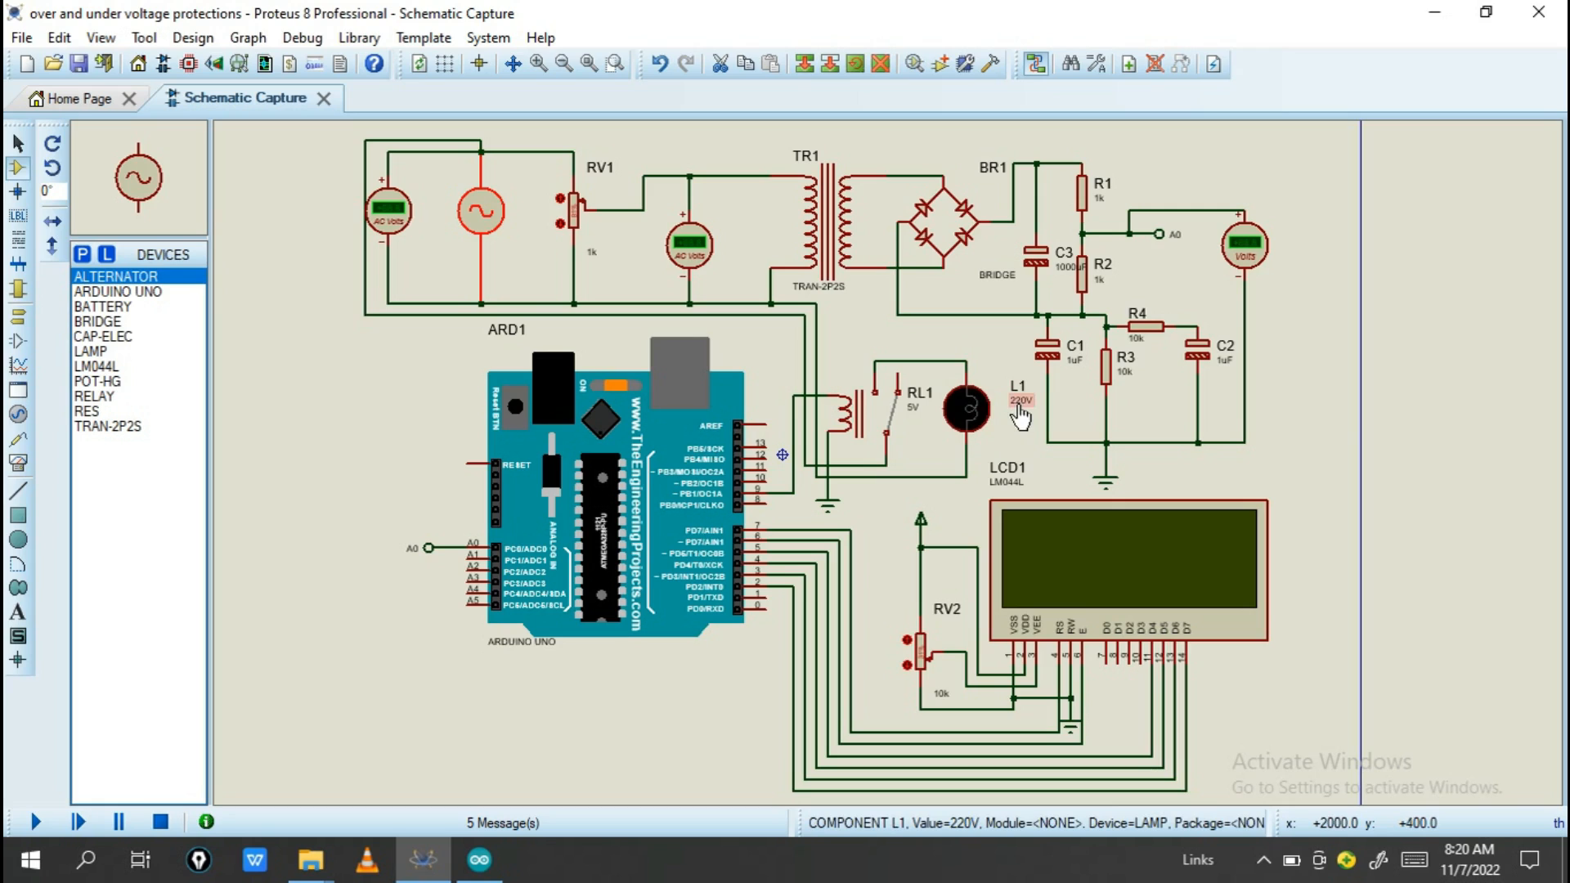
mouse_move(869, 435)
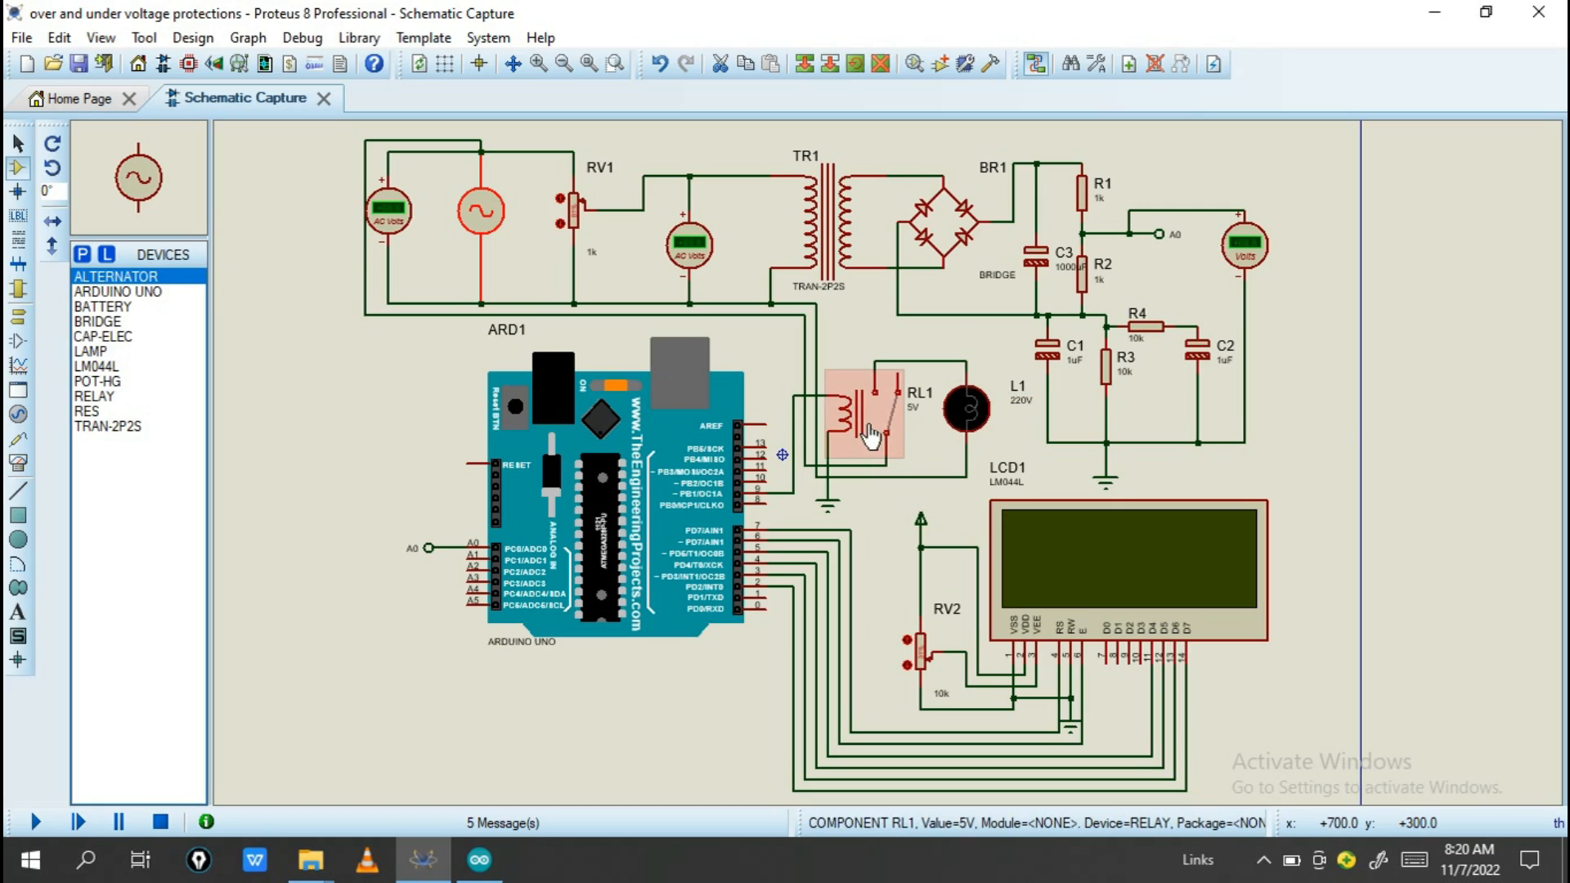
mouse_move(946, 413)
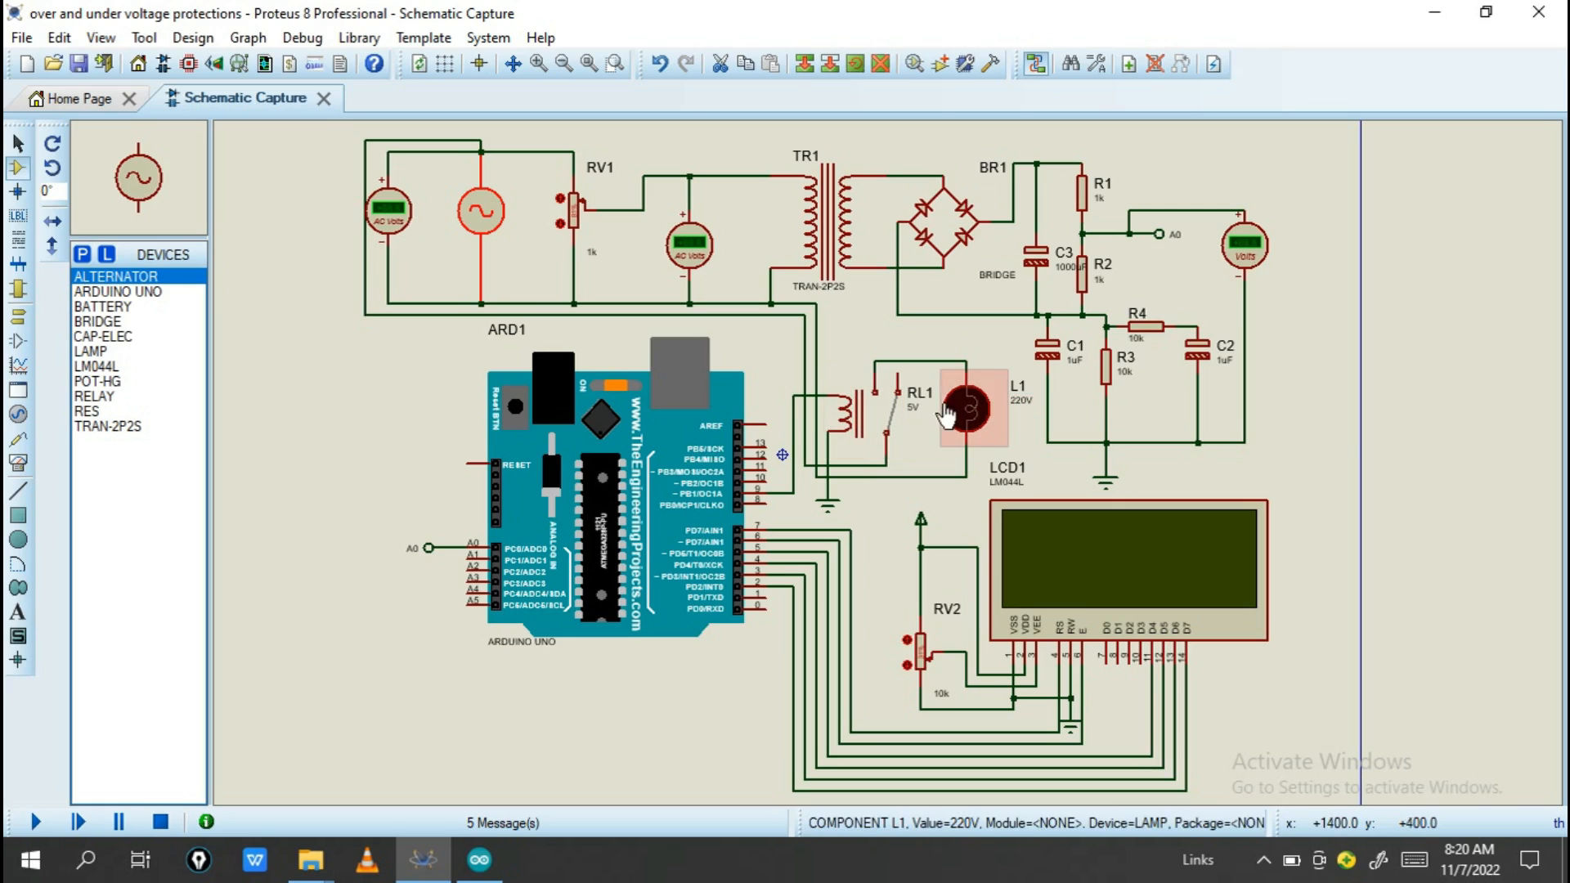
mouse_move(866, 446)
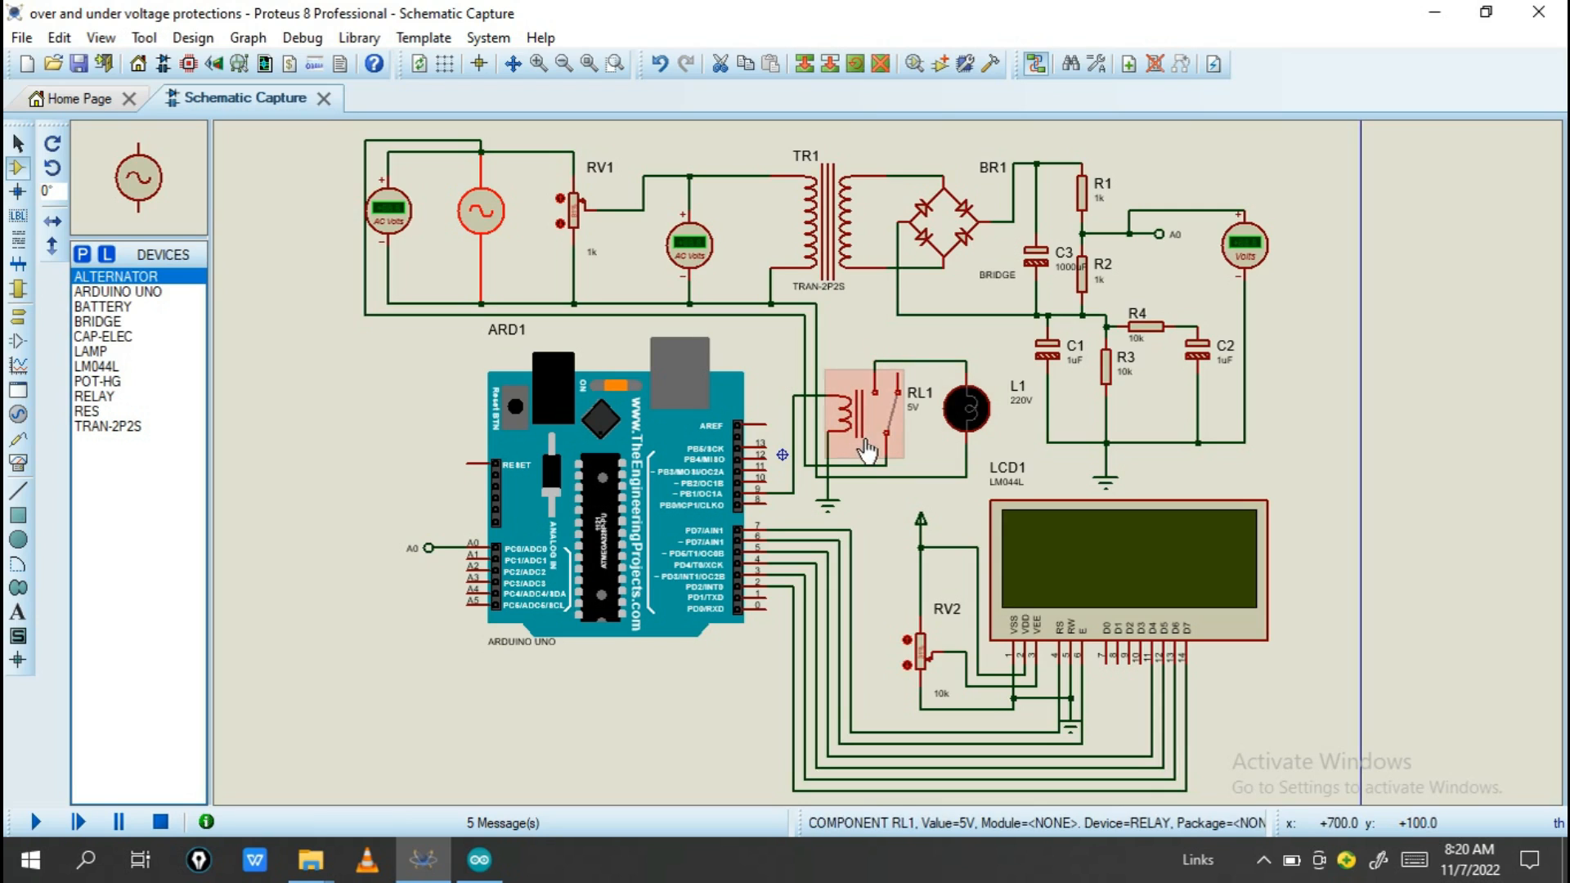
mouse_move(886, 436)
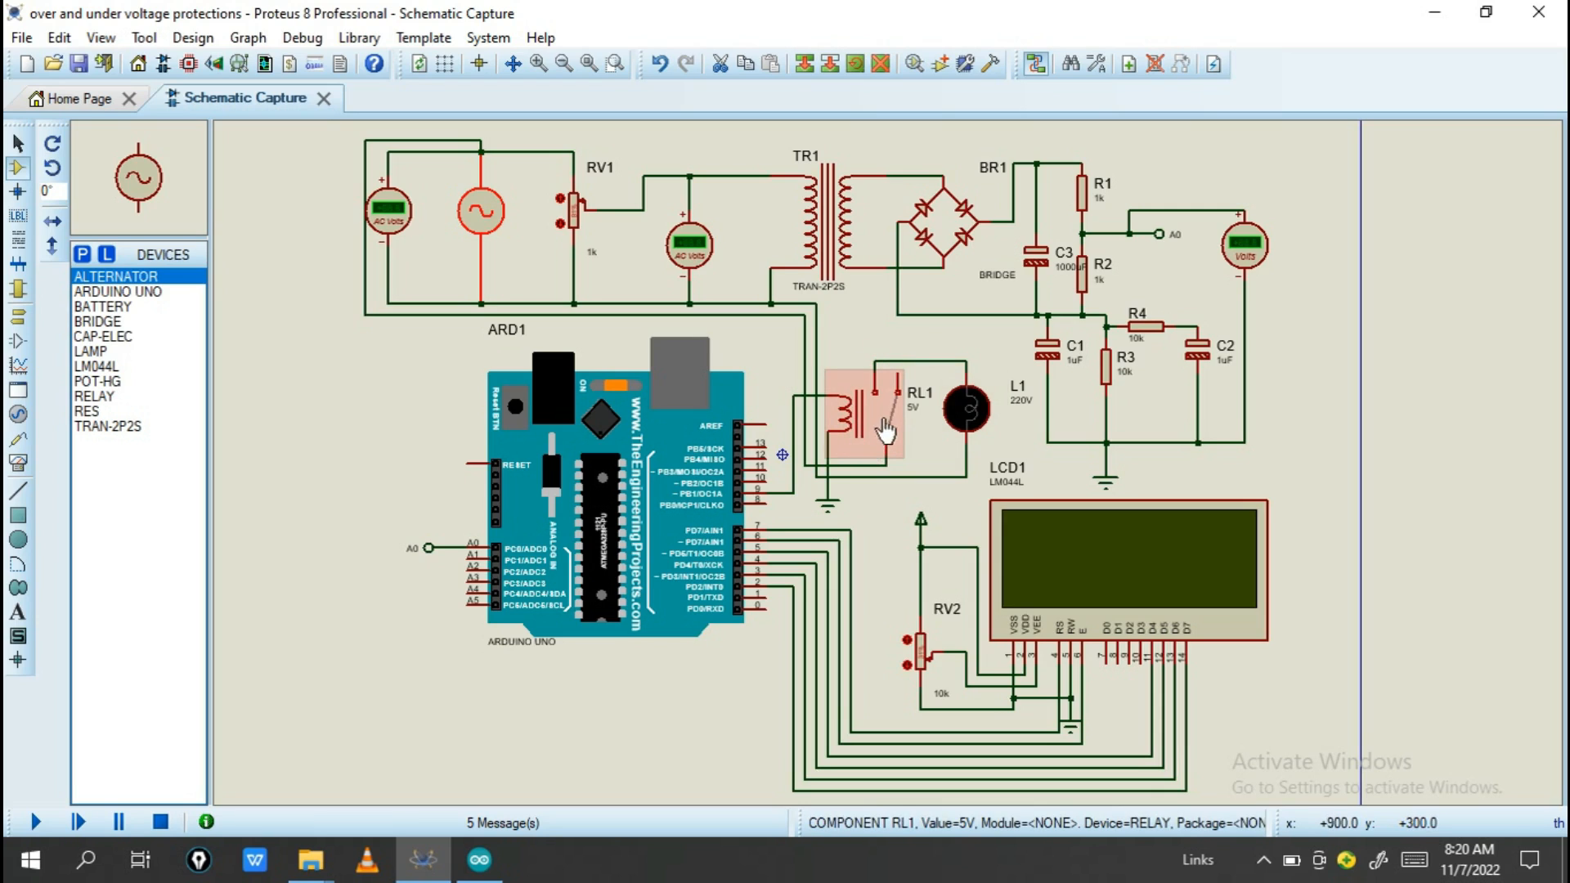
mouse_move(864, 418)
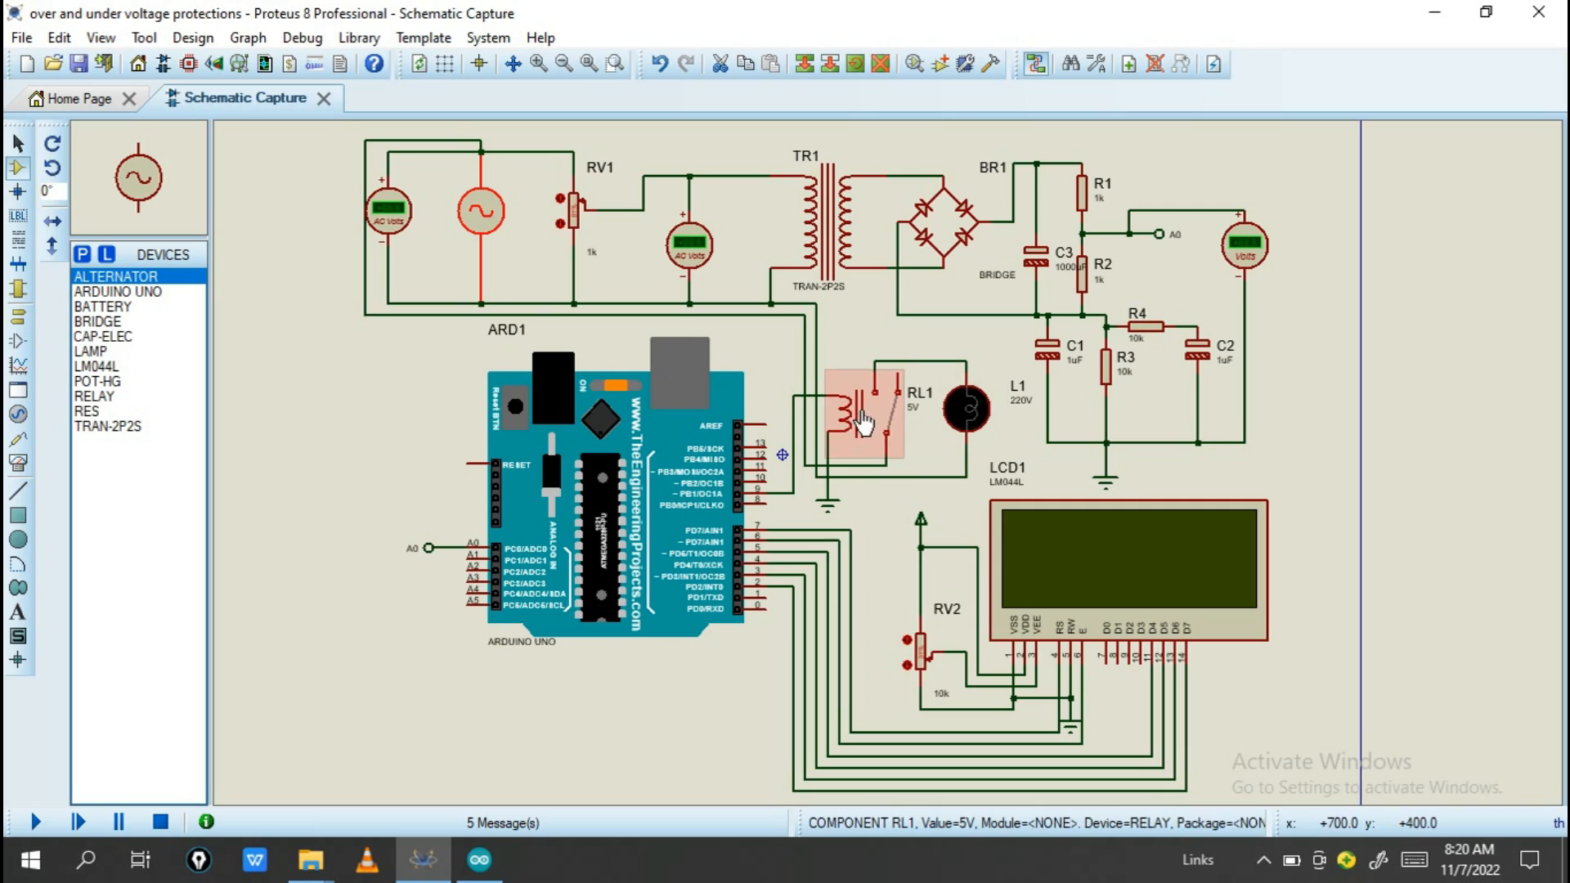
mouse_move(873, 428)
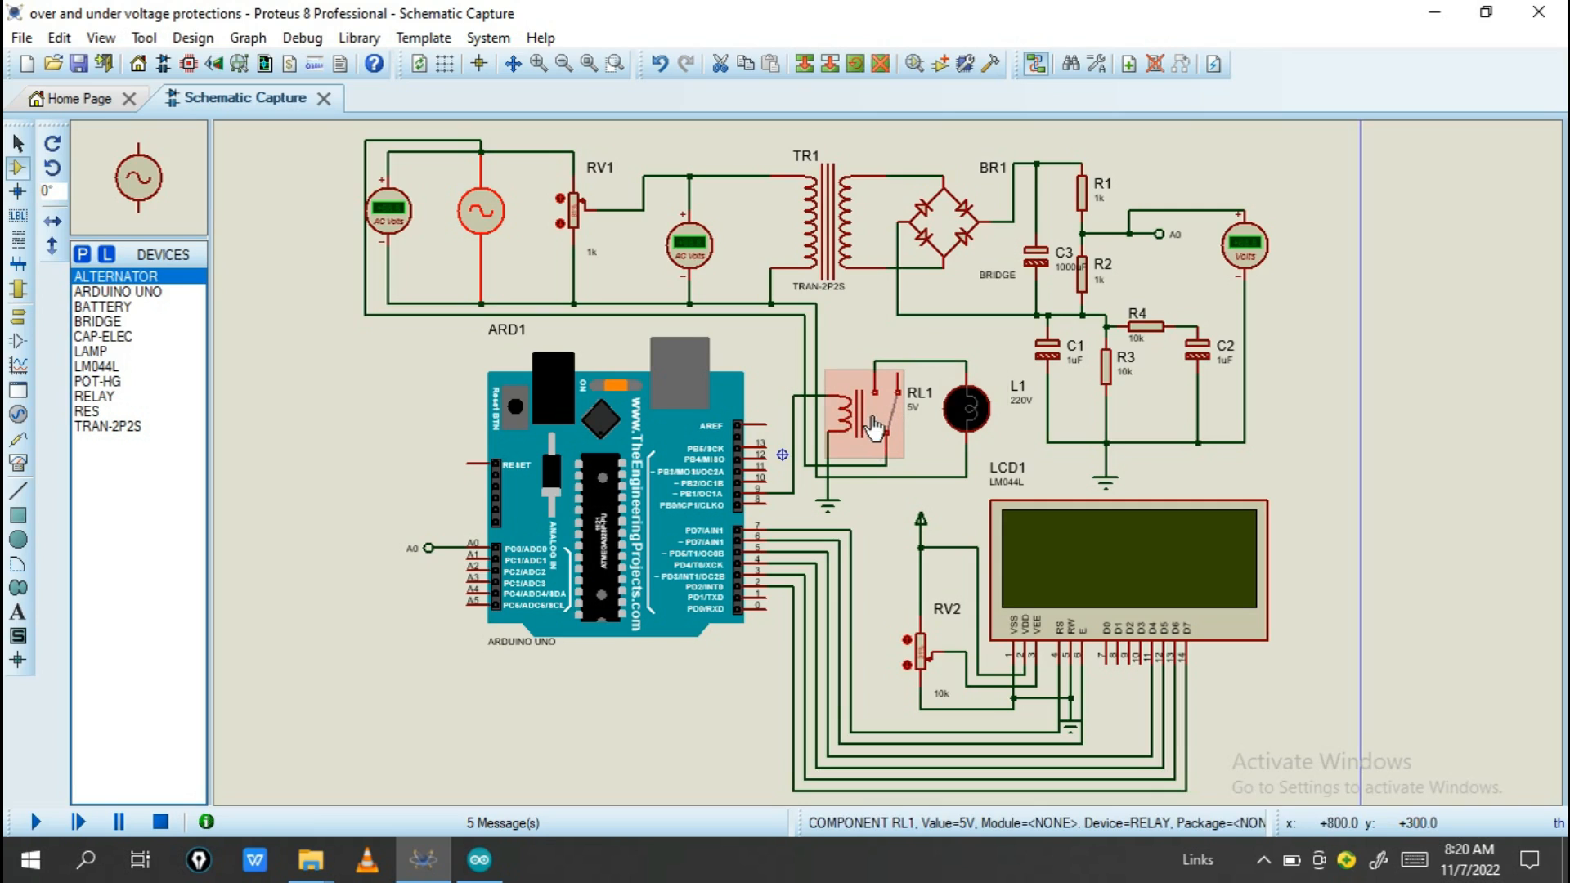
mouse_move(766, 375)
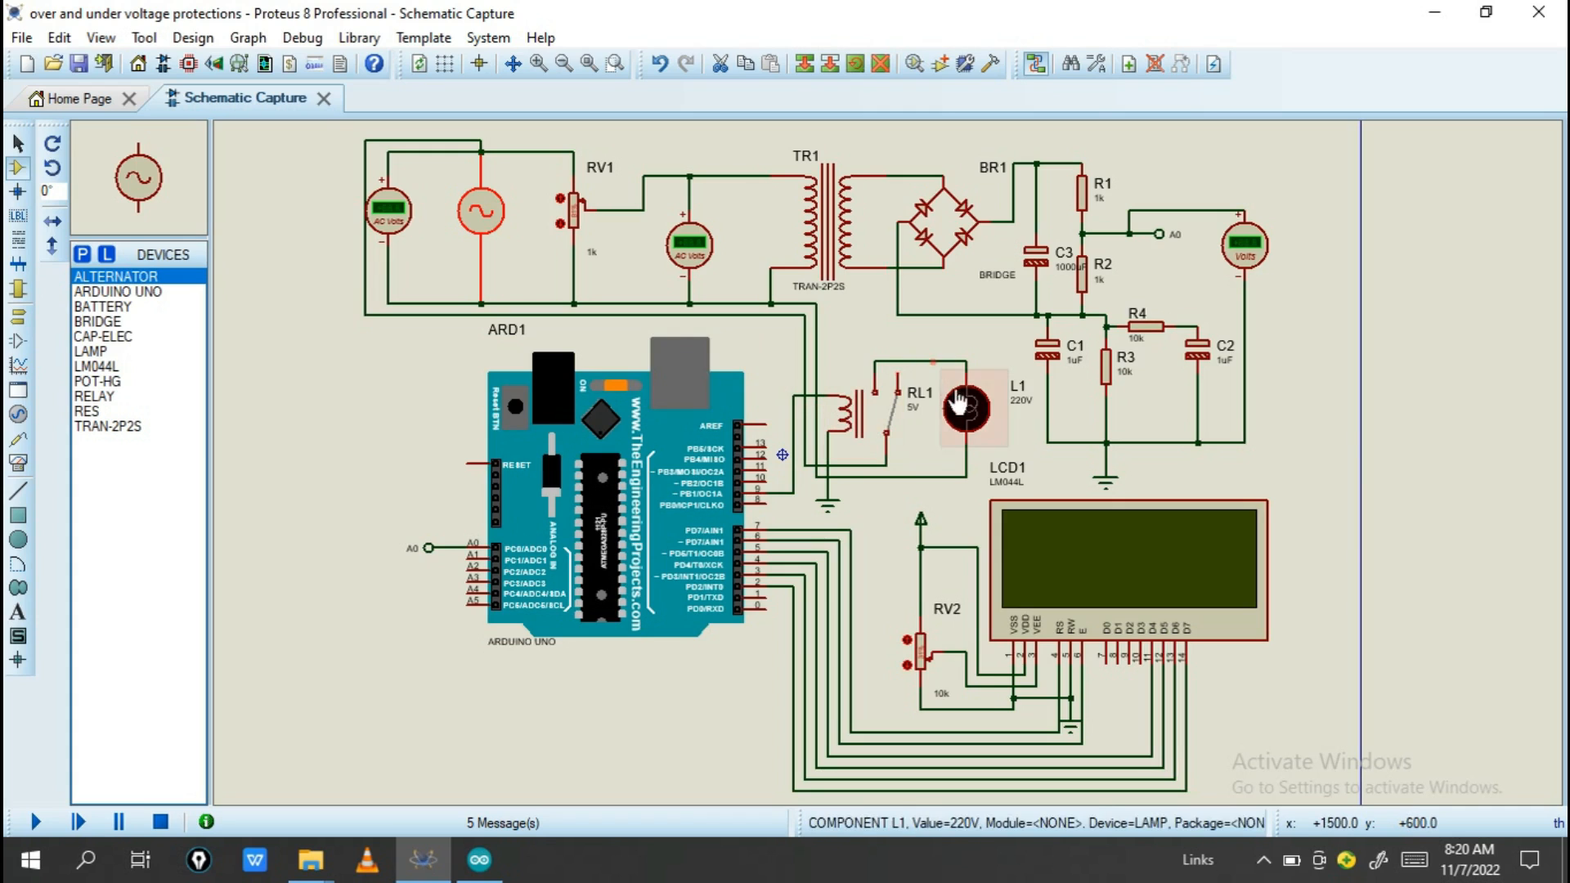
mouse_move(981, 426)
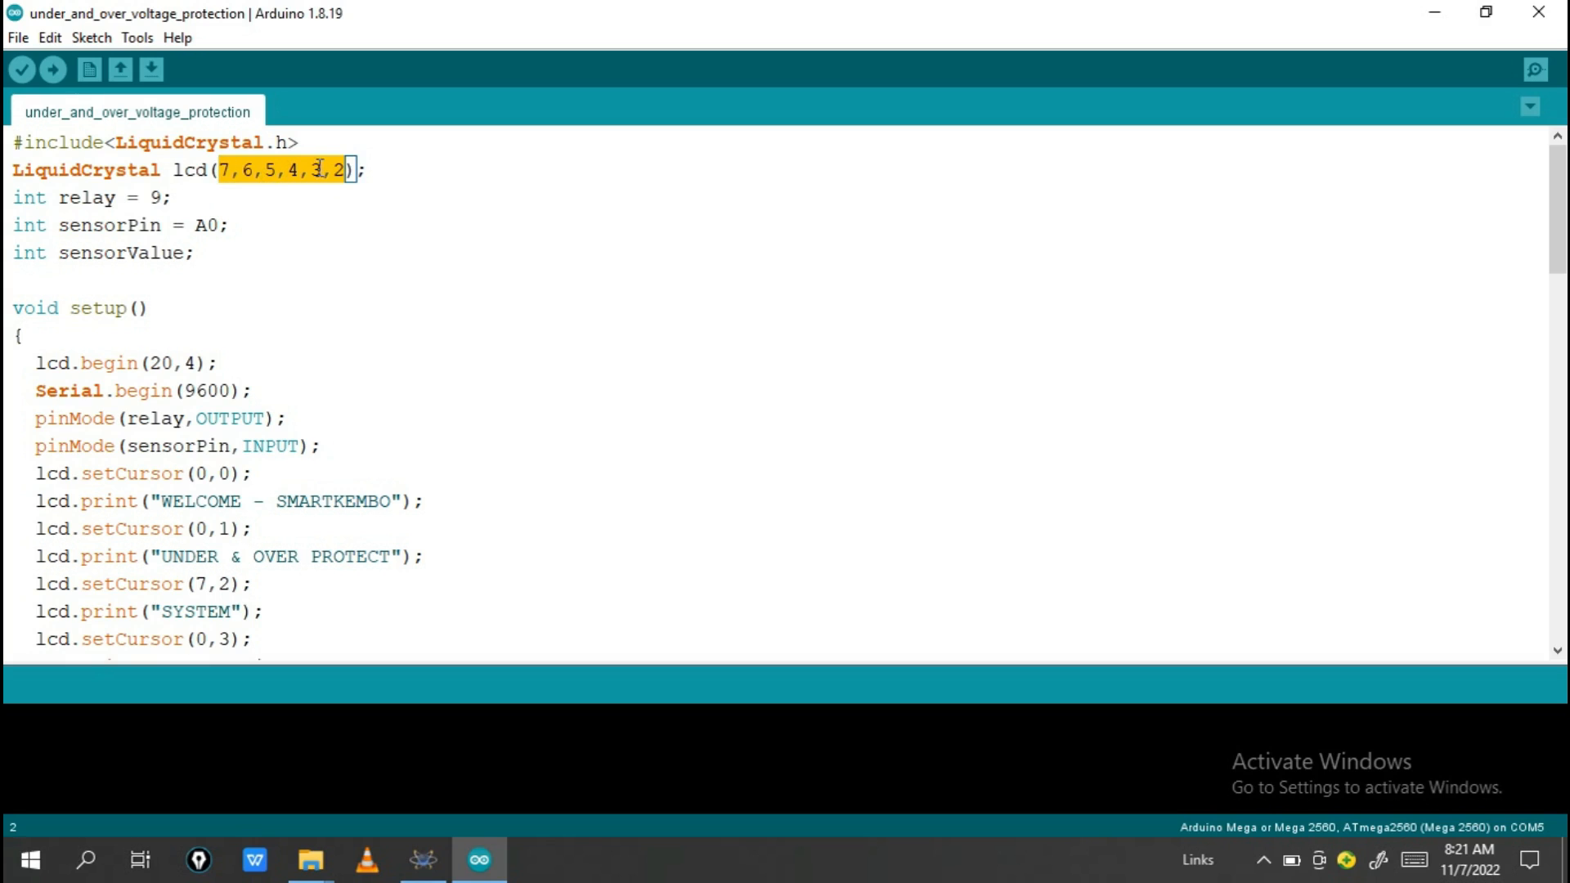
Match the sketch's LCD pins 7–2 and relay pin 9 against the Proteus wiring
type("3")
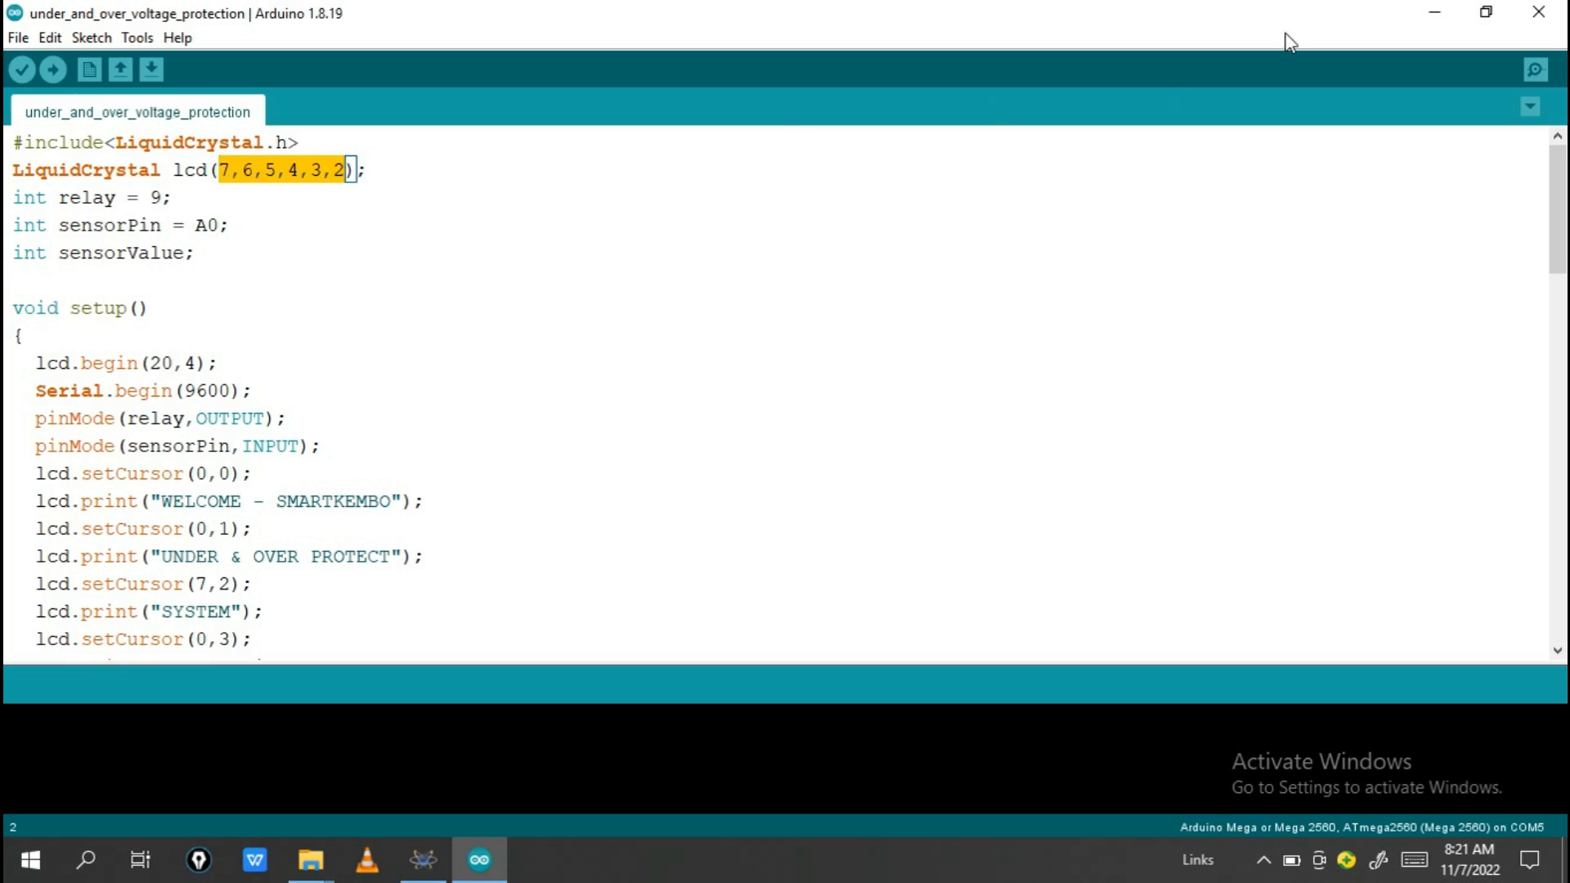
left_click(422, 859)
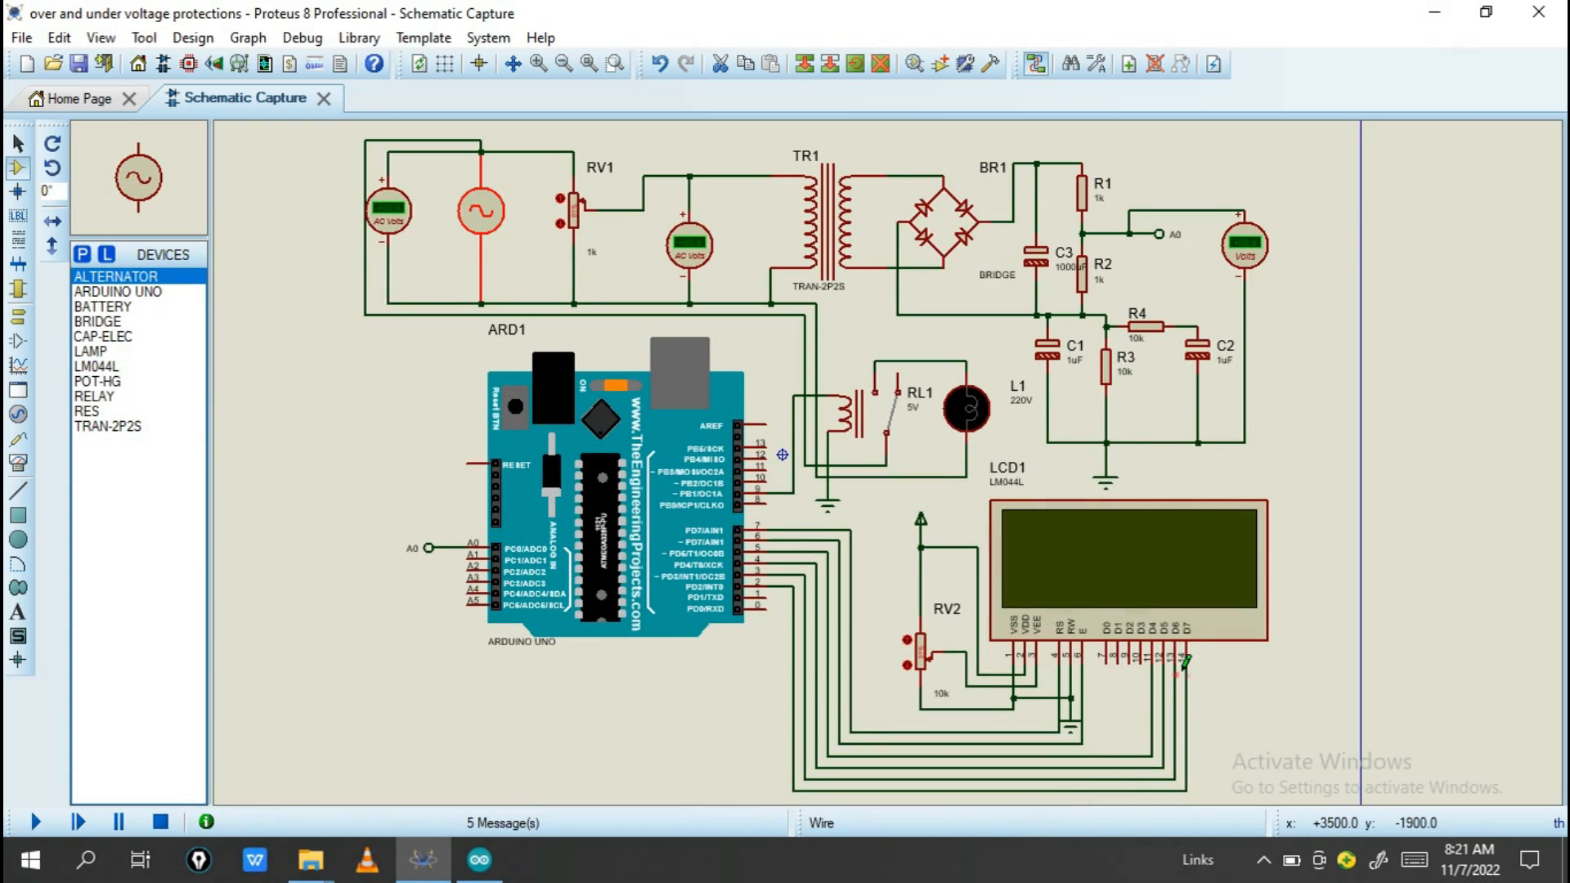
mouse_move(763, 718)
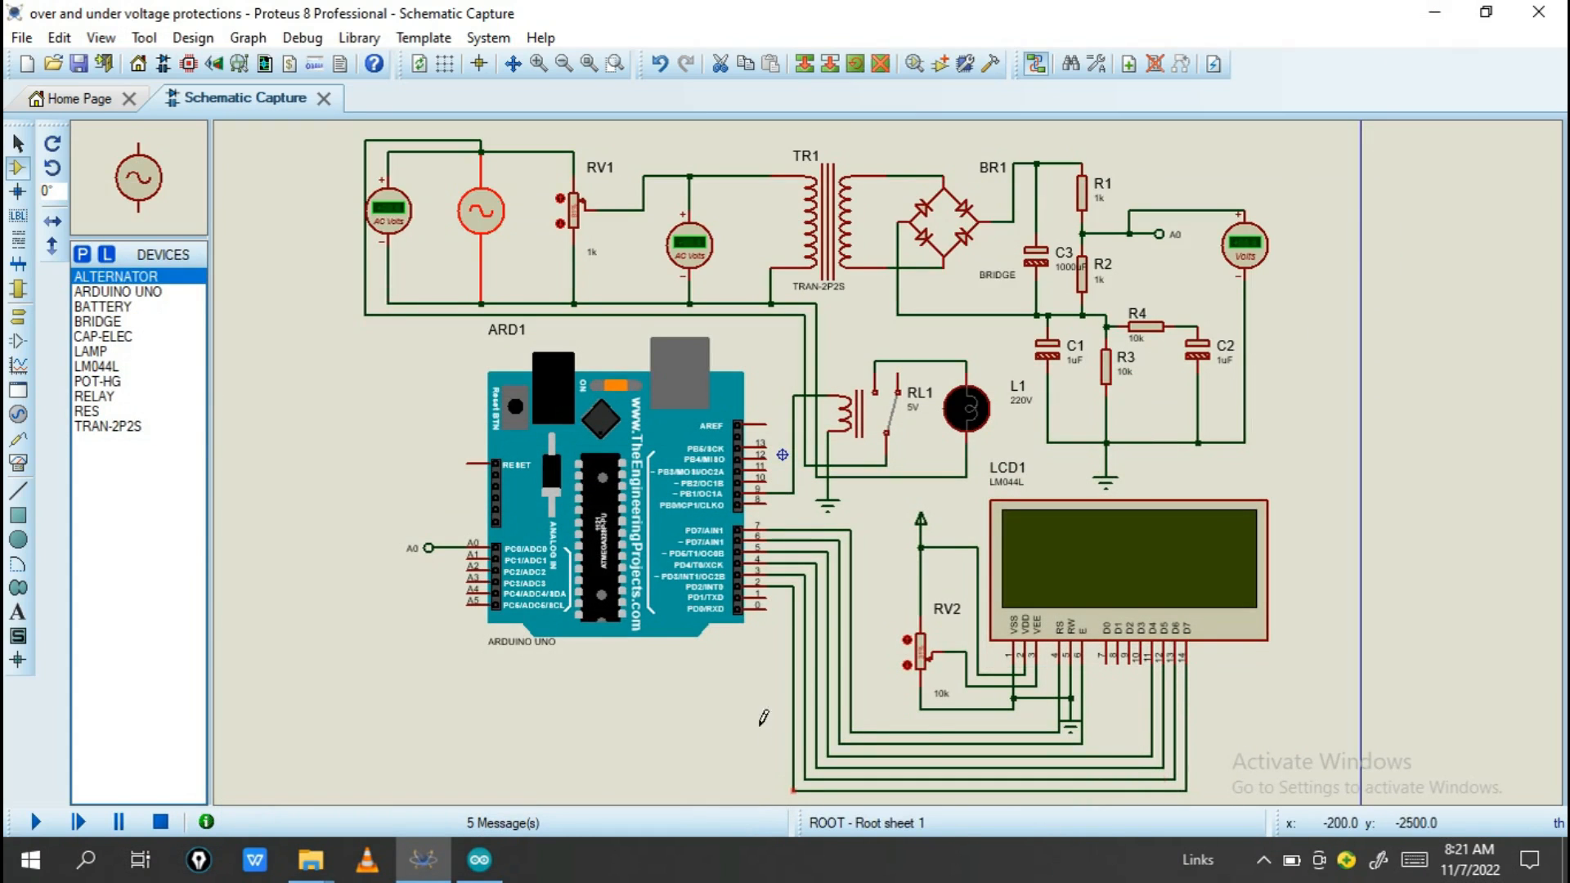
mouse_move(769, 579)
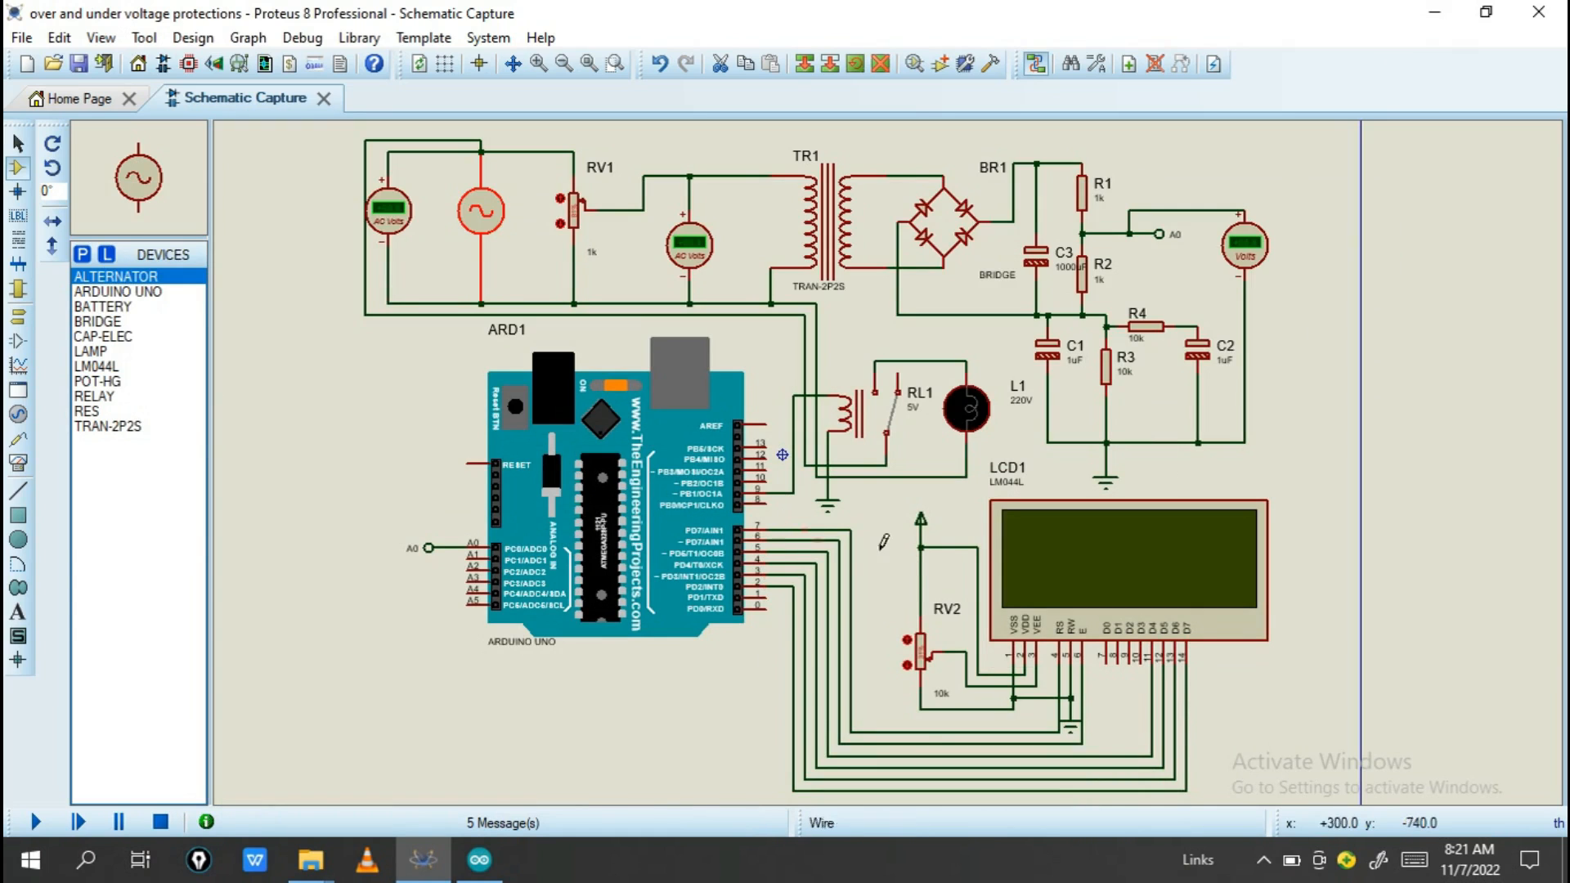
left_click(477, 859)
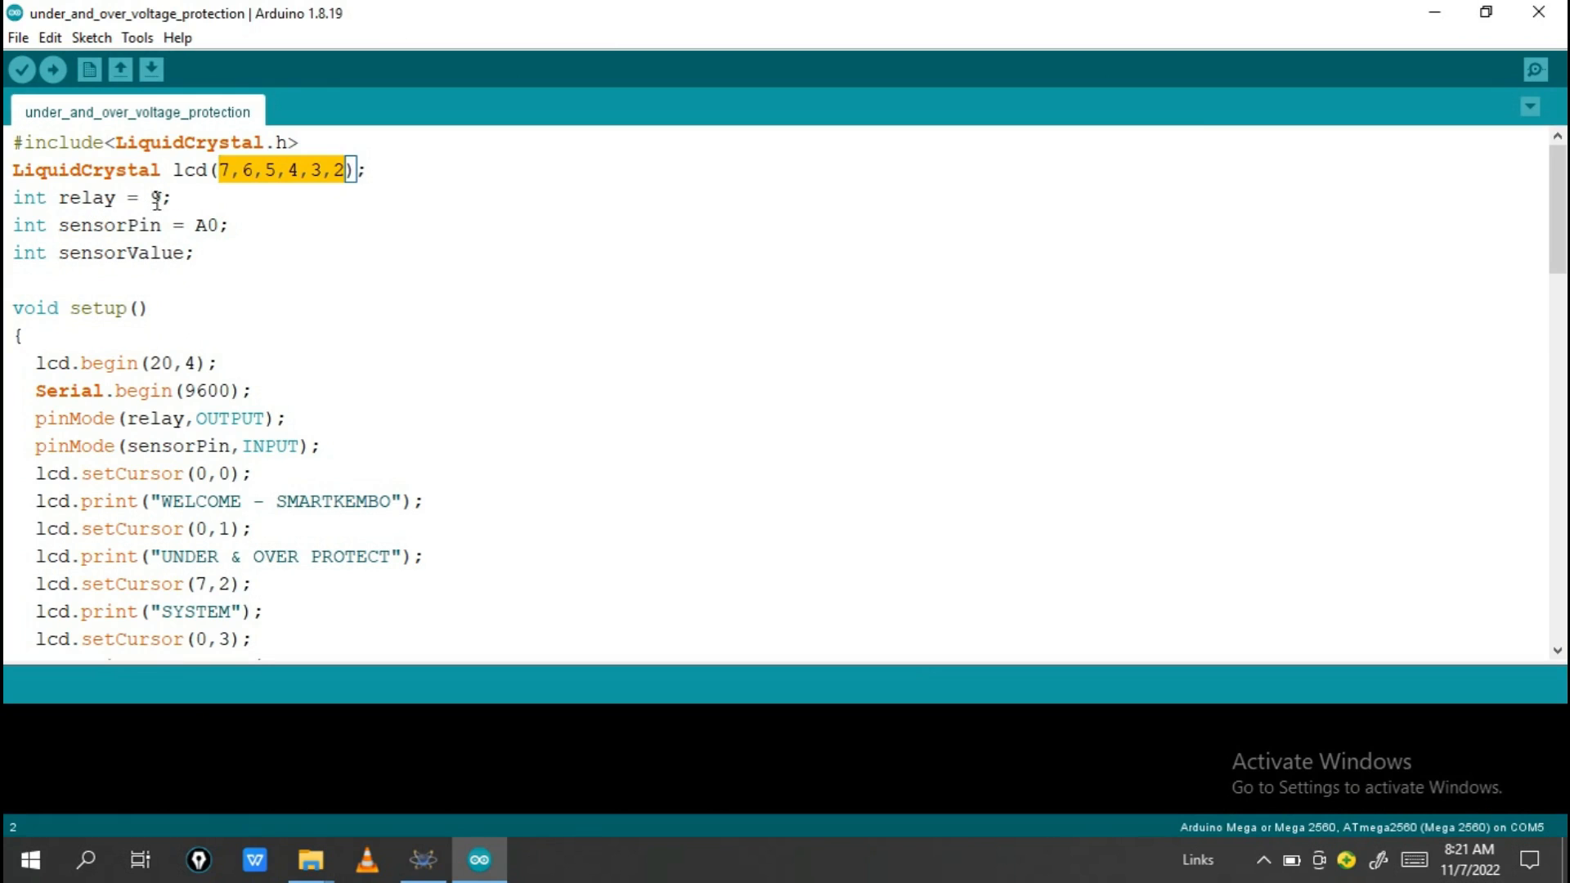
type("9")
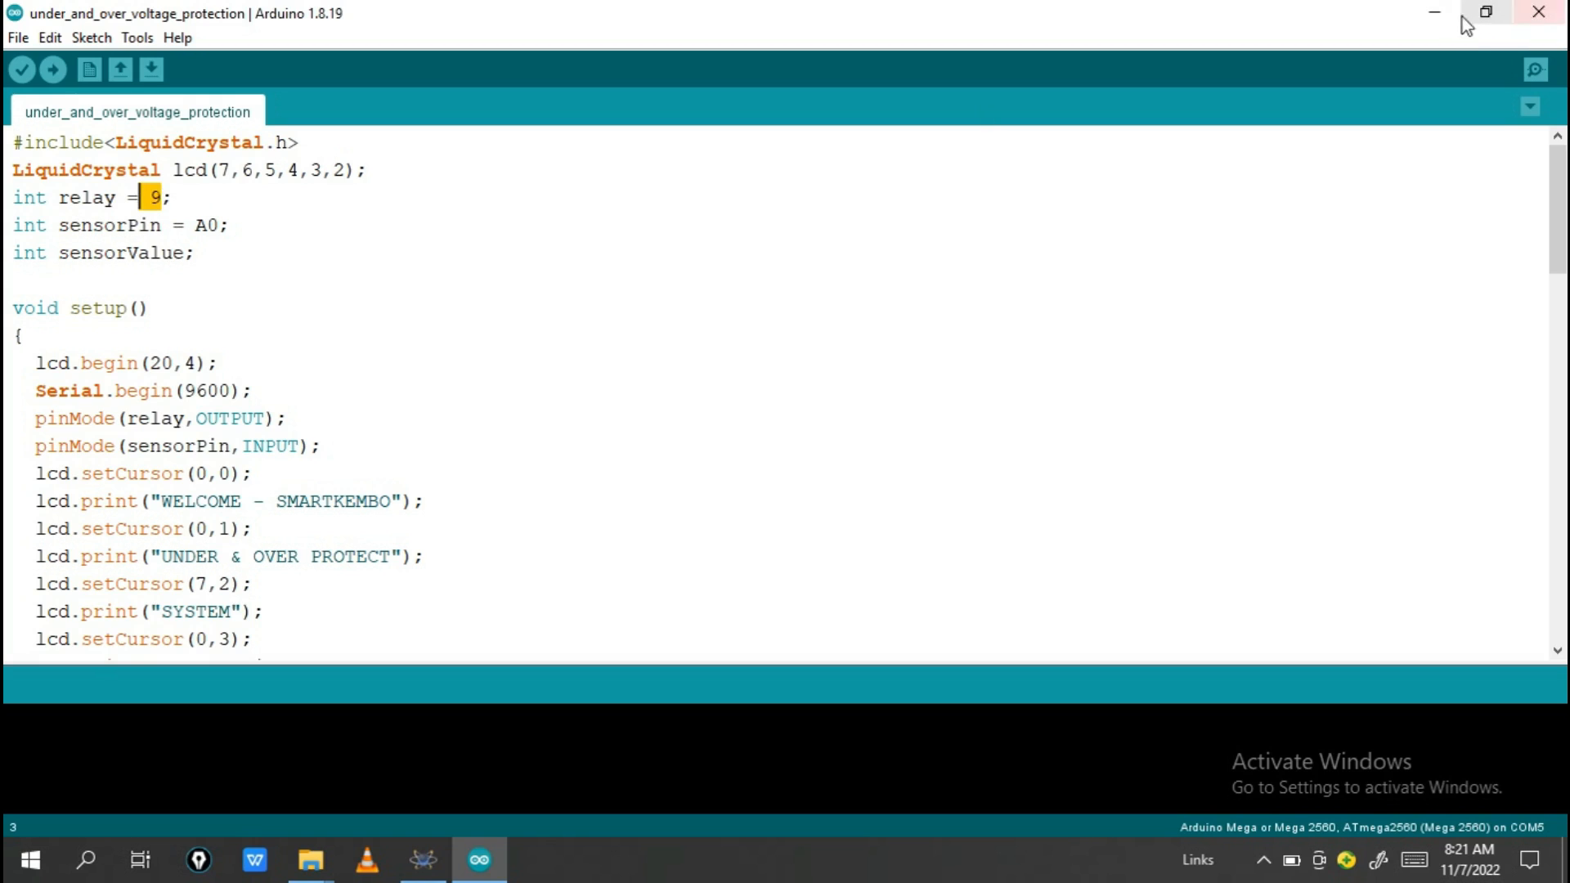
left_click(422, 860)
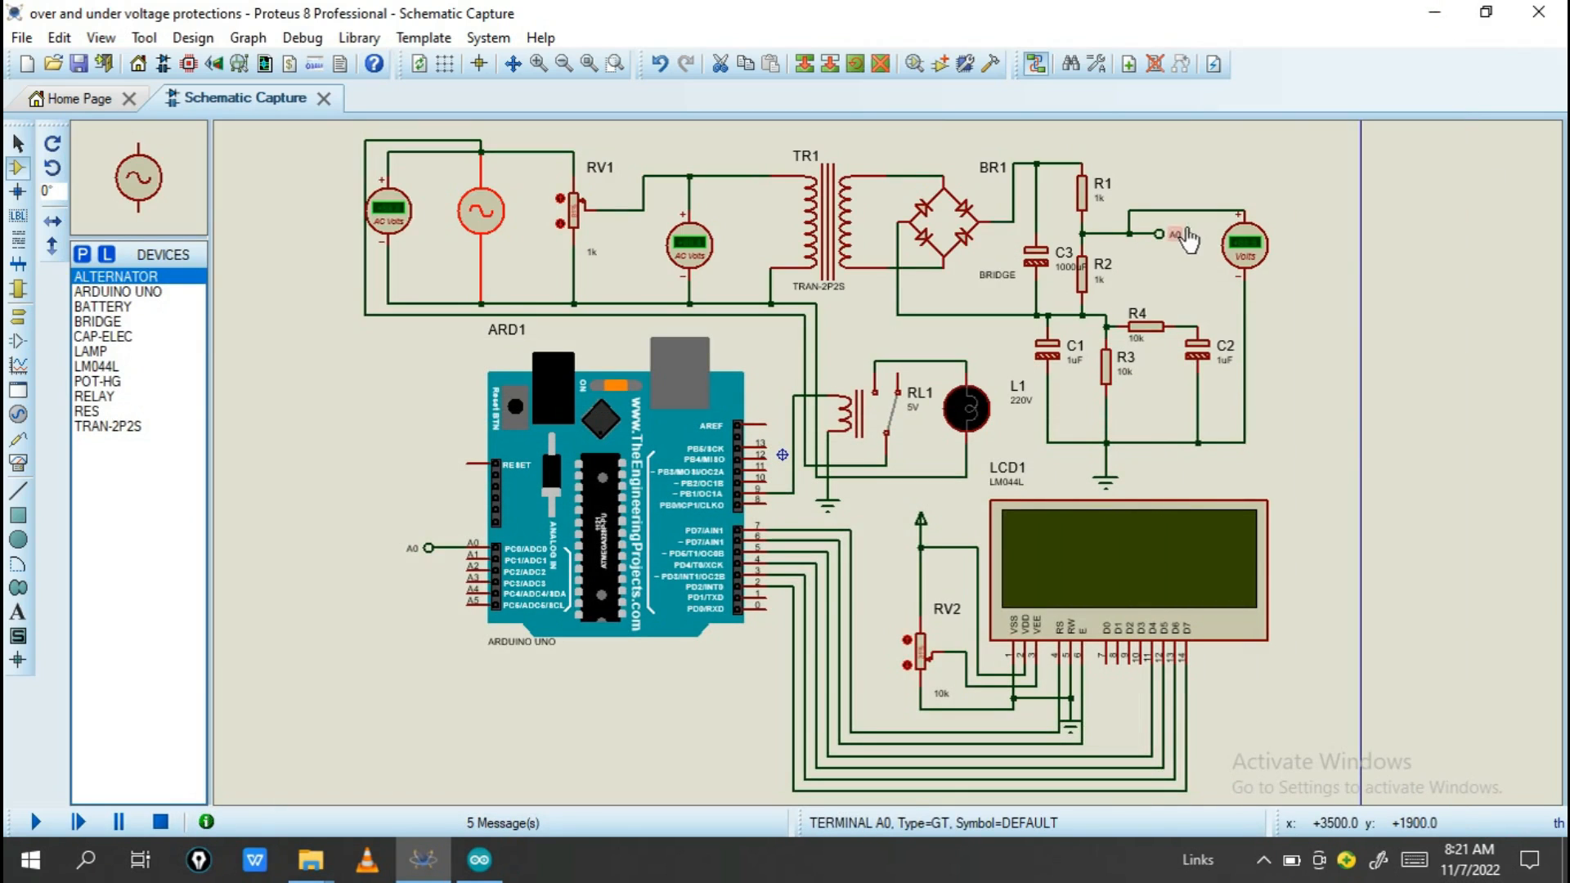
mouse_move(1181, 248)
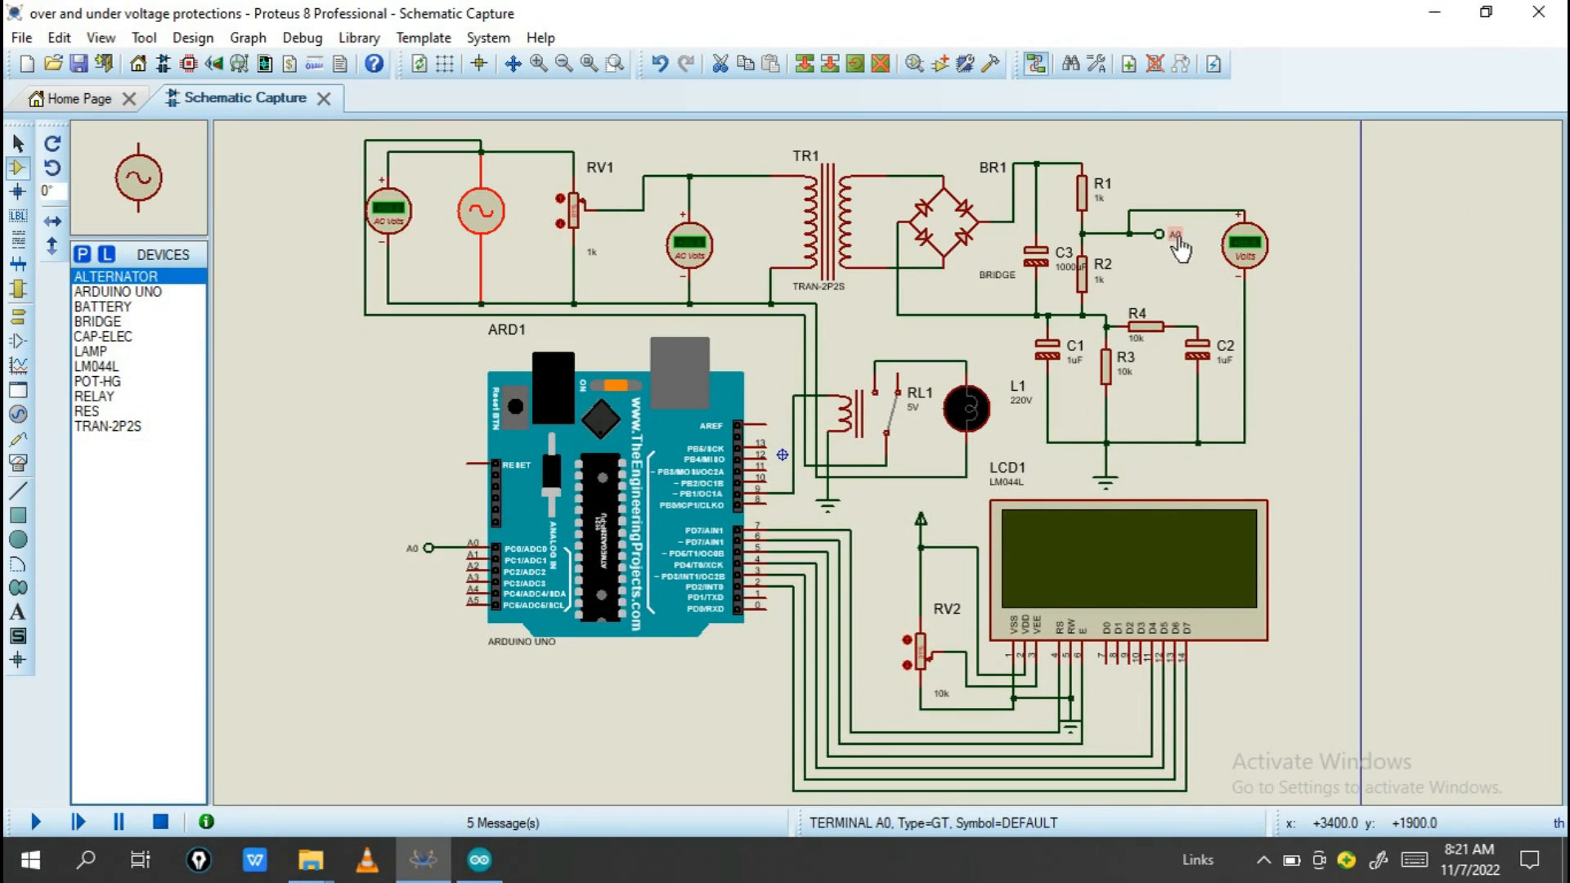
mouse_move(1169, 240)
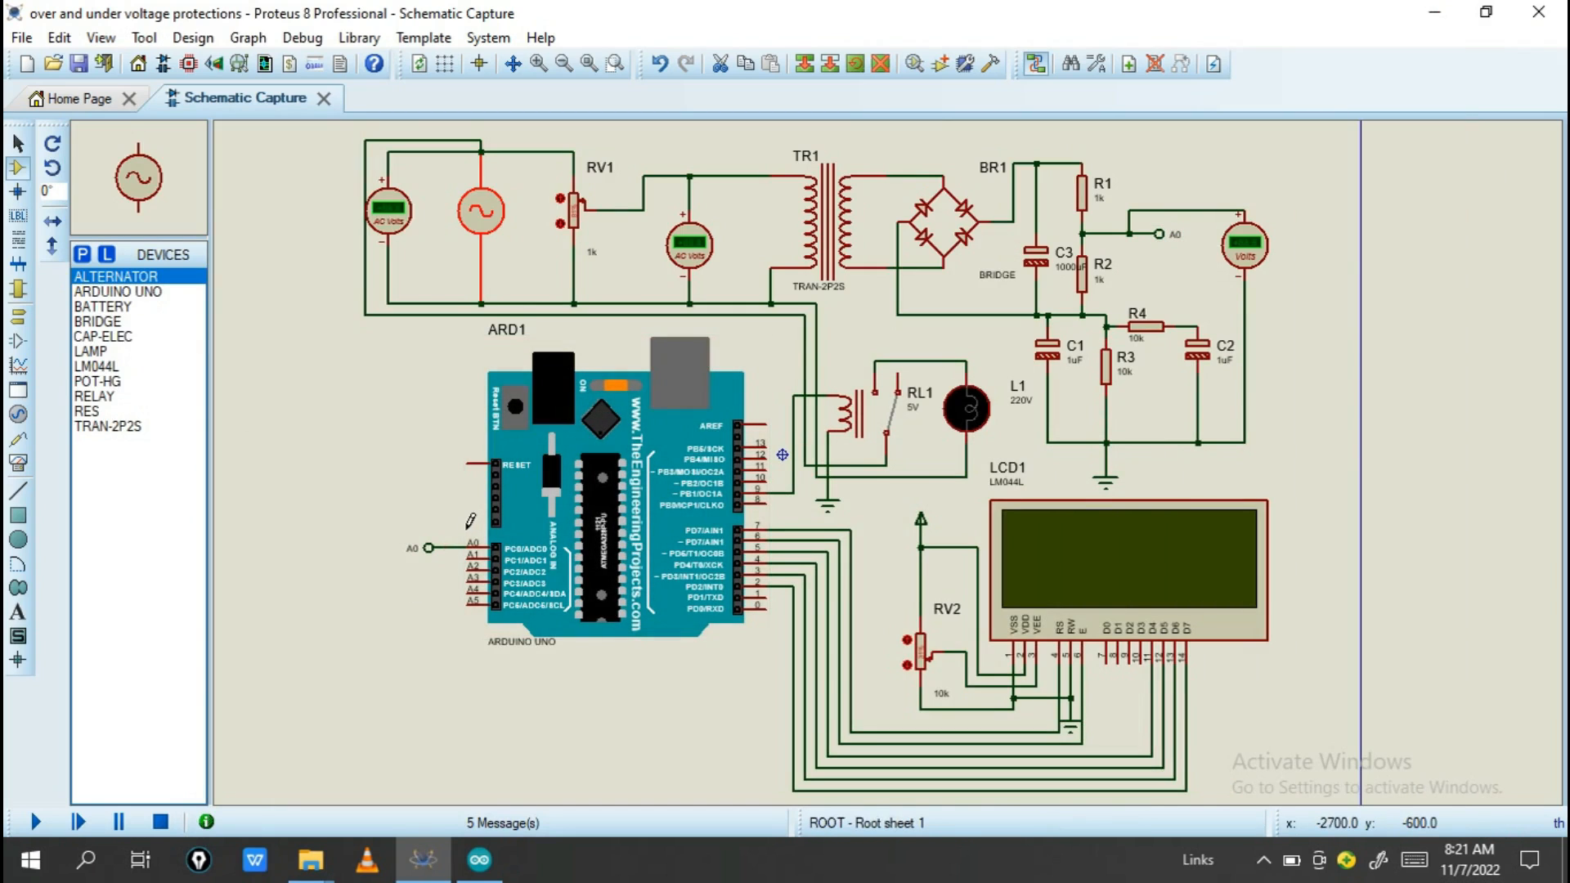
Check sensor pin A0 and read the over, normal and under voltage branches
left_click(477, 859)
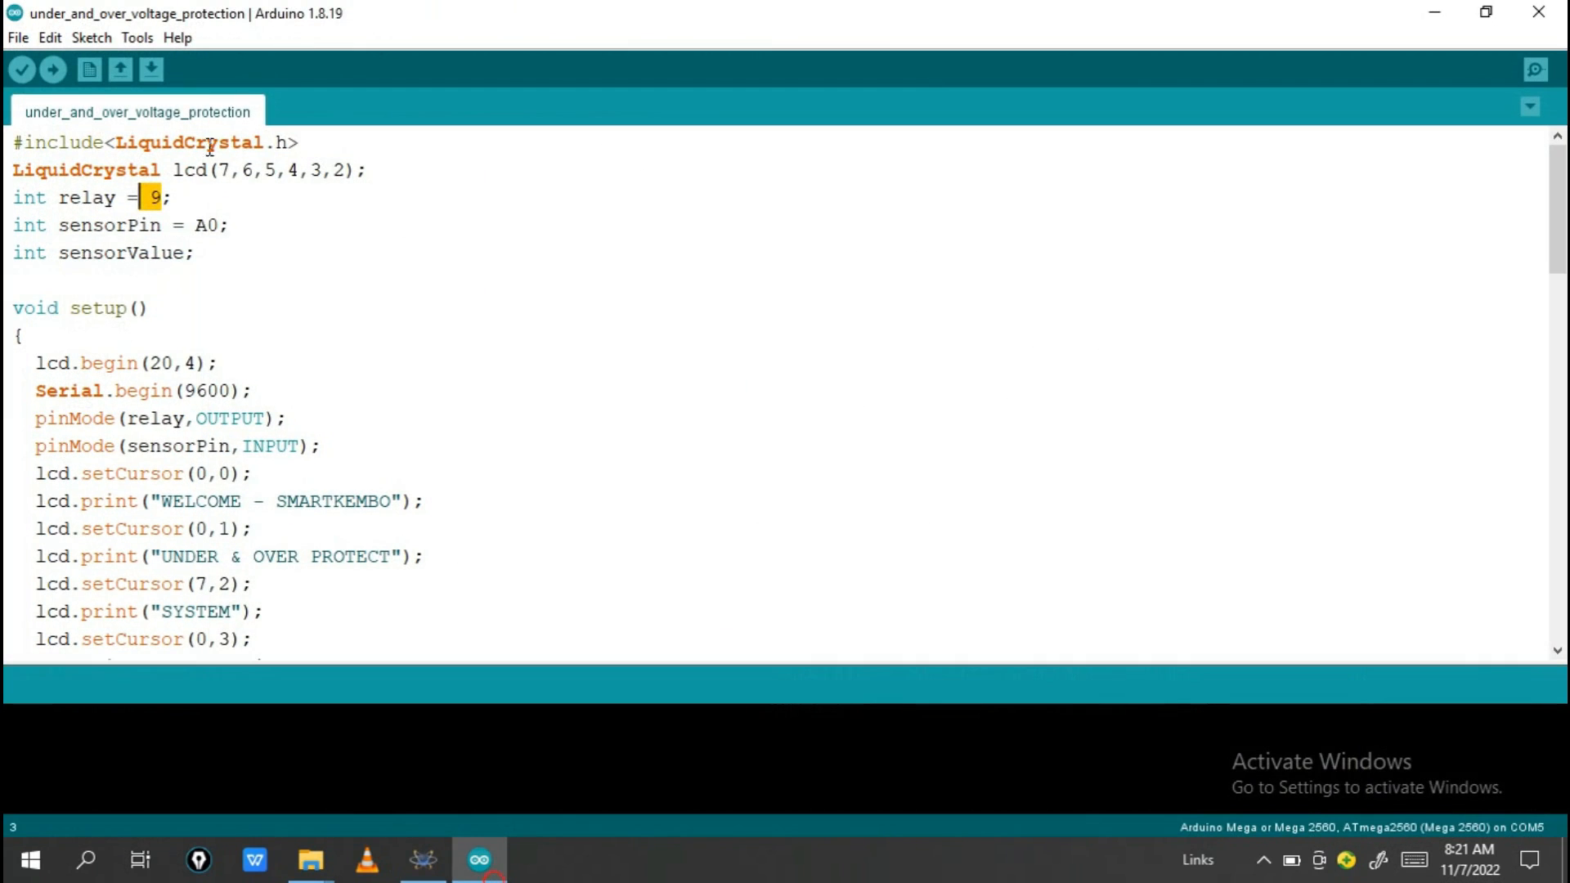
scroll("down", 3)
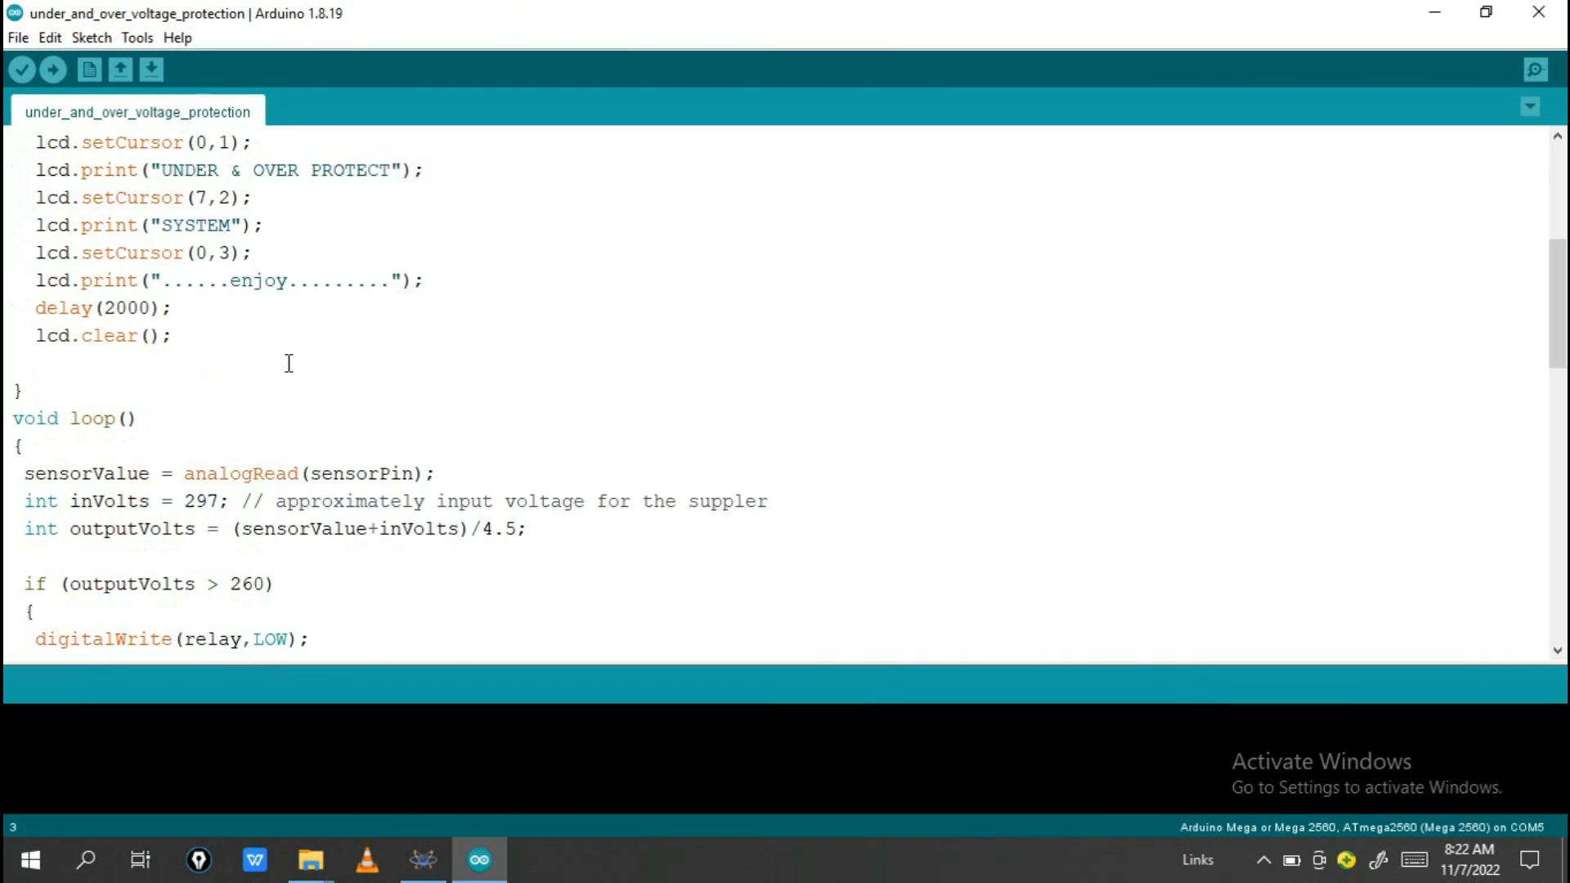
scroll("up", 3)
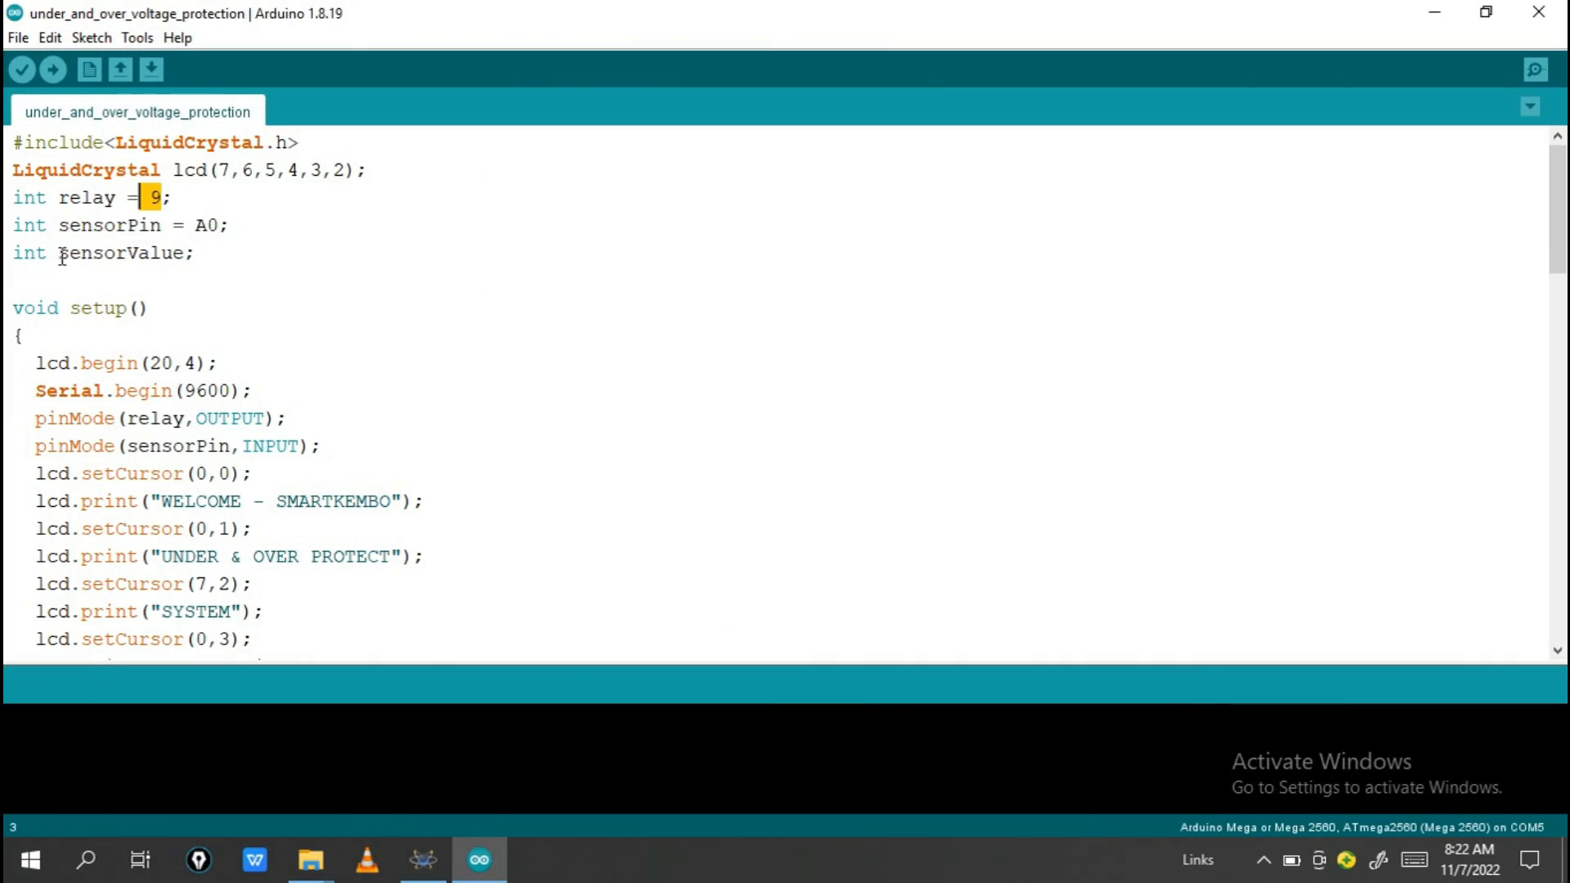
mouse_move(167, 253)
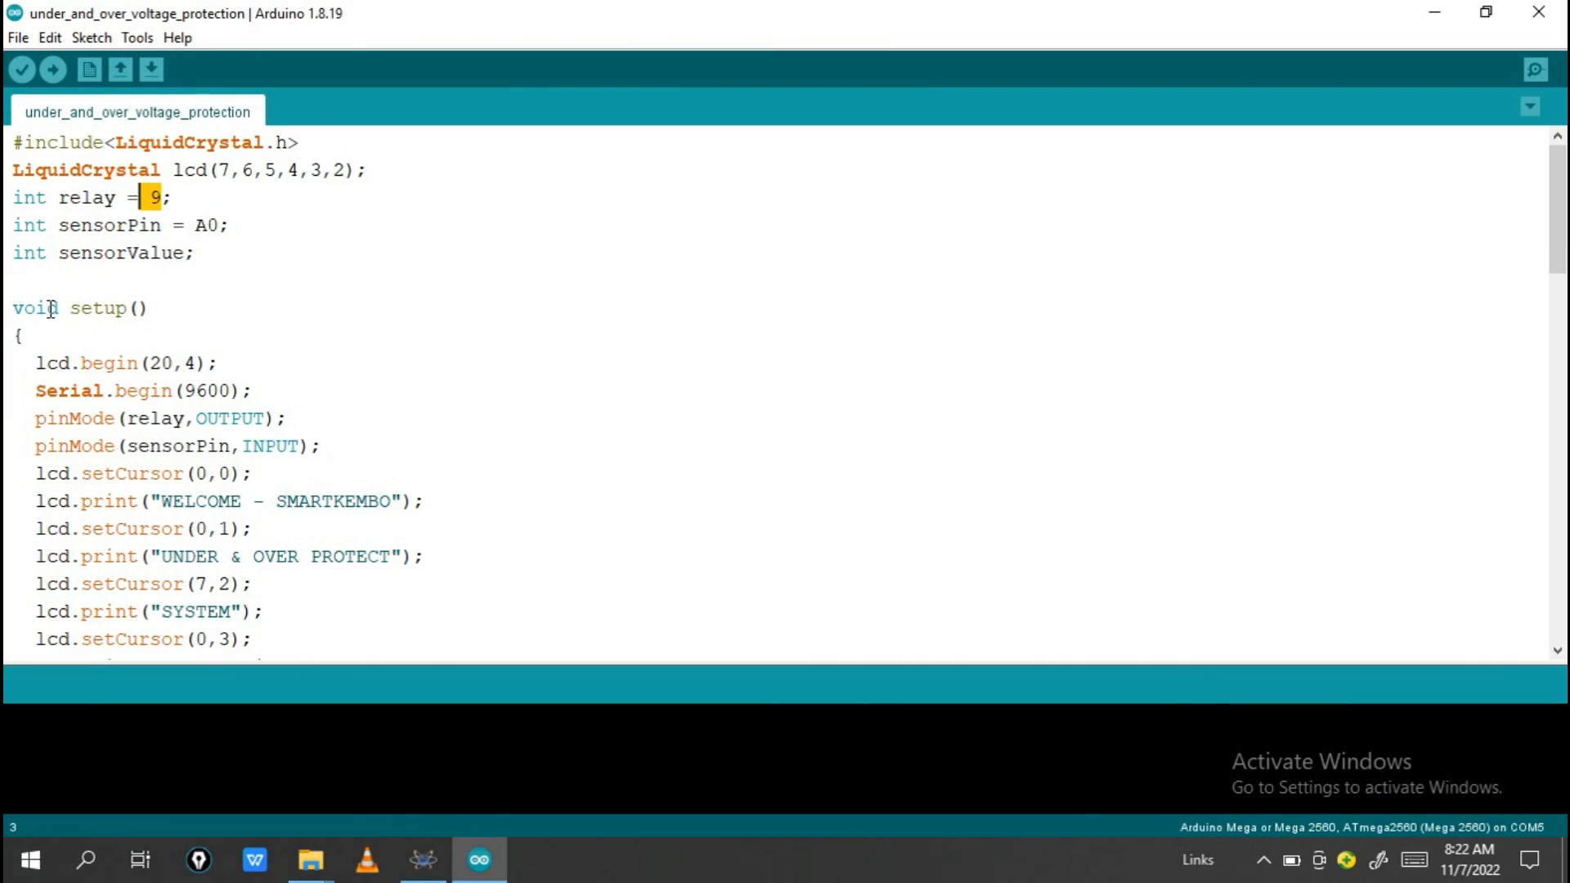
scroll("down", 3)
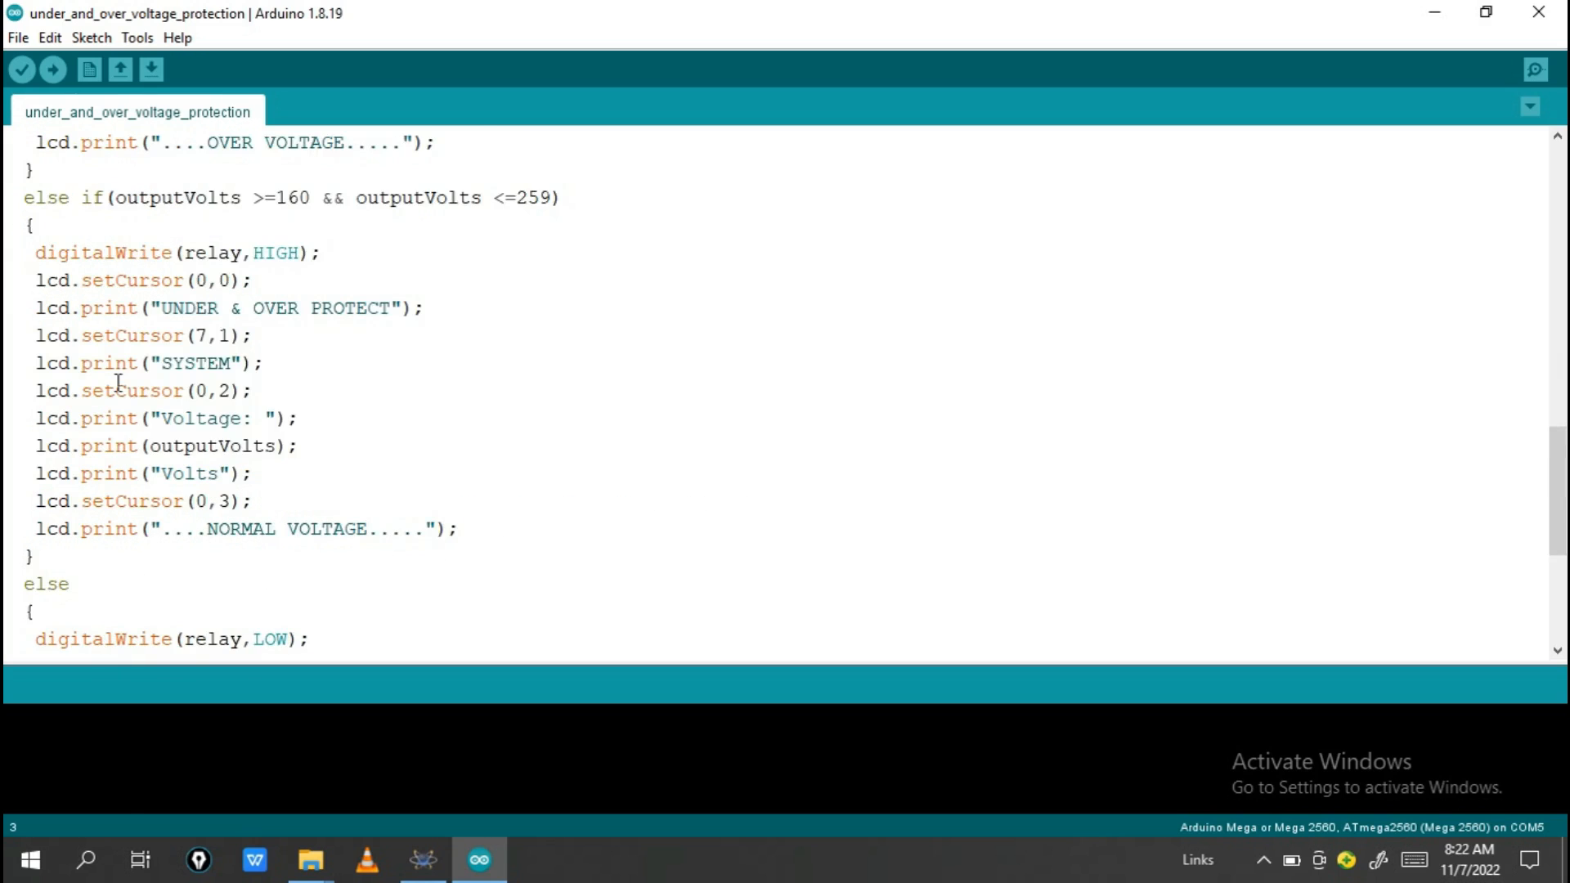
scroll("down", 3)
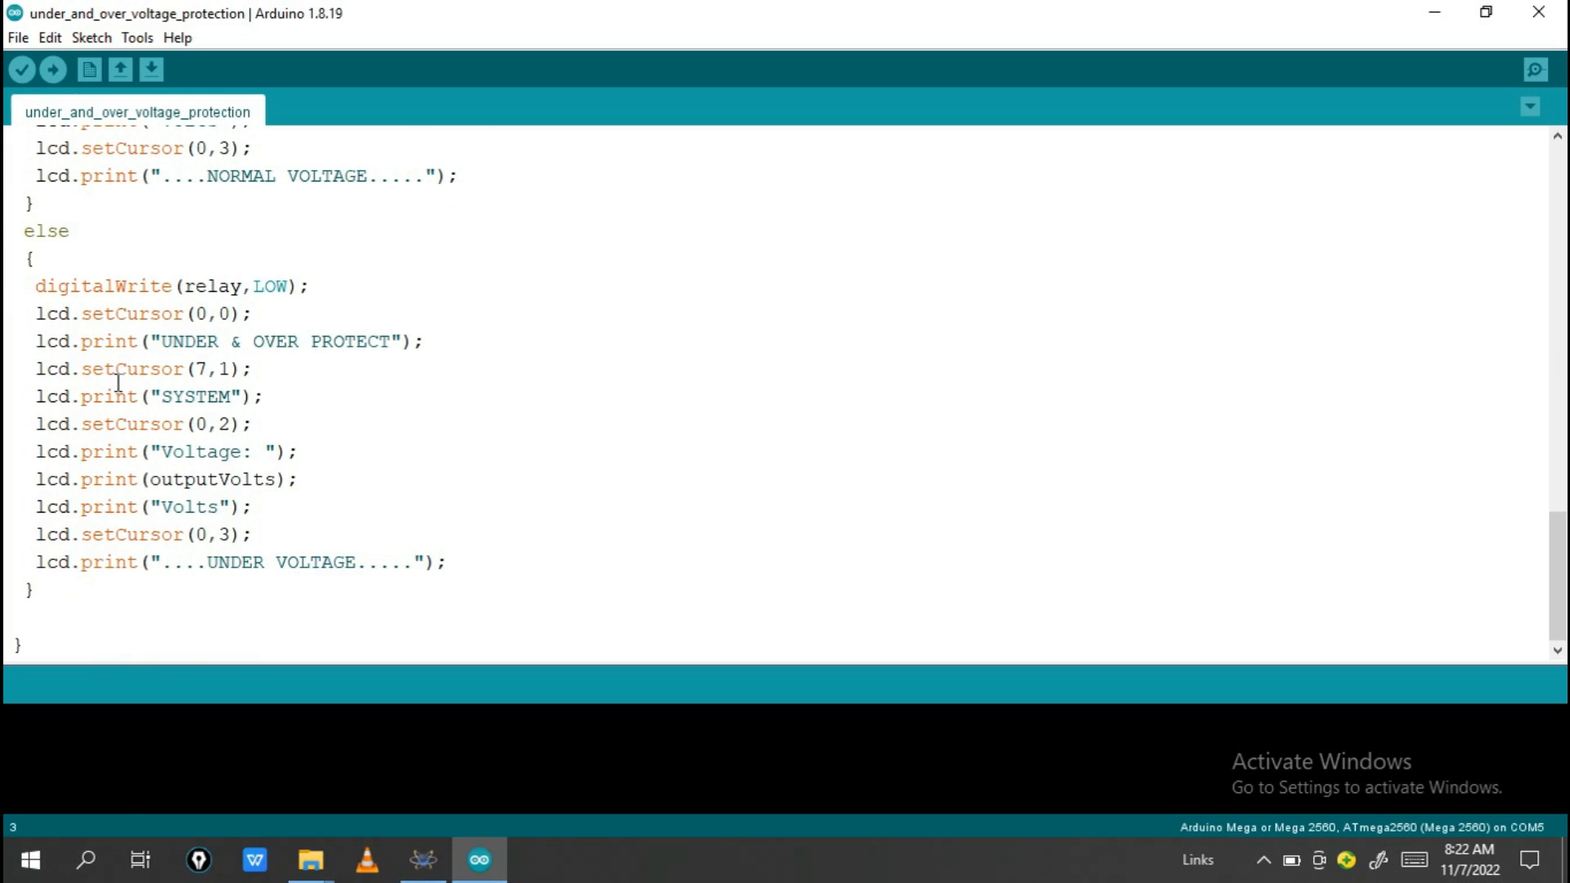
mouse_move(245, 368)
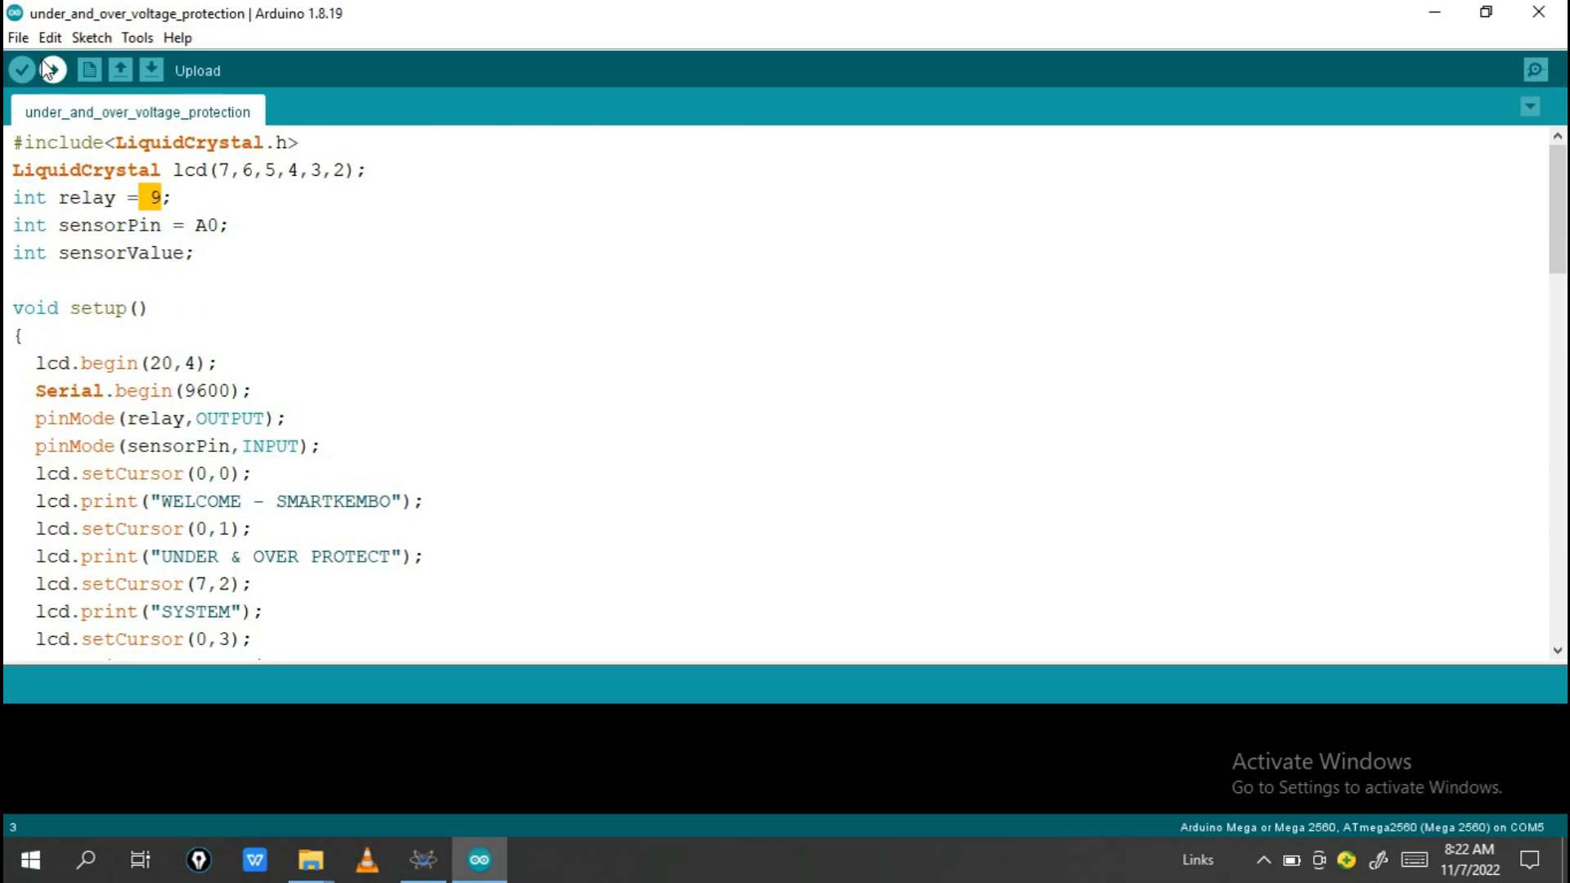
mouse_move(213, 273)
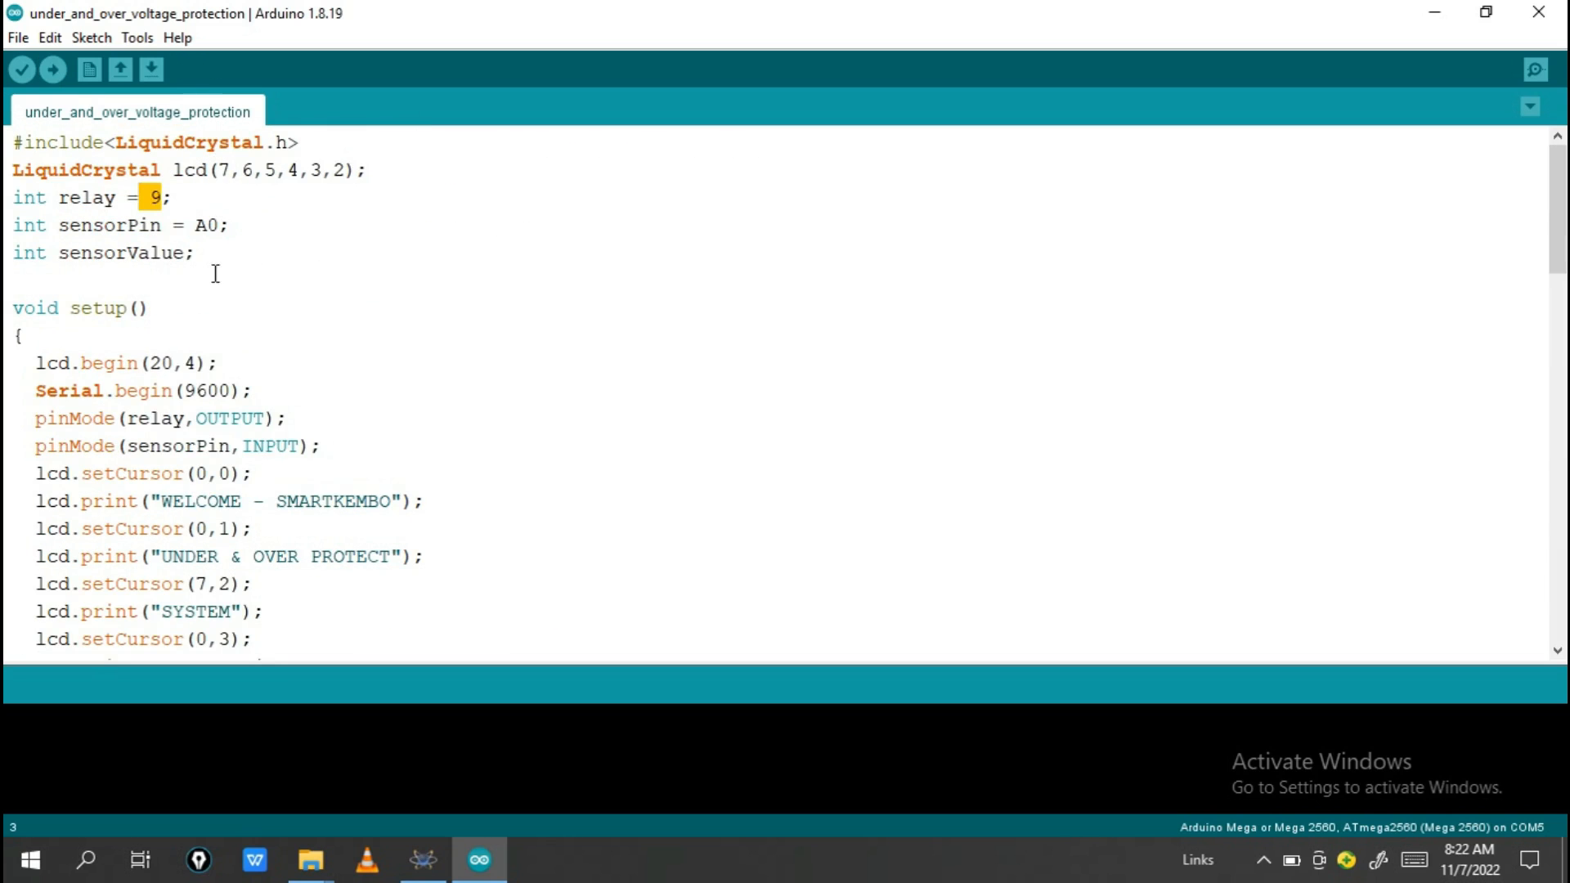
mouse_move(422, 859)
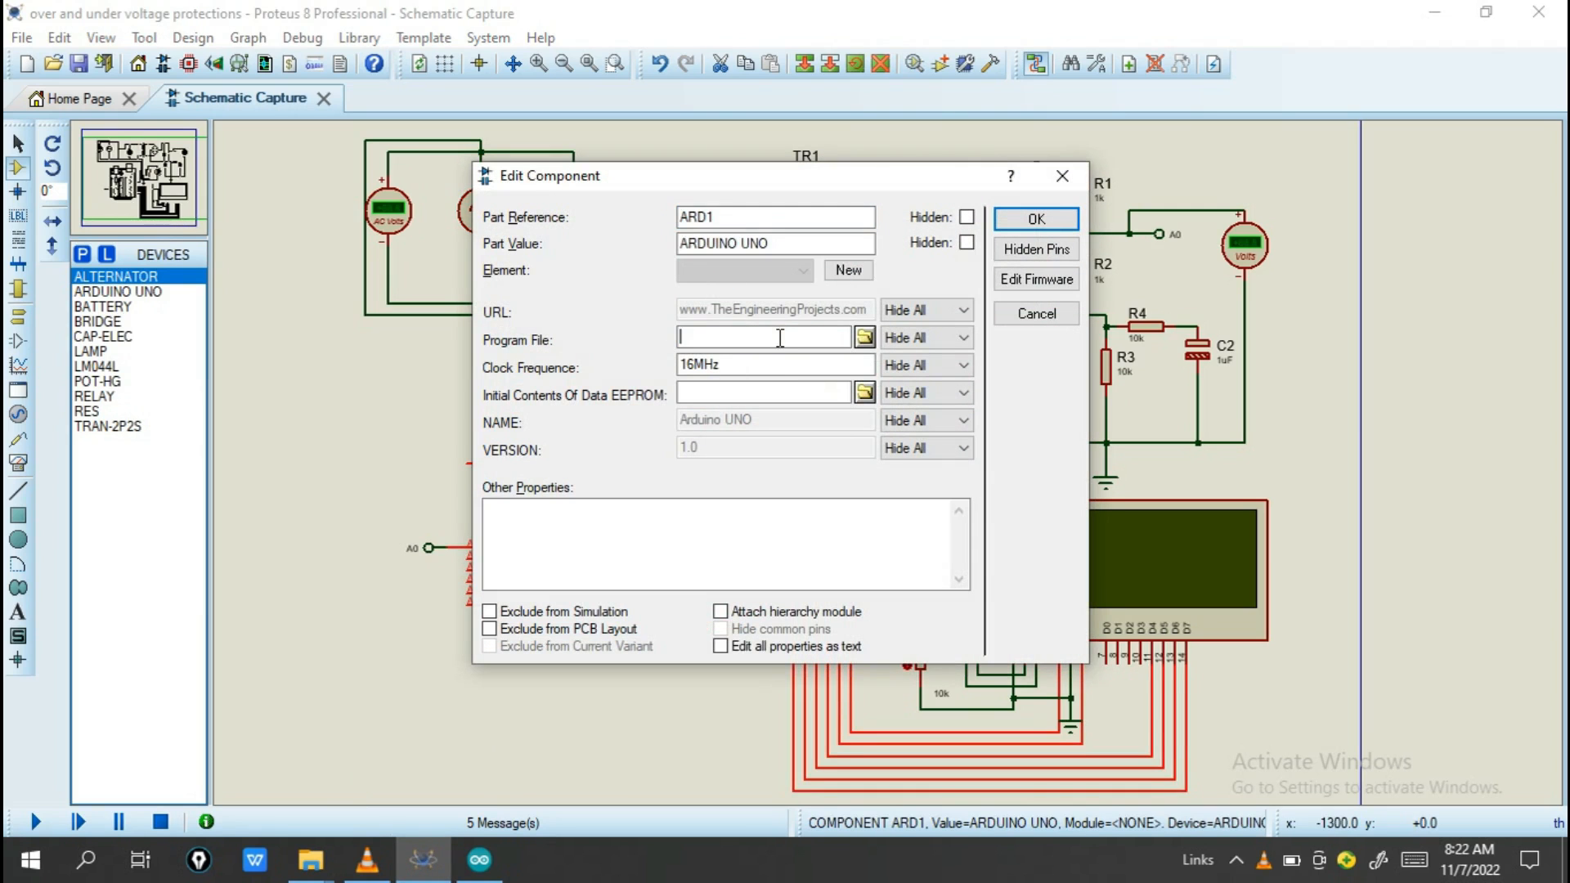
Check ARD1's empty Program File, then return to the sketch to compile it
left_click(1035, 218)
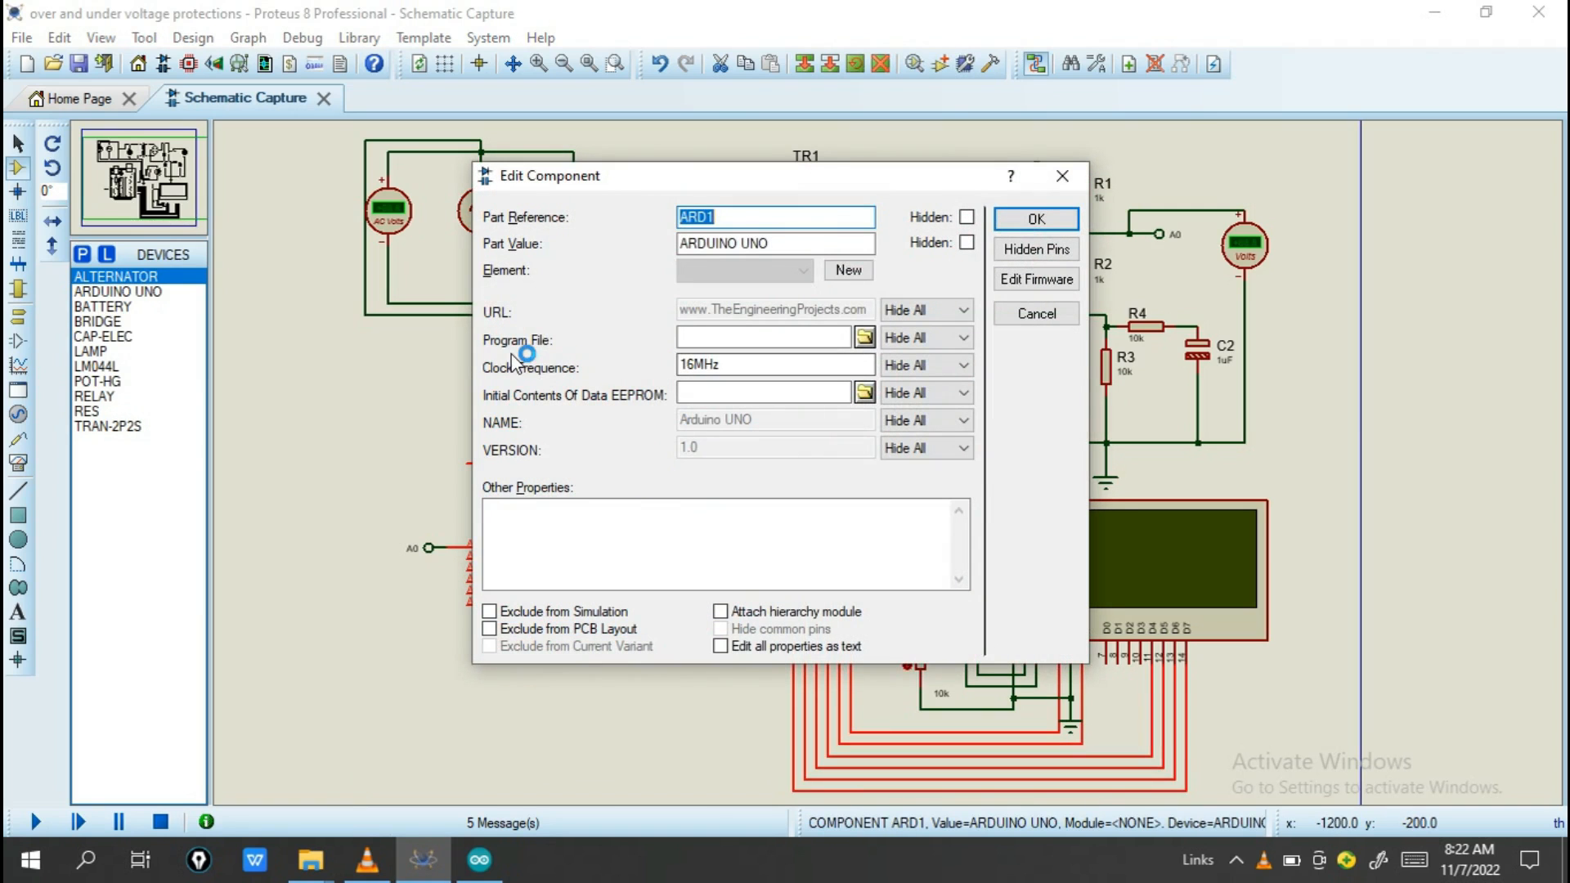
mouse_move(754, 362)
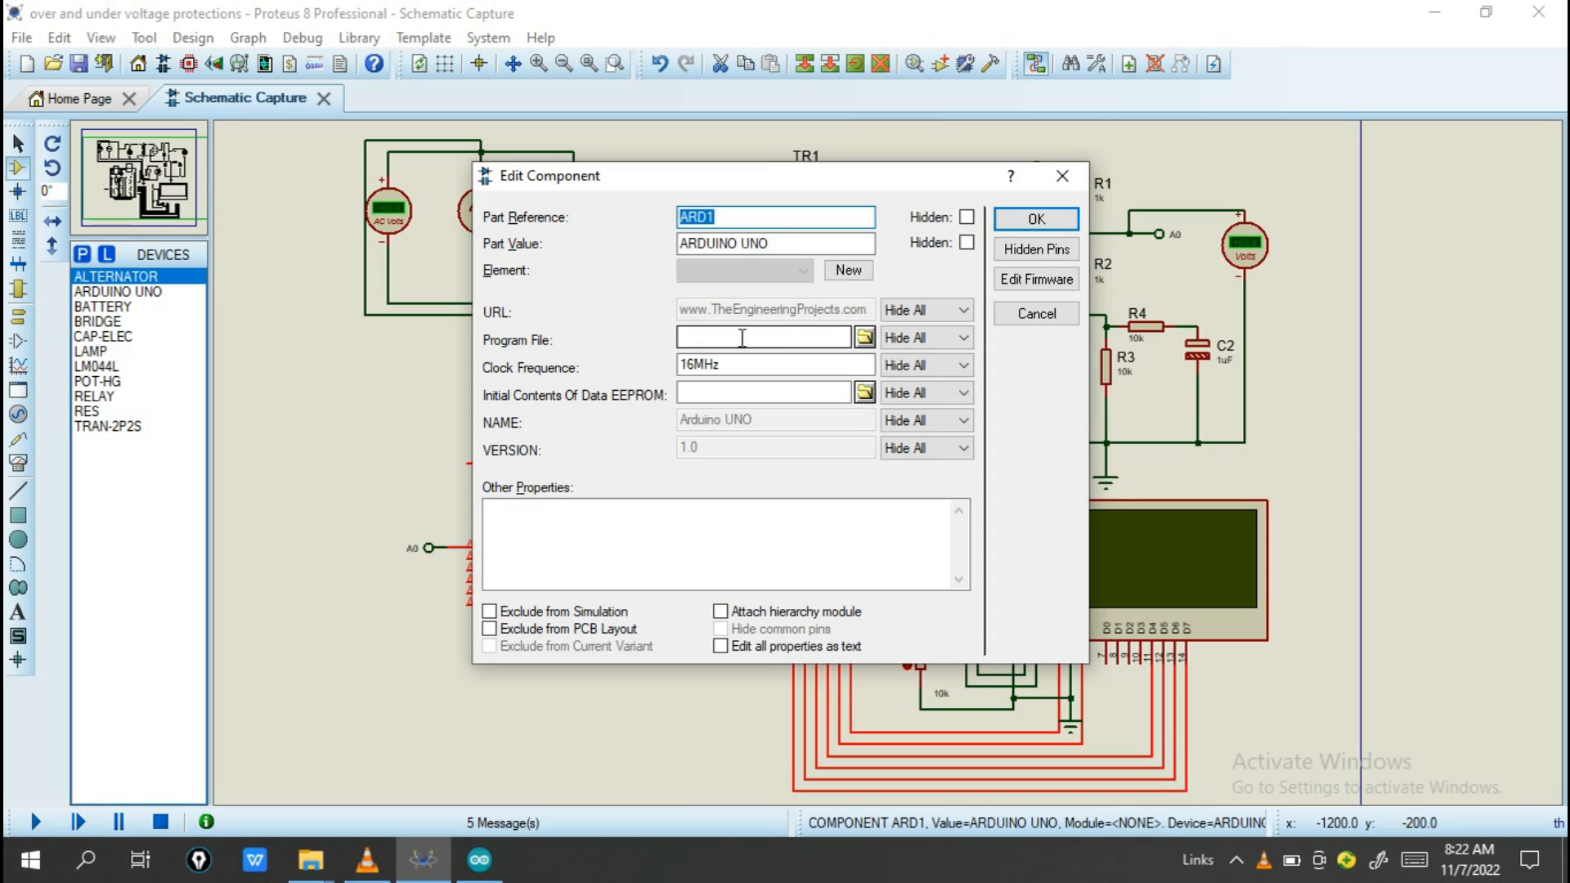
left_click(478, 859)
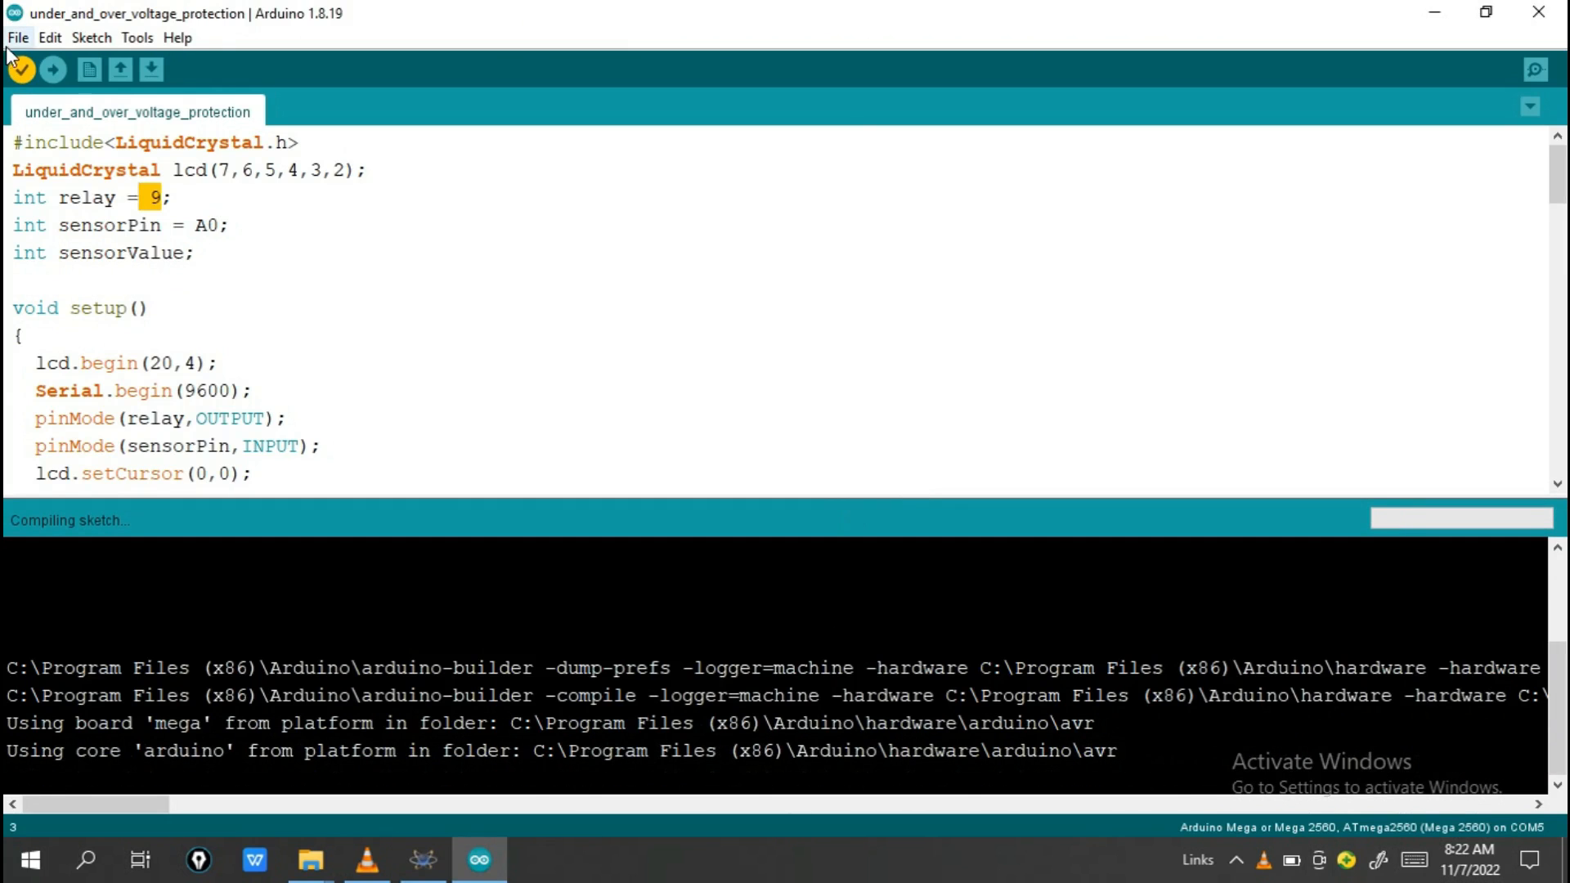
Keep verbose compilation output ticked in Preferences while the sketch compiles
left_click(17, 37)
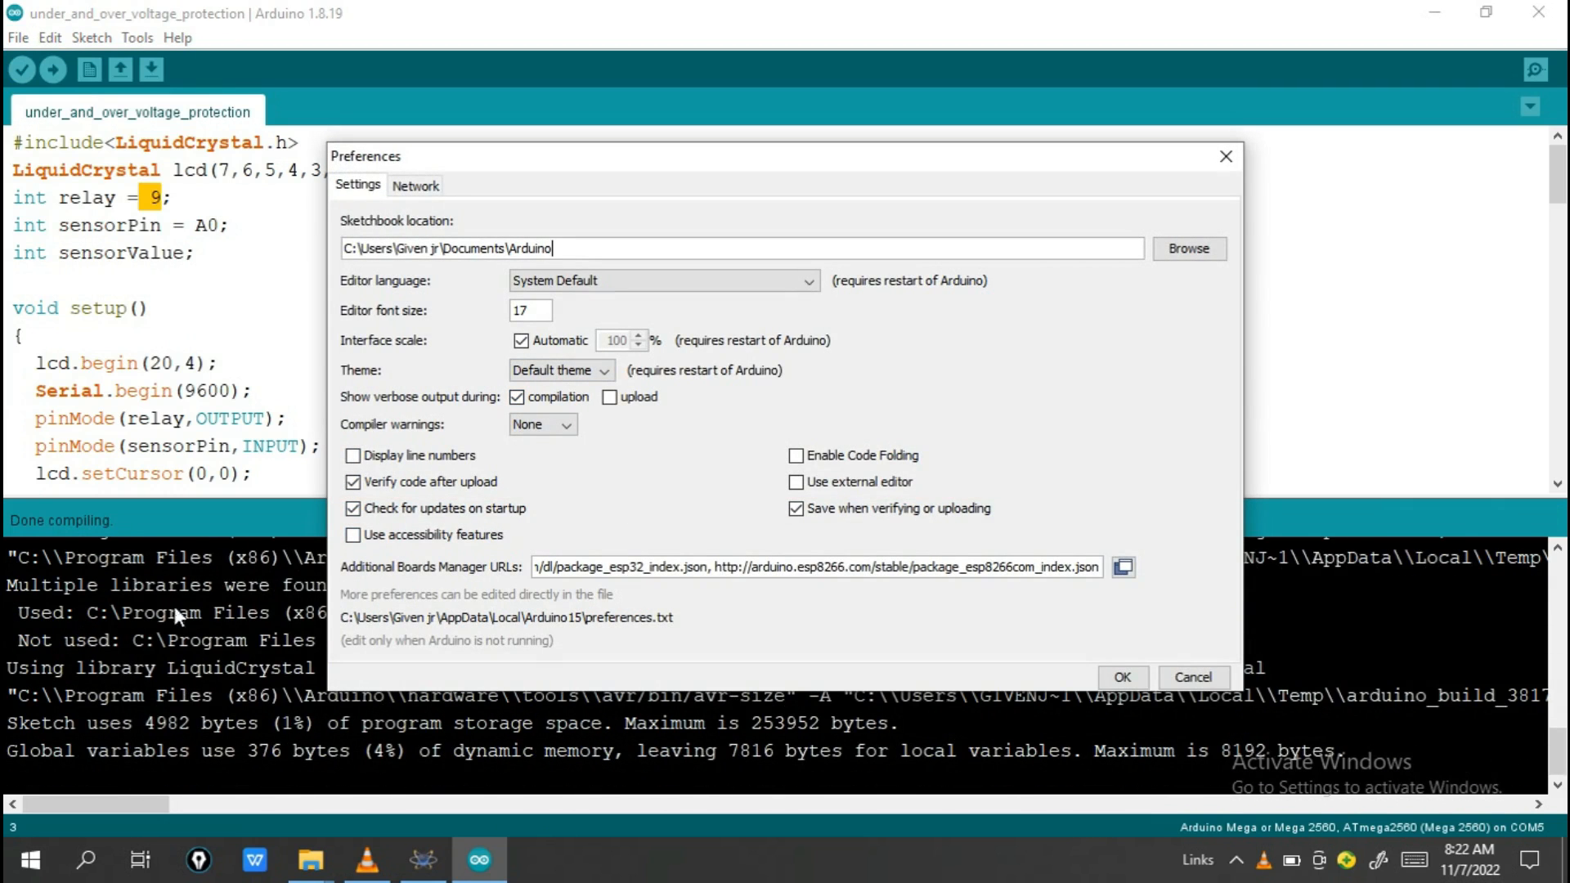
mouse_move(1121, 678)
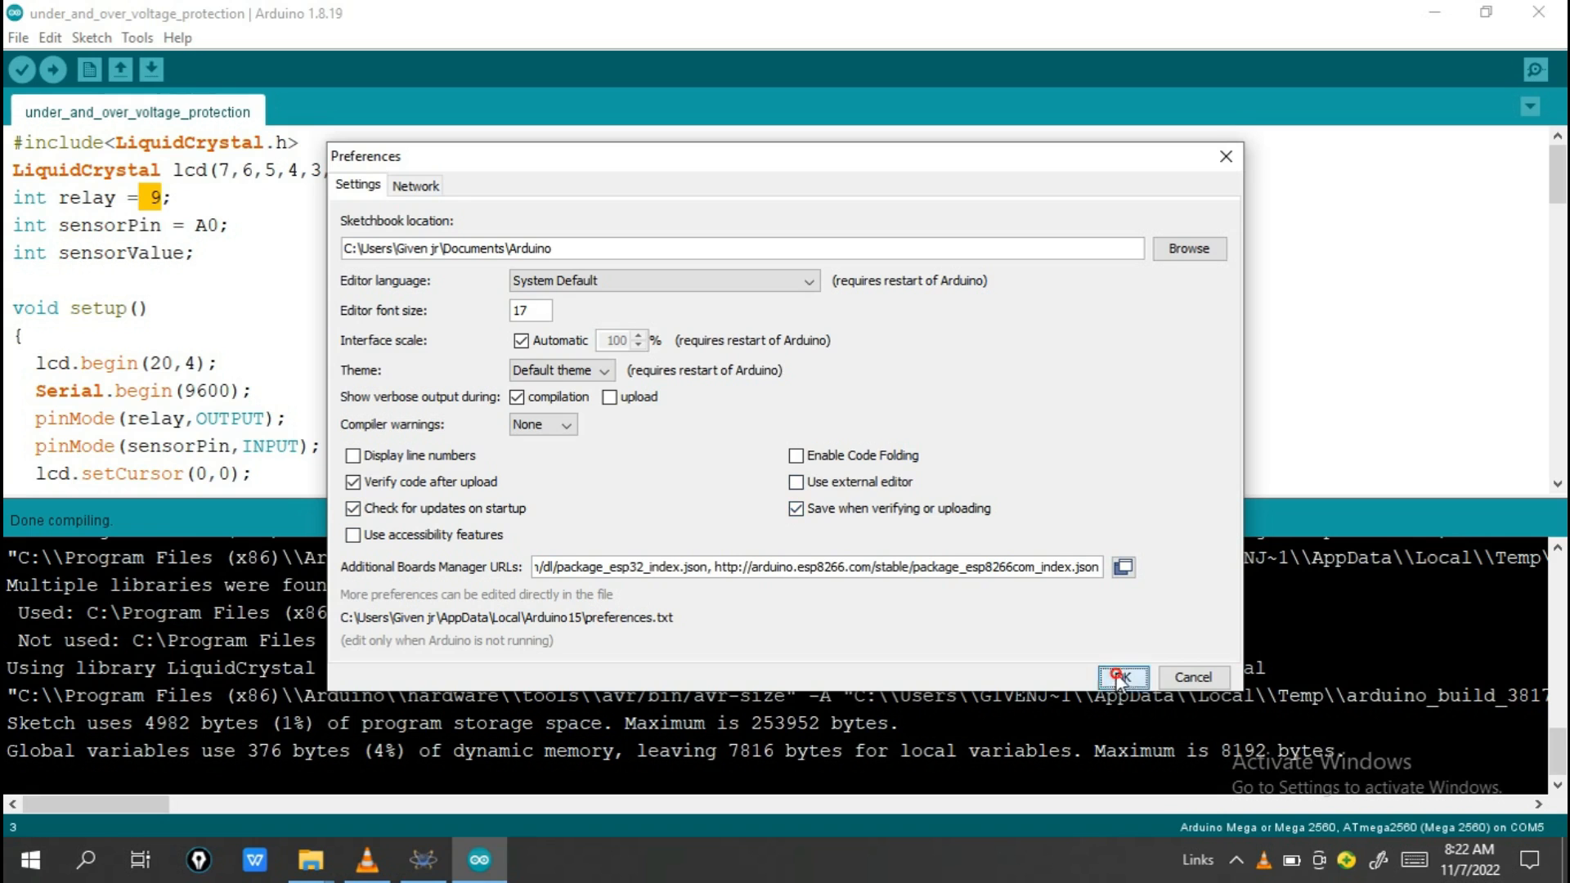
left_click(1121, 676)
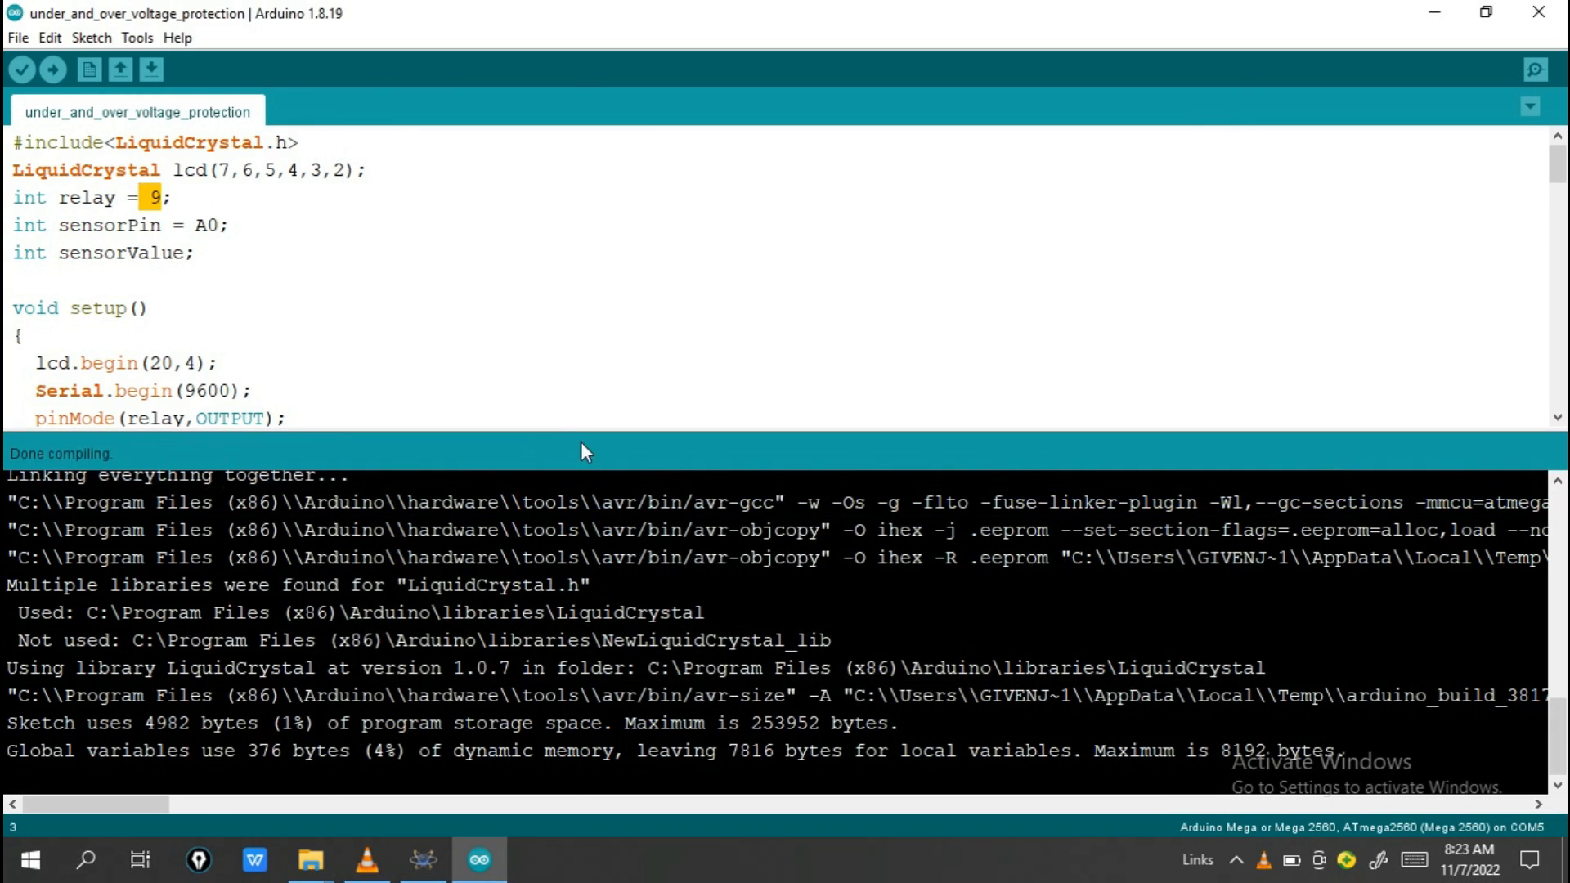
mouse_move(340, 535)
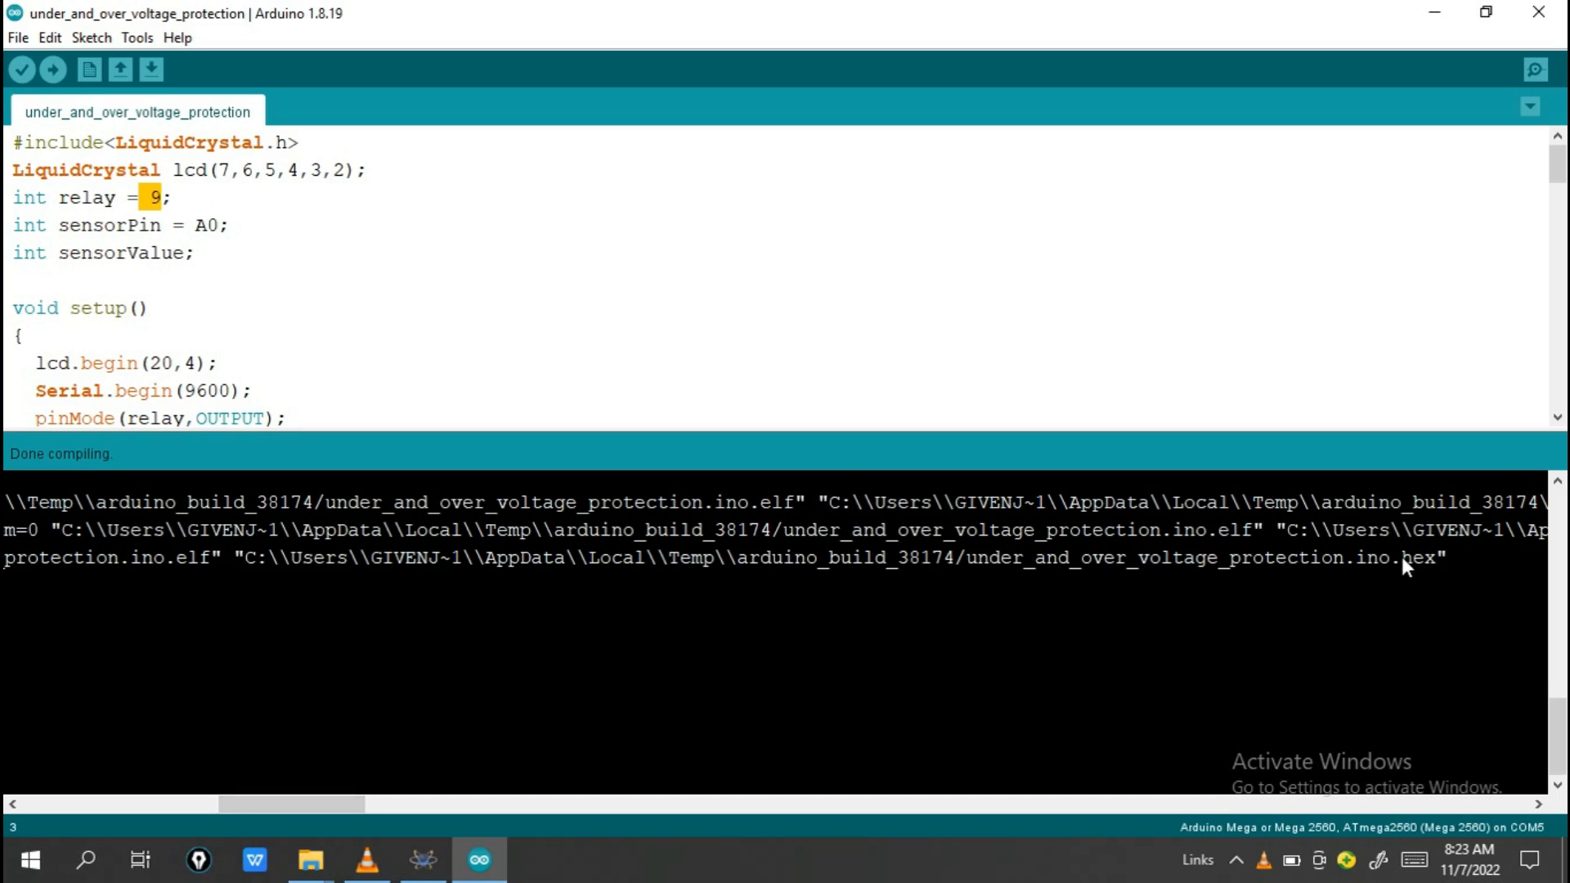
mouse_move(238, 563)
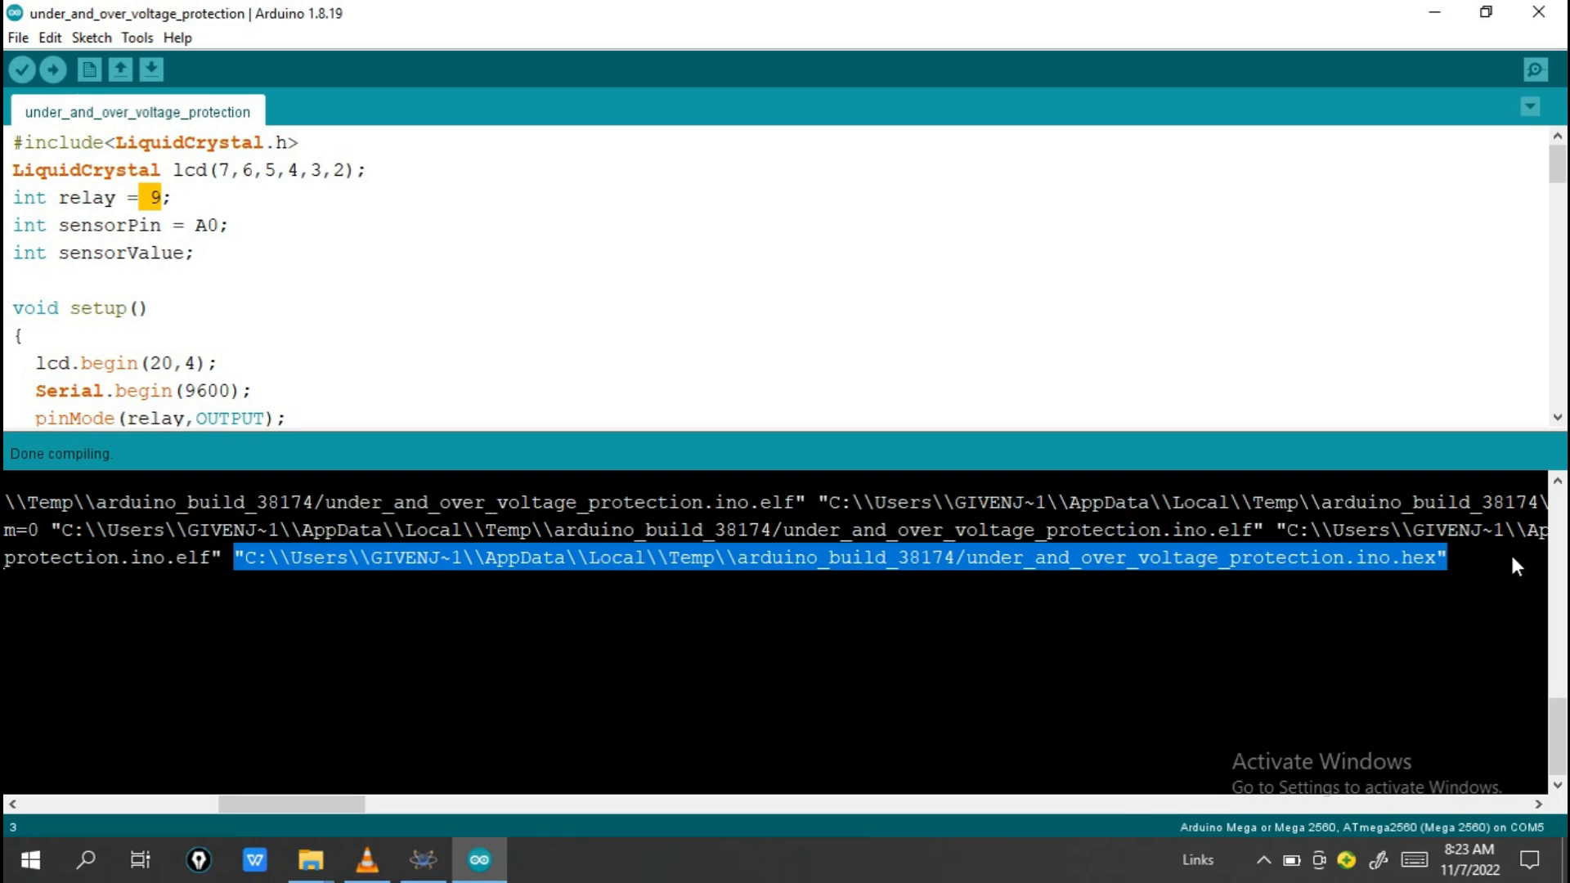
mouse_move(1355, 571)
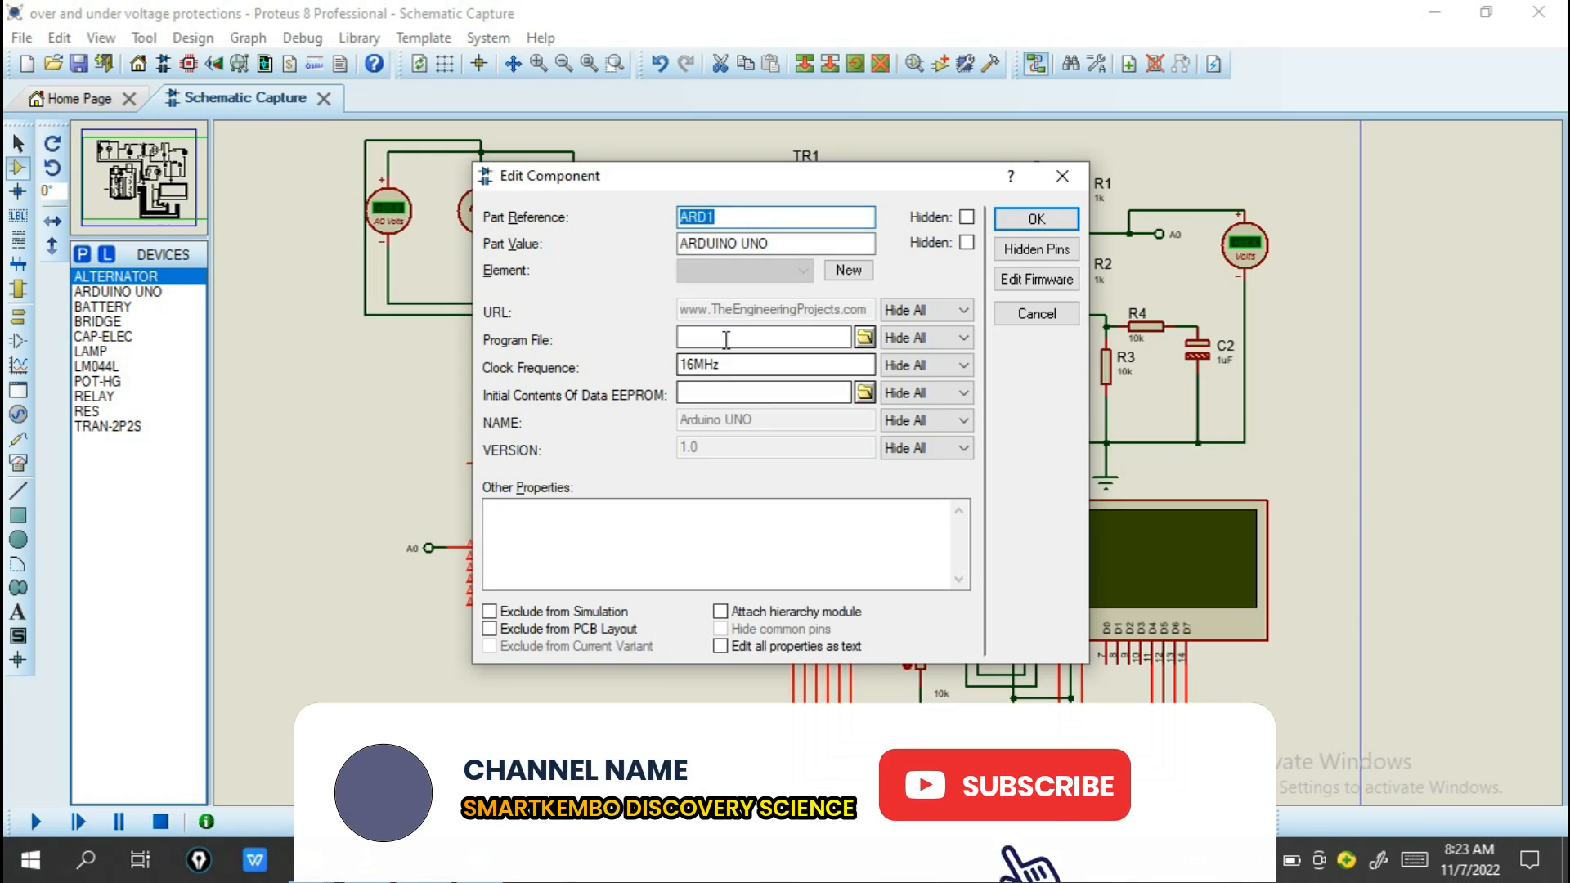
Paste the copied under_and_over_voltage_protection.ino.hex path into ARD1's Program File and accept
right_click(764, 338)
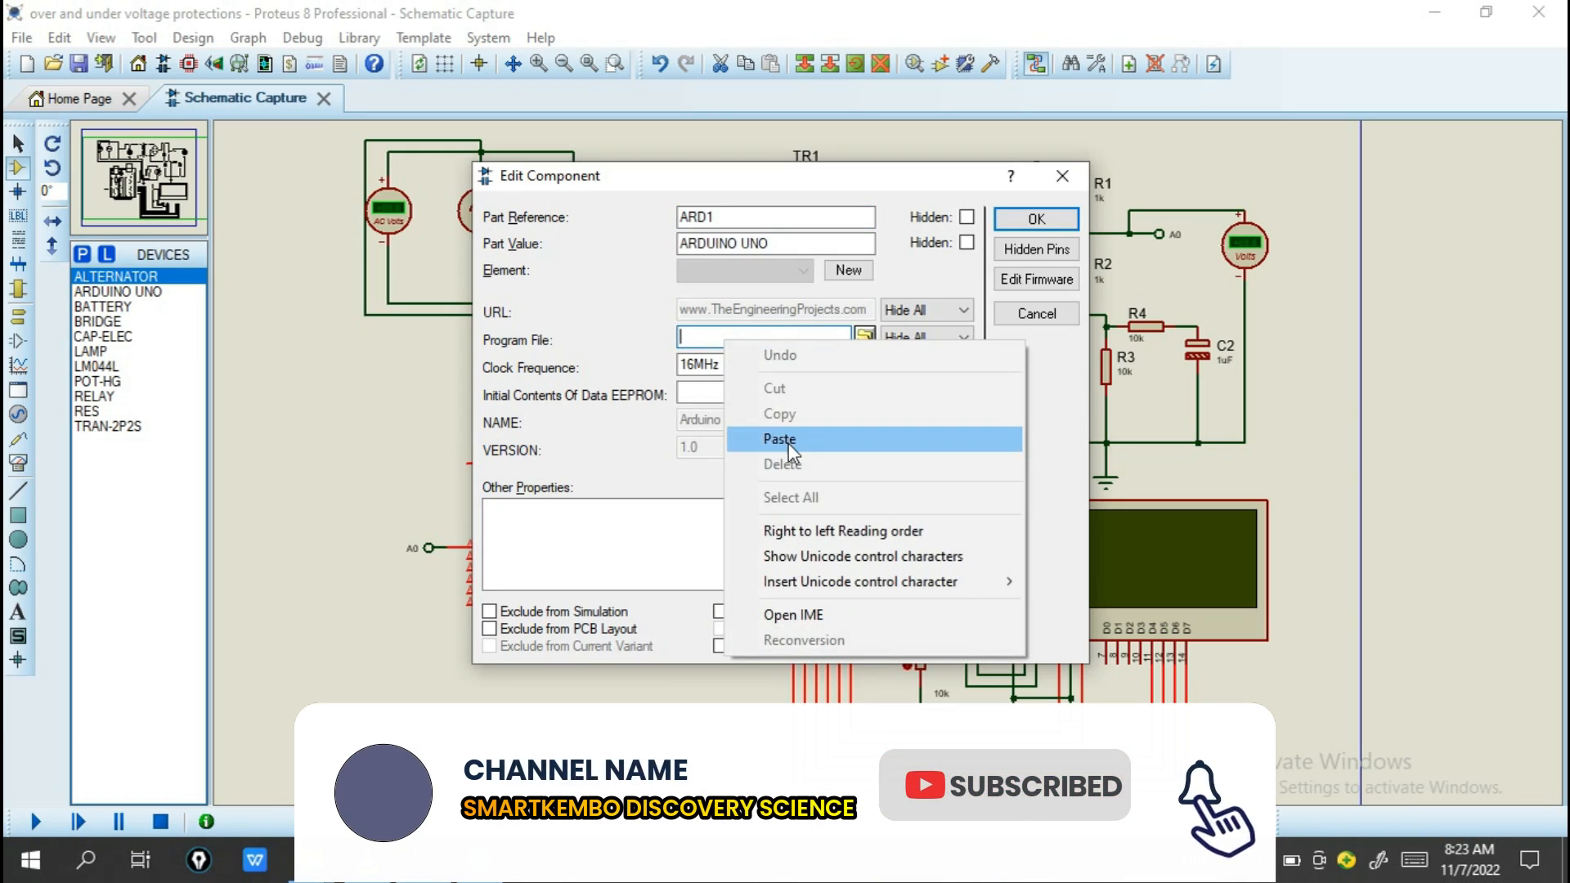
left_click(779, 439)
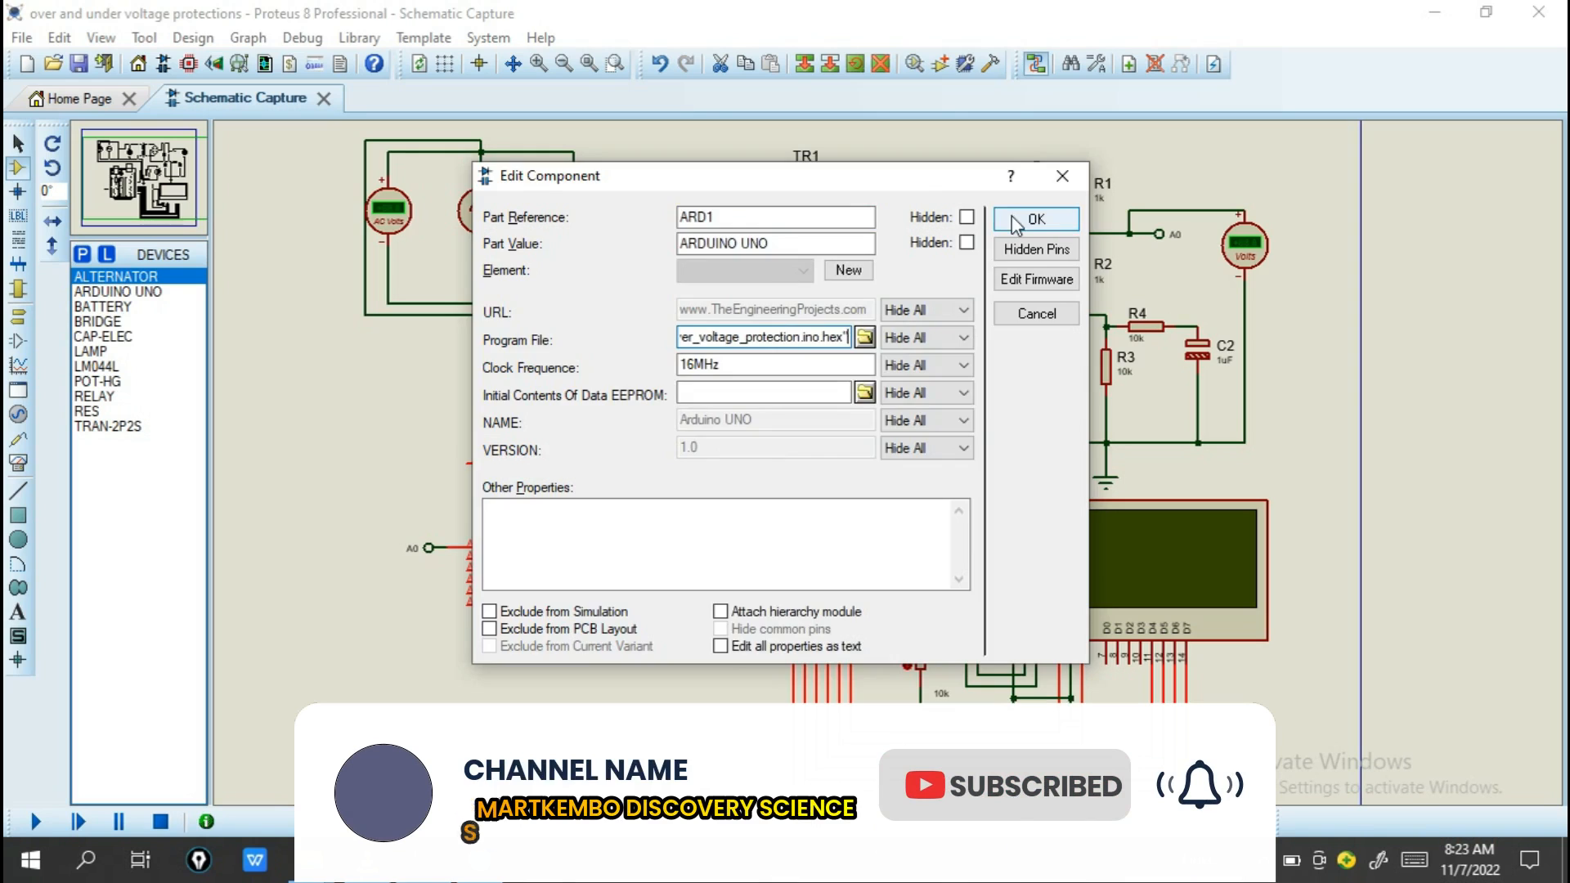
left_click(1034, 220)
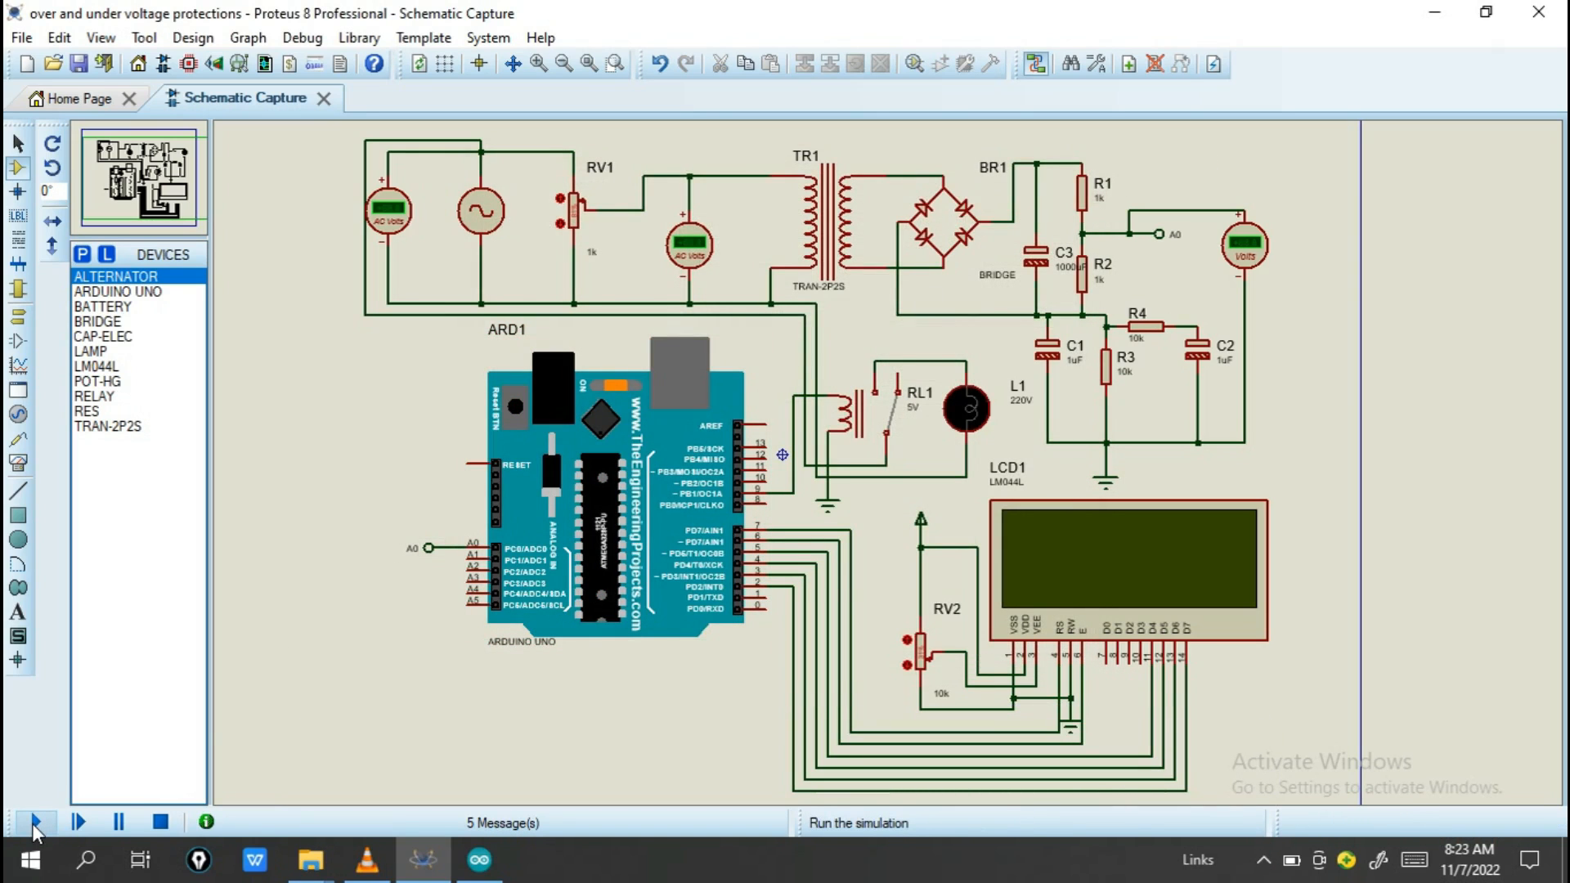
Run the simulation, read the fatal 'Invalid opcode' error log, then return to Arduino IDE
left_click(35, 822)
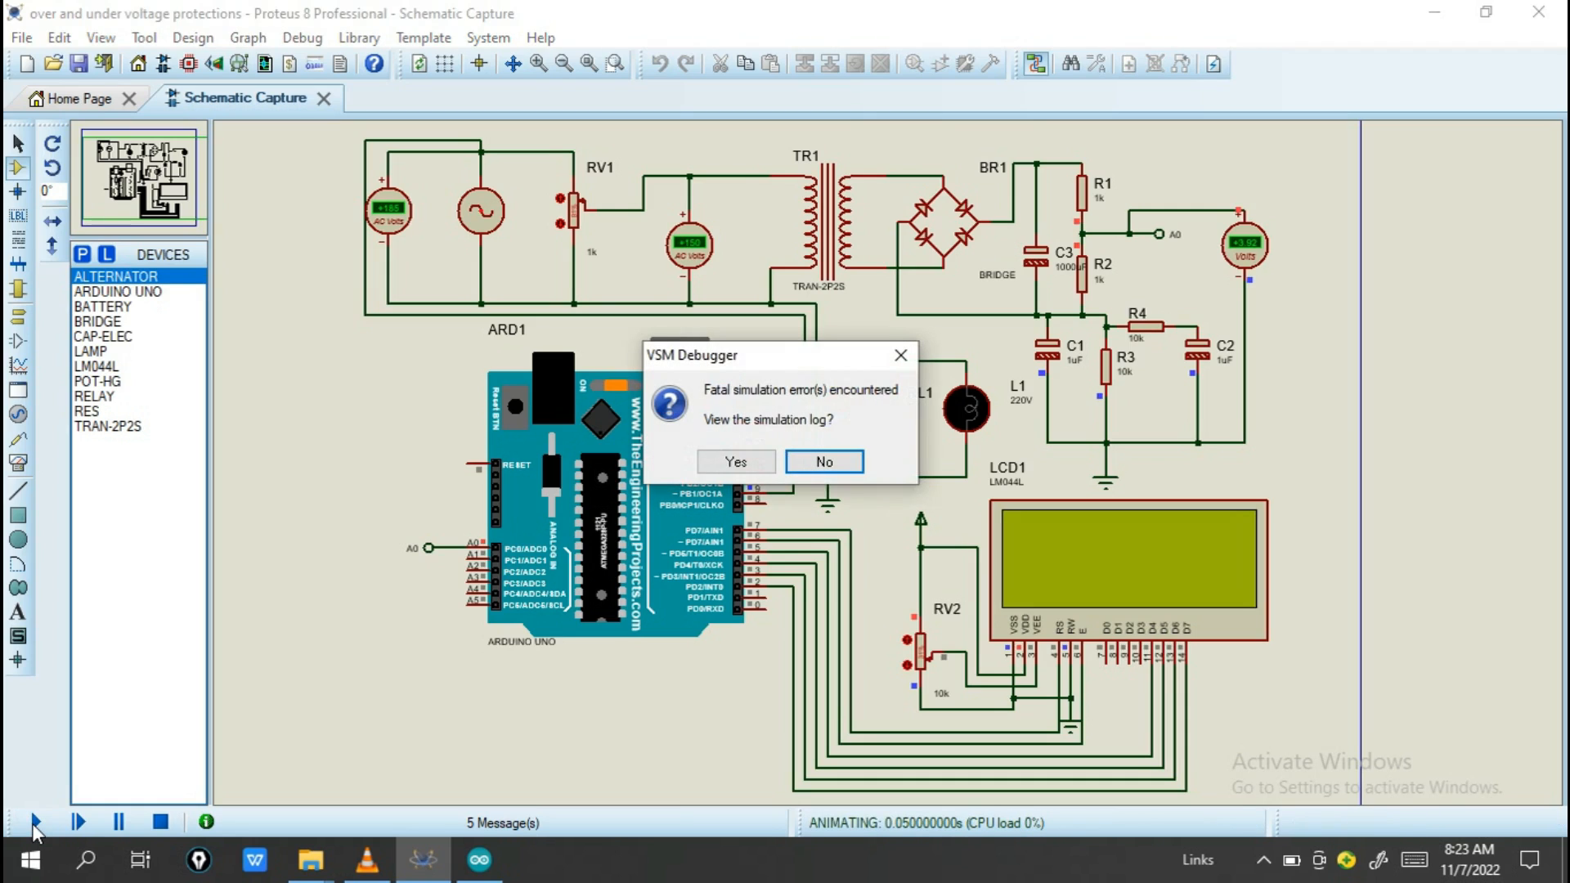
mouse_move(974, 374)
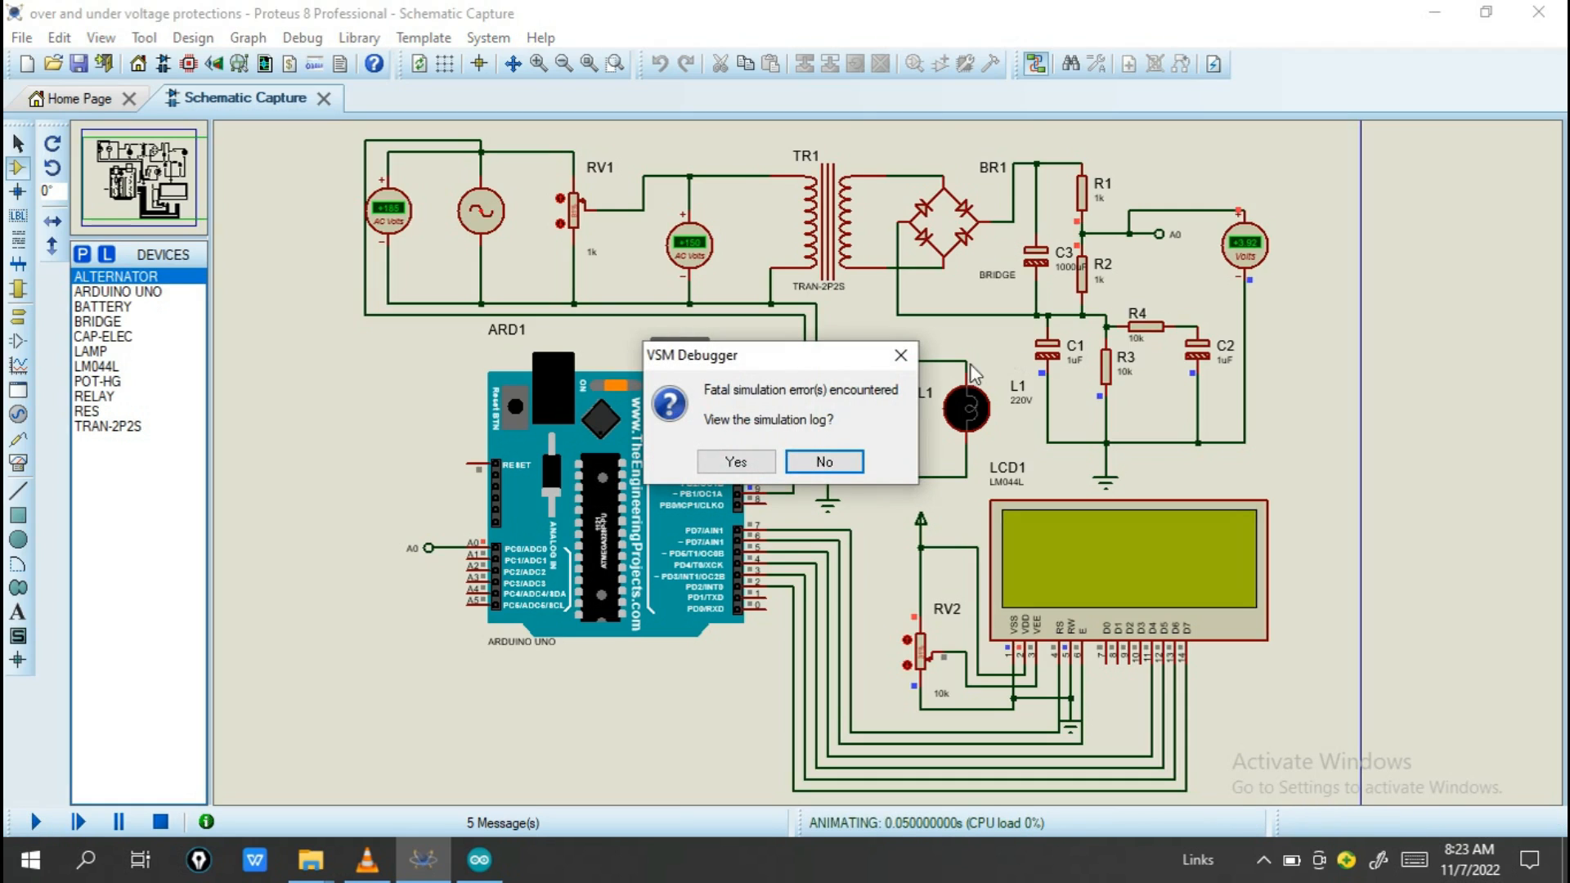
mouse_move(736, 461)
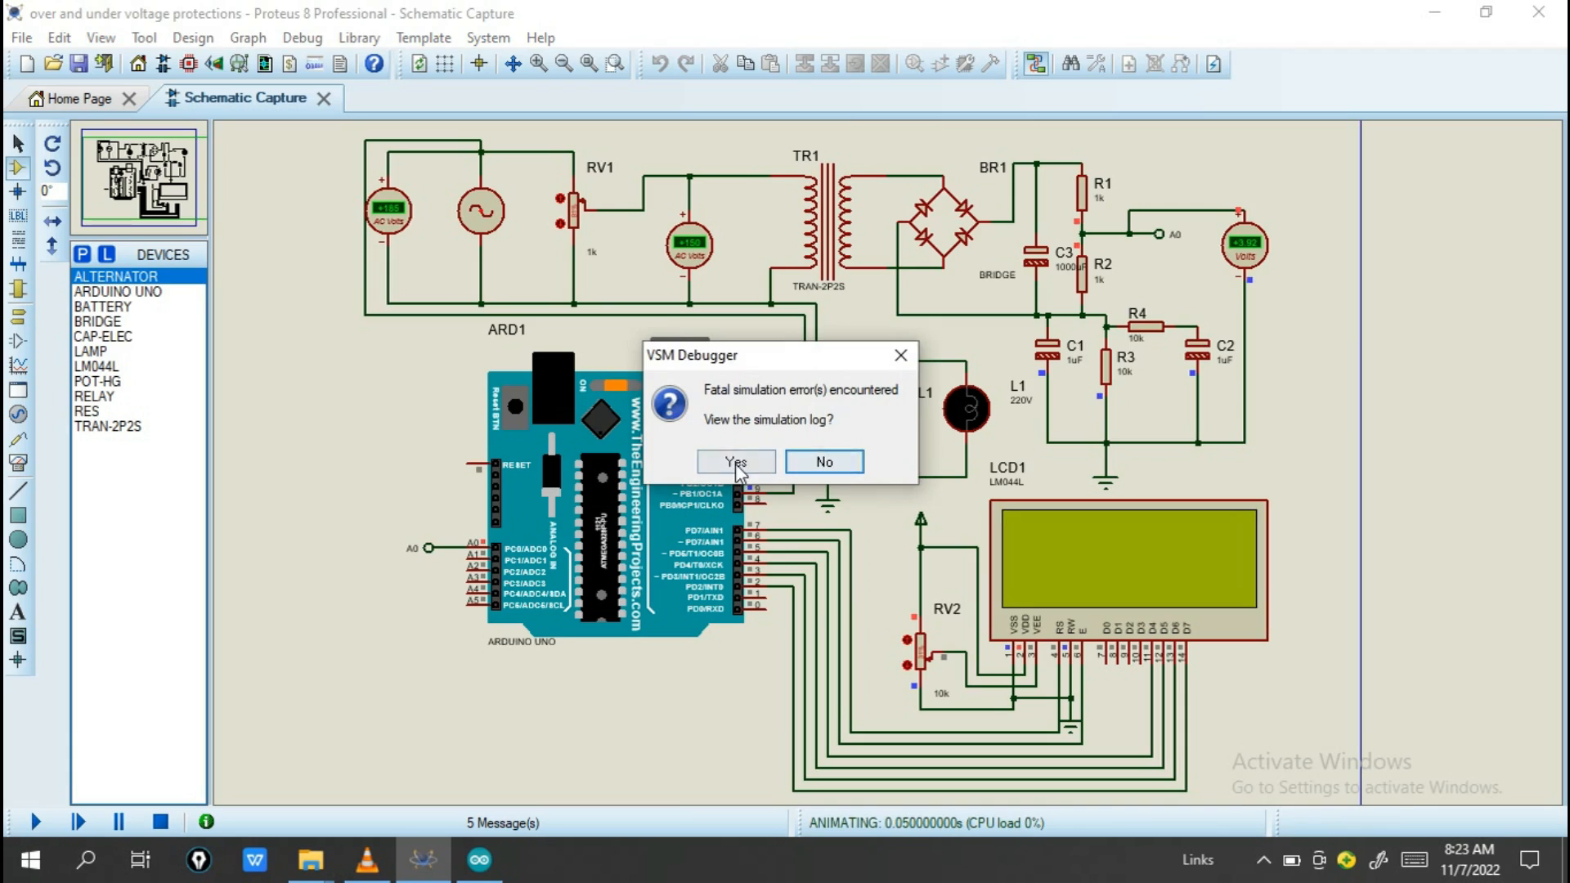
left_click(735, 461)
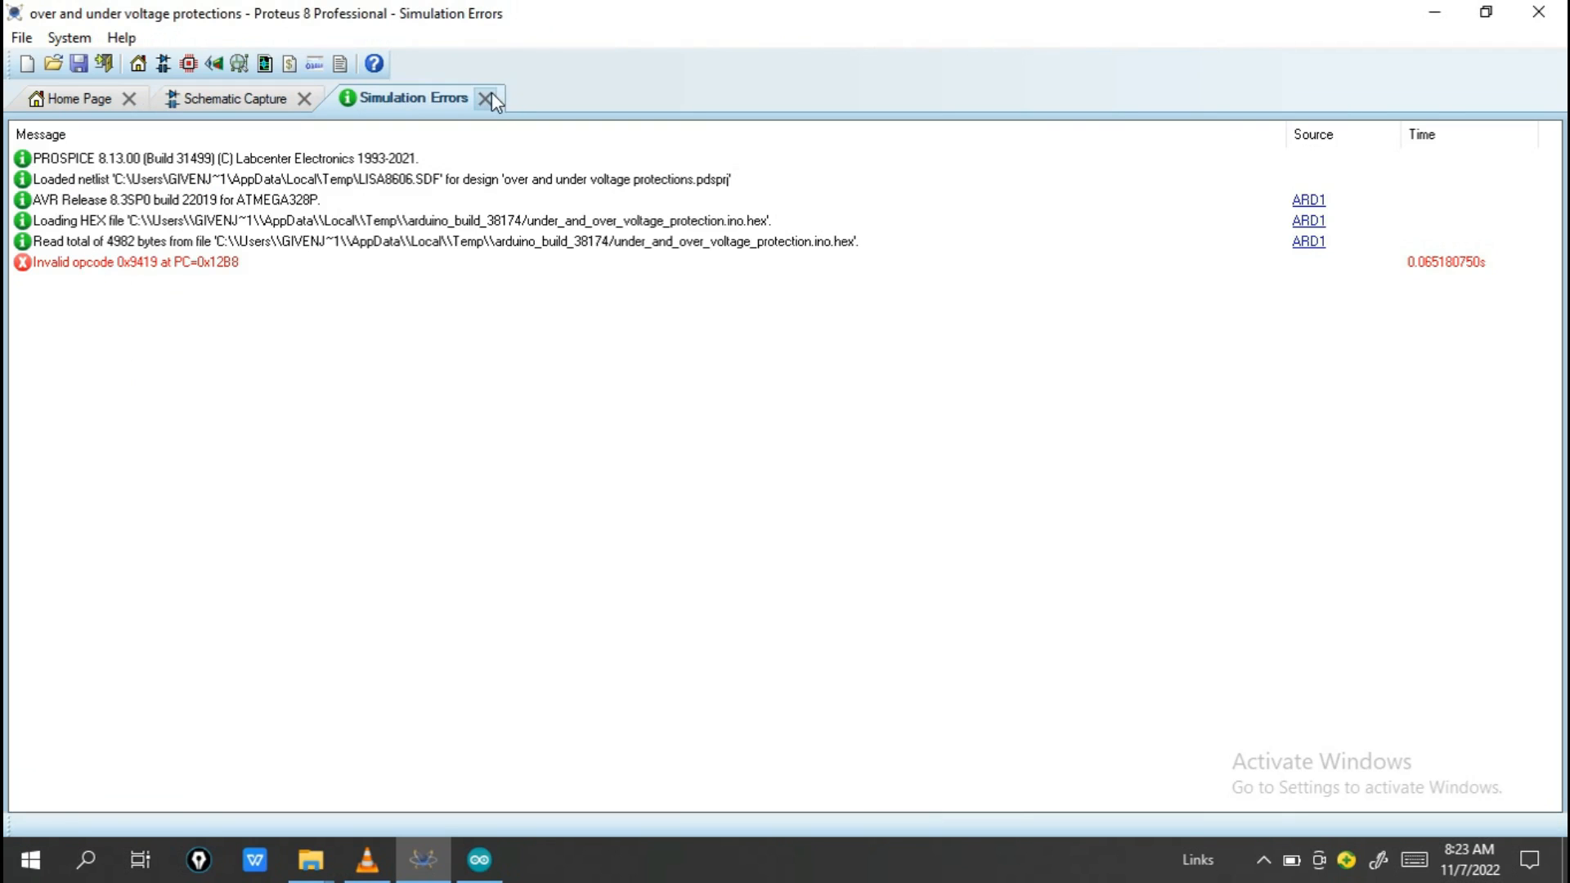
left_click(478, 859)
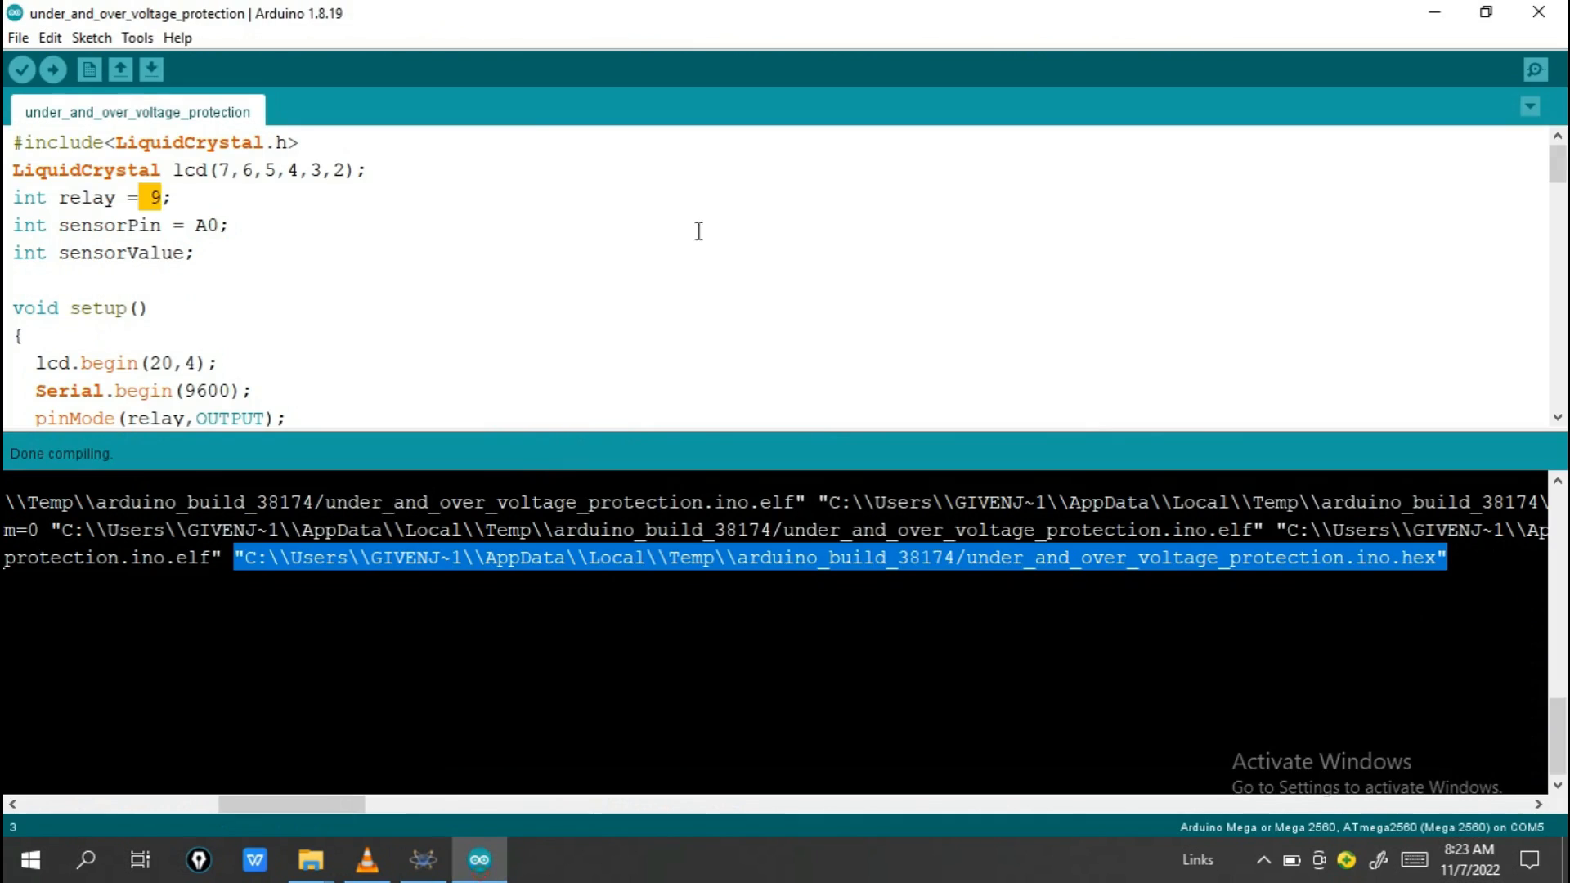
Switch the target board from Mega 2560 to Arduino Uno and recompile
left_click(137, 36)
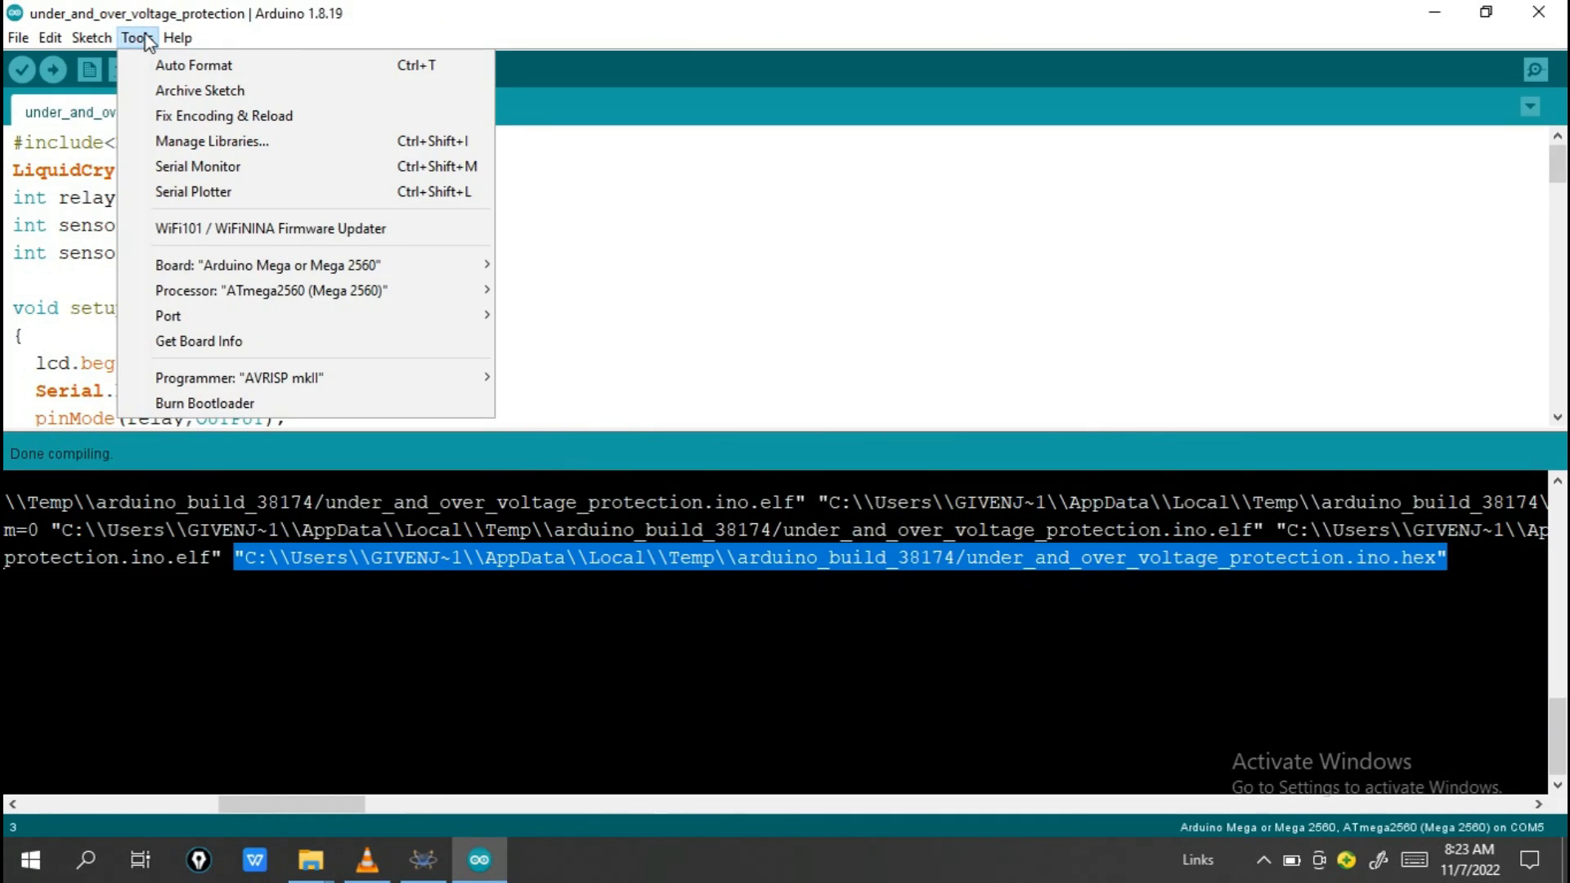
mouse_move(267, 264)
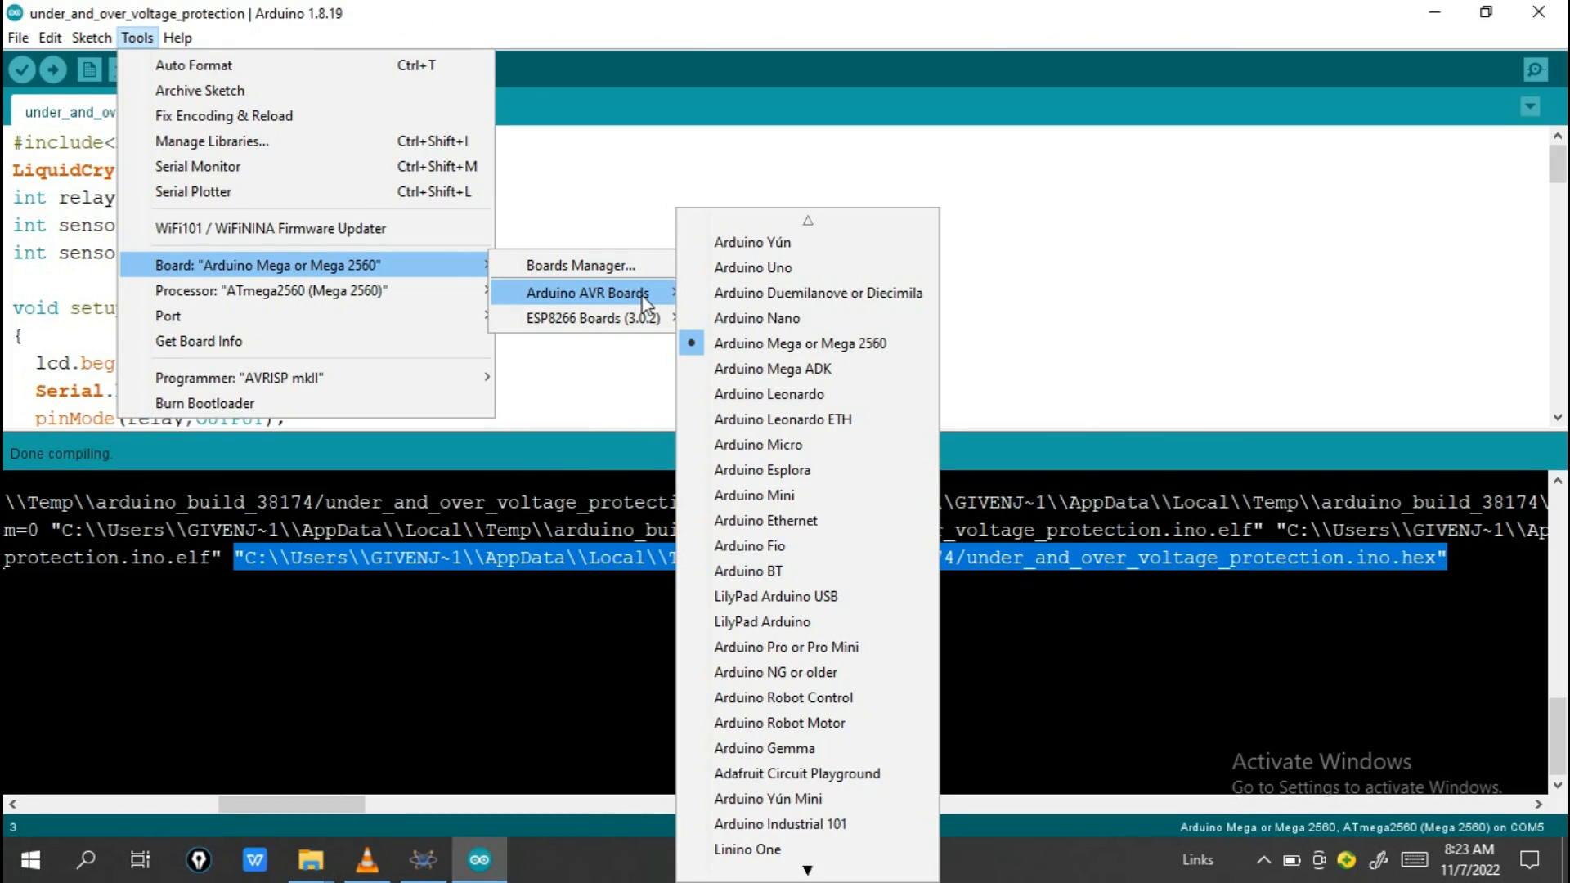
mouse_move(753, 268)
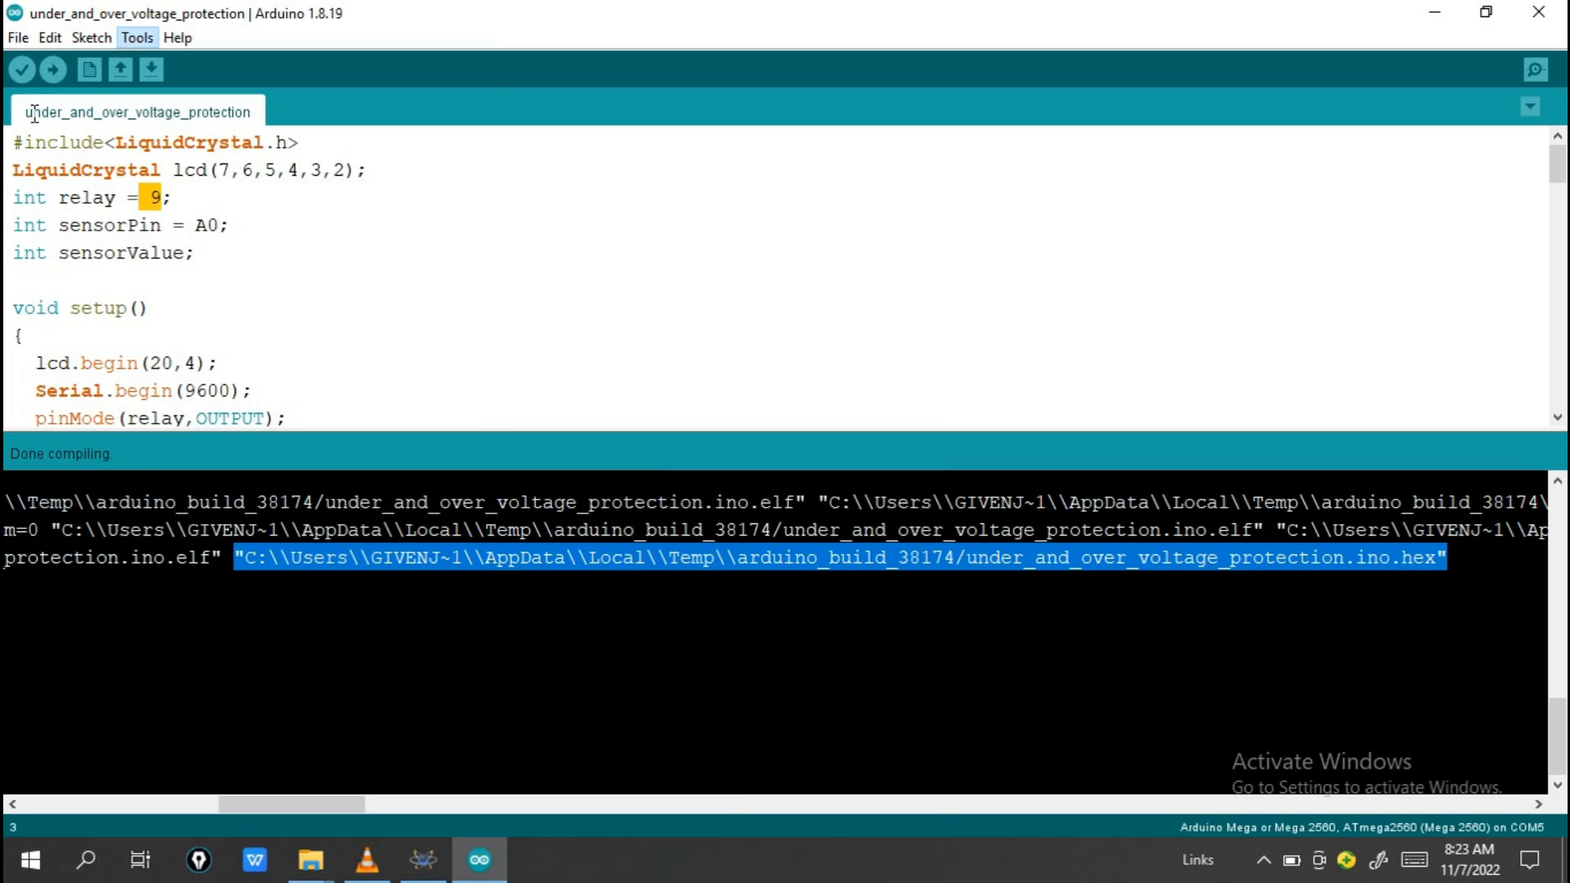
mouse_move(237, 54)
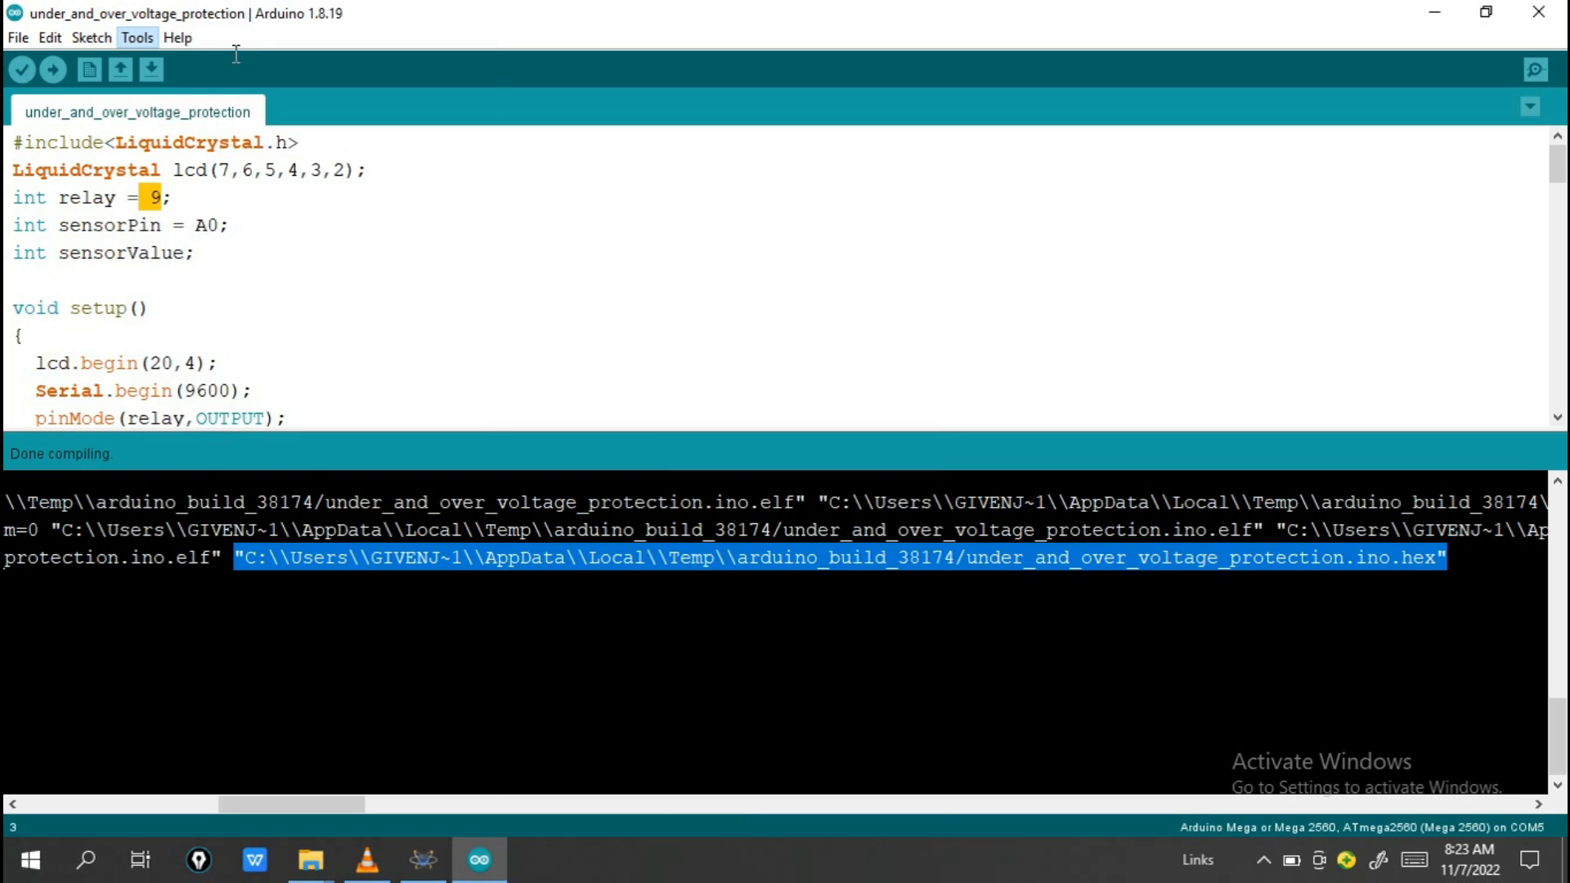
left_click(23, 69)
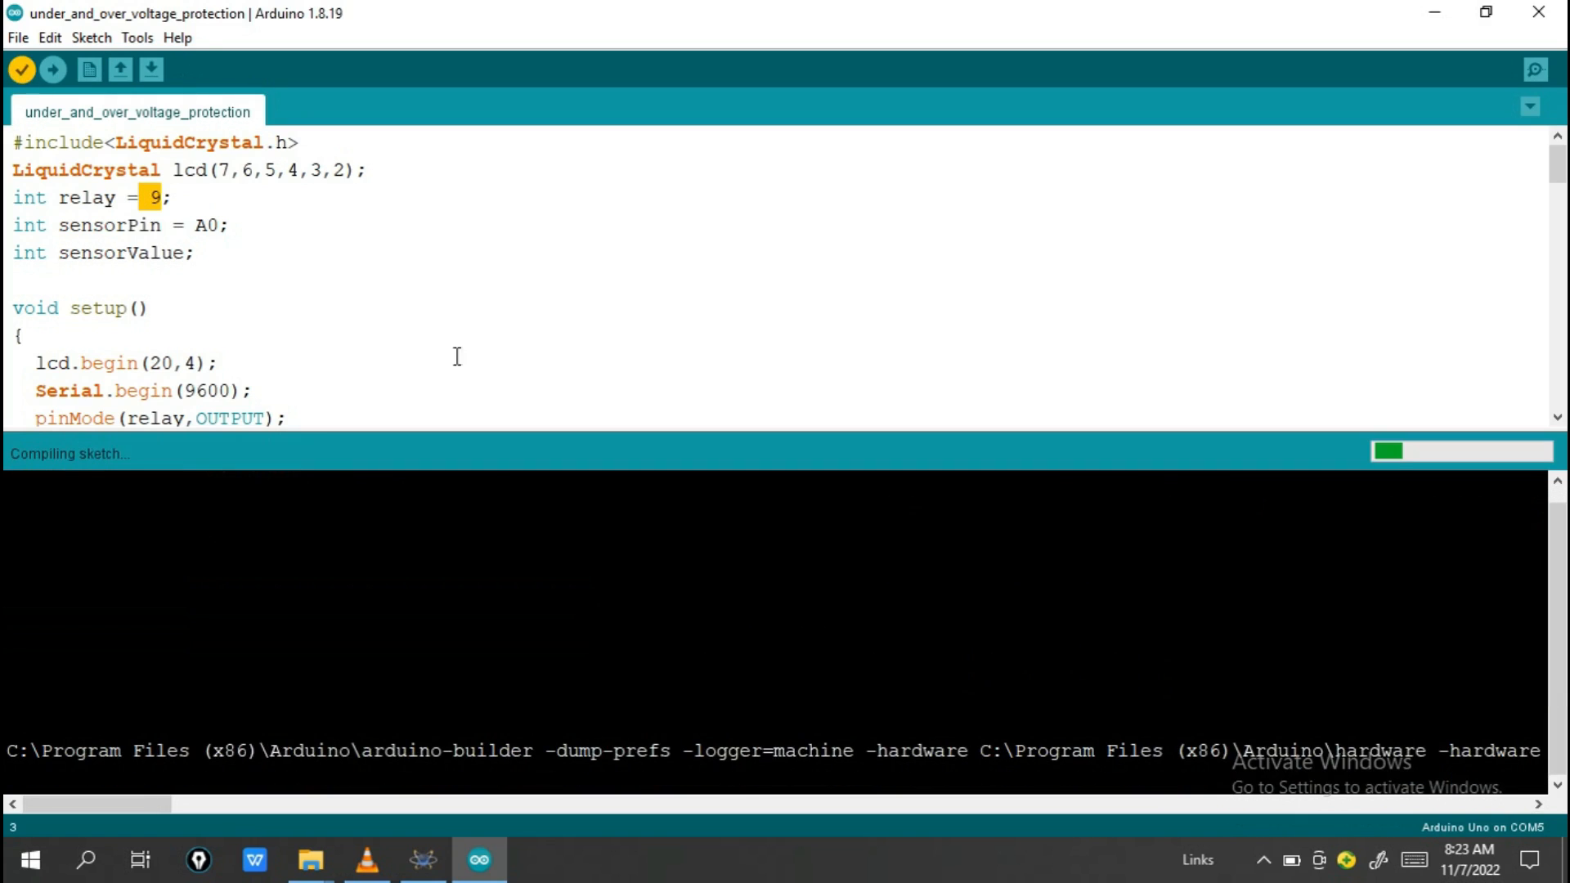
mouse_move(530, 396)
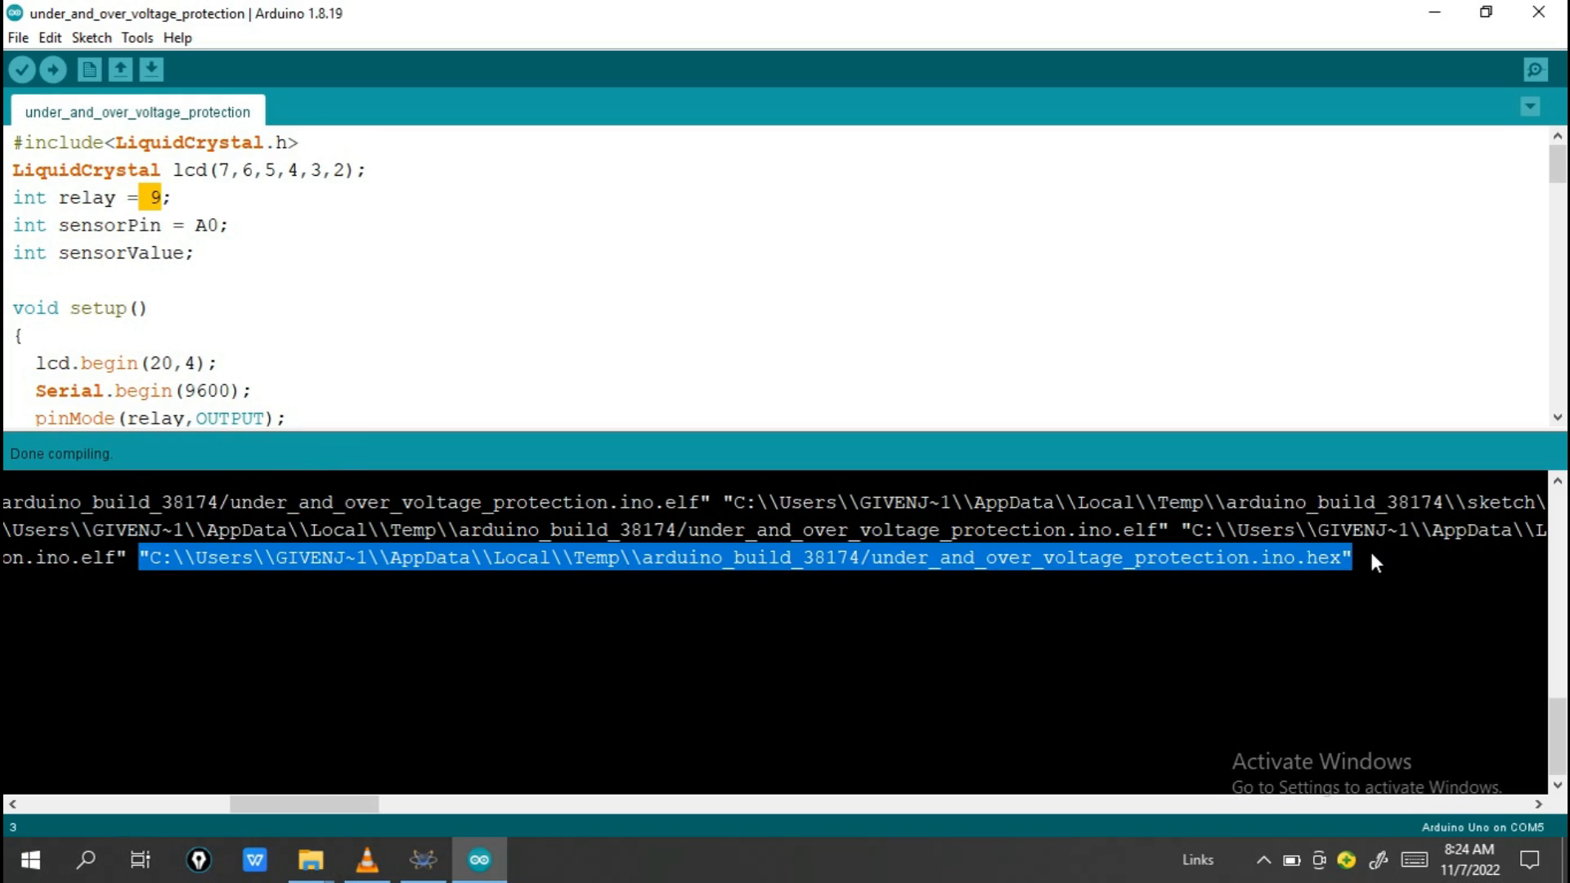
mouse_move(1258, 569)
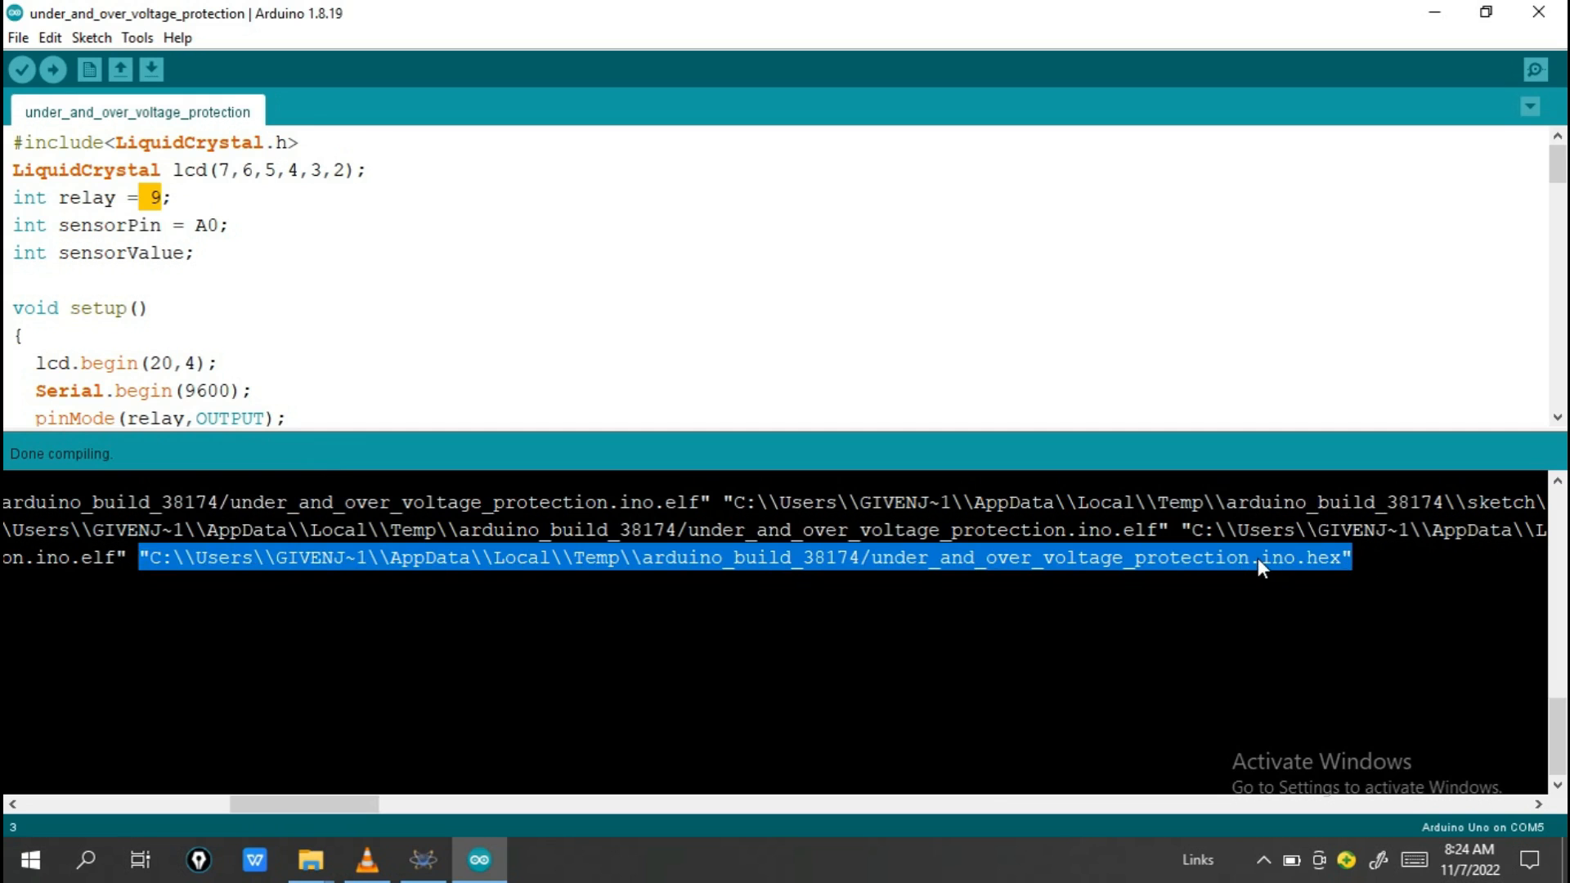
Return to the Proteus schematic once the Uno compile produces the fresh .hex
left_click(420, 860)
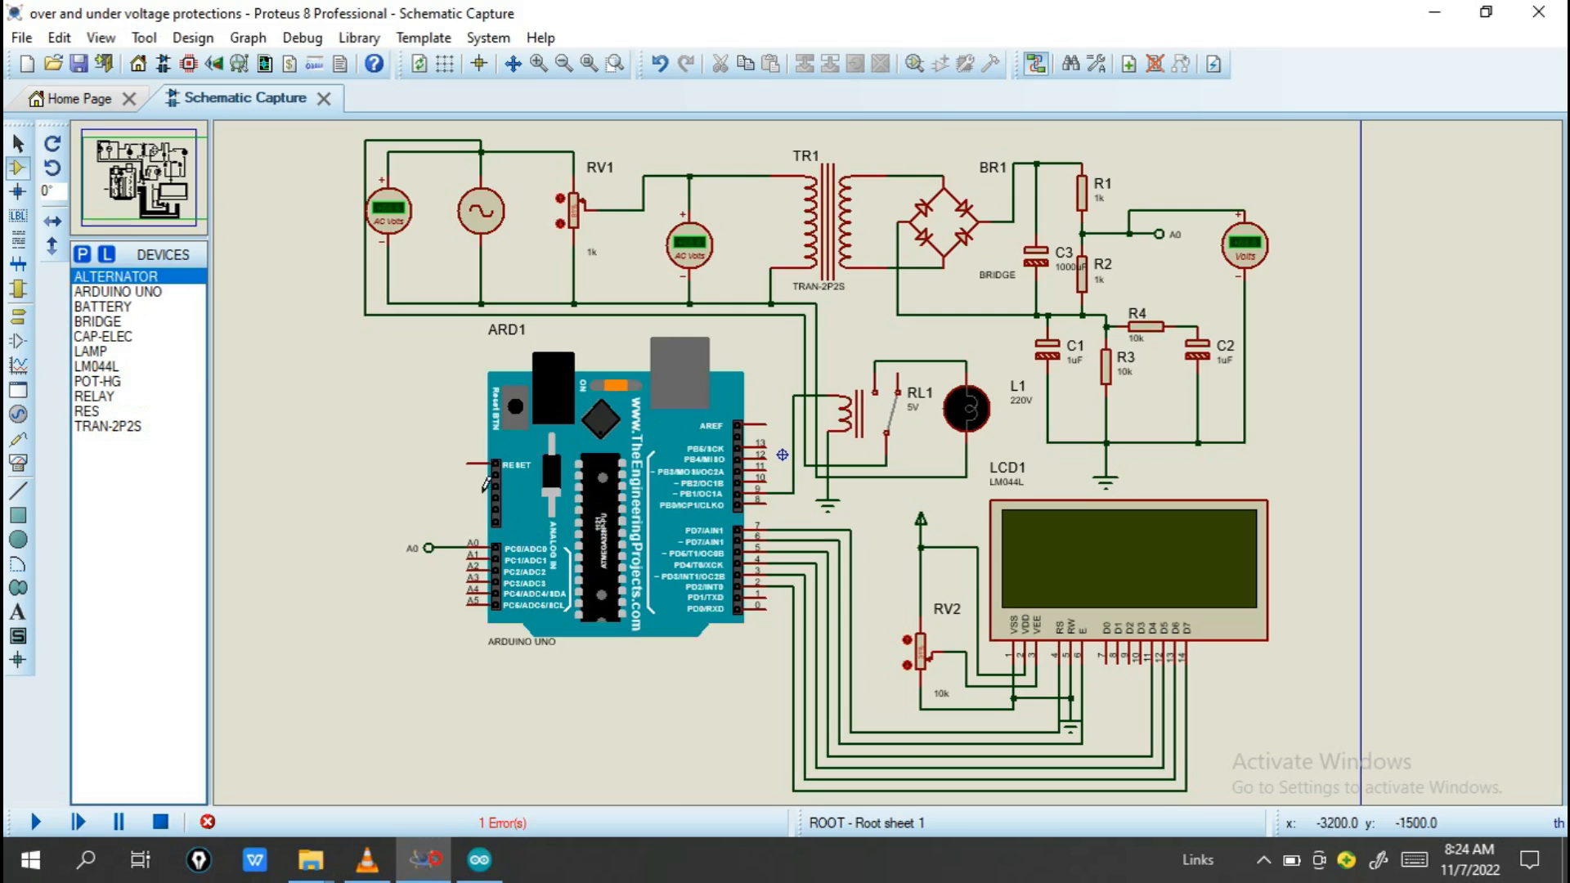
Set ARD1's Program File to the new .hex and start the simulation
double_click(616, 500)
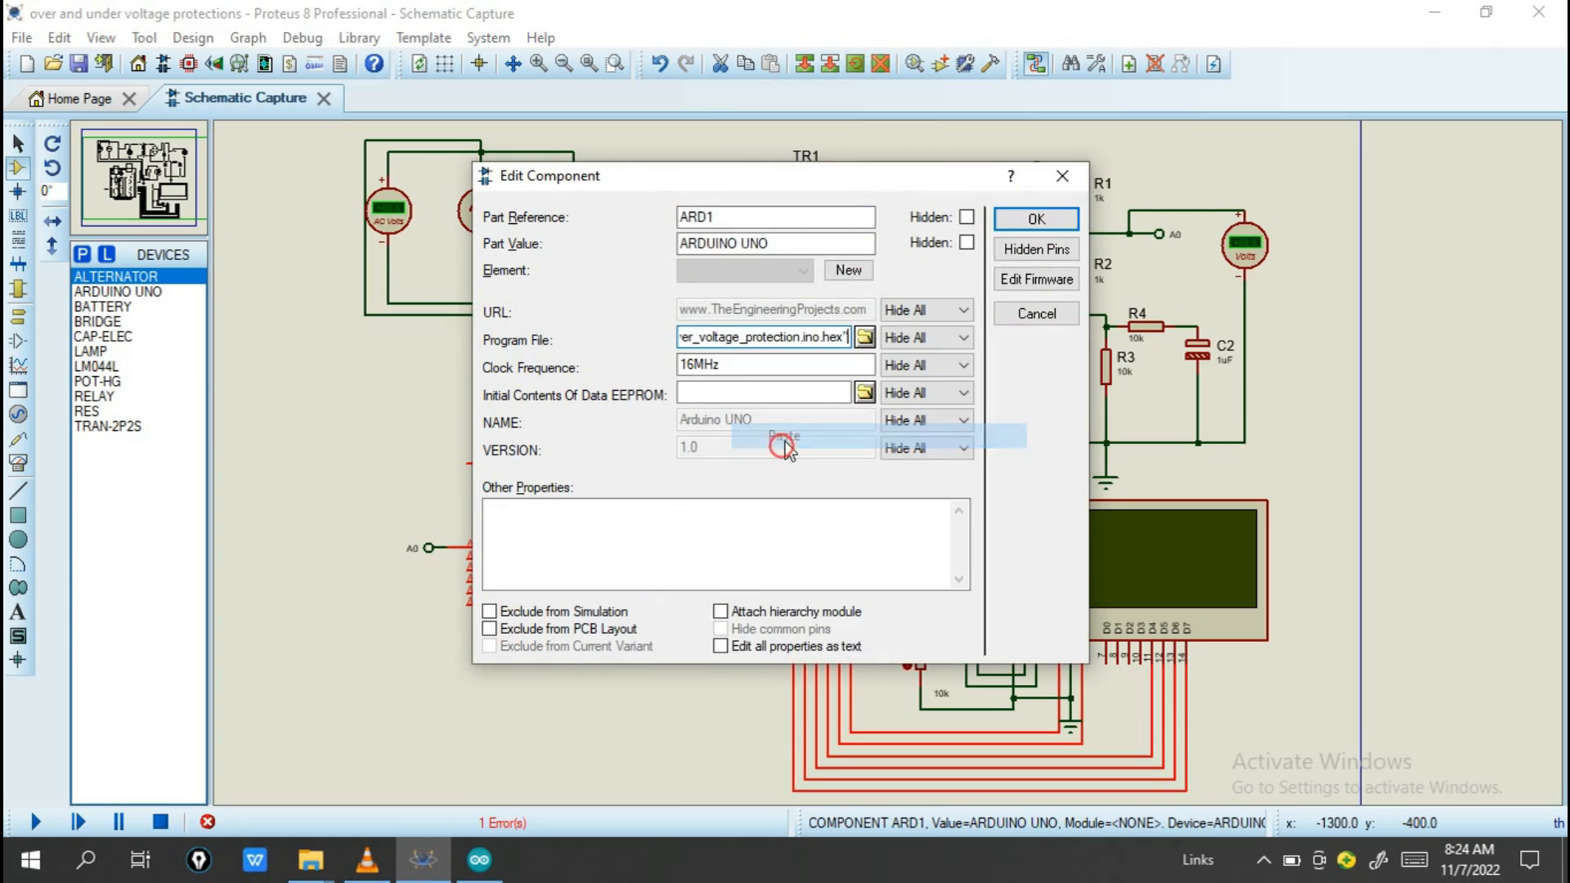
left_click(1034, 218)
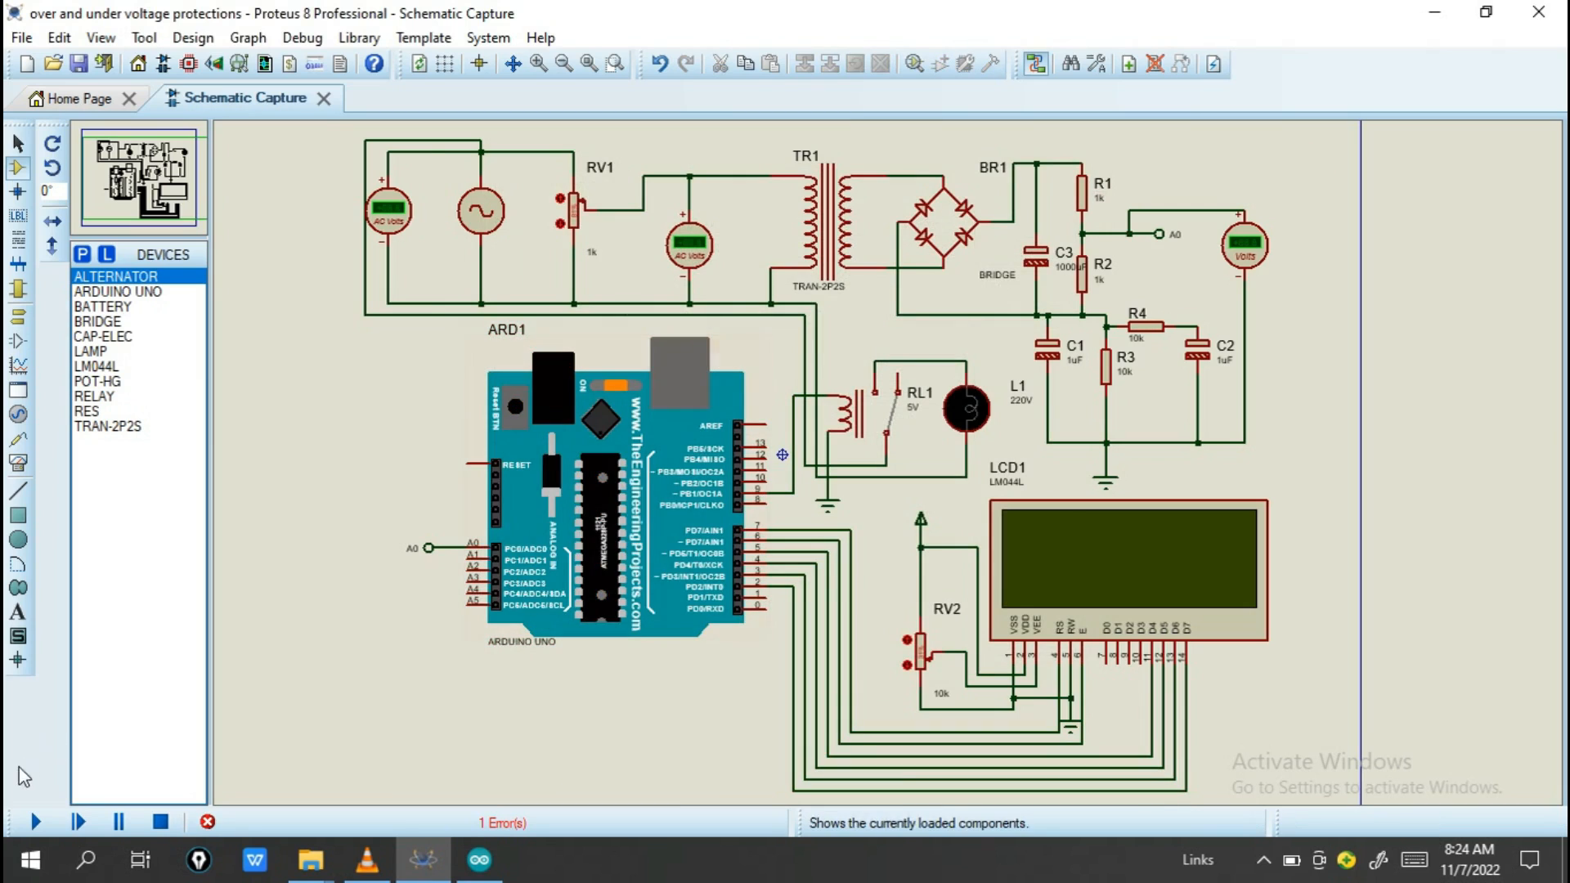
left_click(35, 820)
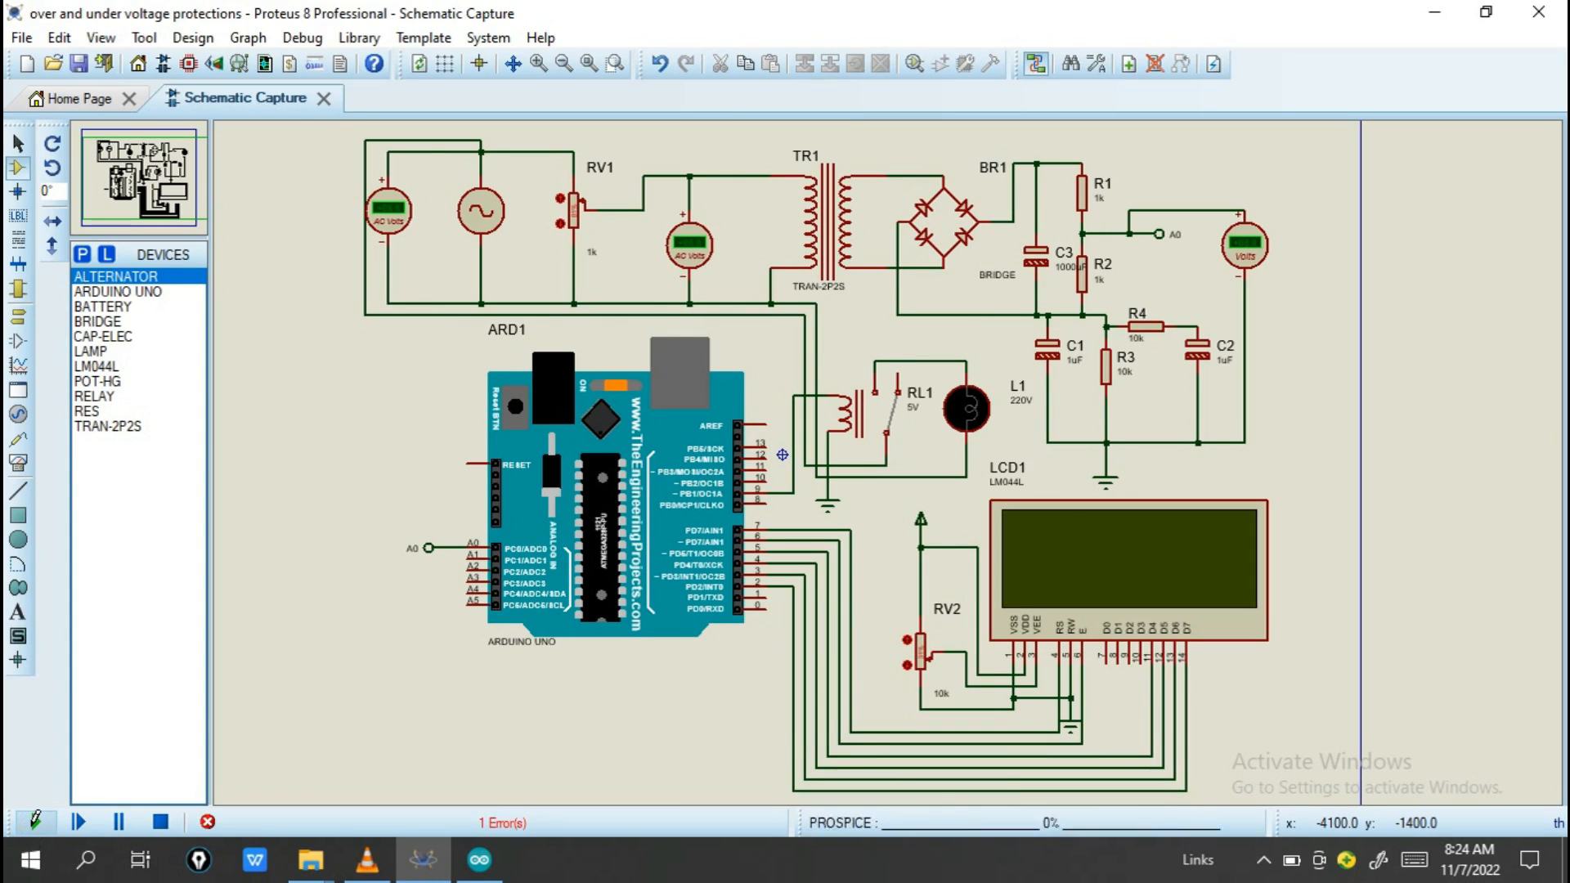
Start the simulation and watch the LCD read about 245 V with NORMAL VOLTAGE
left_click(33, 821)
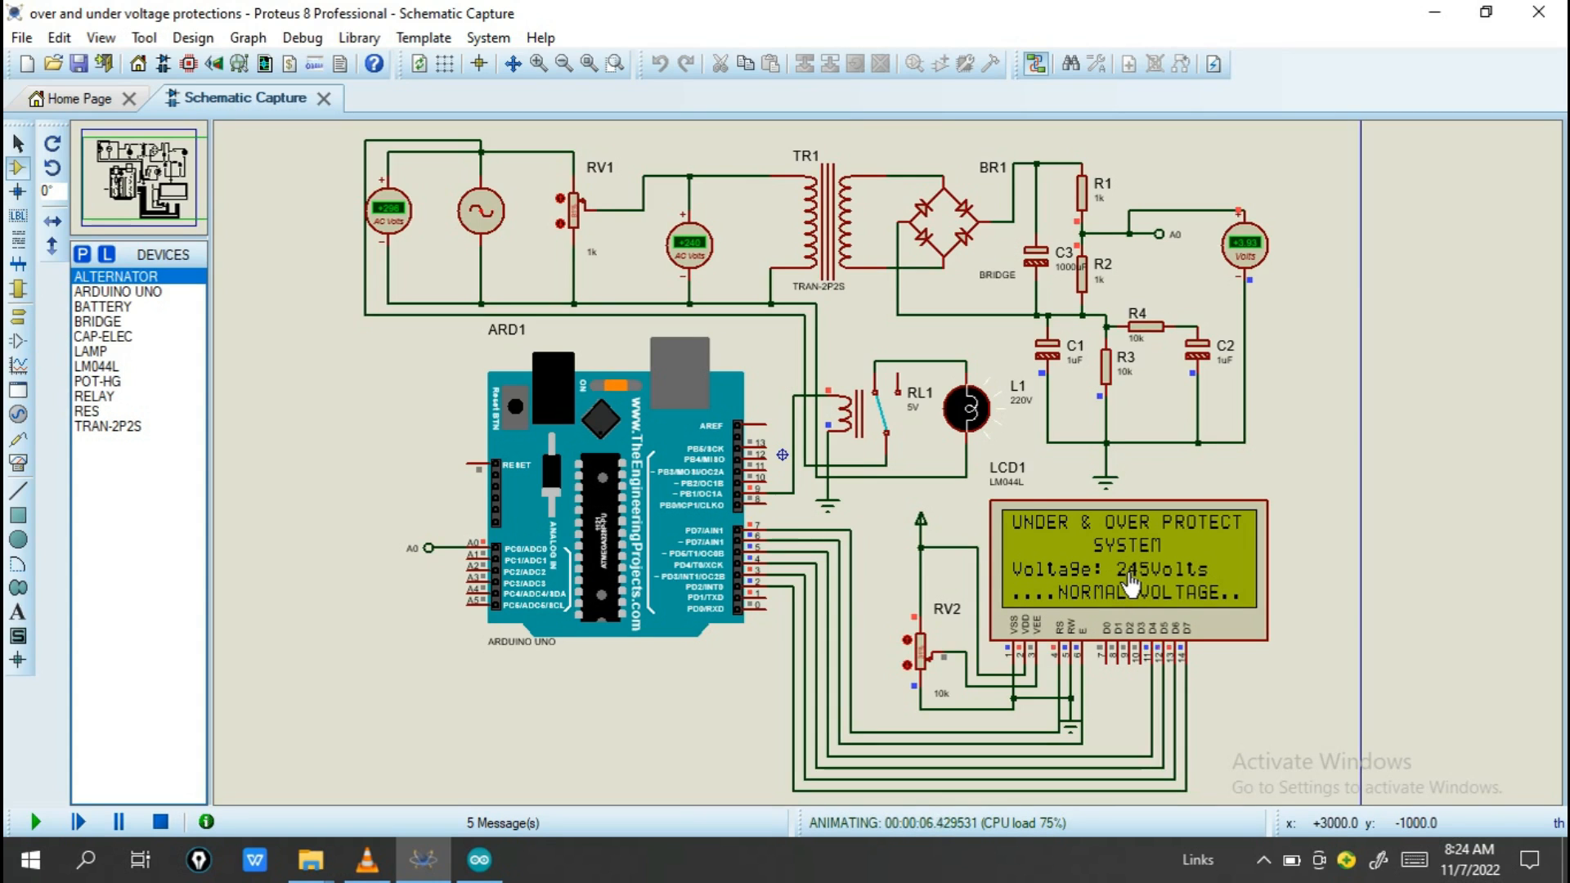
mouse_move(1198, 589)
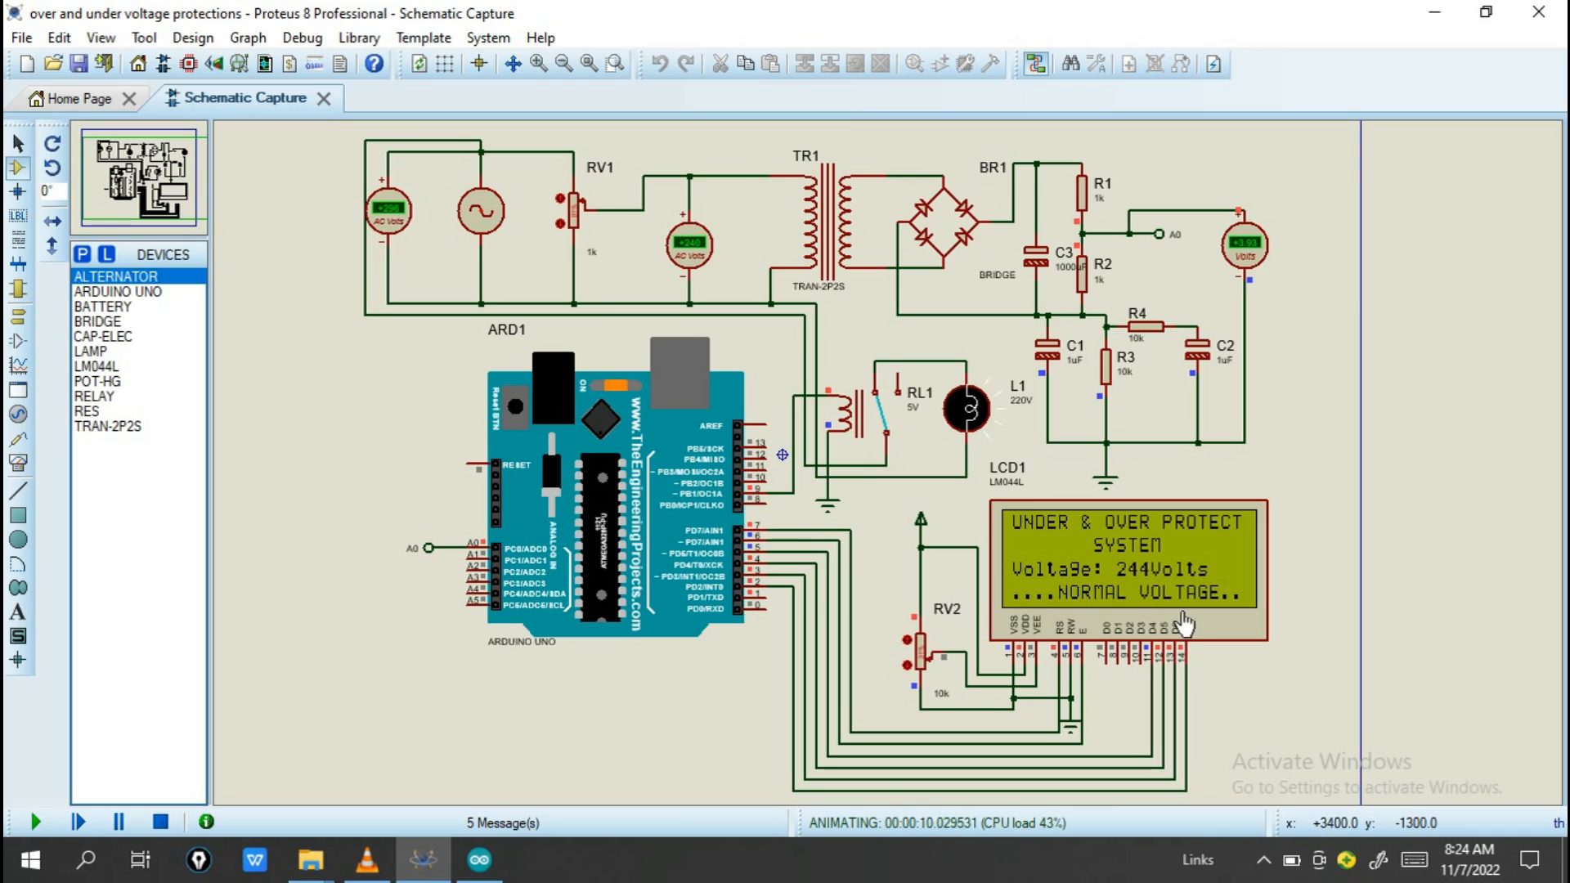
mouse_move(886, 447)
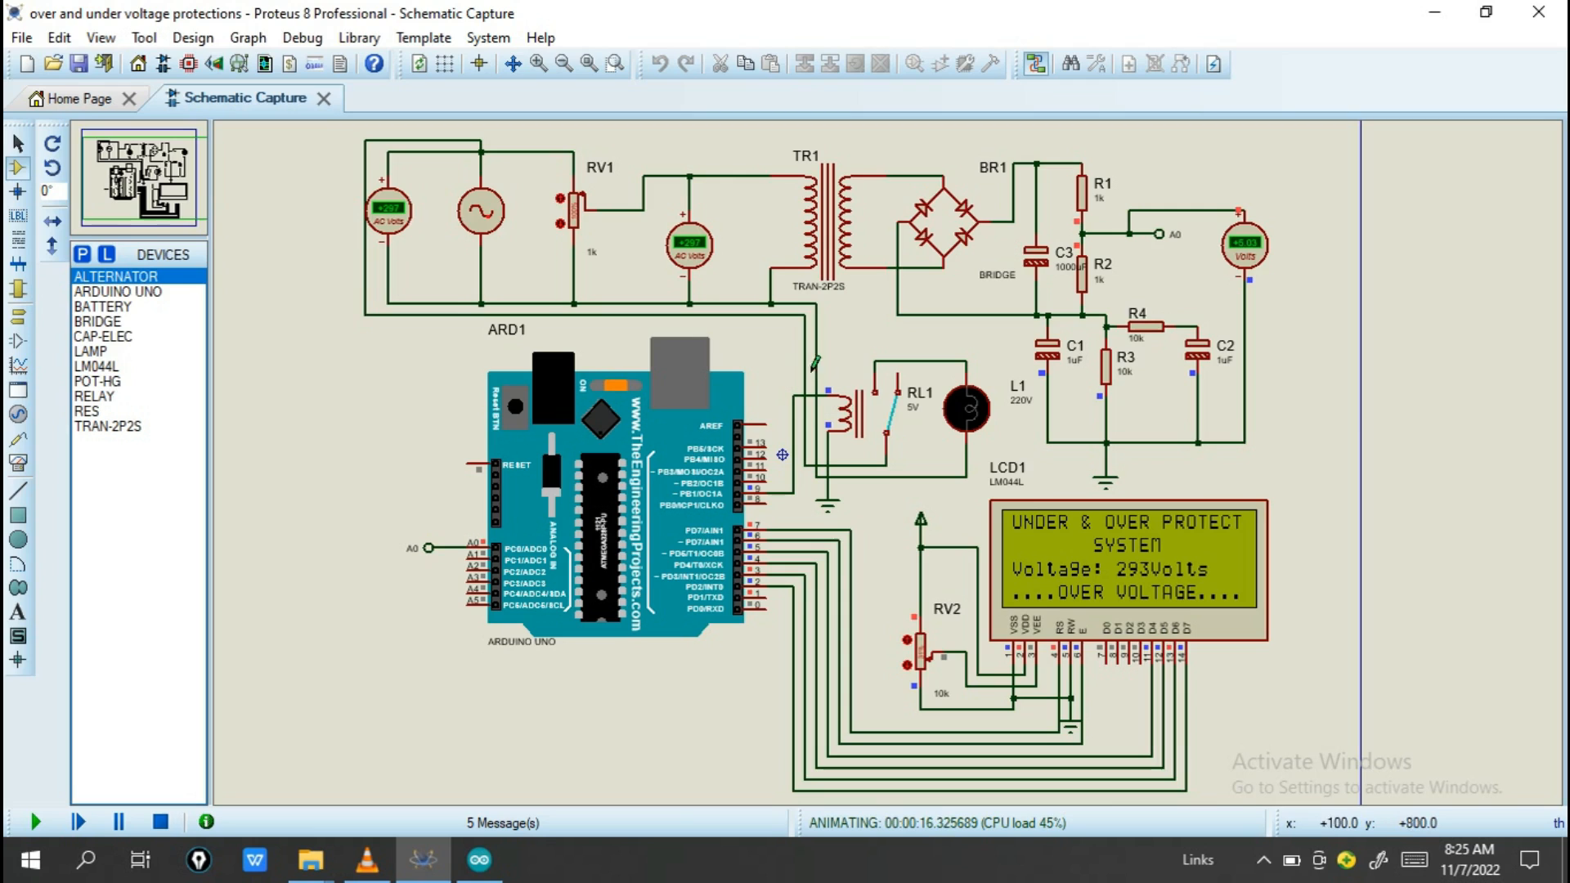
mouse_move(999, 583)
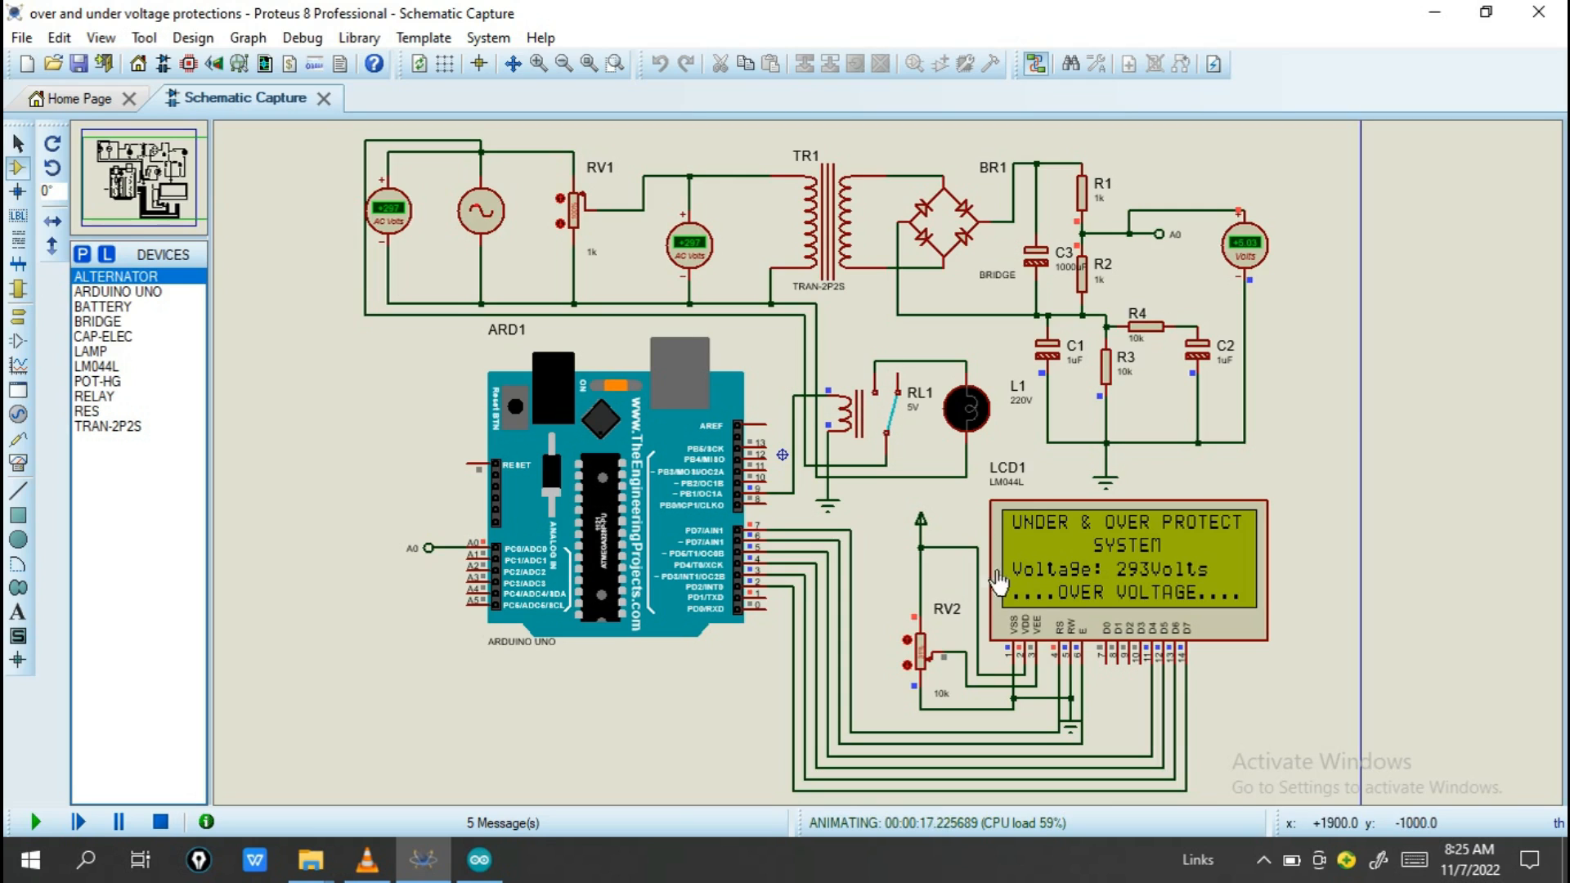
mouse_move(1121, 566)
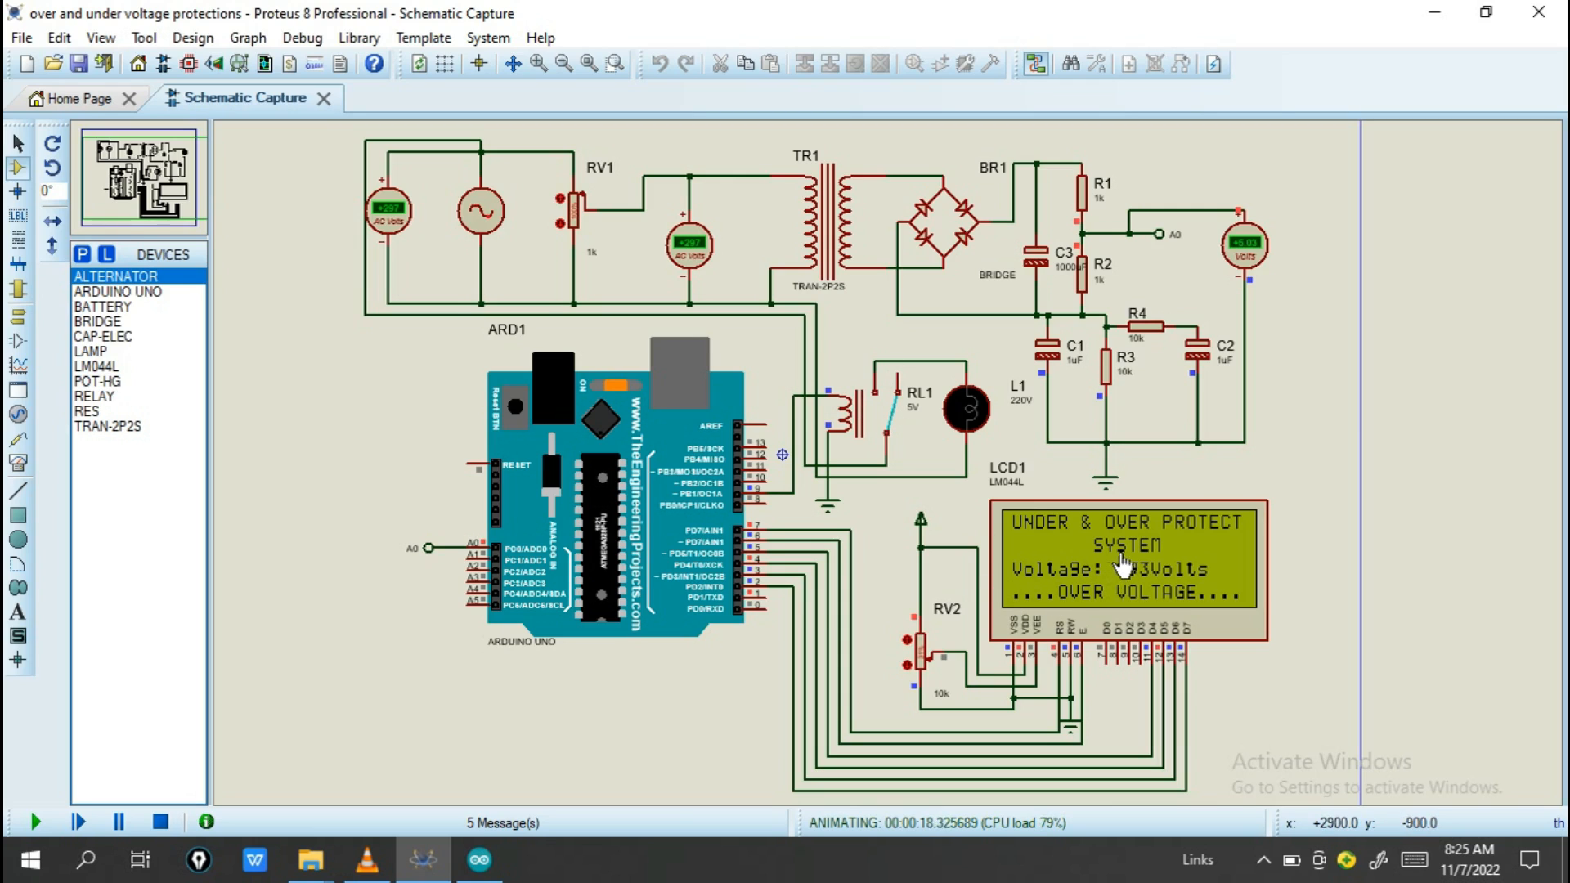
mouse_move(1116, 581)
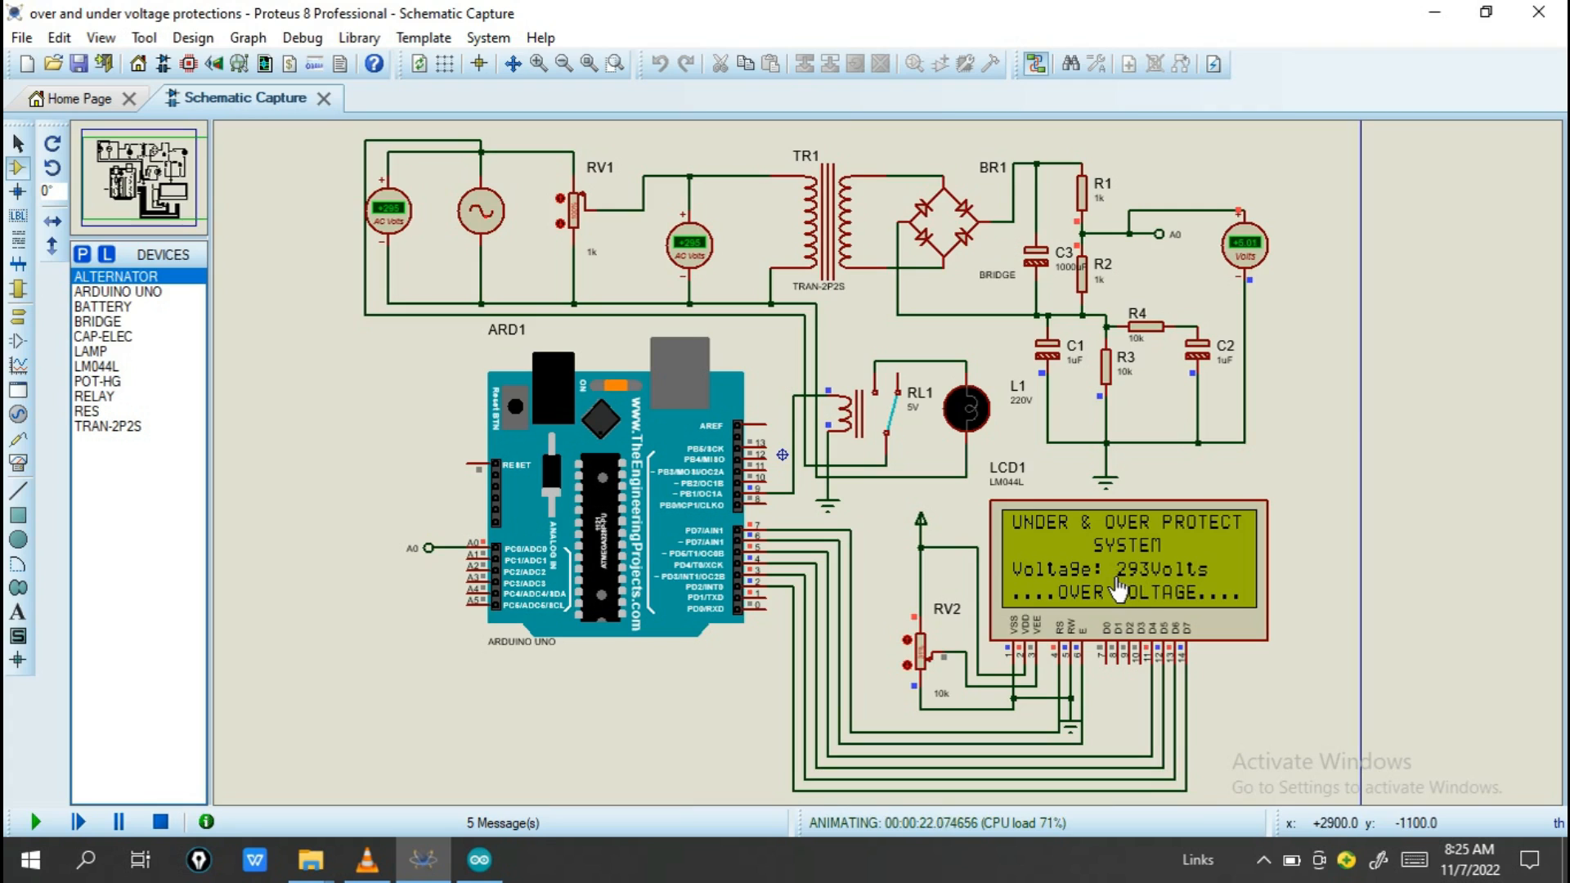
mouse_move(1201, 585)
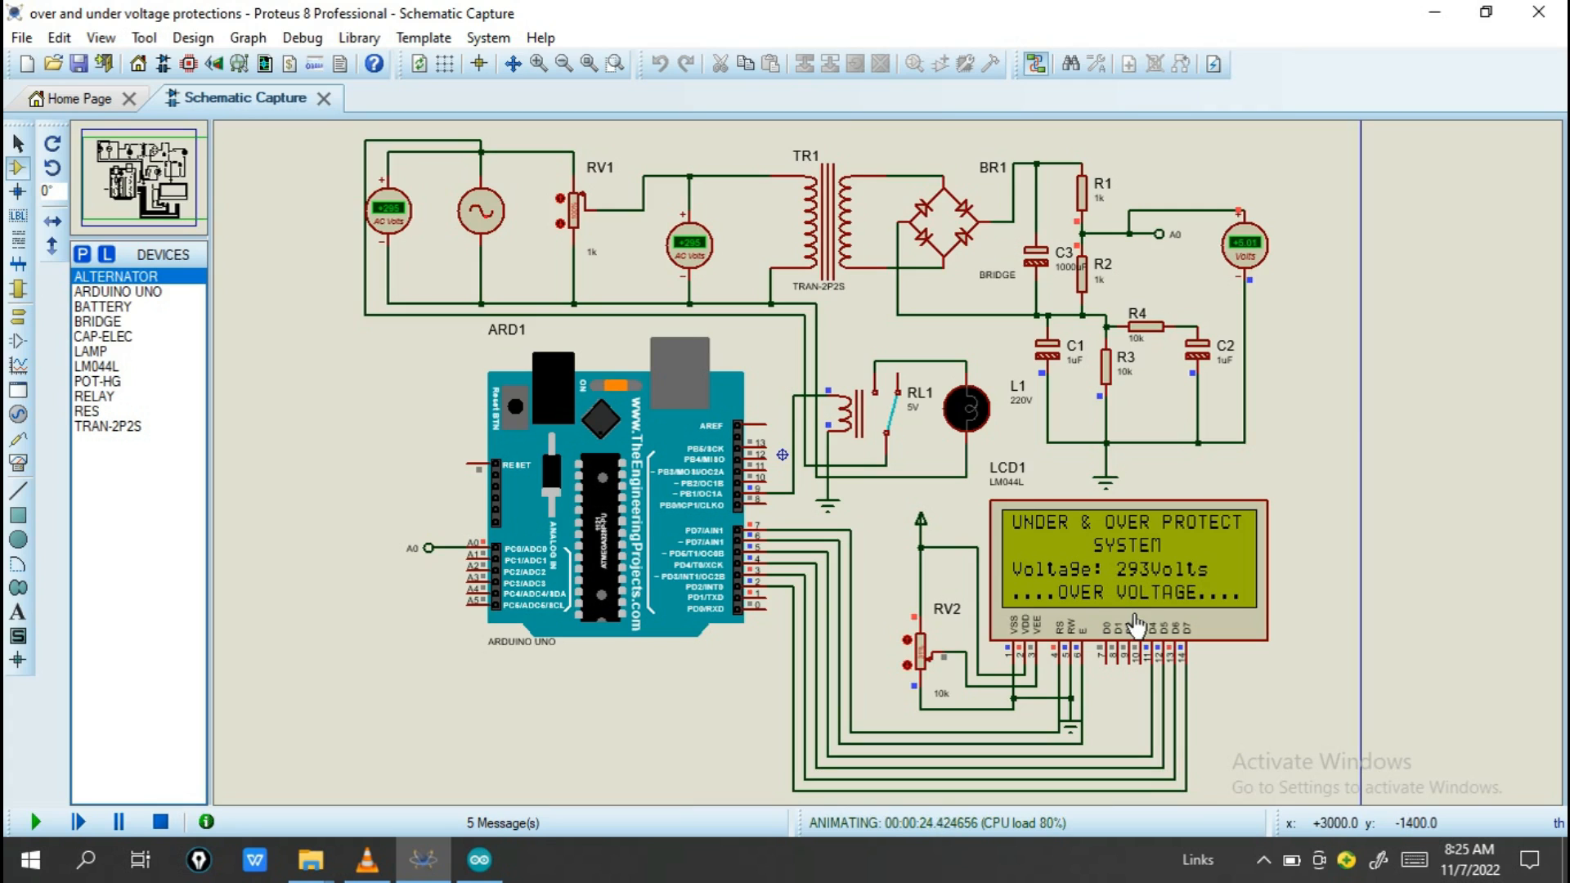
mouse_move(906, 316)
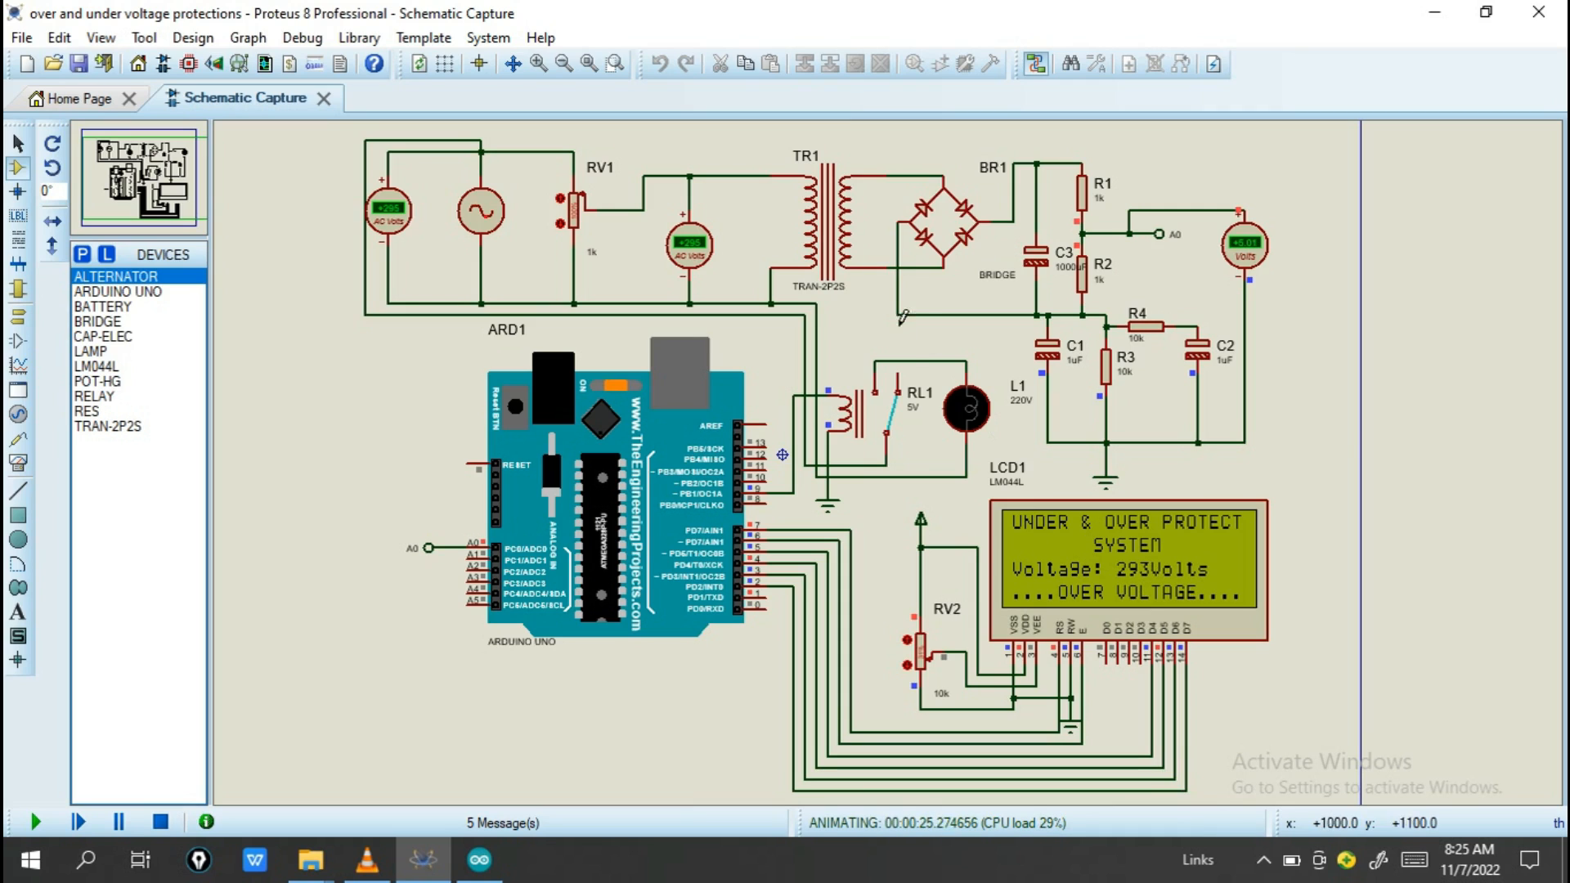
mouse_move(981, 365)
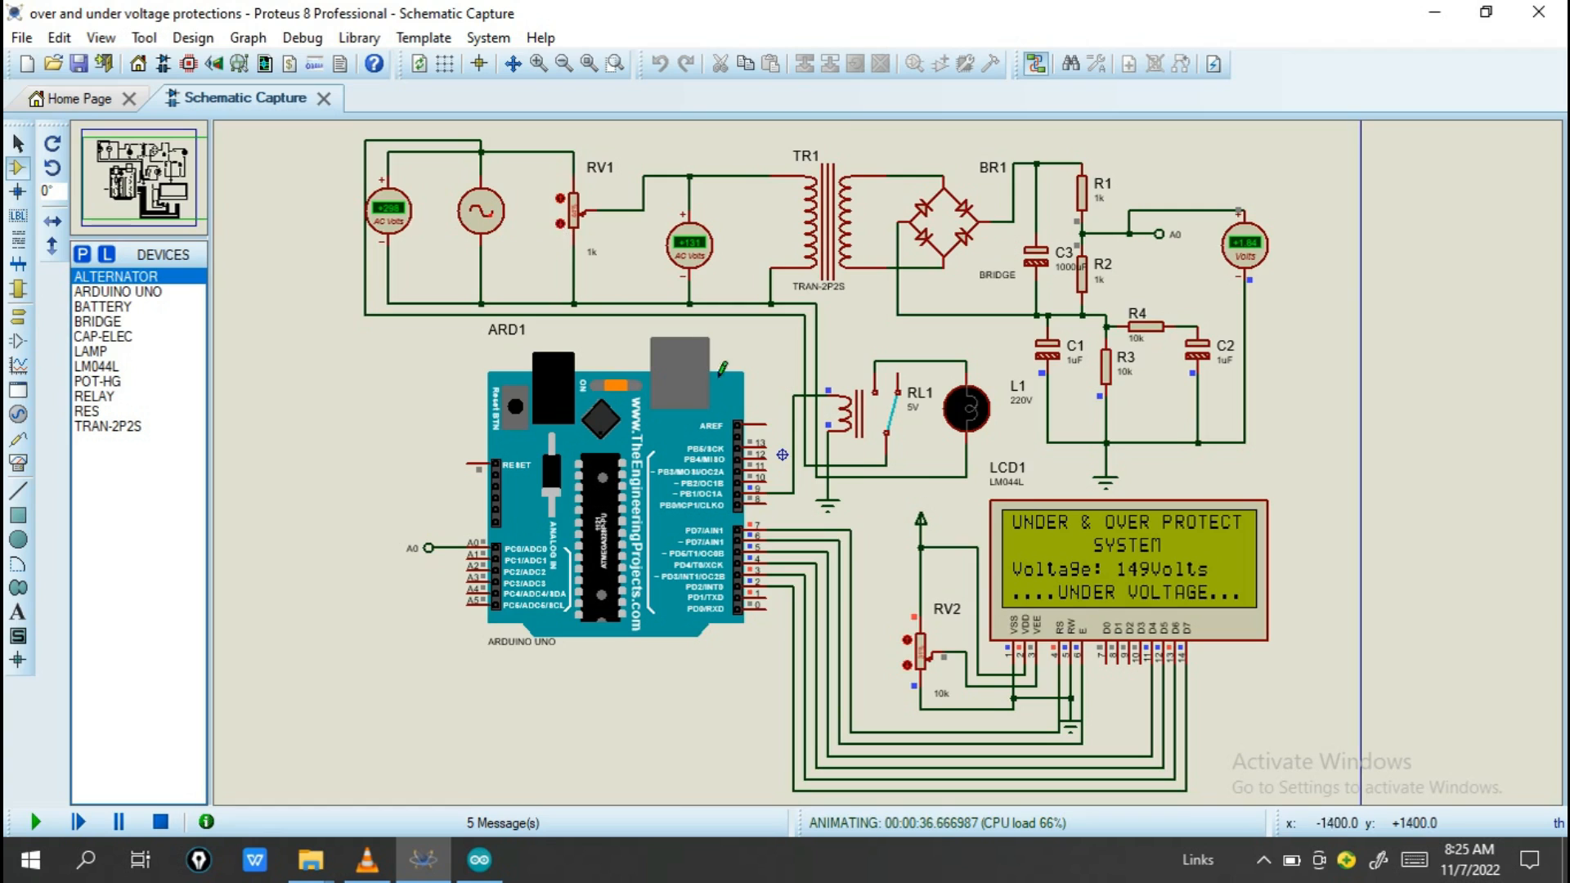
mouse_move(1114, 593)
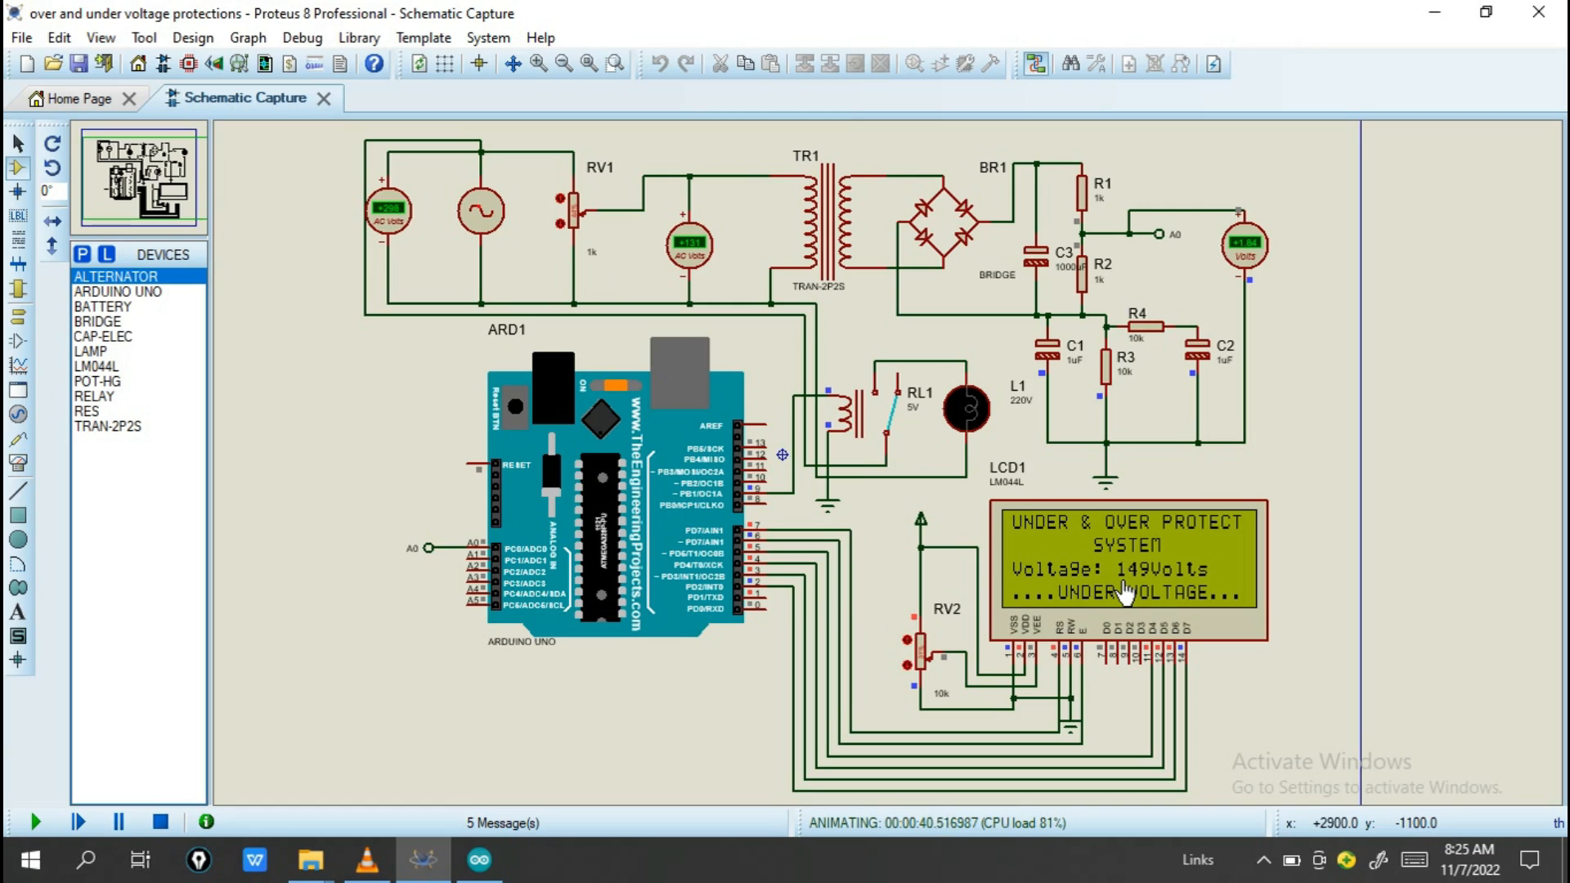
mouse_move(1146, 618)
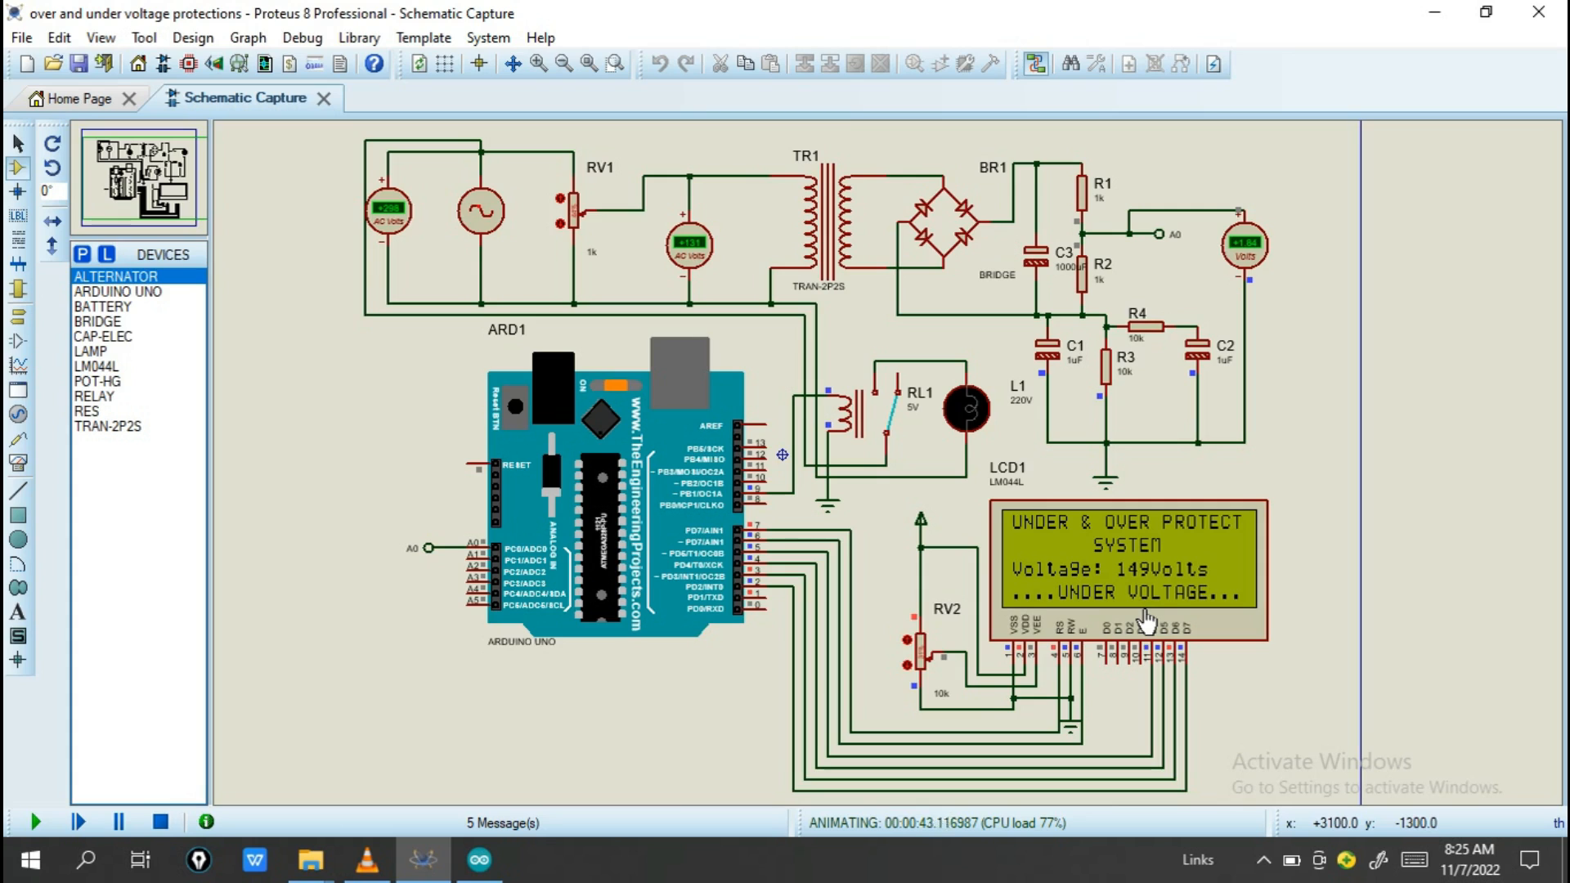
mouse_move(859, 365)
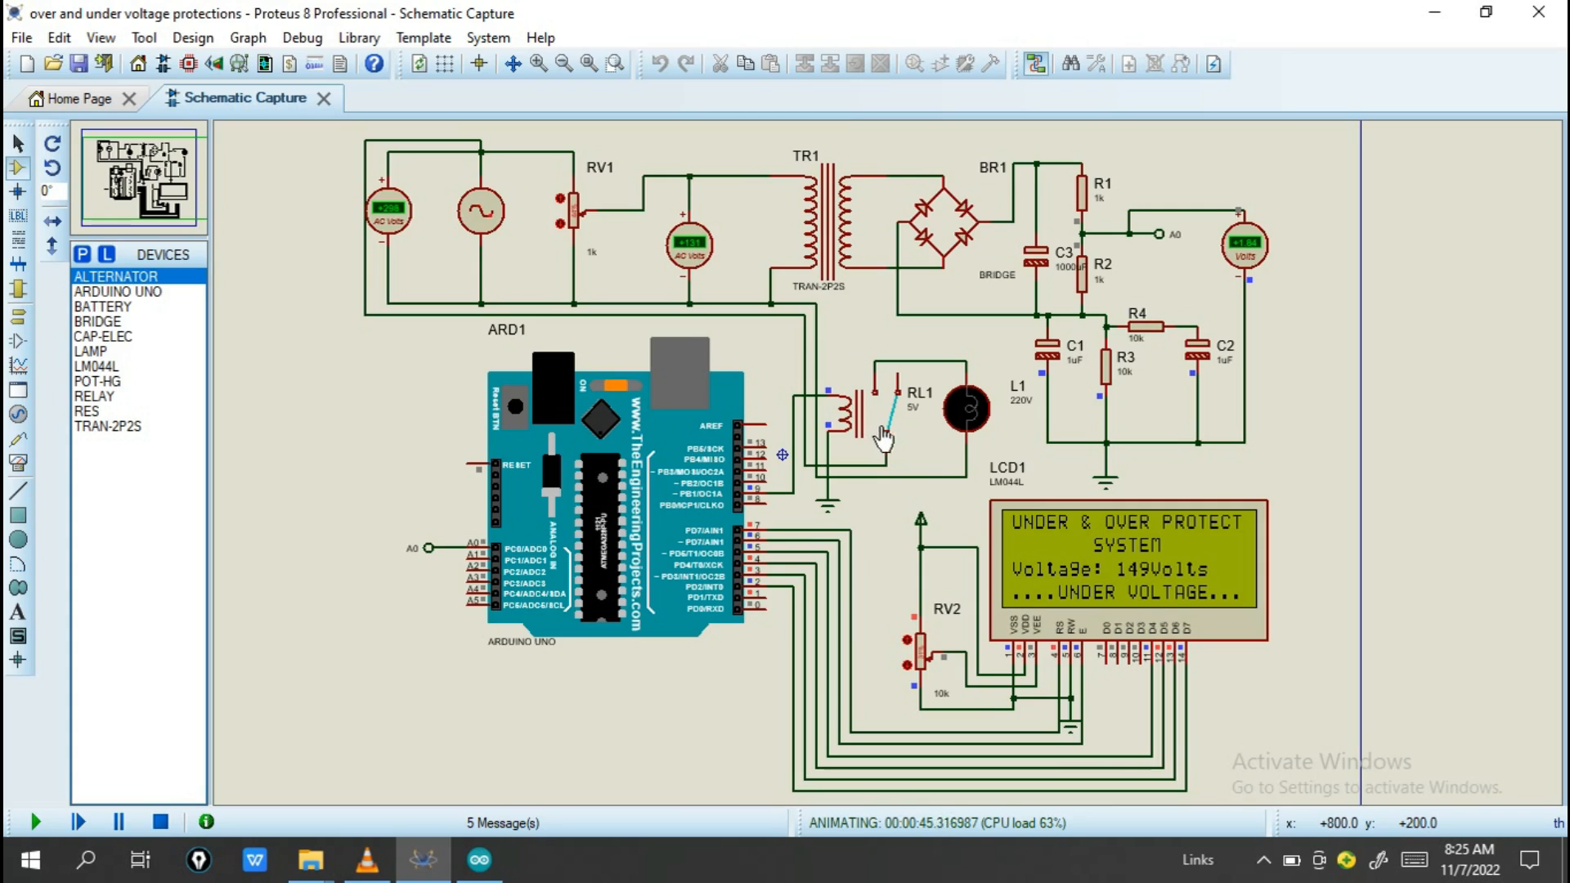
mouse_move(909, 425)
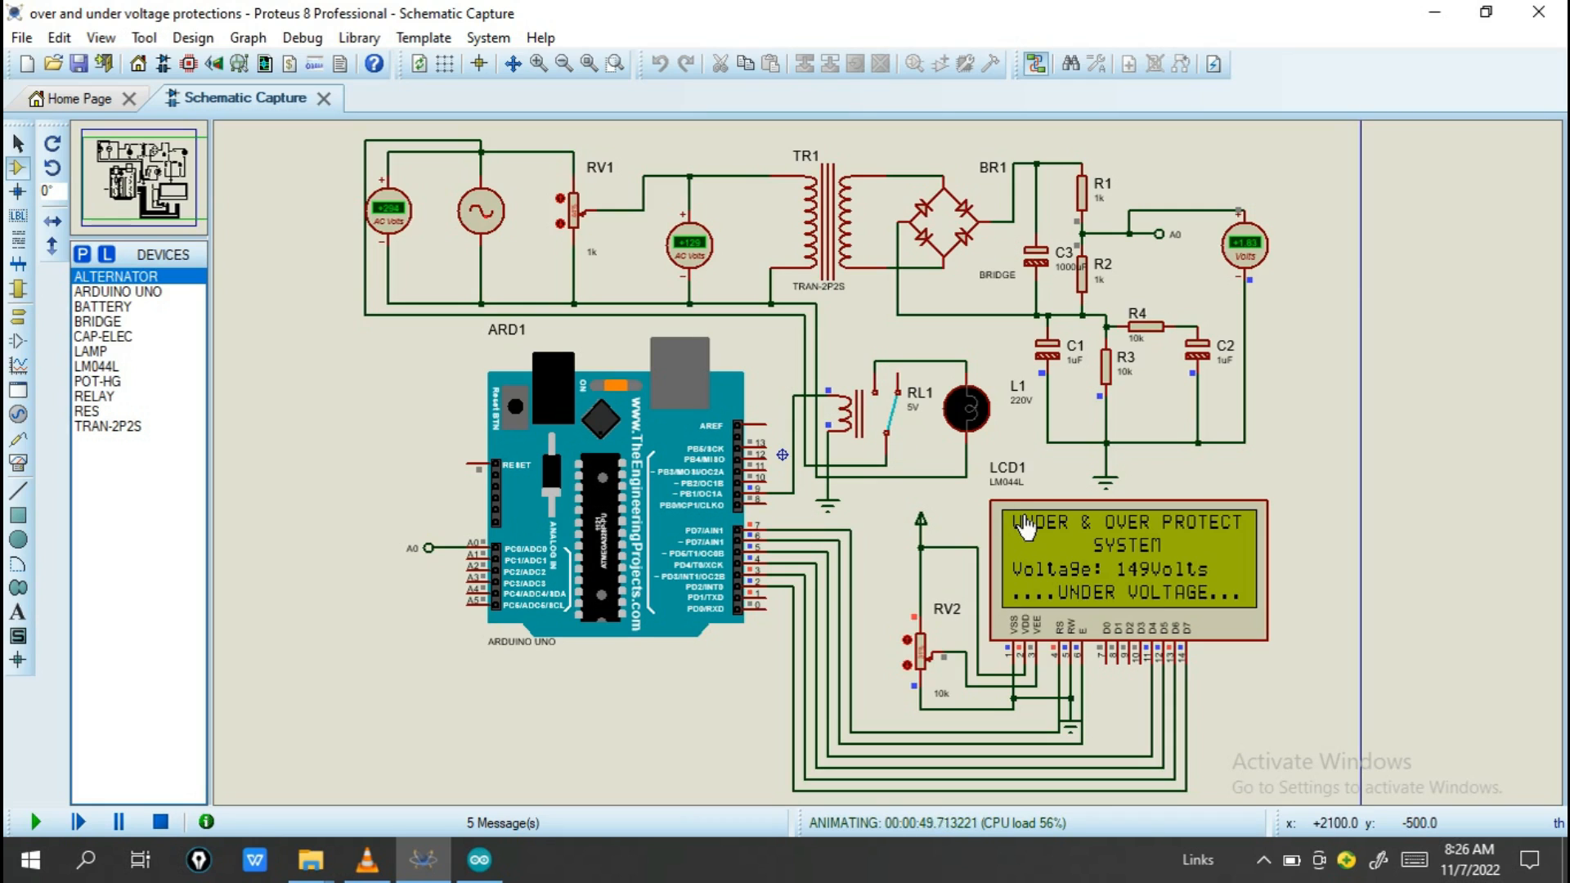
mouse_move(980, 355)
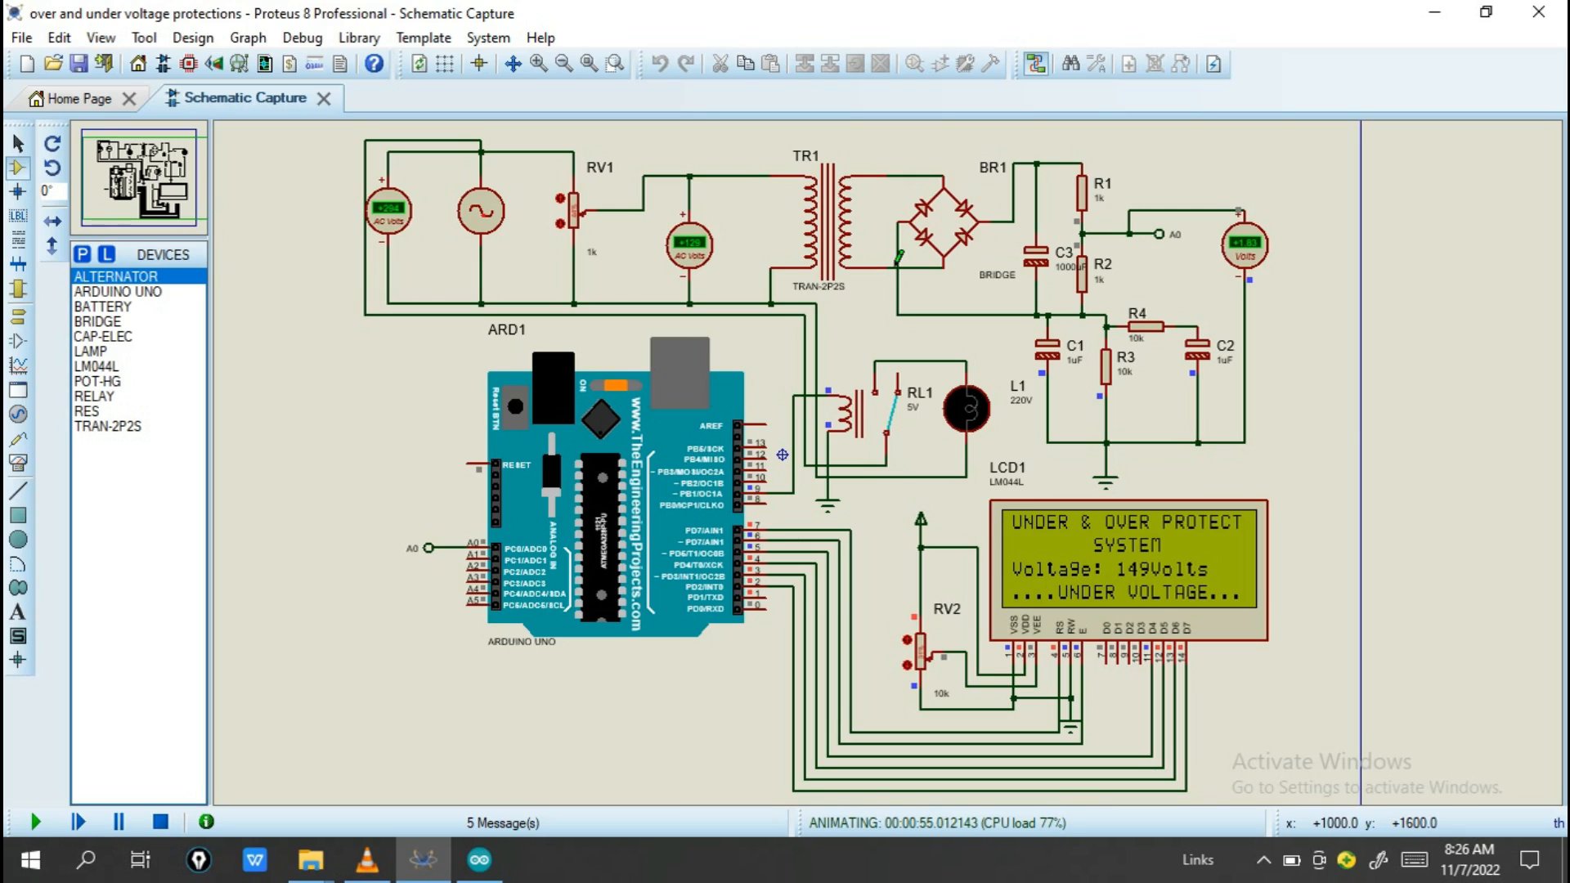
mouse_move(1034, 438)
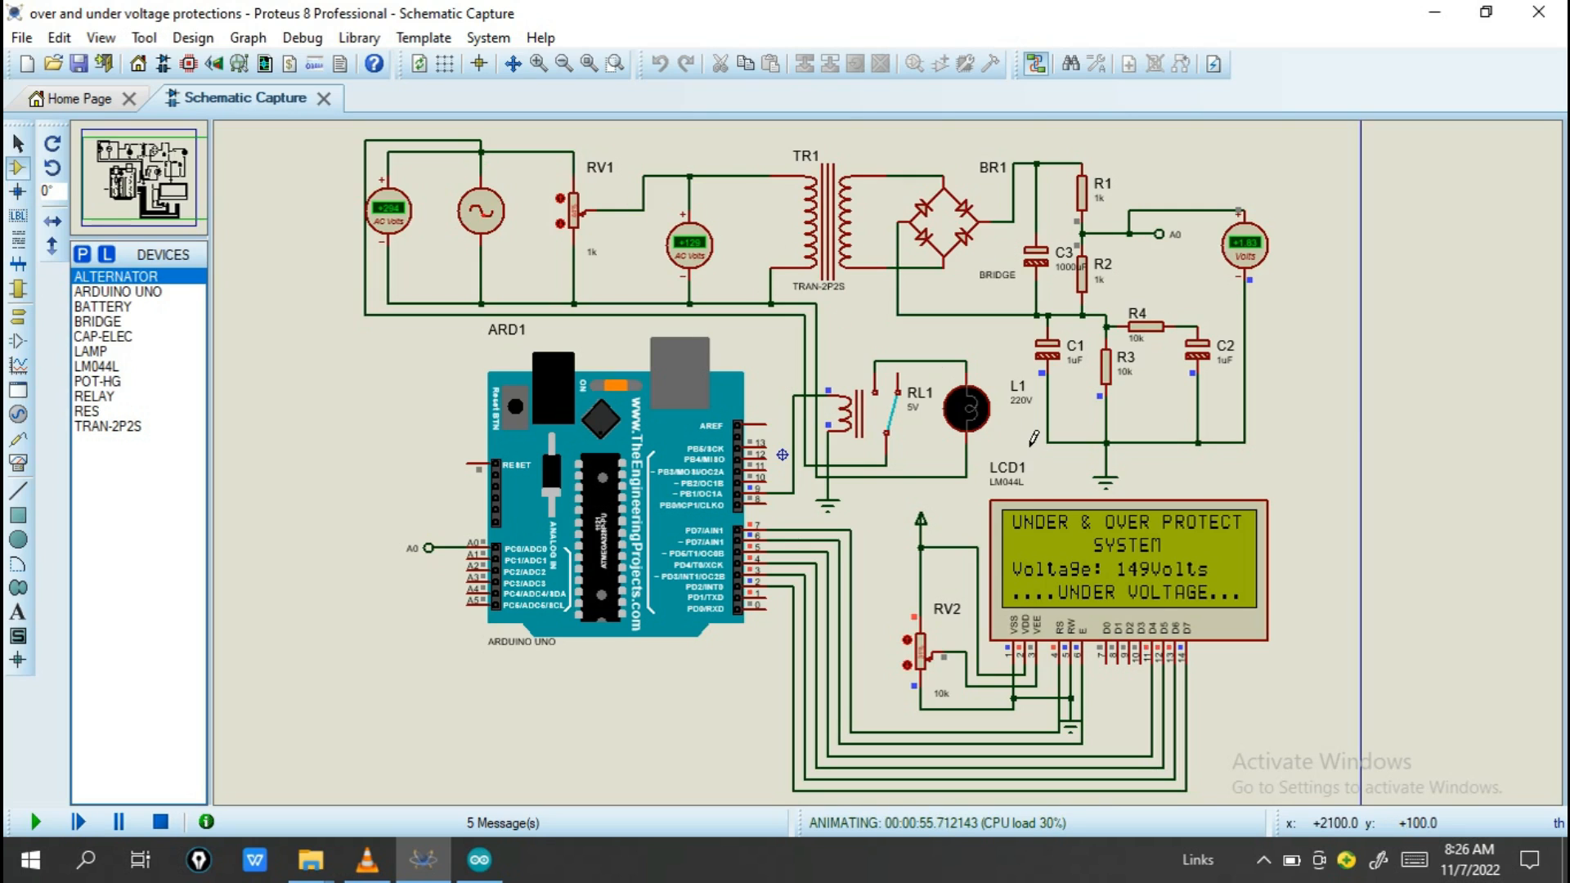